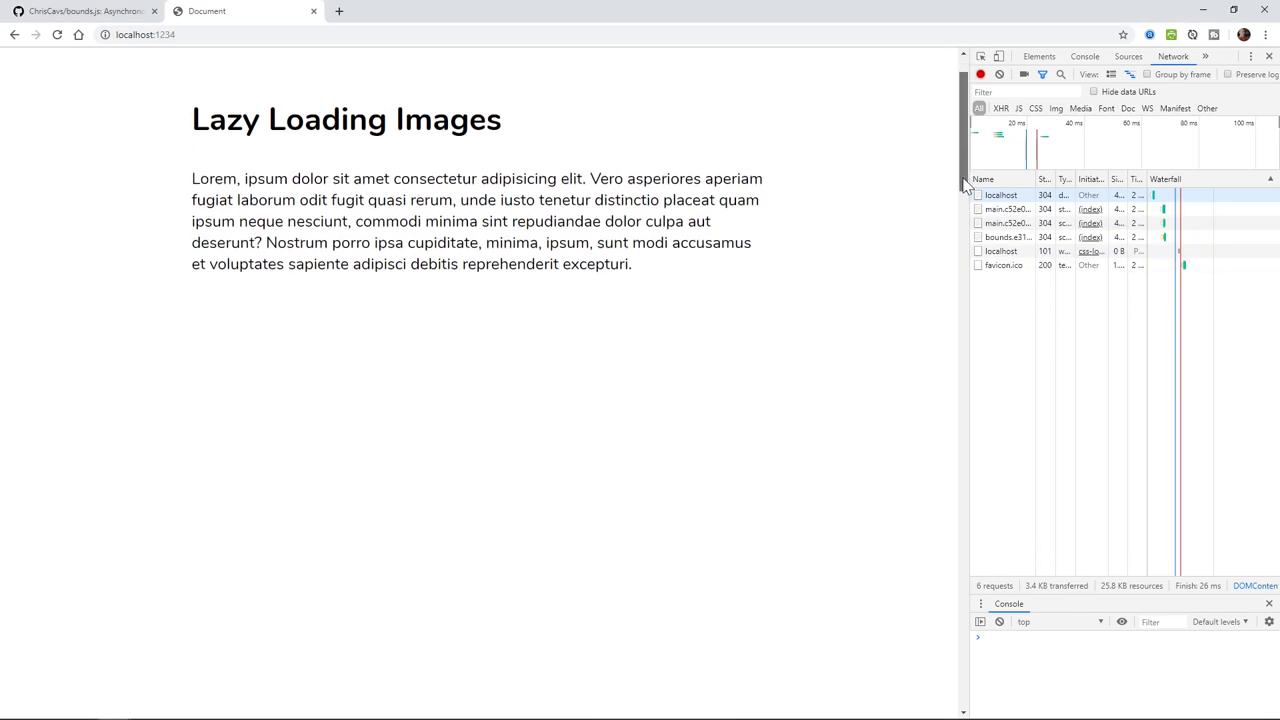
- Scroll the lazy-loading page before navigating to cloud.linode.com/linodes
{"action": "scroll", "scroll_direction": "down", "scroll_amount": 3}
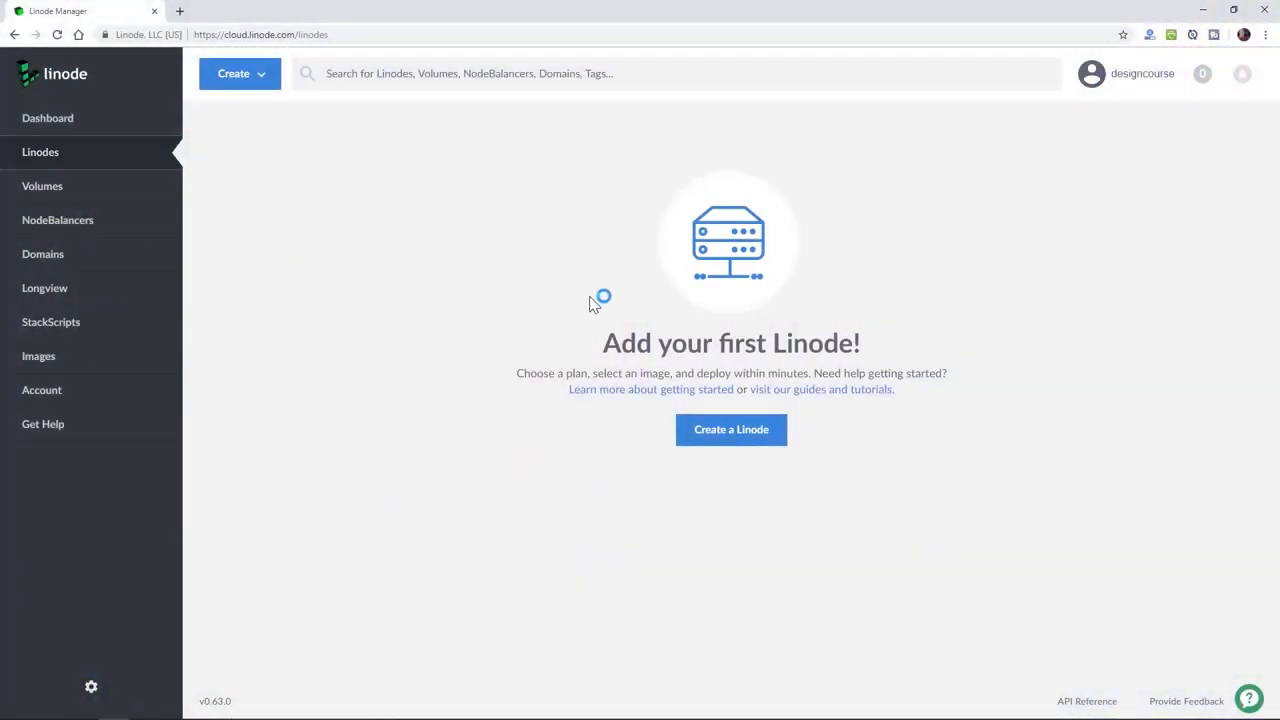
- Create a new Linode, trying Fedora 30 and WordPress before settling on the MERN one-click app
{"action": "left_click", "coordinate": [732, 428]}
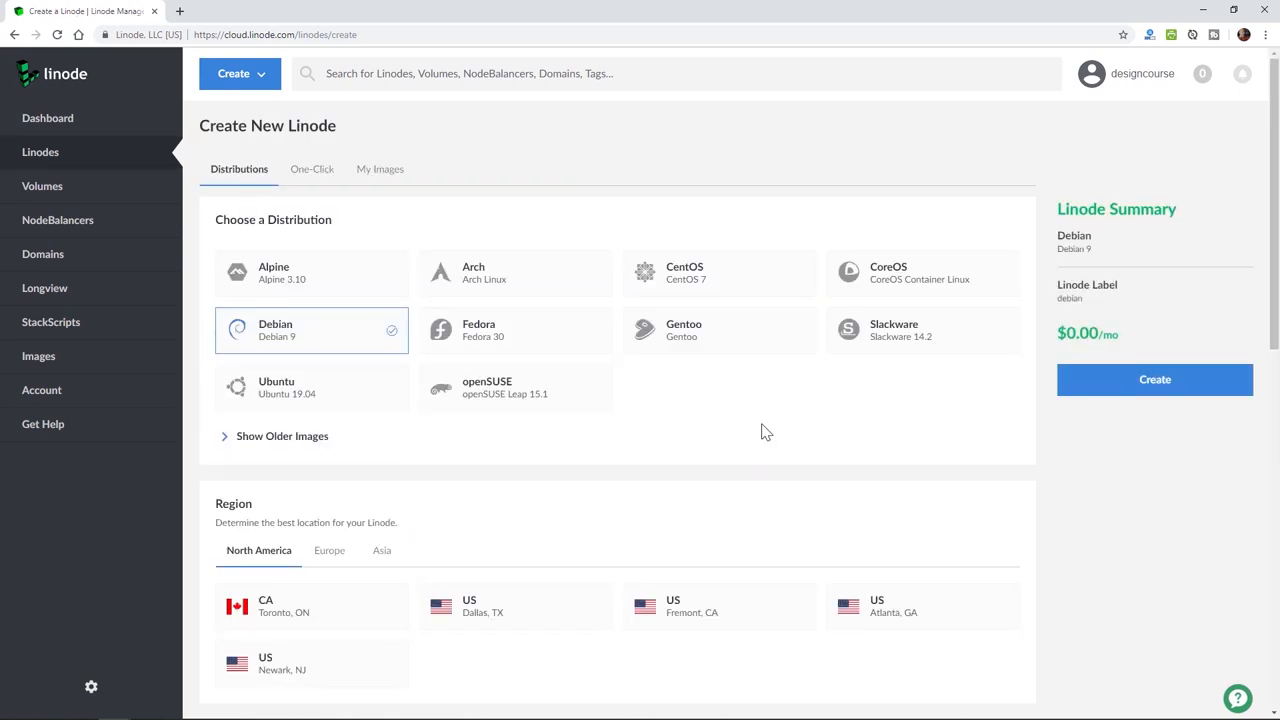
{"action": "left_click", "coordinate": [516, 330]}
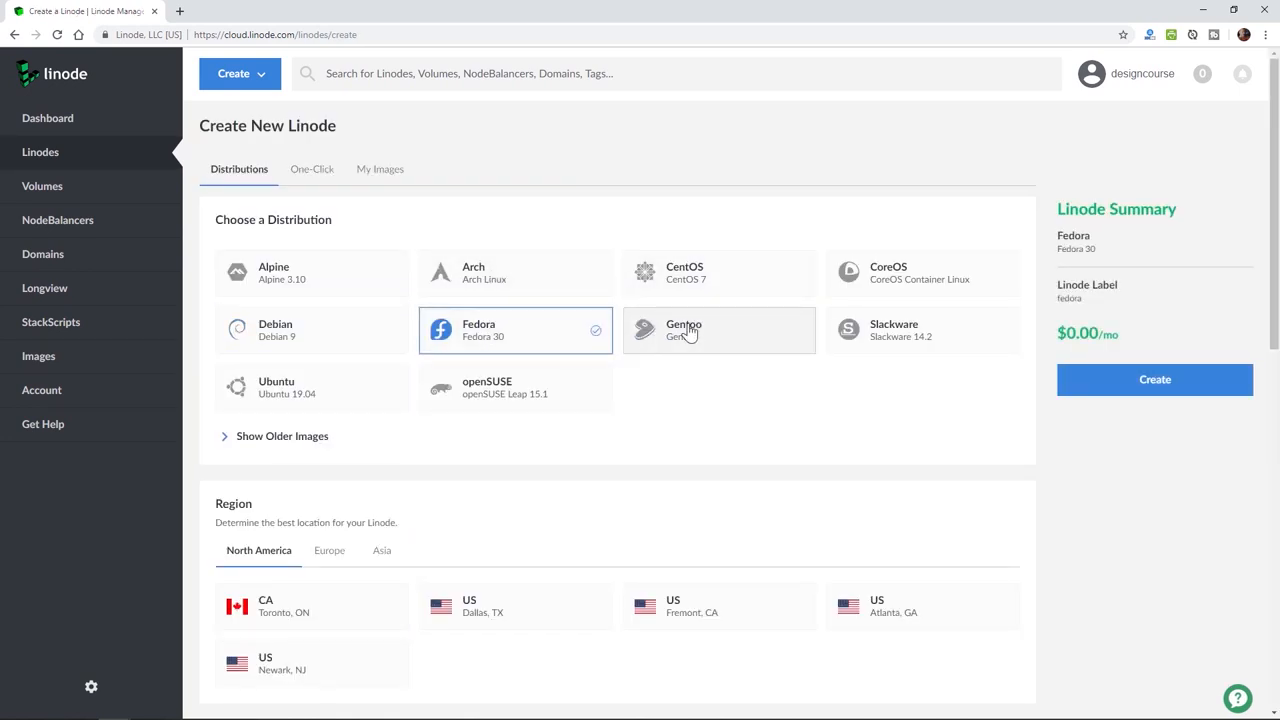
{"action": "left_click", "coordinate": [312, 168]}
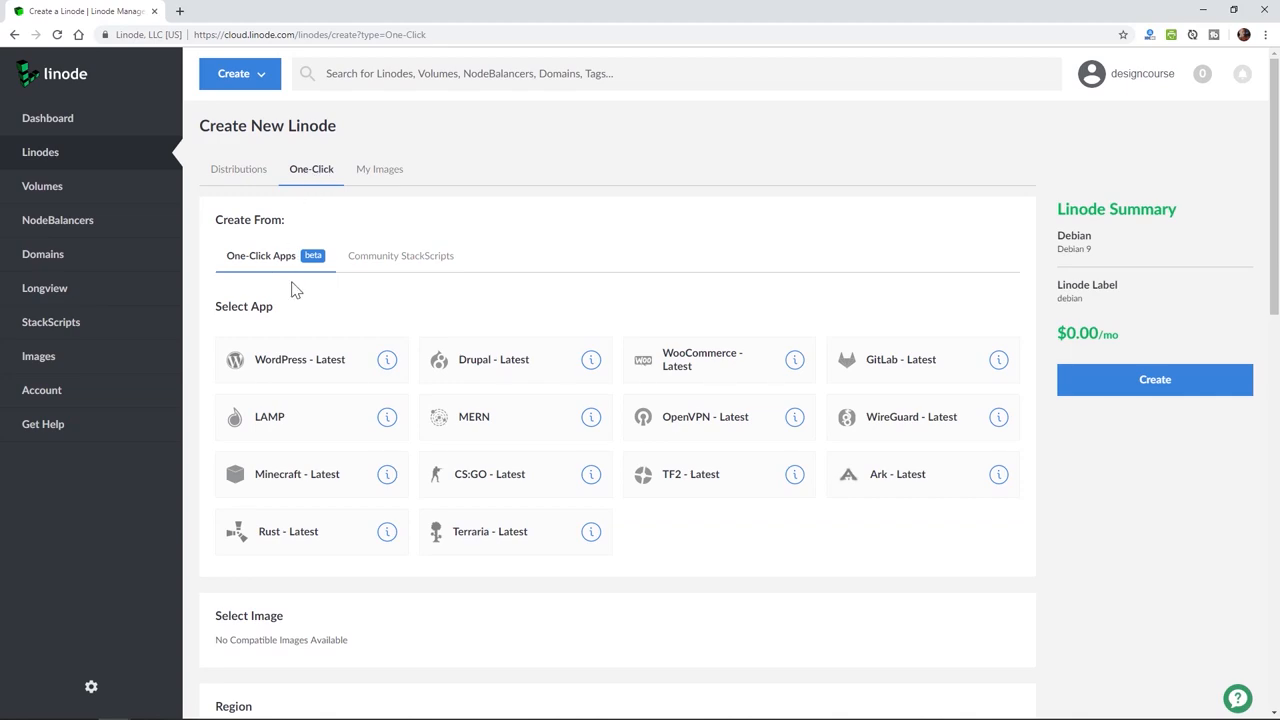
{"action": "left_click", "coordinate": [300, 360]}
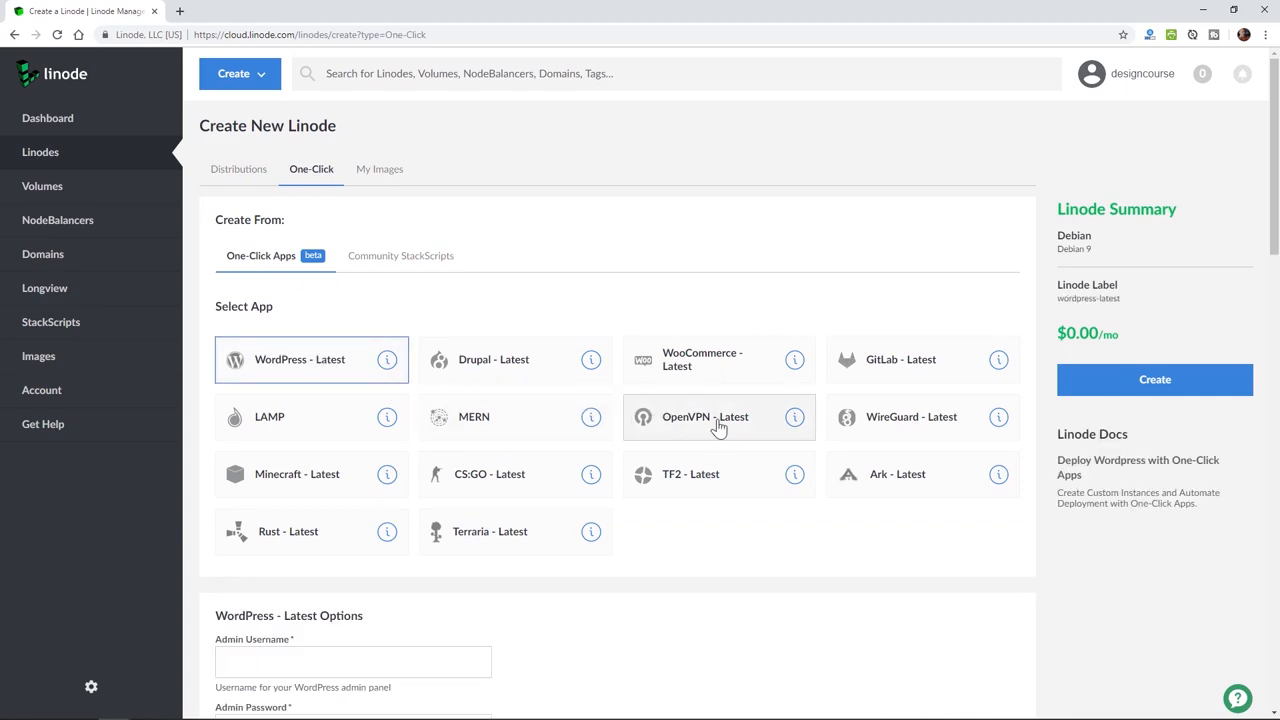
{"action": "left_click", "coordinate": [588, 418]}
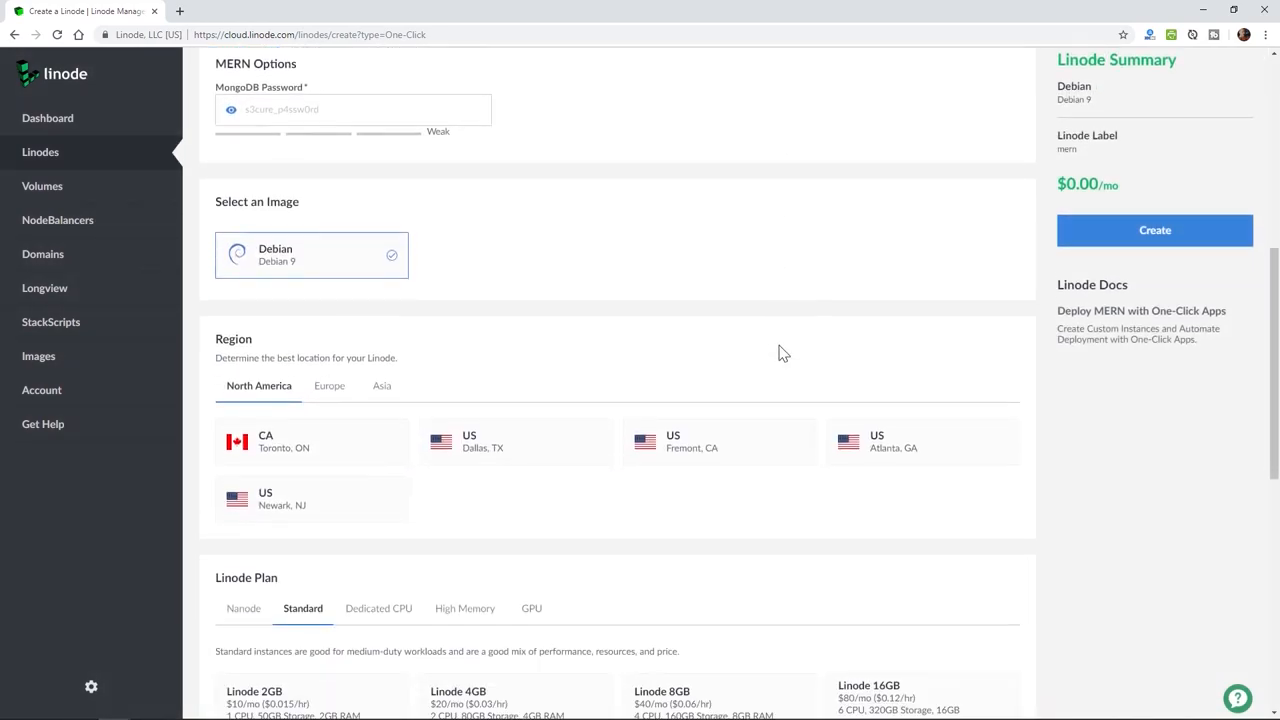
- Scroll through the plan and label options, then leave for the Bounds.js demo tab
{"action": "scroll", "scroll_direction": "down", "scroll_amount": 3}
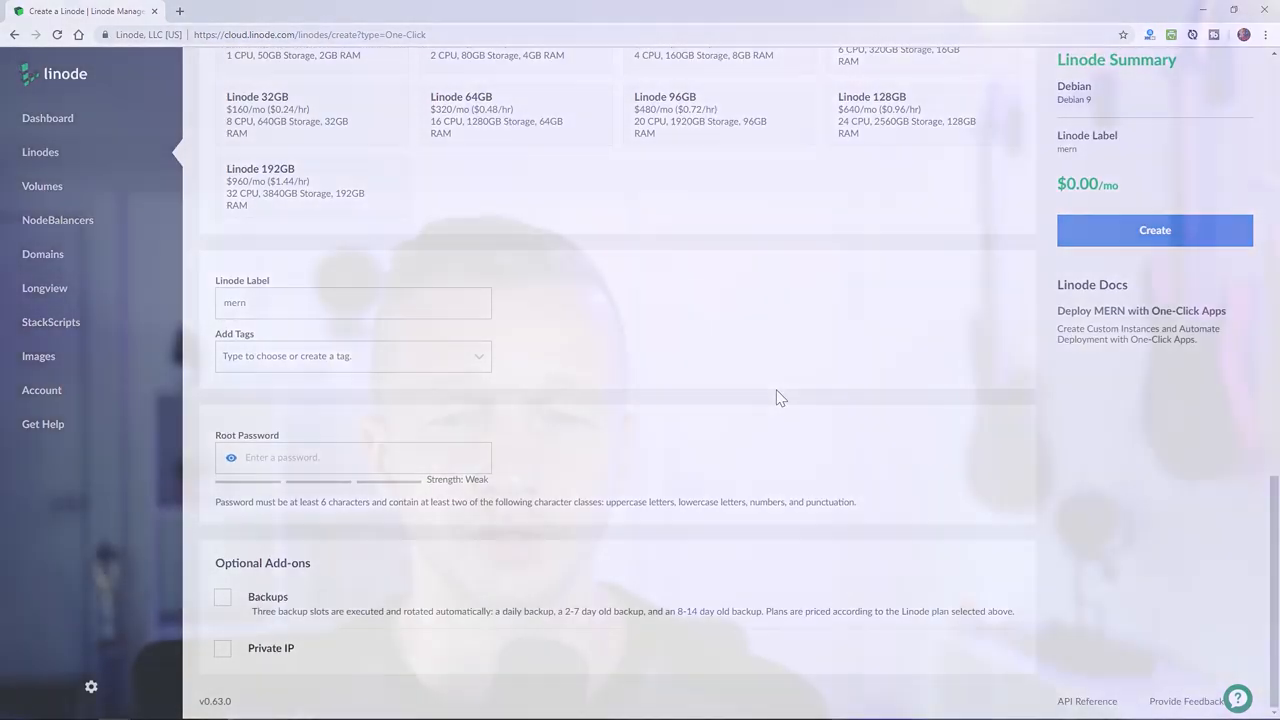
{"action": "left_click", "coordinate": [84, 12]}
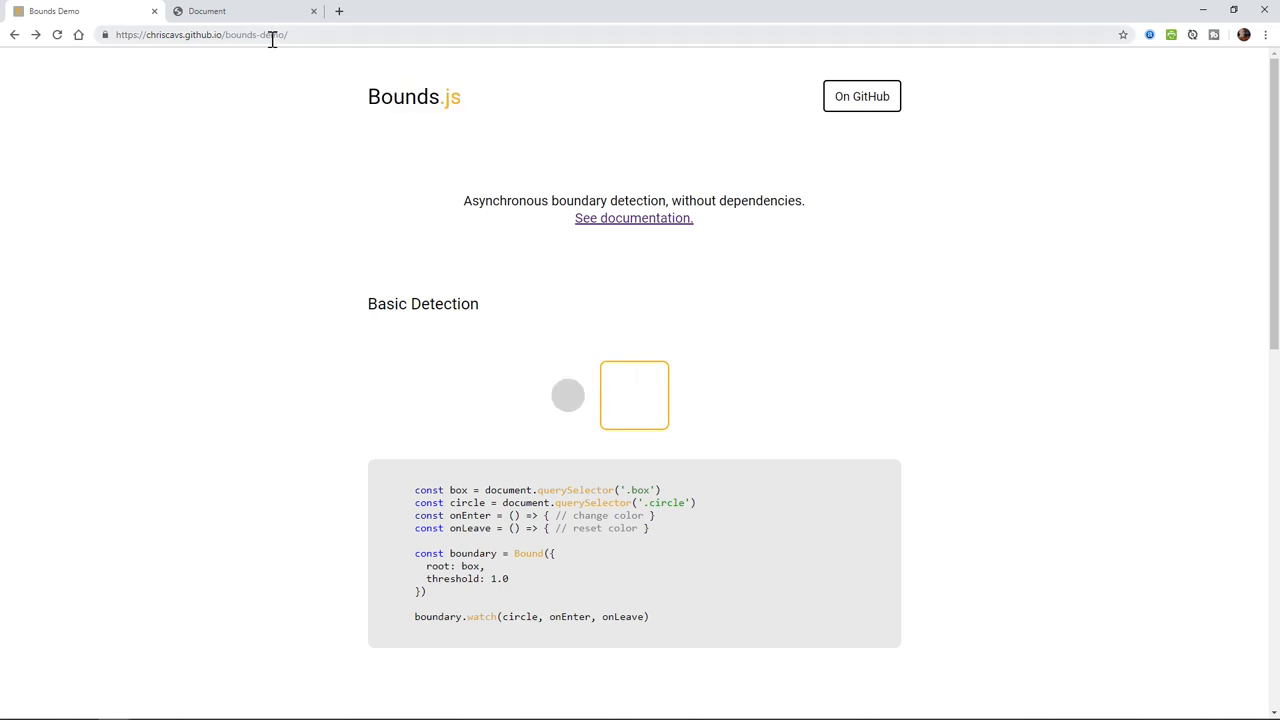
{"action": "mouse_move", "coordinate": [324, 312]}
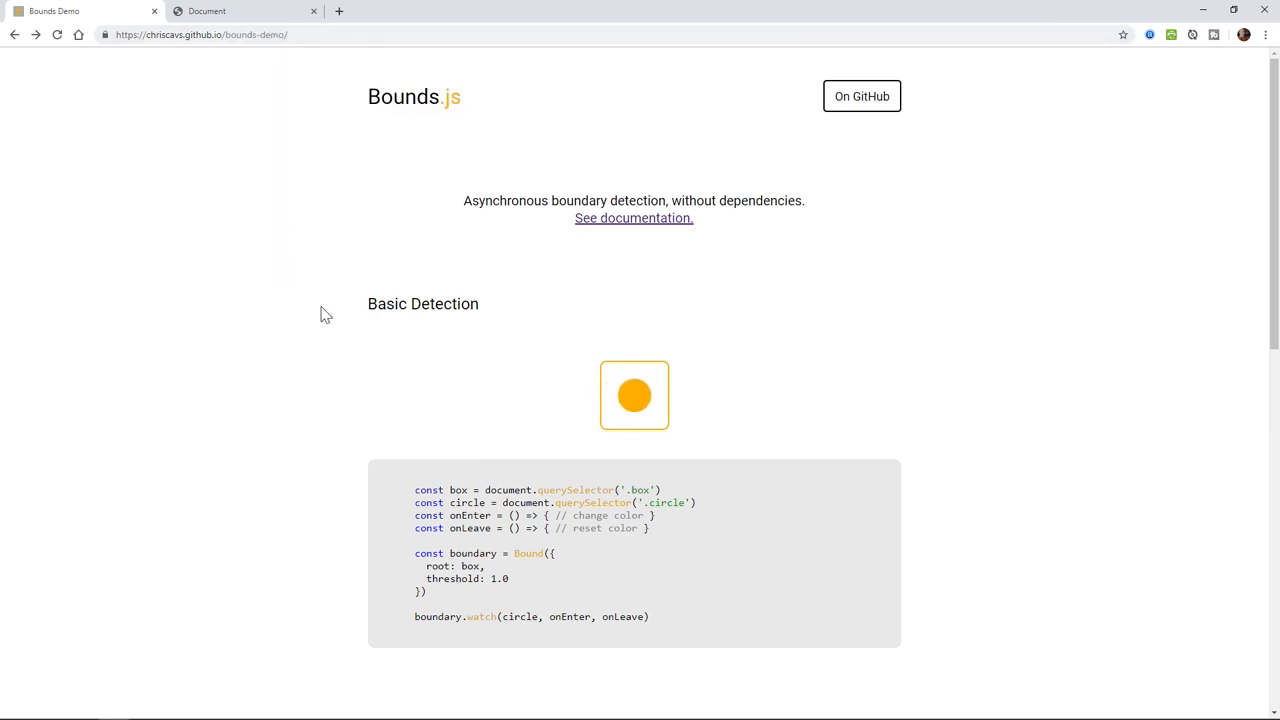
- Browse the Lazy-Loading Images section of the demo, then go to the bounds.js GitHub repository
{"action": "scroll", "scroll_direction": "down", "scroll_amount": 3}
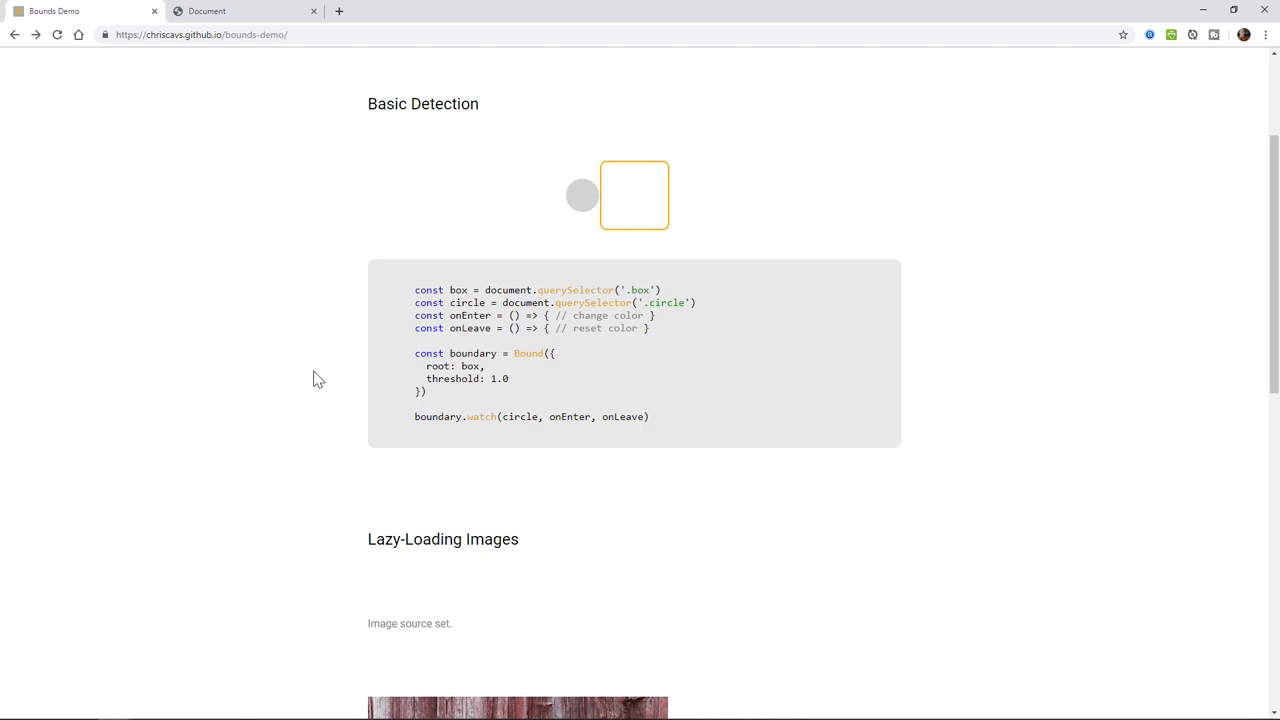
{"action": "scroll", "scroll_direction": "up", "scroll_amount": 3}
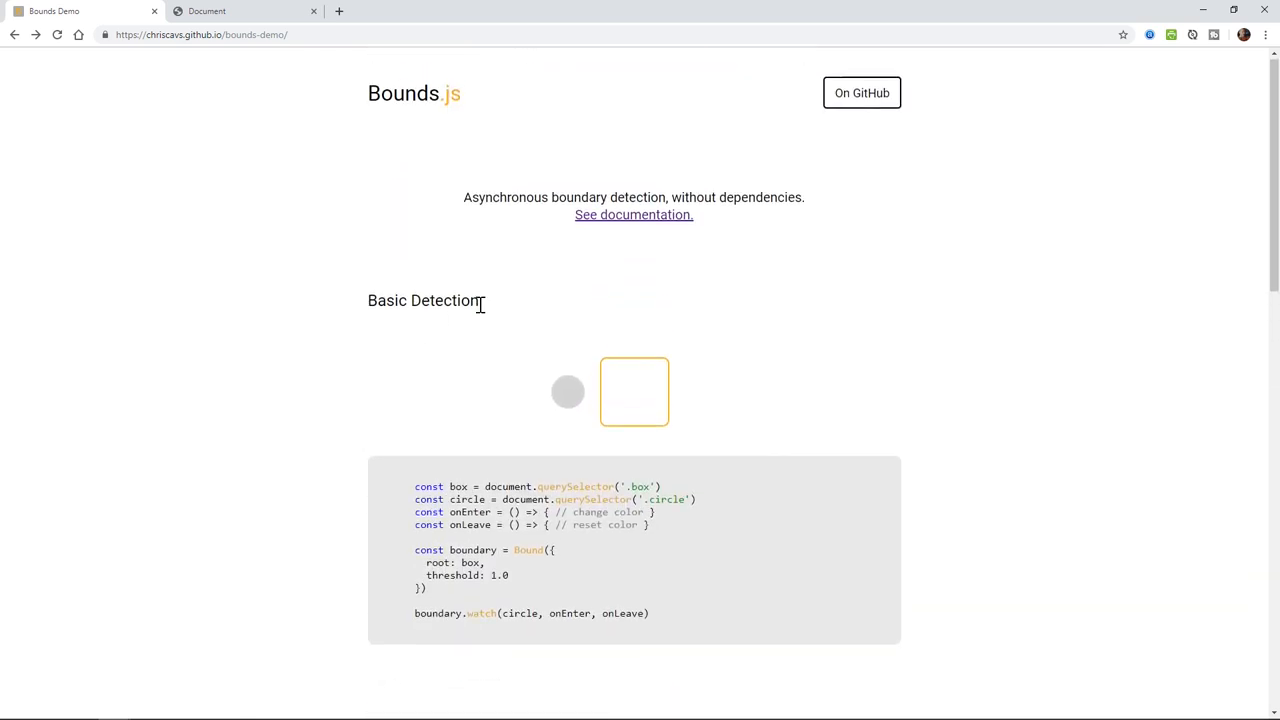
{"action": "left_click", "coordinate": [860, 92]}
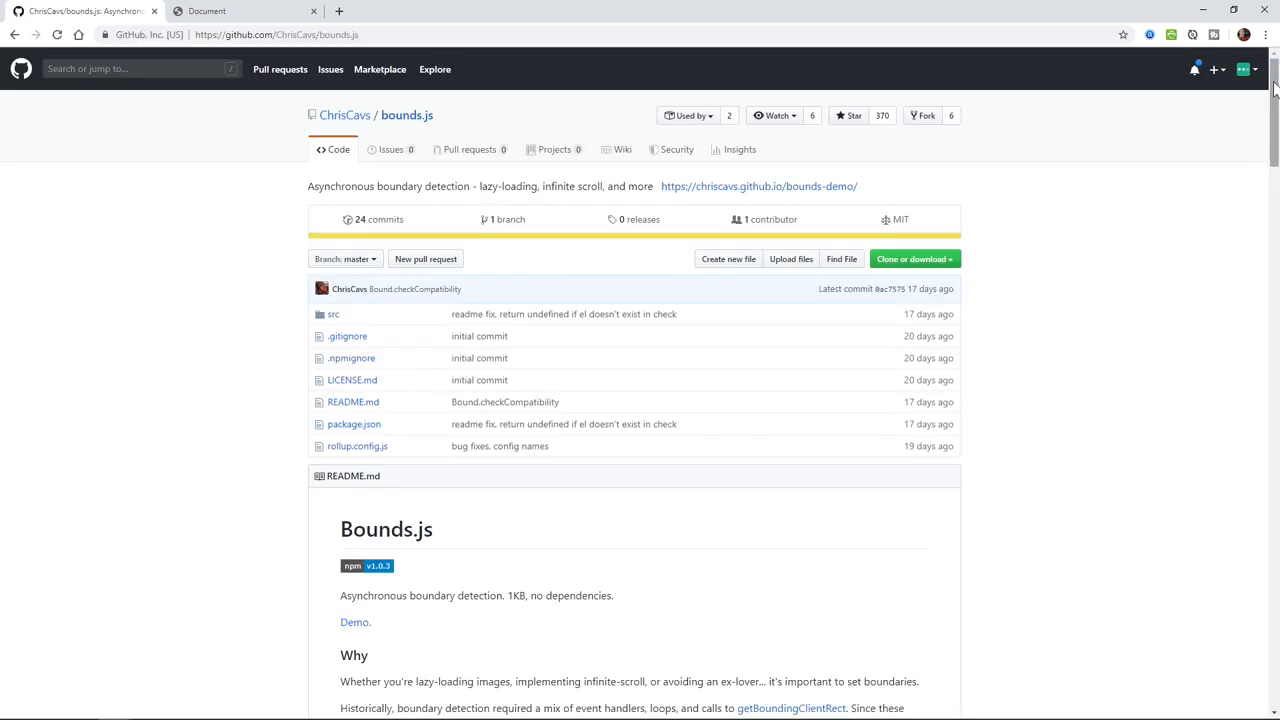
{"action": "scroll", "scroll_direction": "down", "scroll_amount": 3}
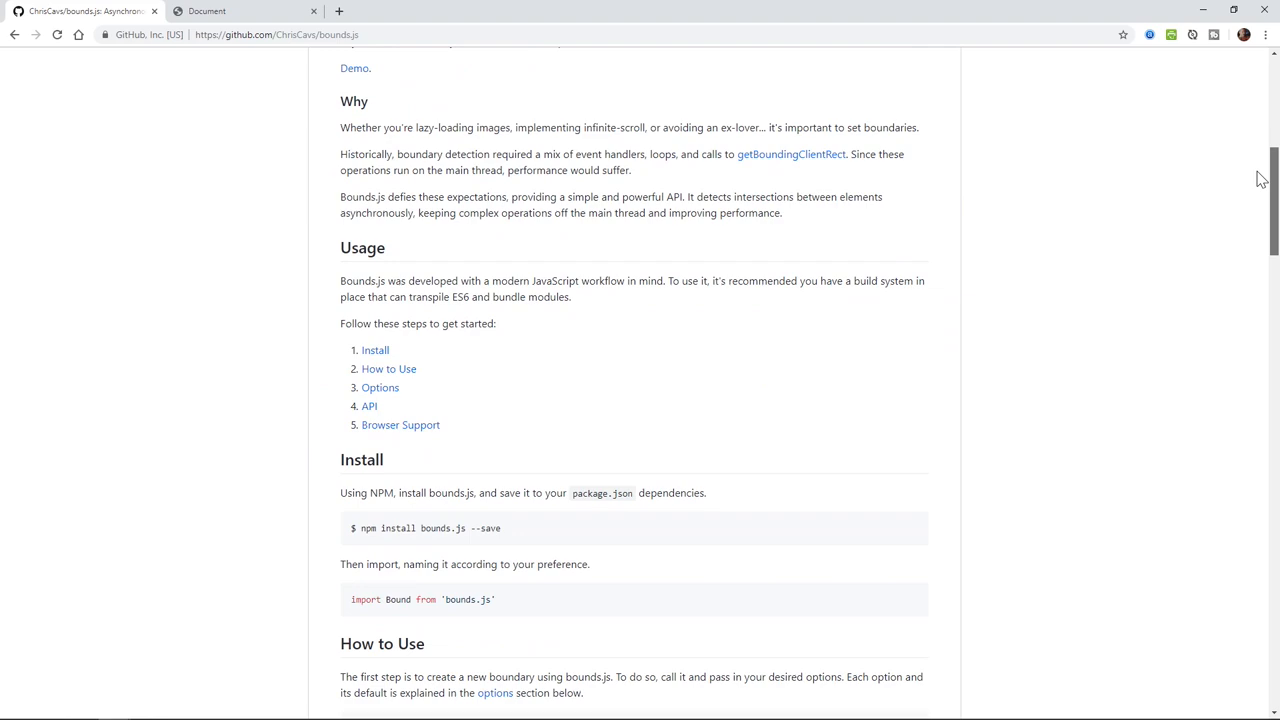
{"action": "scroll", "scroll_direction": "down", "scroll_amount": 3}
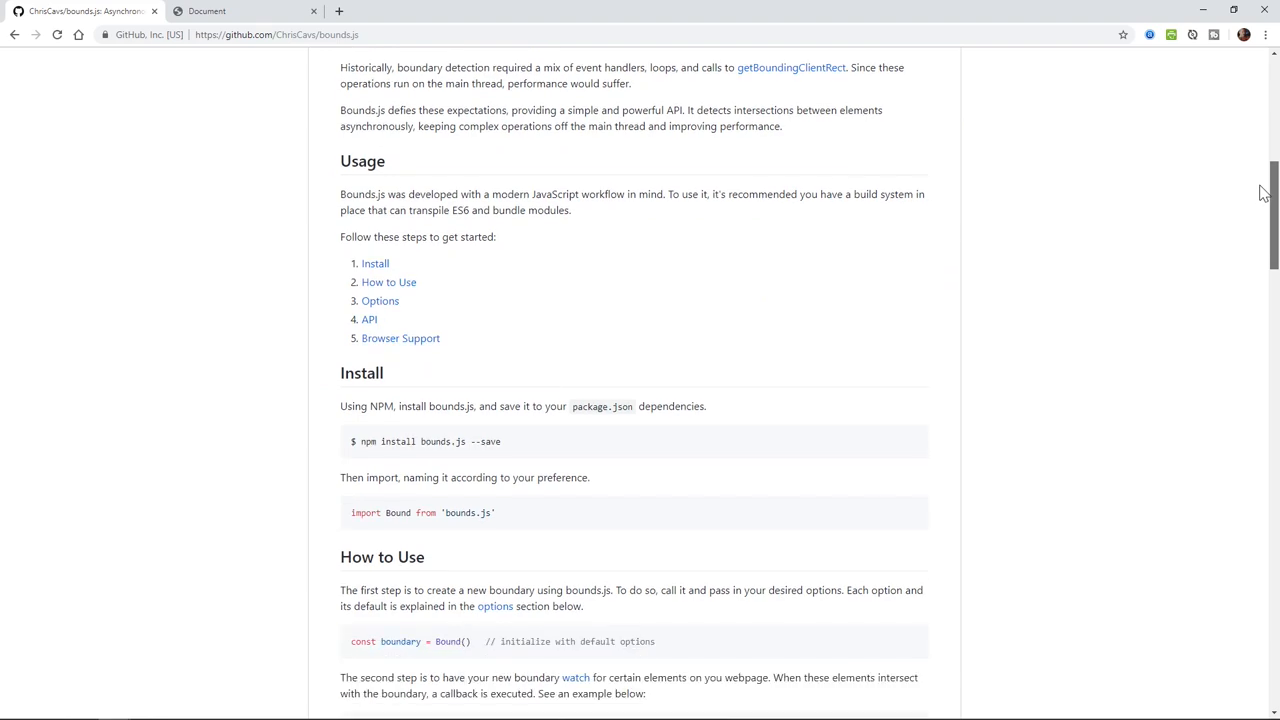
{"action": "scroll", "scroll_direction": "up", "scroll_amount": 3}
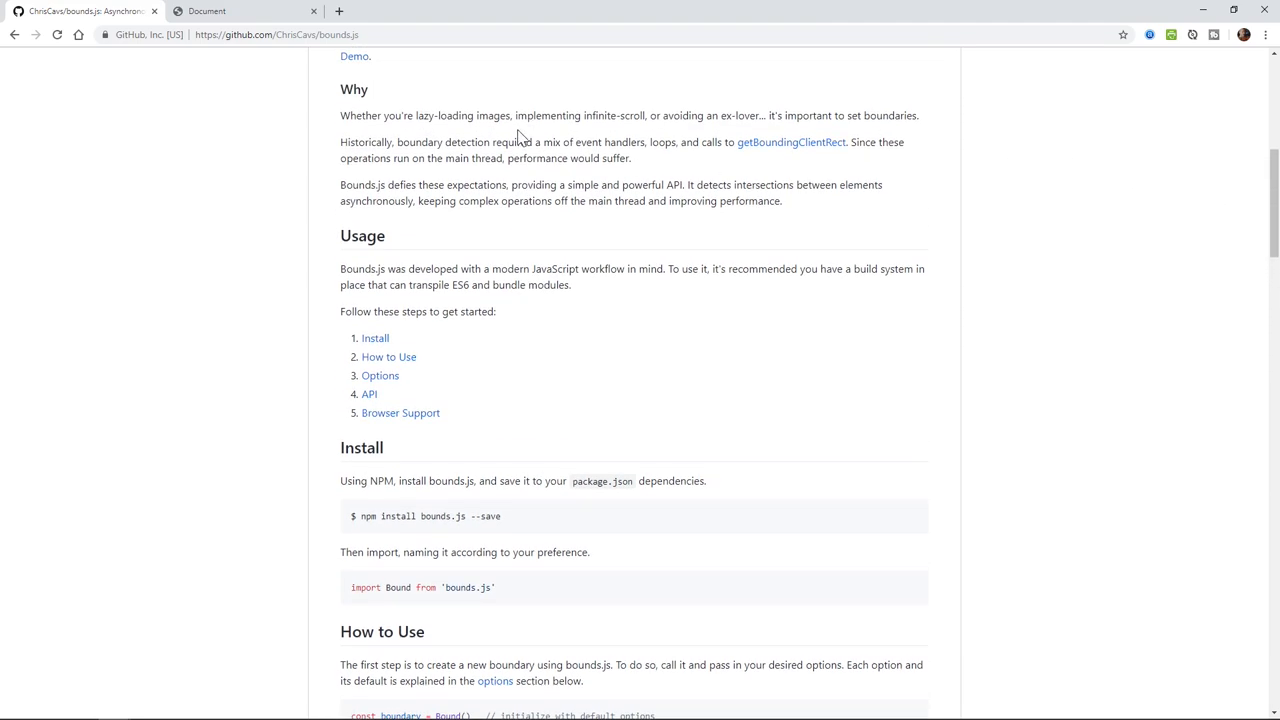
{"action": "left_click_drag", "start_coordinate": [356, 114], "coordinate": [512, 114]}
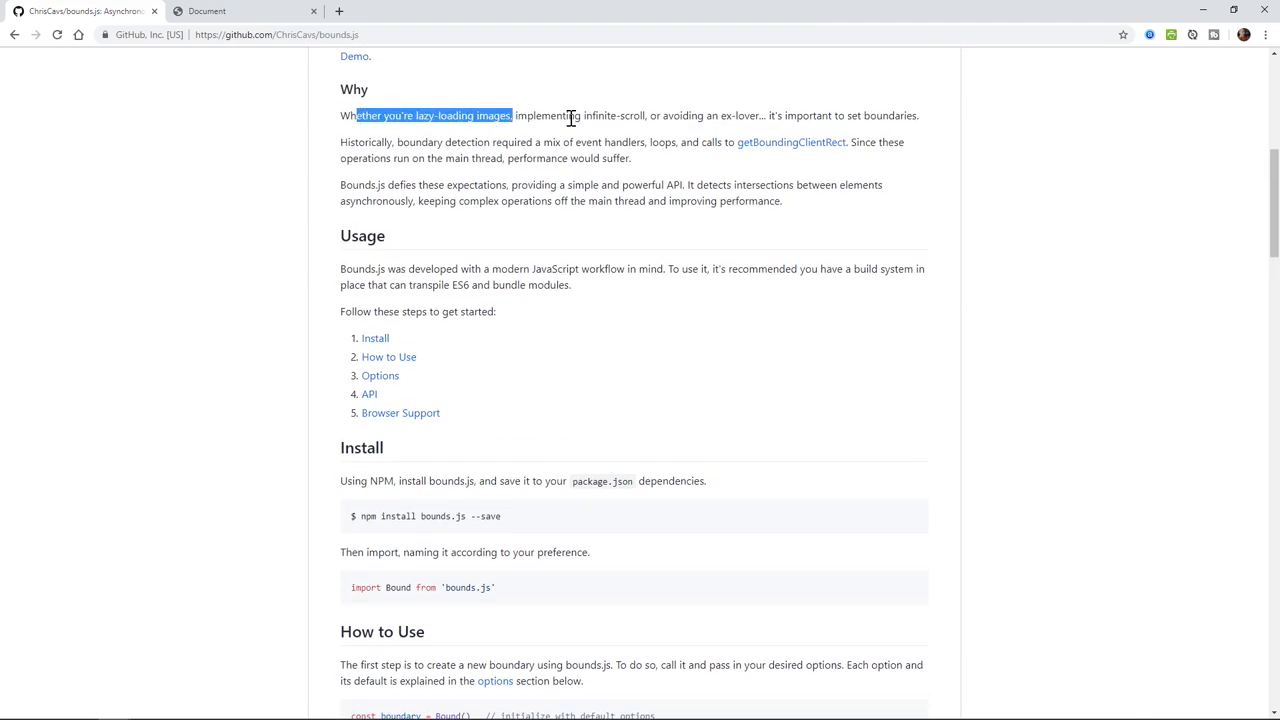
{"action": "left_click", "coordinate": [664, 114]}
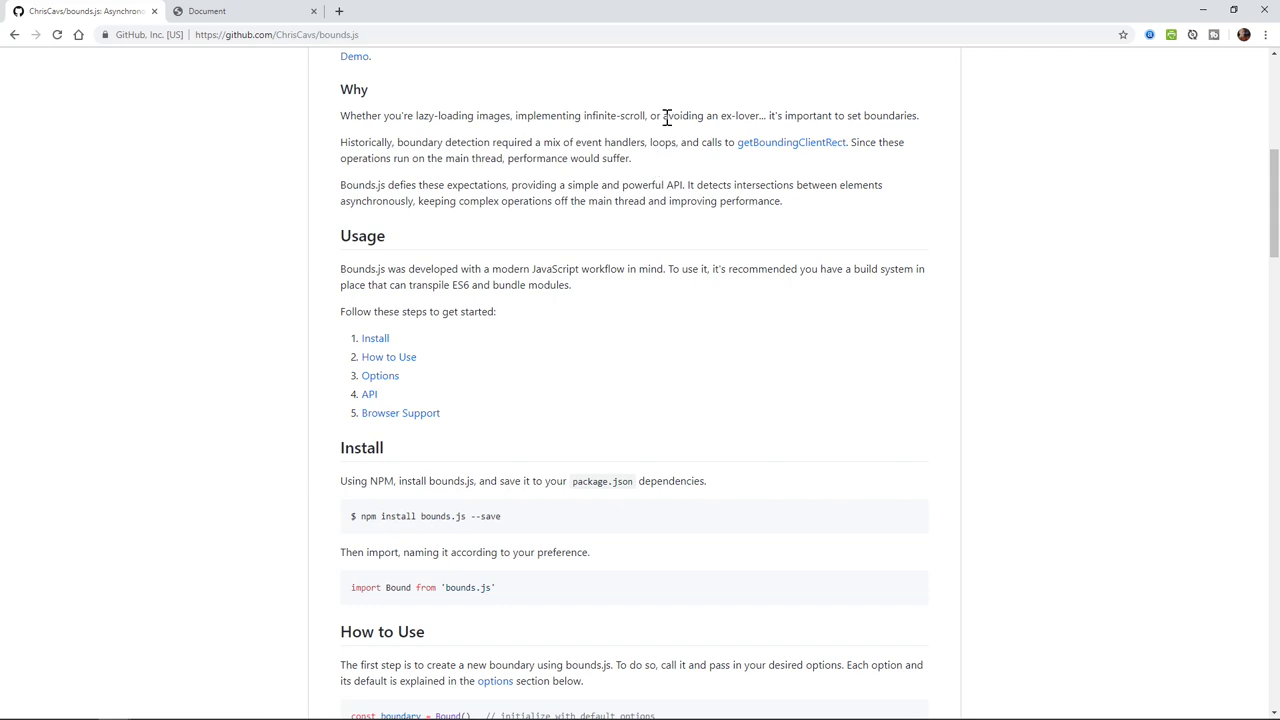
{"action": "mouse_move", "coordinate": [688, 138]}
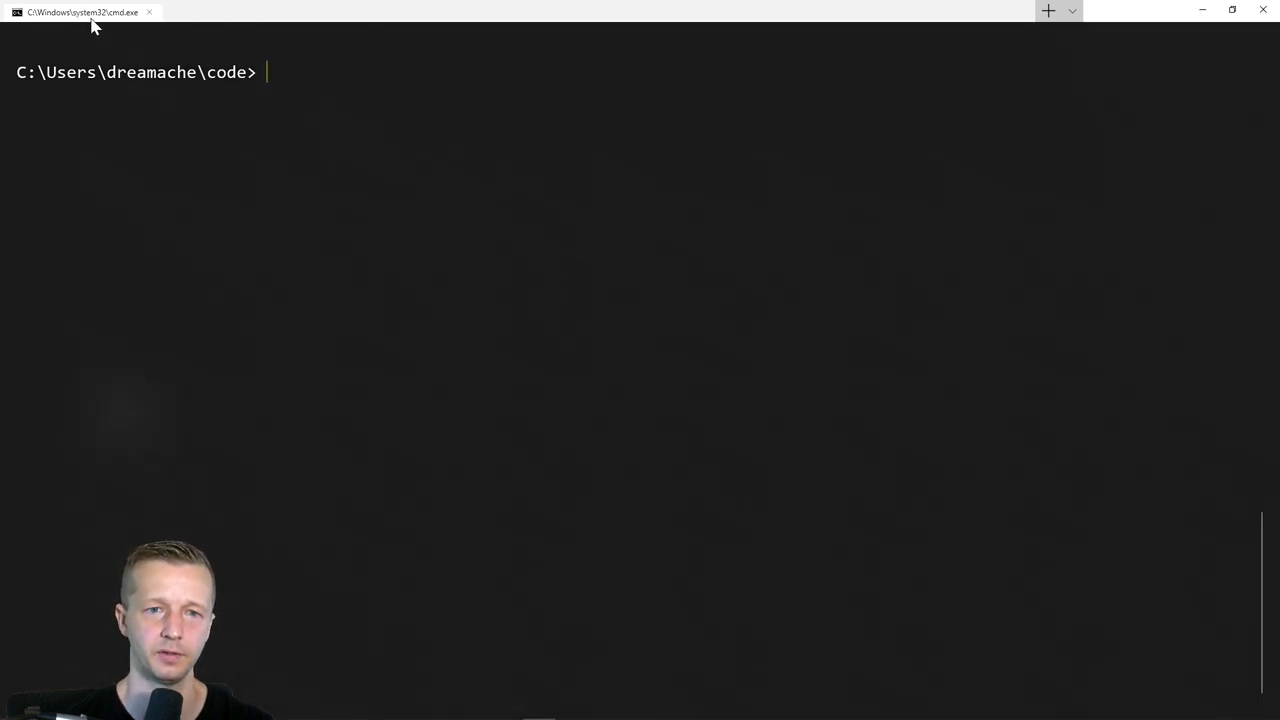
{"action": "mouse_move", "coordinate": [1084, 96]}
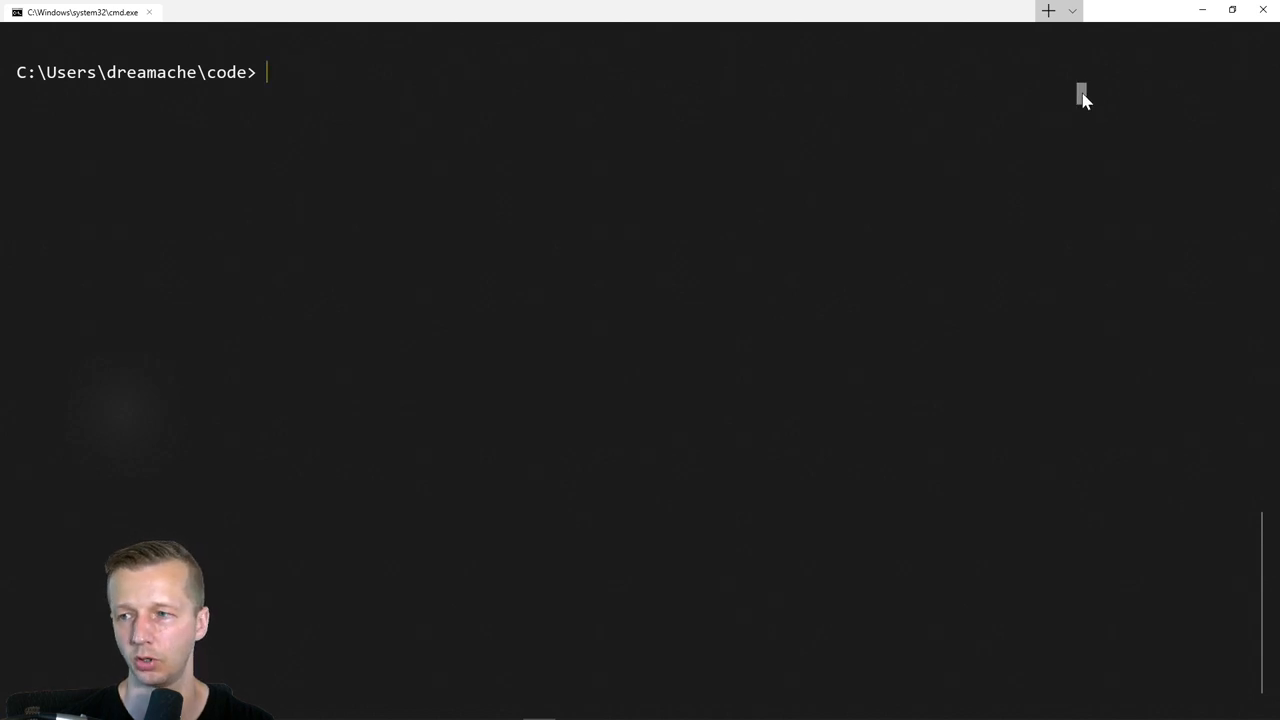
{"action": "mouse_move", "coordinate": [270, 84]}
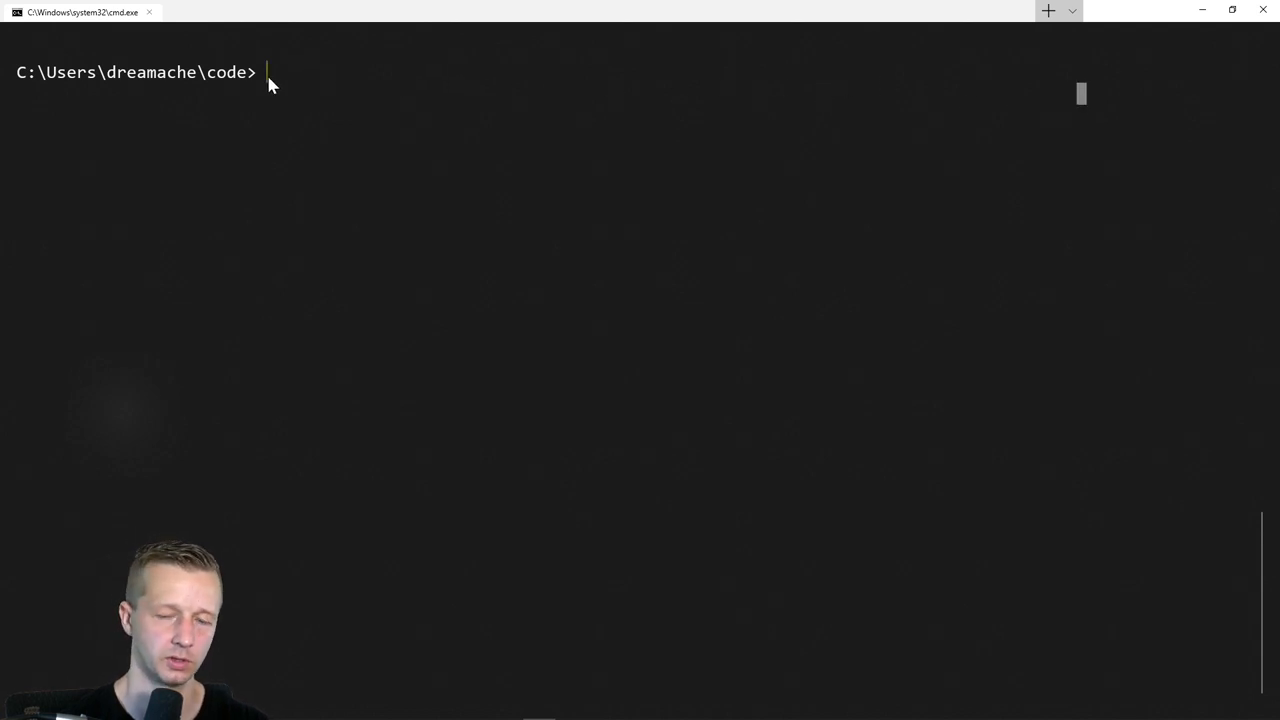
- Run mkdir bounds && cd bounds, open the folder in VS Code, and begin npm init
{"action": "type", "text": "mkdi"}
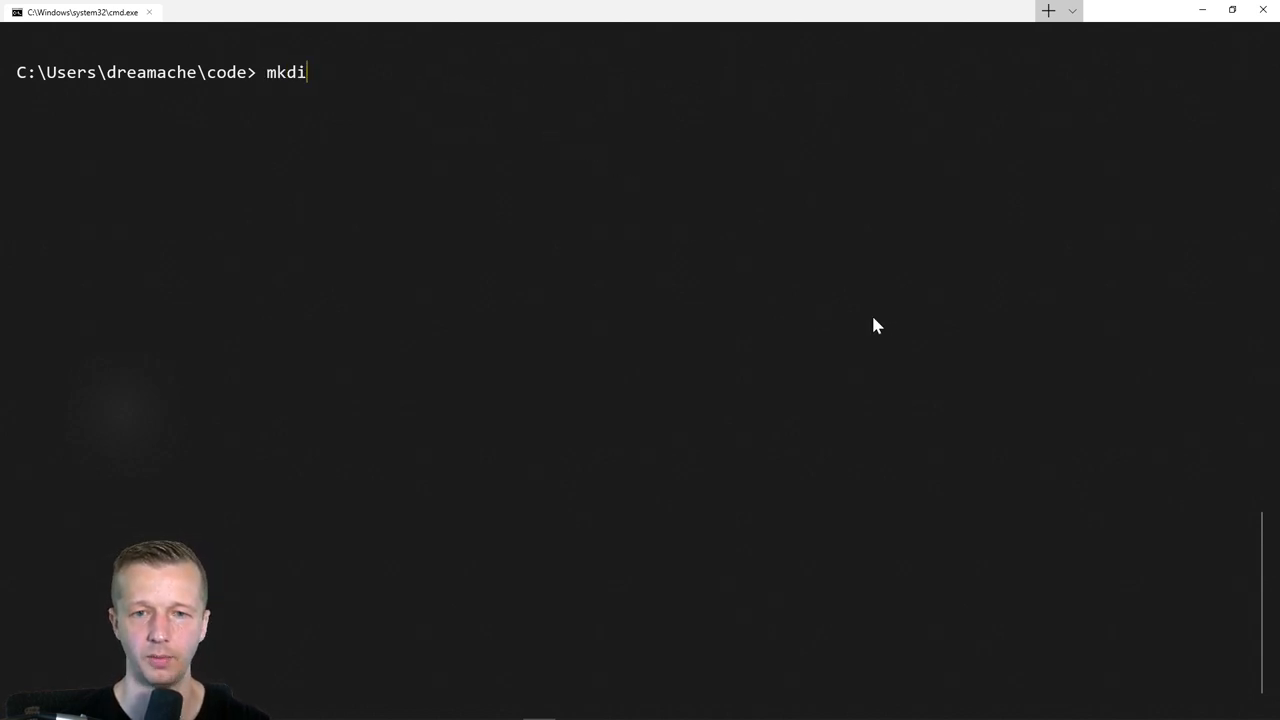
{"action": "type", "text": "r b"}
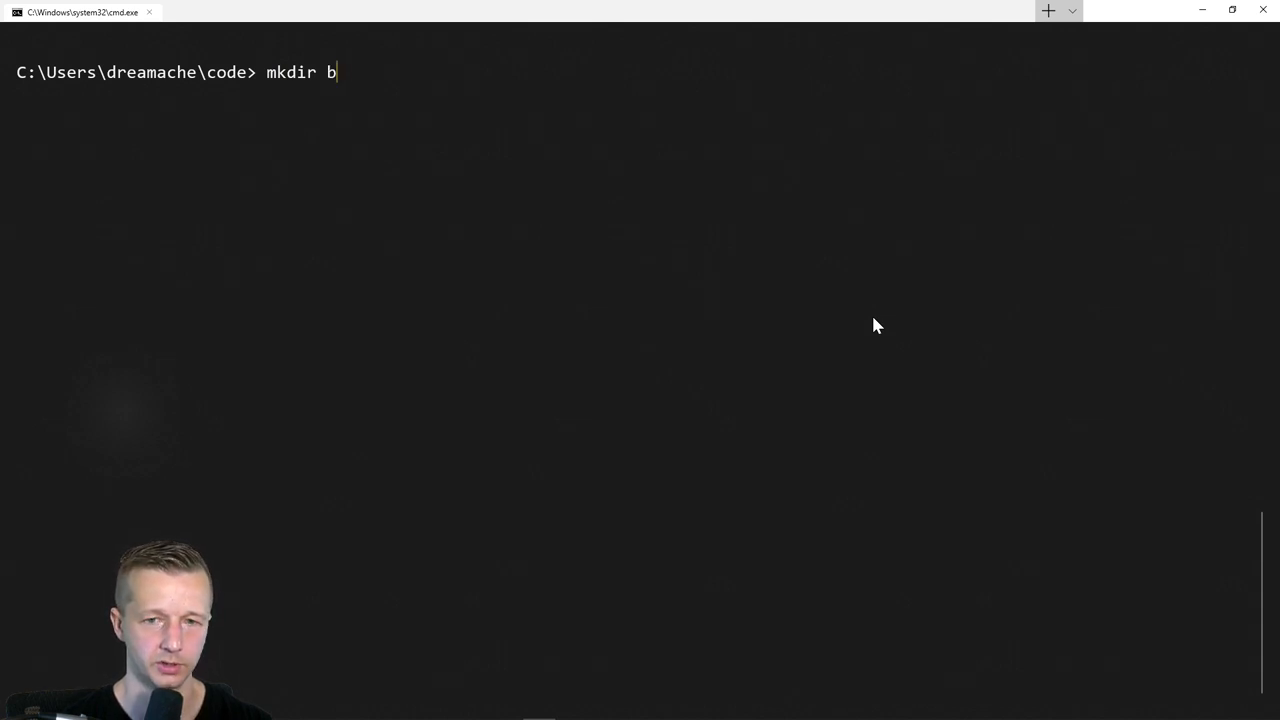
{"action": "type", "text": "ounds &"}
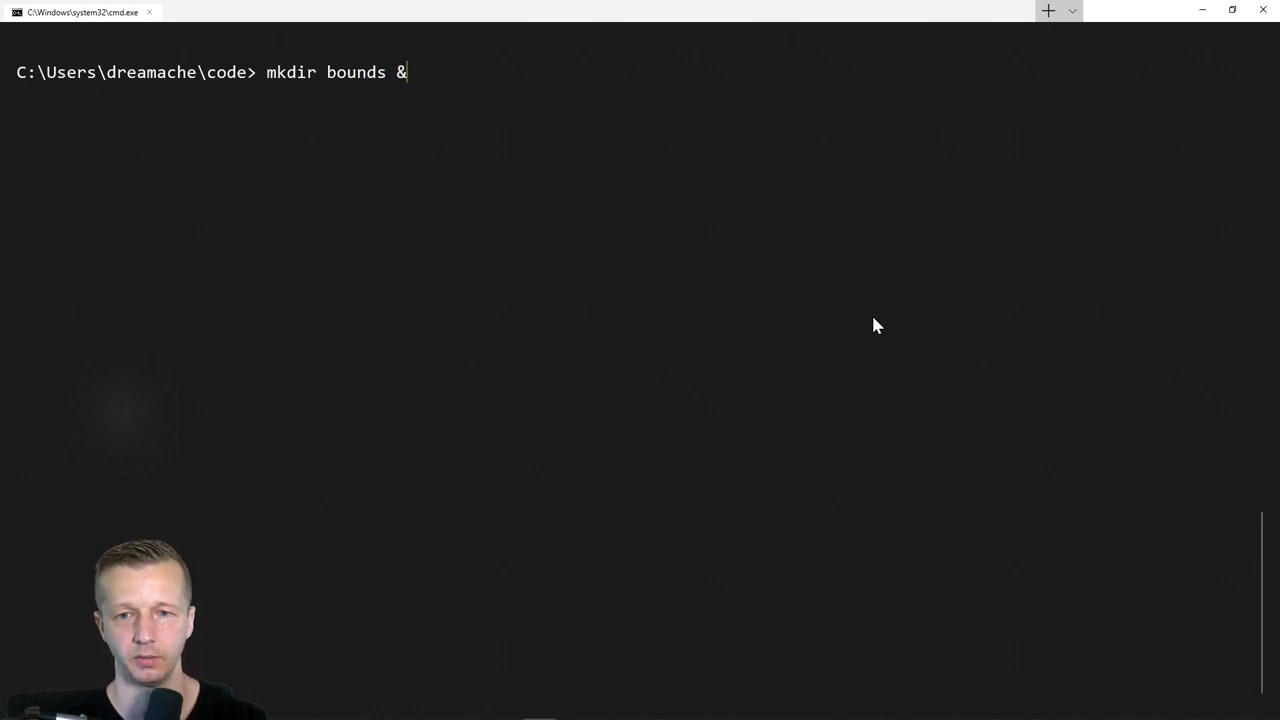
{"action": "type", "text": "& cd bounds"}
{"action": "type", "text": "code"}
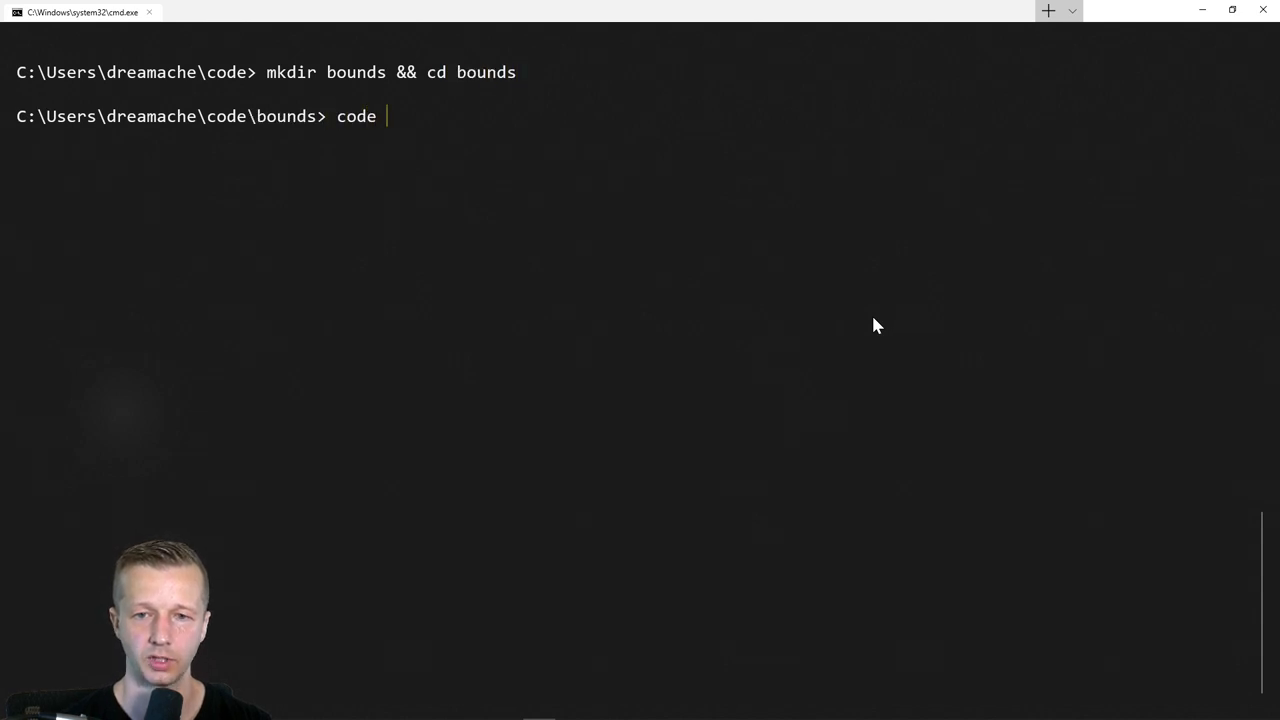
{"action": "type", "text": " ."}
{"action": "key", "text": "Return"}
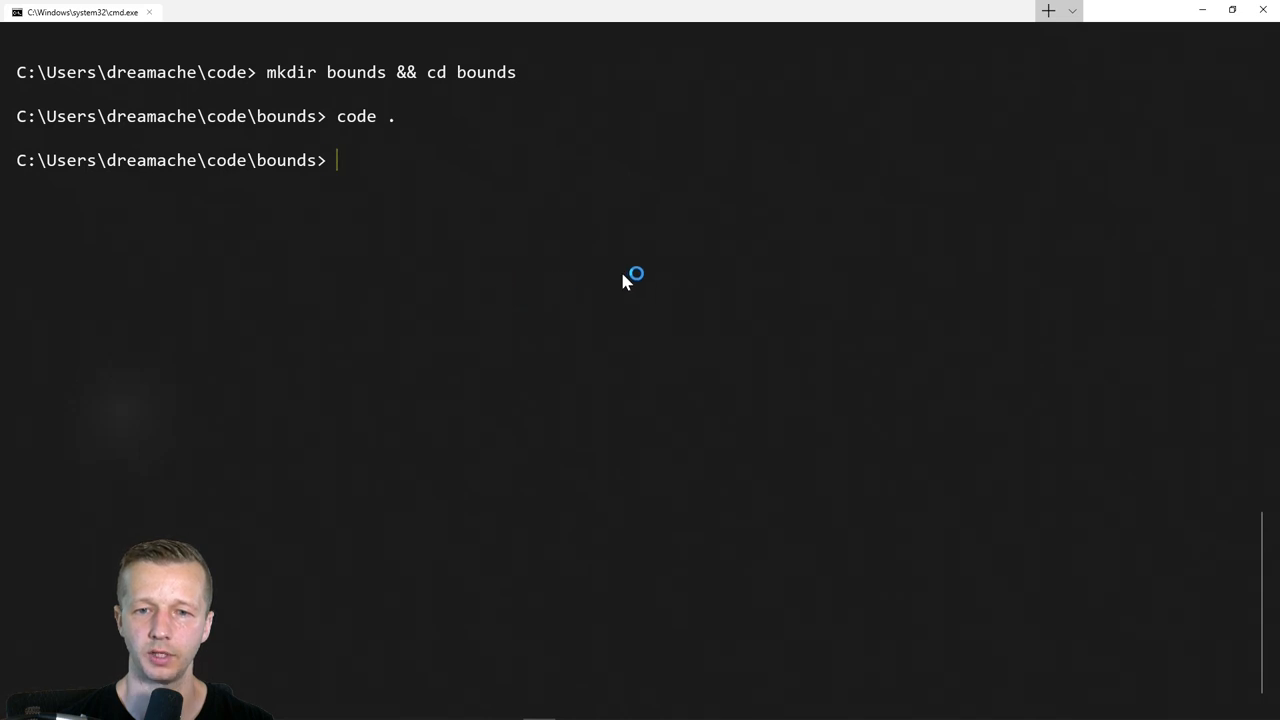
{"action": "mouse_move", "coordinate": [898, 288]}
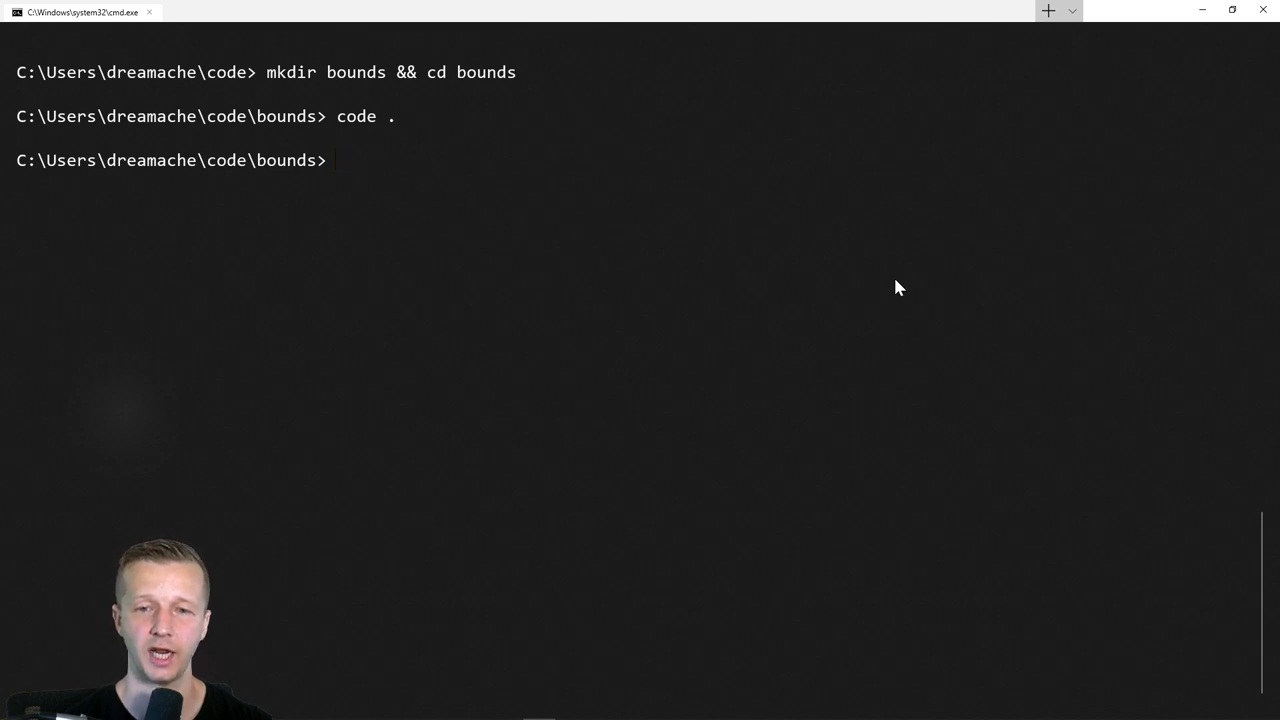
{"action": "type", "text": "npm init -y"}
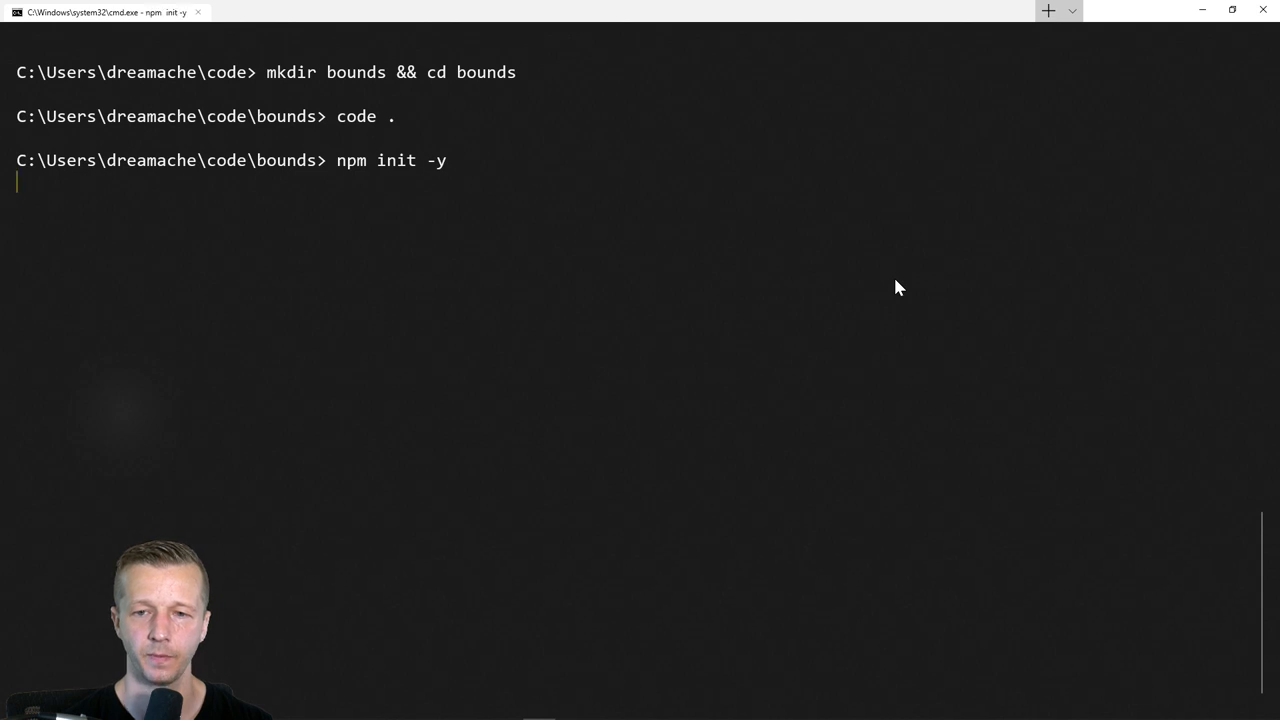
- Create a default package.json, then enter npm i -g parcel-bundler to install Parcel globally
{"action": "key", "text": "Return"}
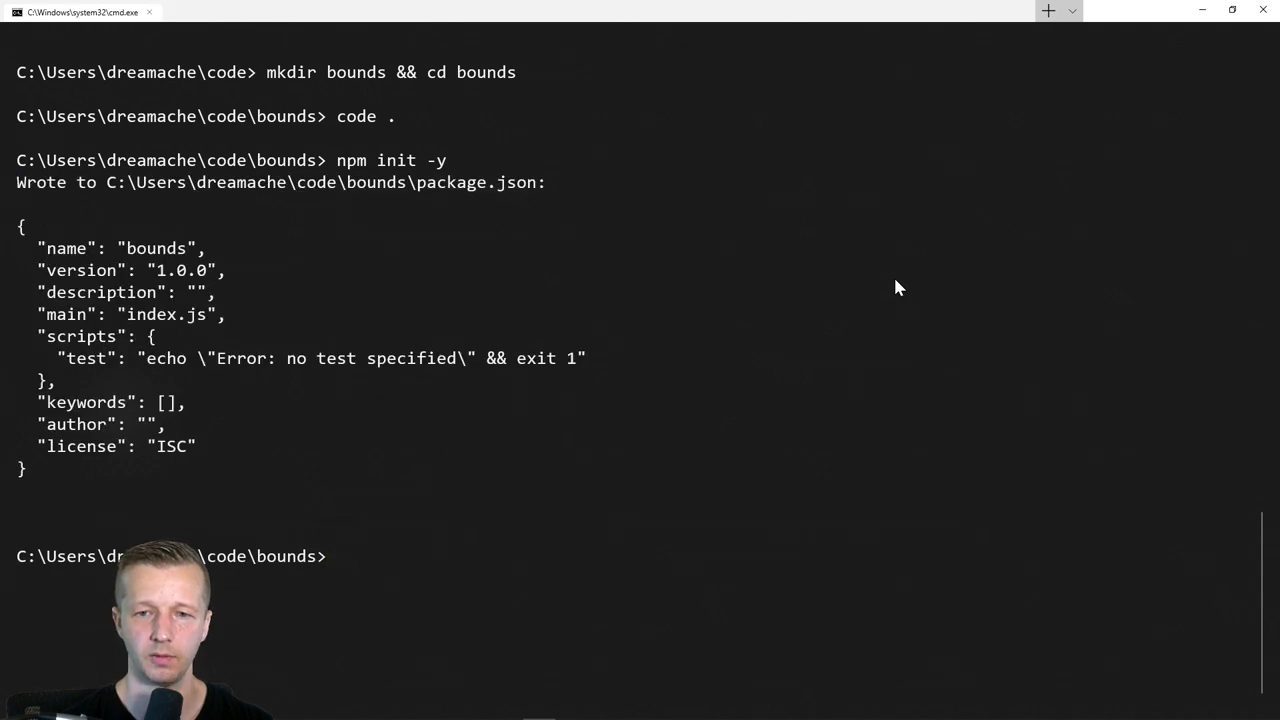
{"action": "mouse_move", "coordinate": [530, 188]}
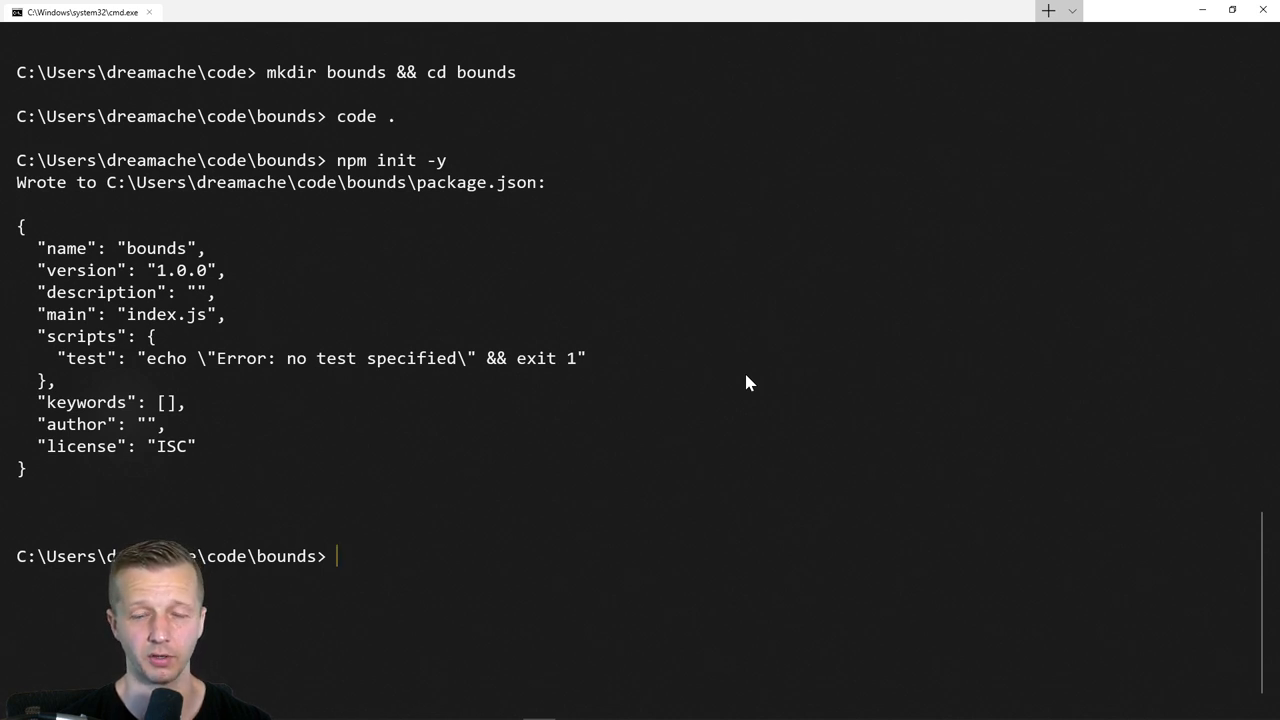
{"action": "type", "text": "npm"}
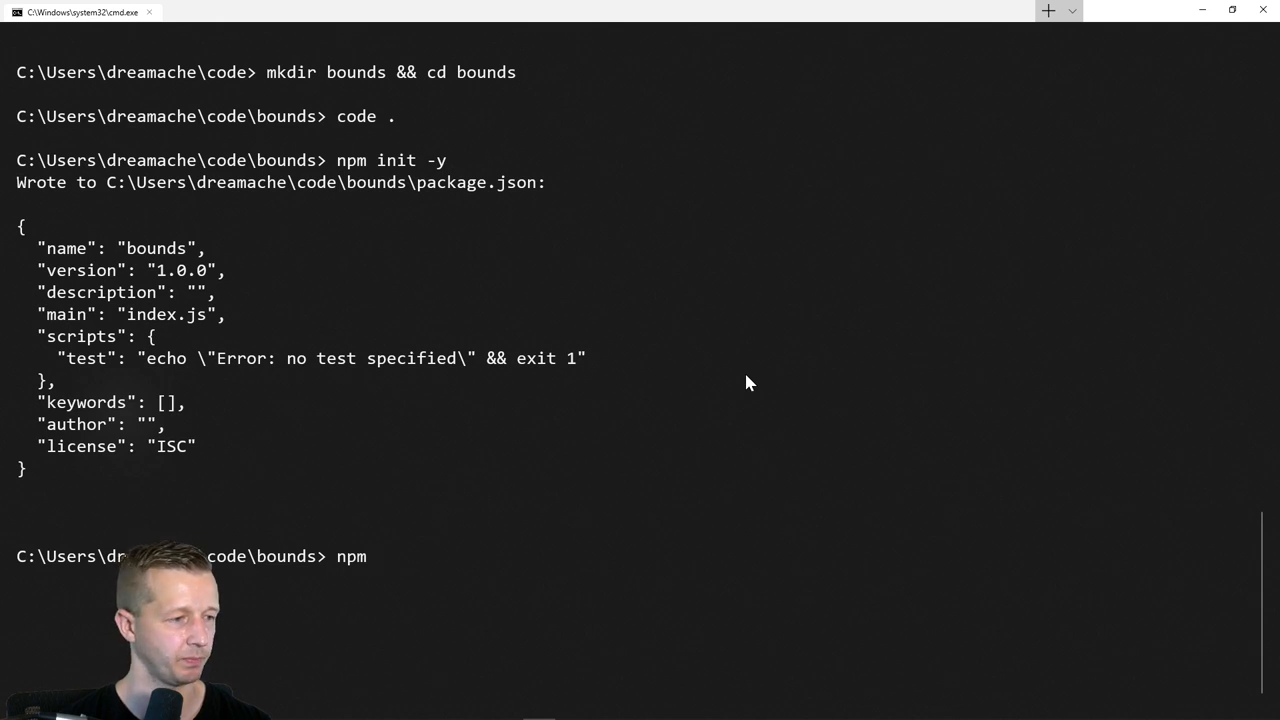
{"action": "type", "text": "i"}
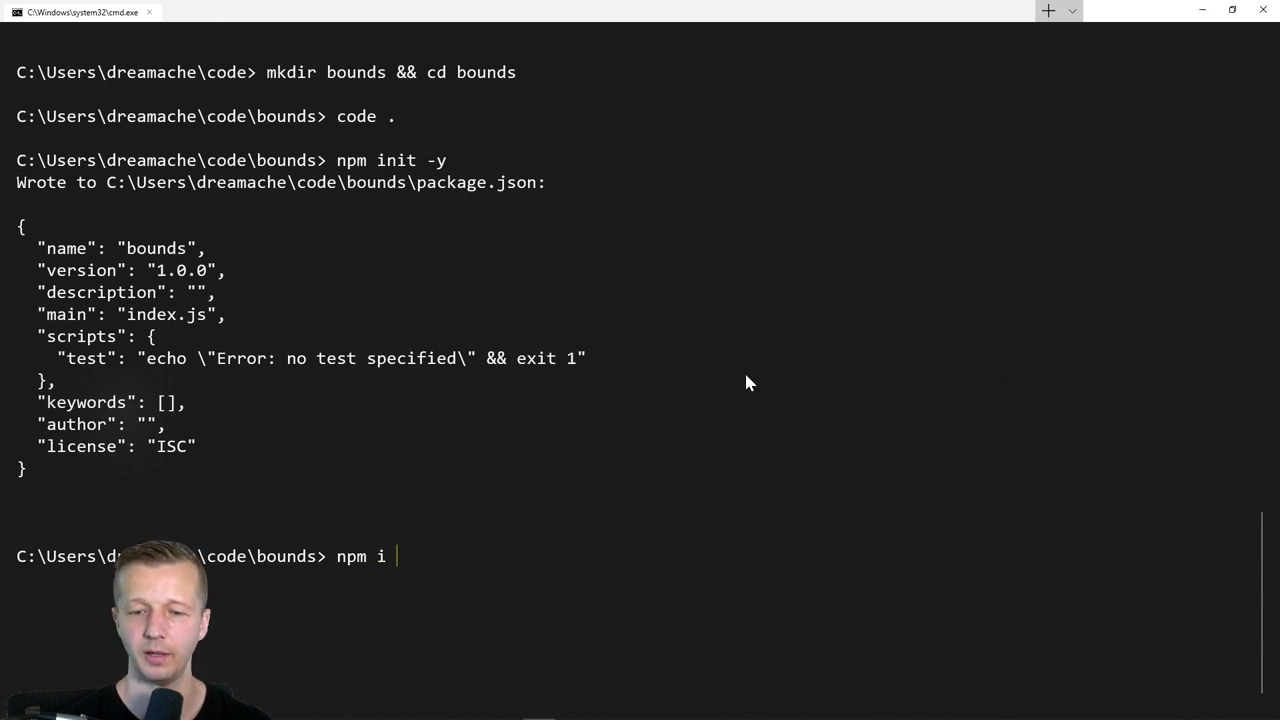
{"action": "type", "text": "-g"}
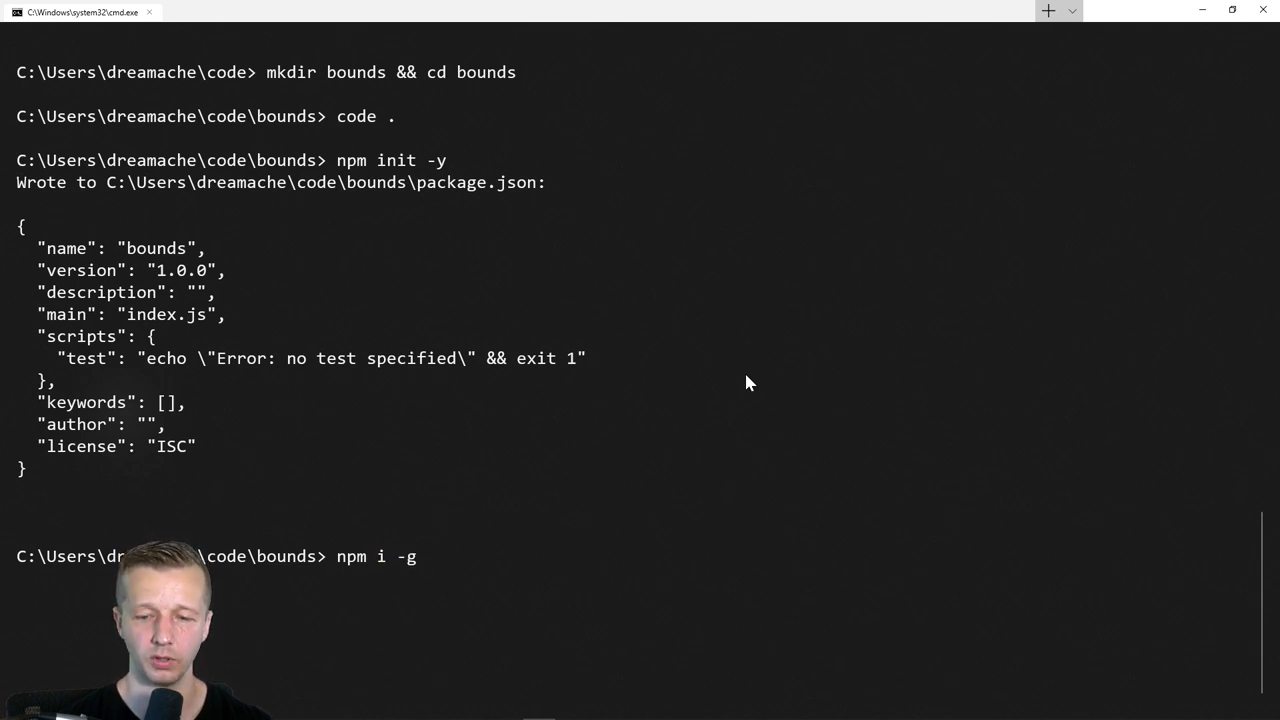
{"action": "type", "text": "parcel-bundel"}
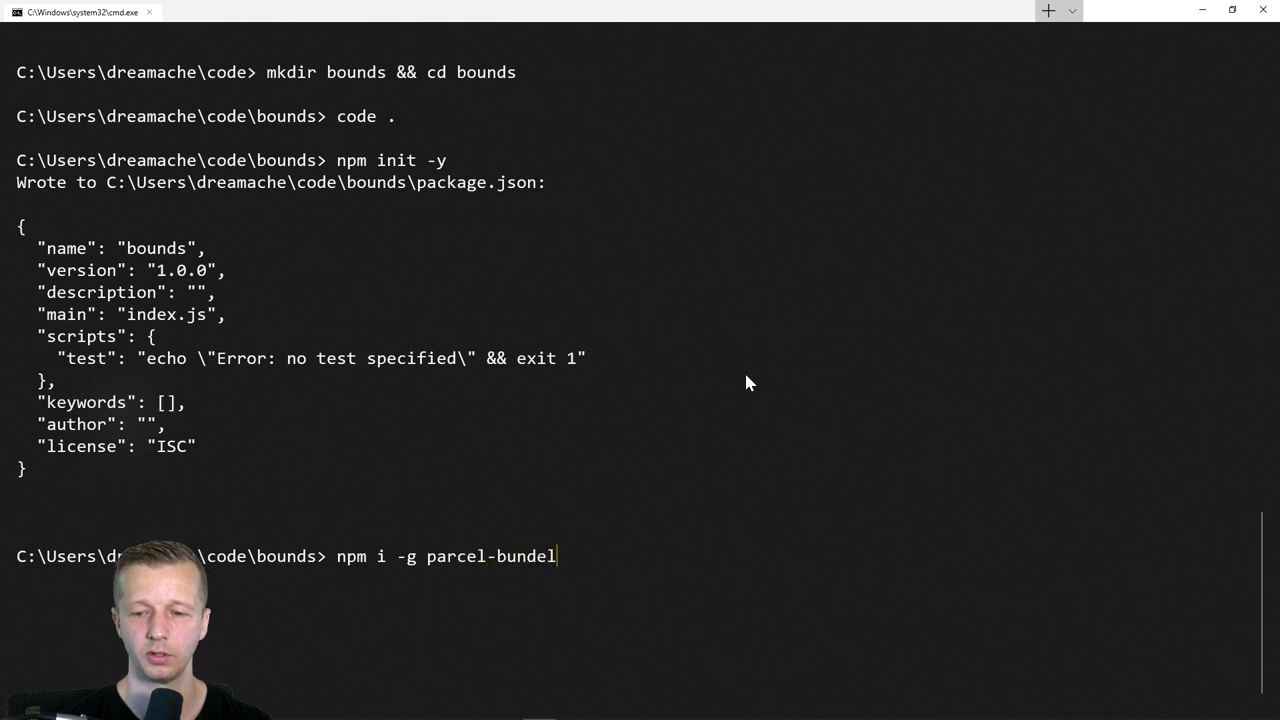
{"action": "type", "text": "er"}
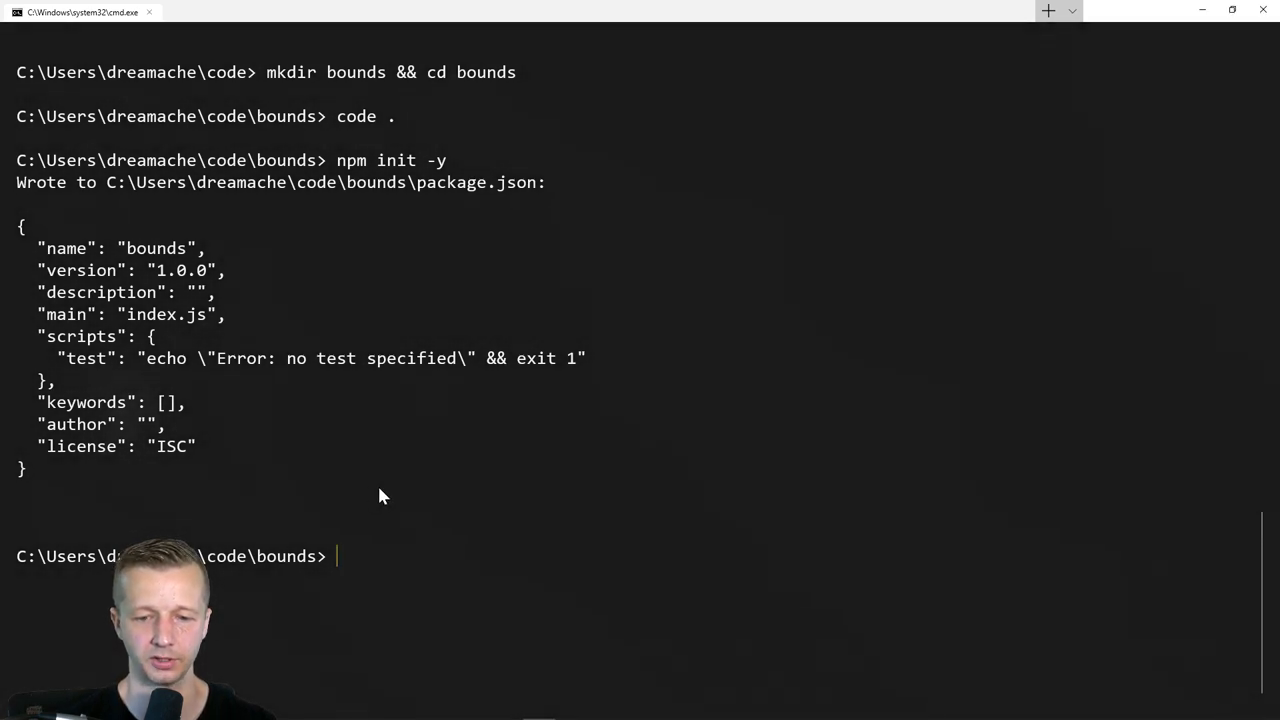
- Enter npm install bounds.js --save to add bounds.js as a dependency
{"action": "type", "text": "npm install bounds.js --save"}
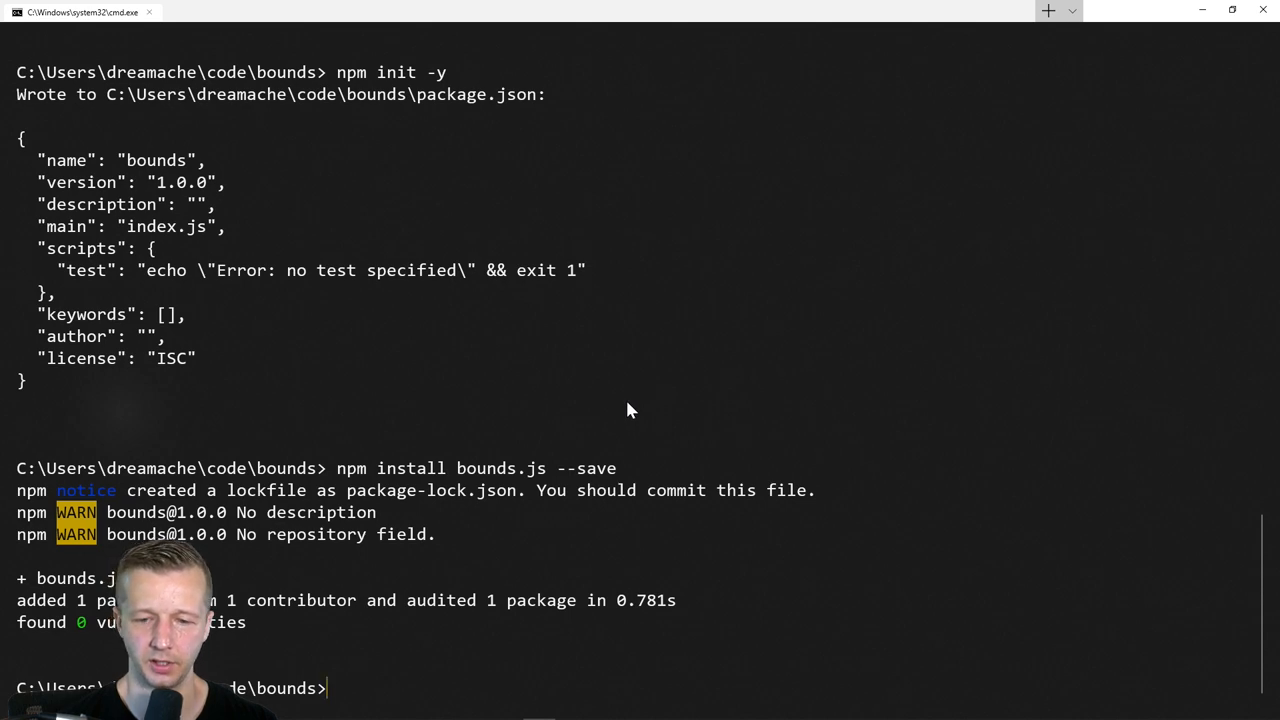
{"action": "mouse_move", "coordinate": [736, 224]}
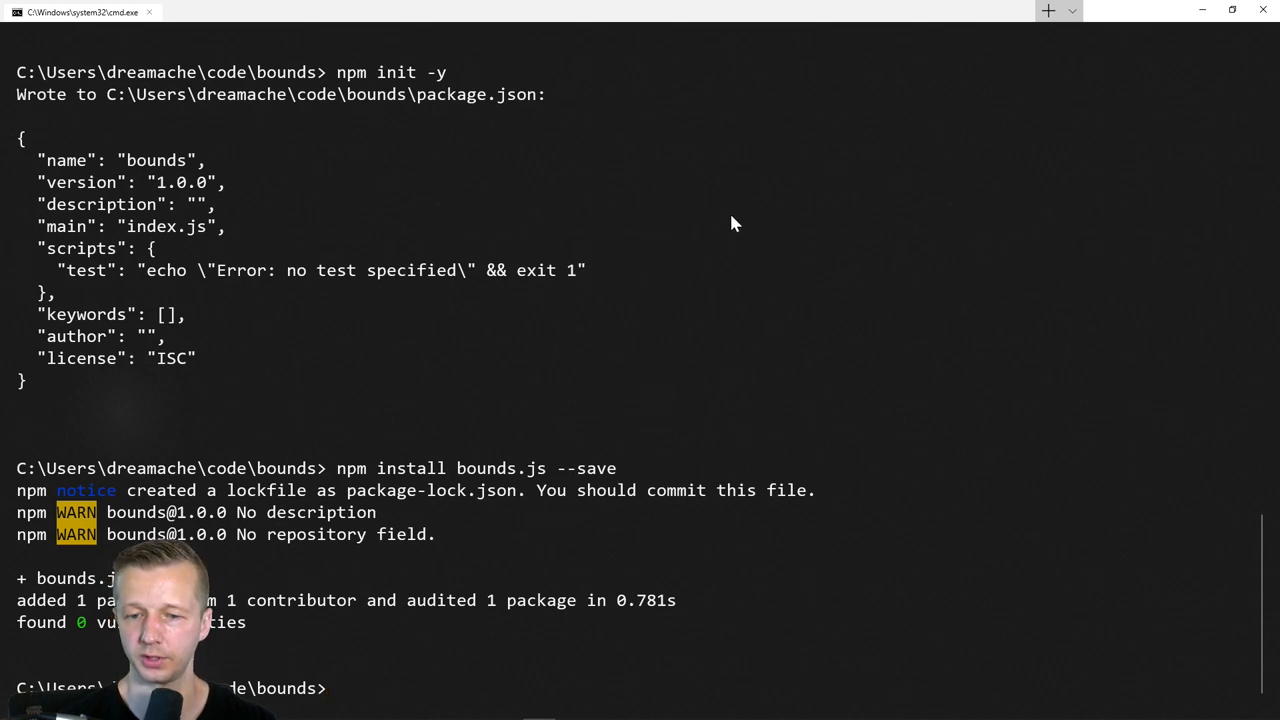
{"action": "mouse_move", "coordinate": [640, 258]}
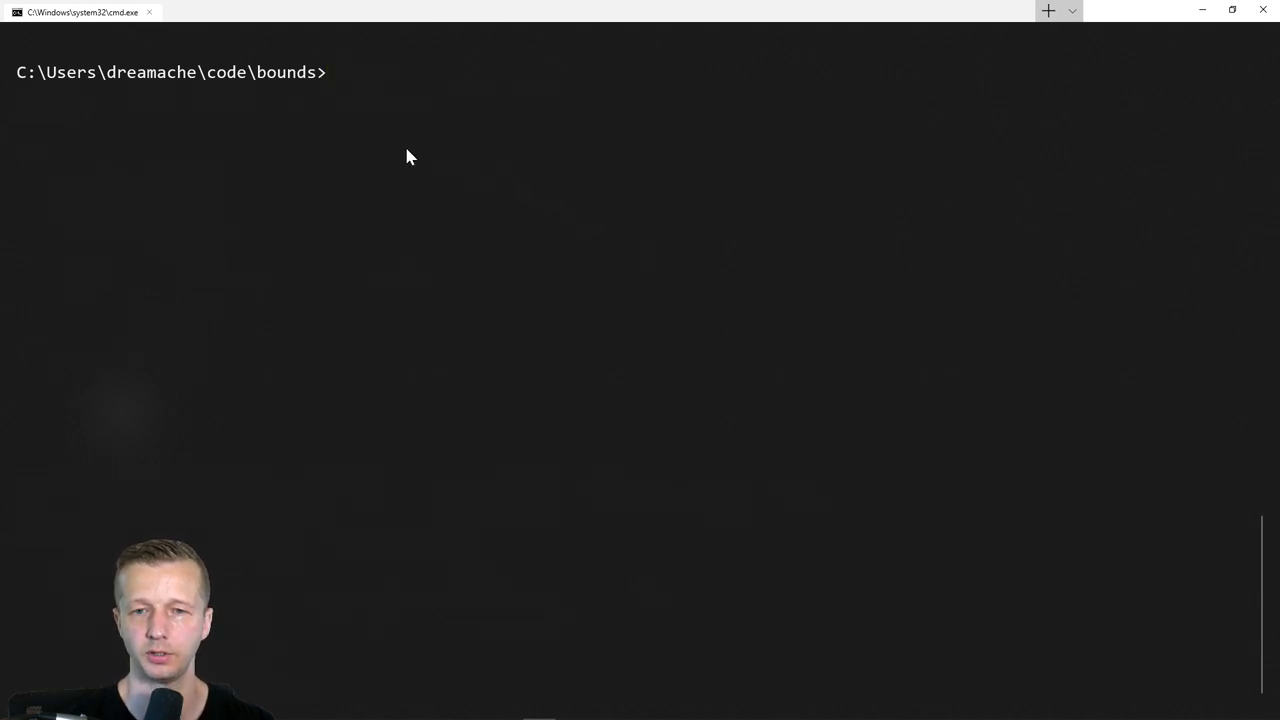
{"action": "mouse_move", "coordinate": [344, 170]}
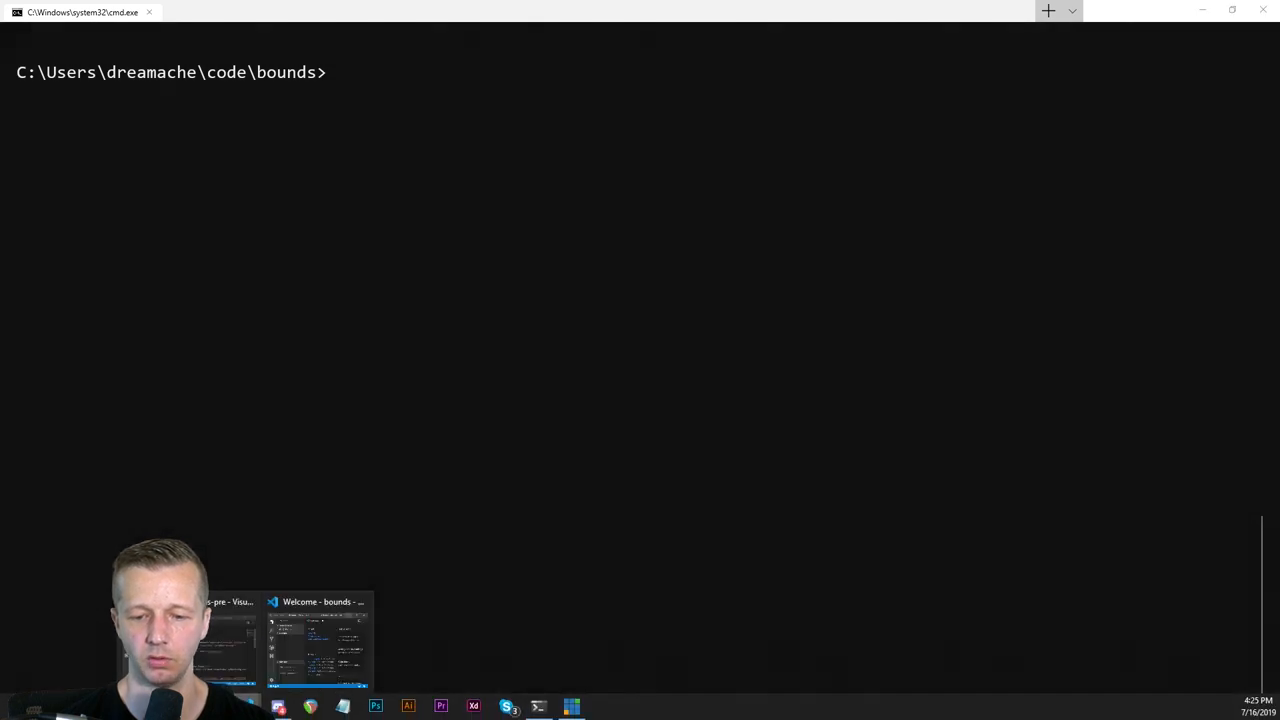
- Create index.html with an HTML skeleton whose body has <script src="./index.js">, and save it
{"action": "left_click", "coordinate": [318, 640]}
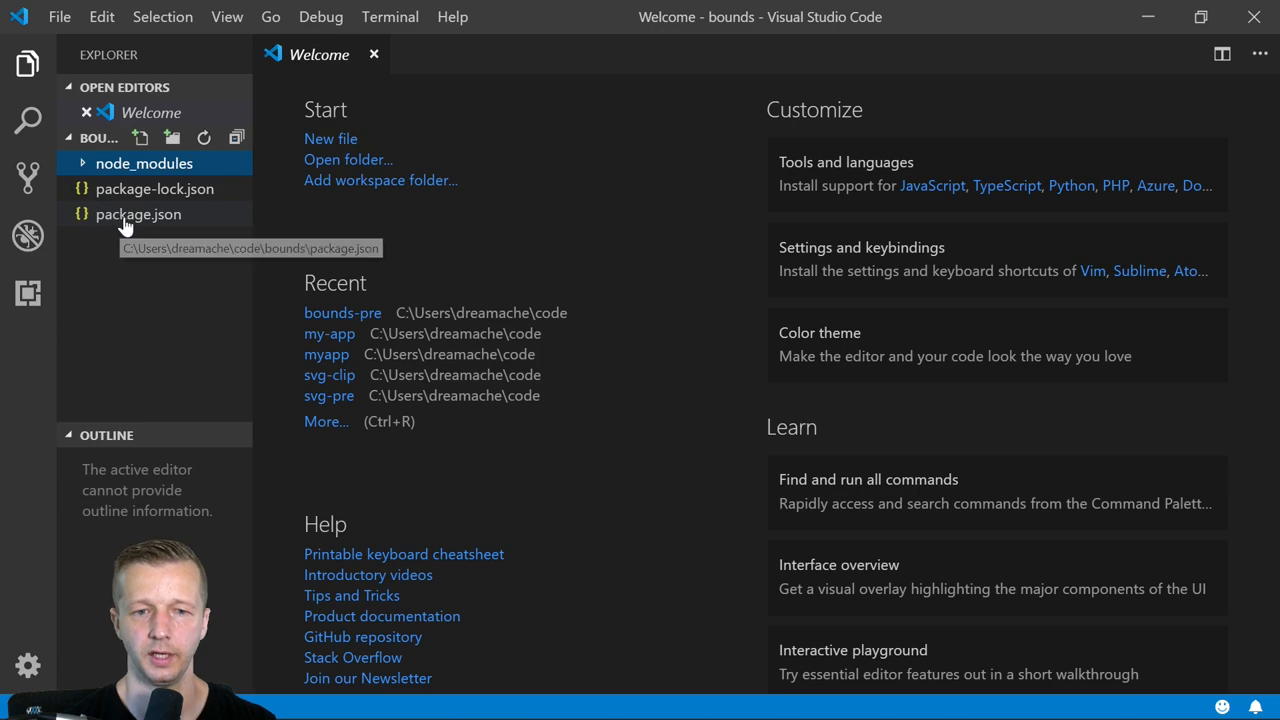
{"action": "left_click", "coordinate": [140, 138]}
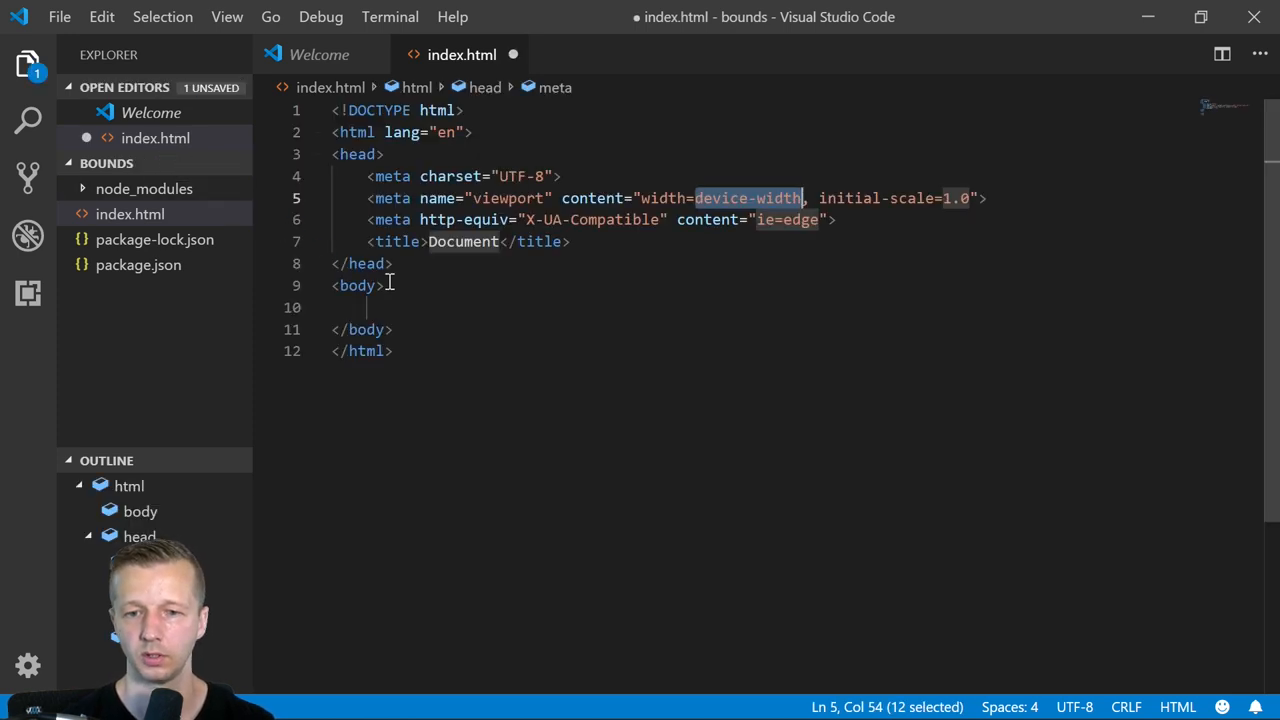
{"action": "key", "text": "Enter"}
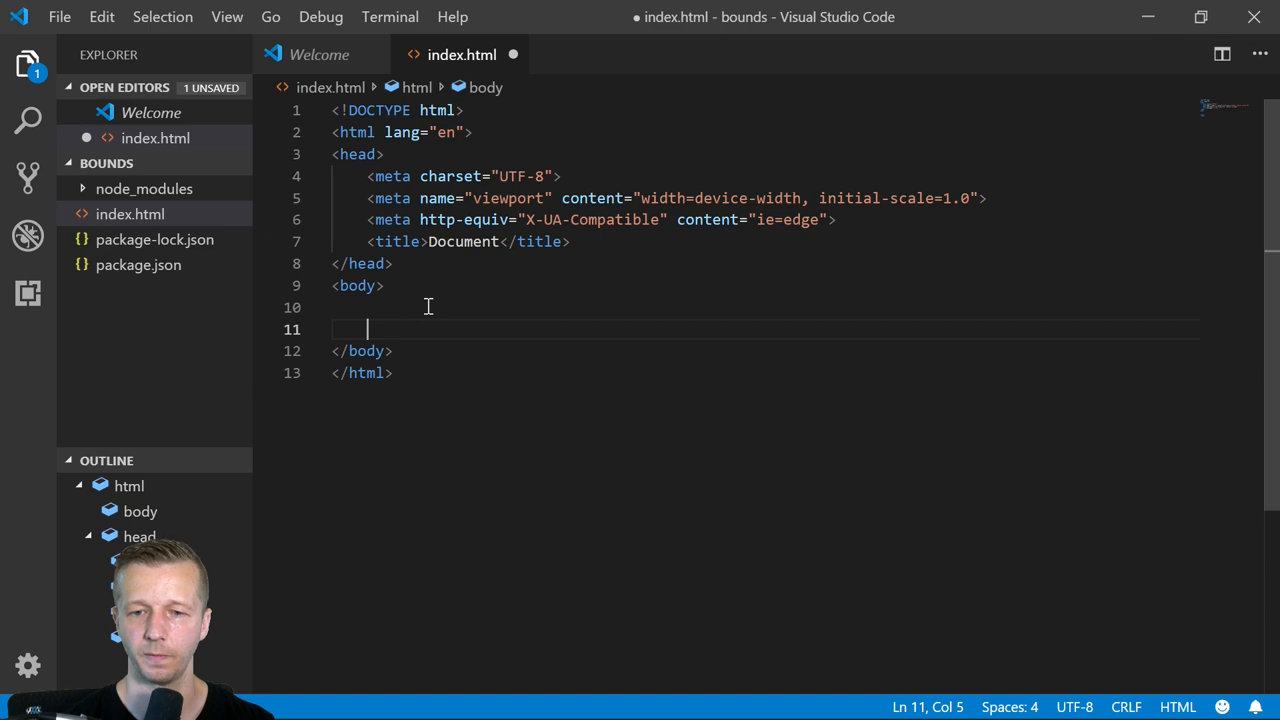
{"action": "type", "text": "scrit"}
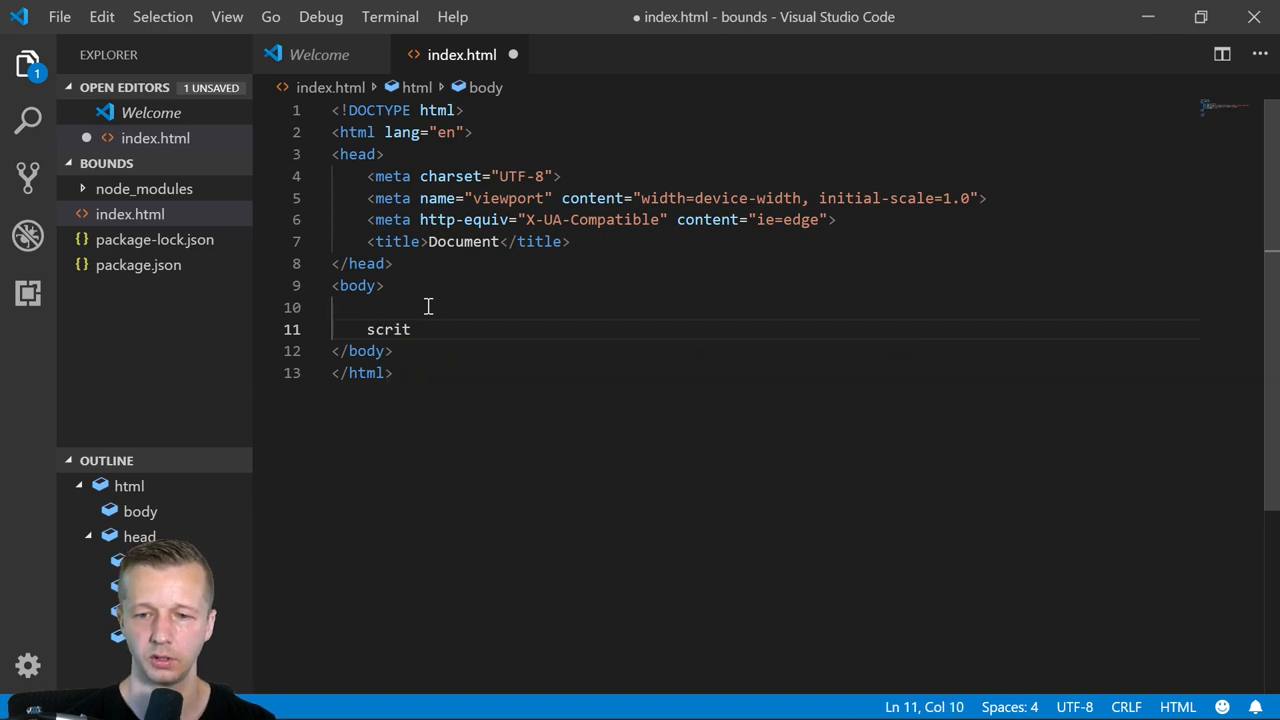
{"action": "key", "text": "Backspace"}
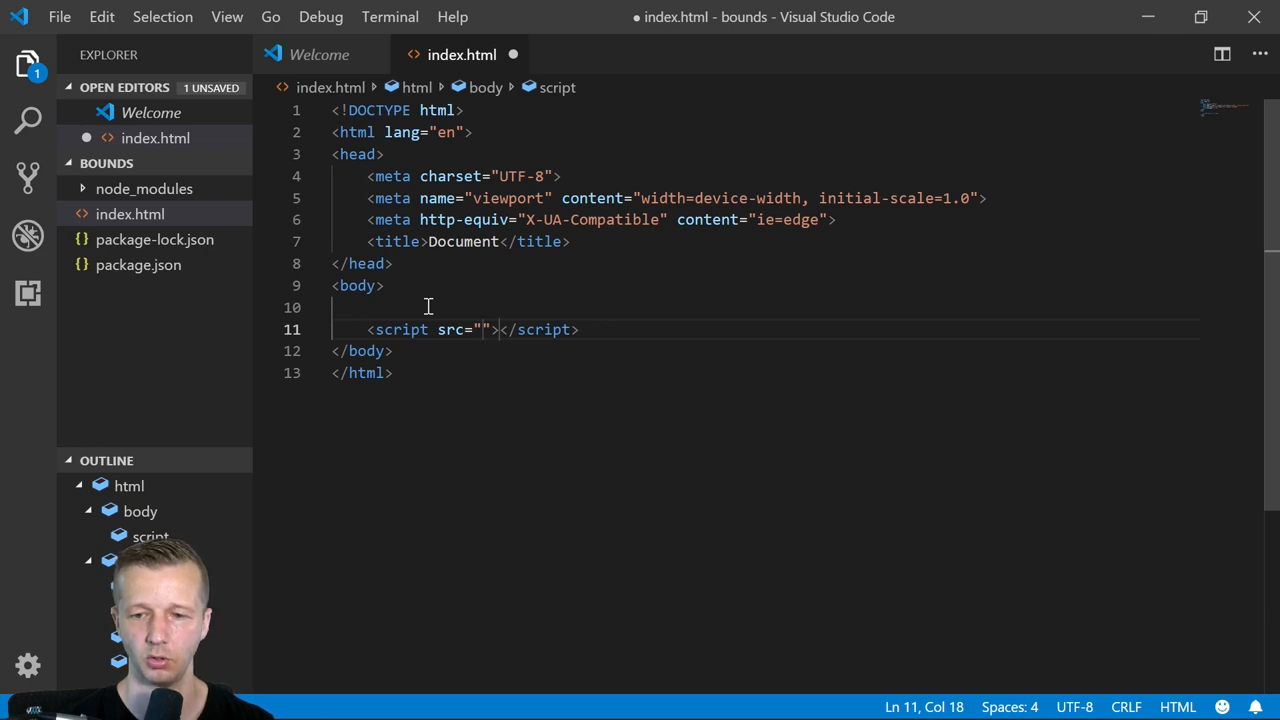
{"action": "type", "text": "./index.js"}
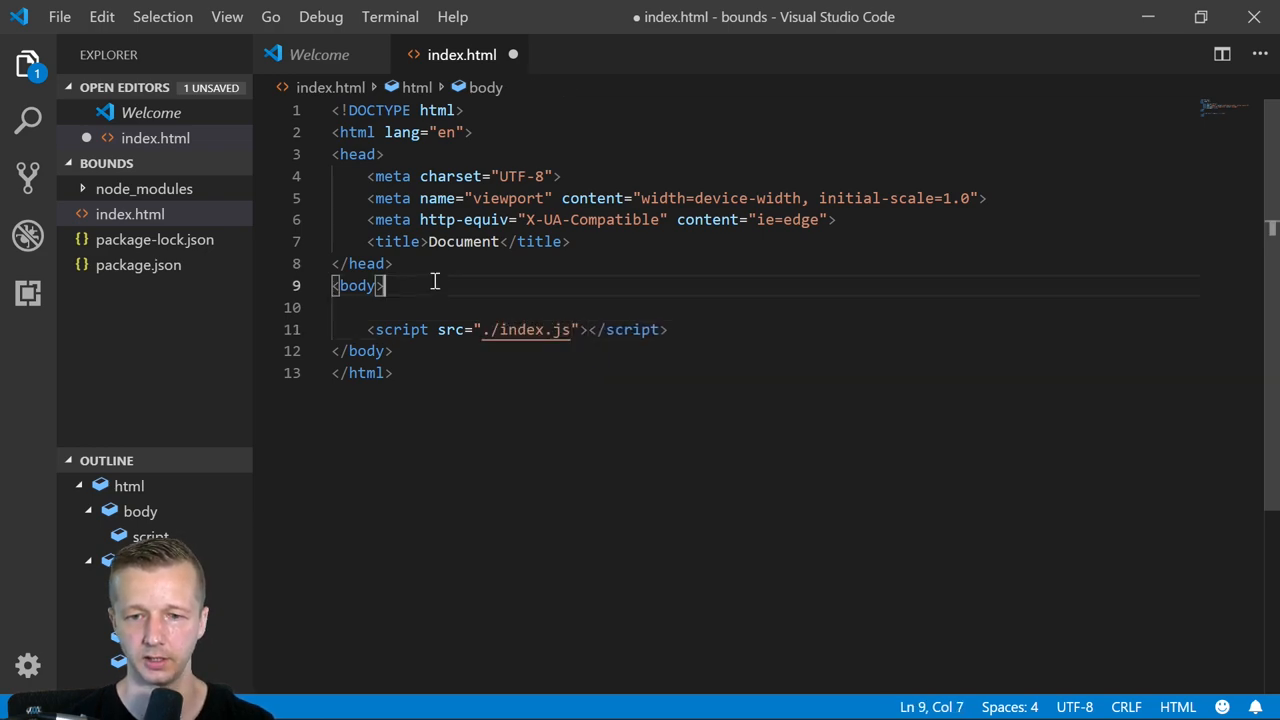
{"action": "key", "text": "ctrl+s"}
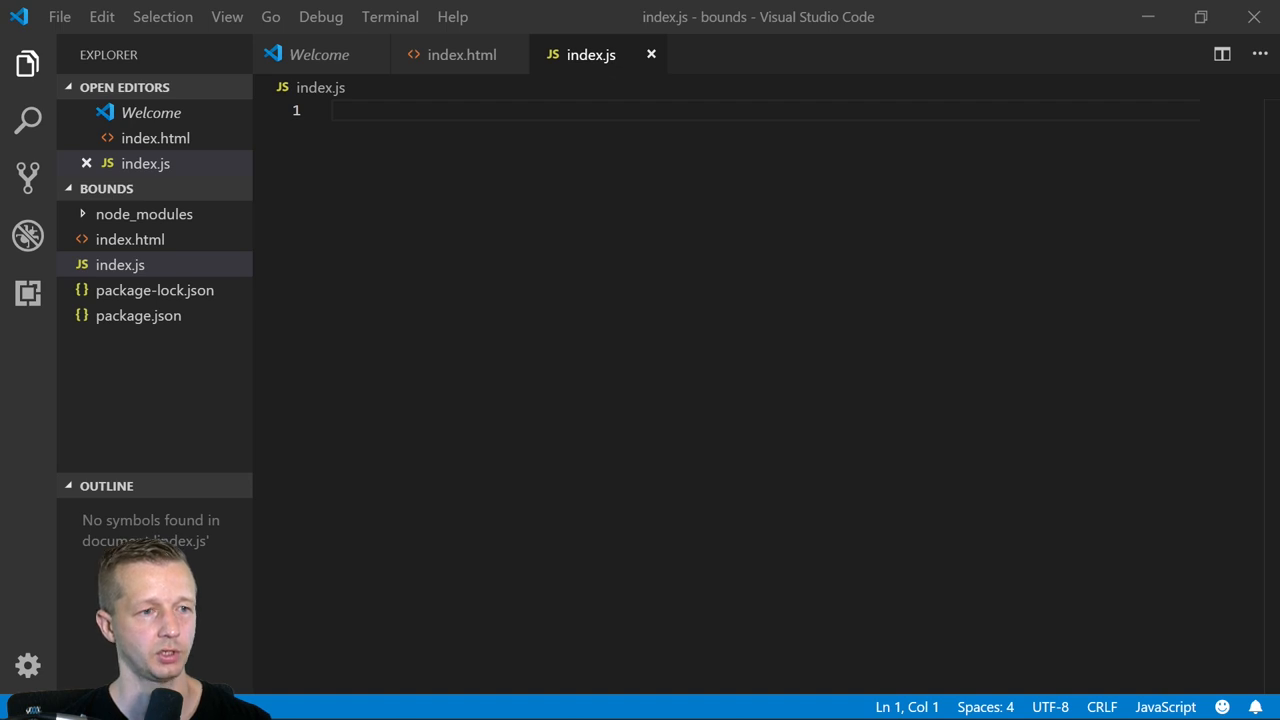
- Write import Bound from 'bounds.js' at the top of index.js
{"action": "type", "text": "import Bound from 'bounds.js'"}
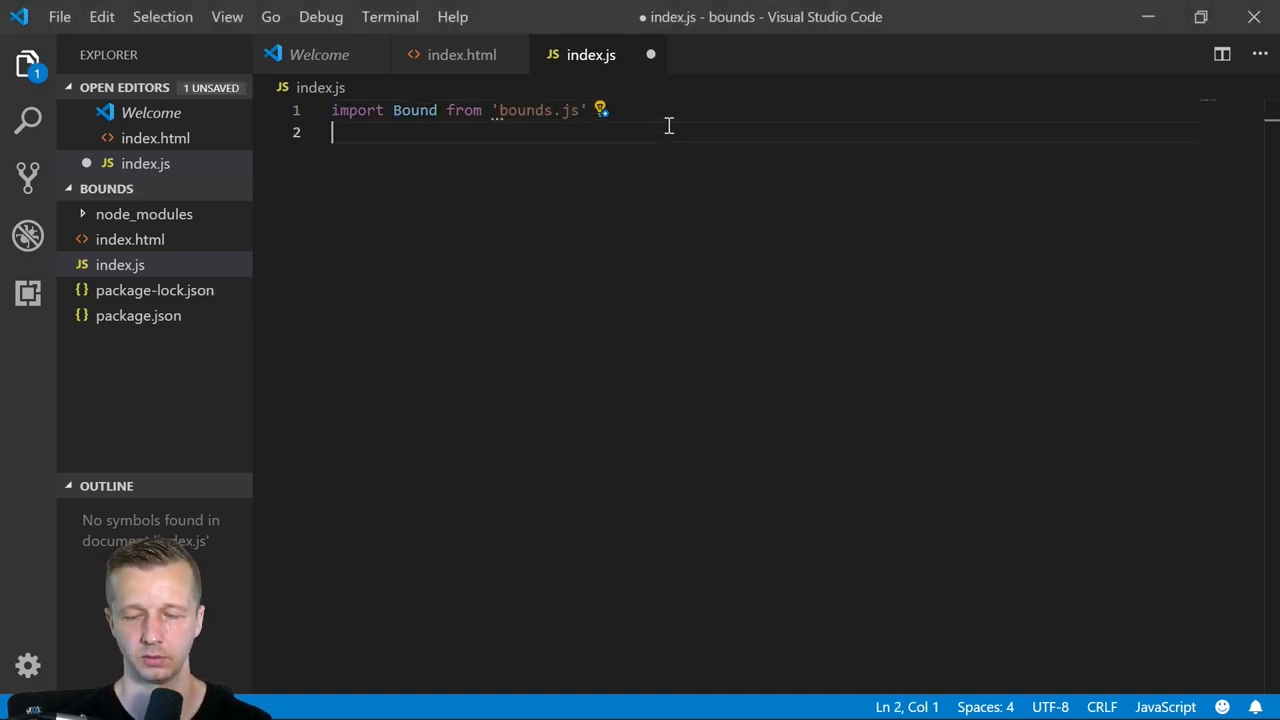
{"action": "key", "text": "Enter"}
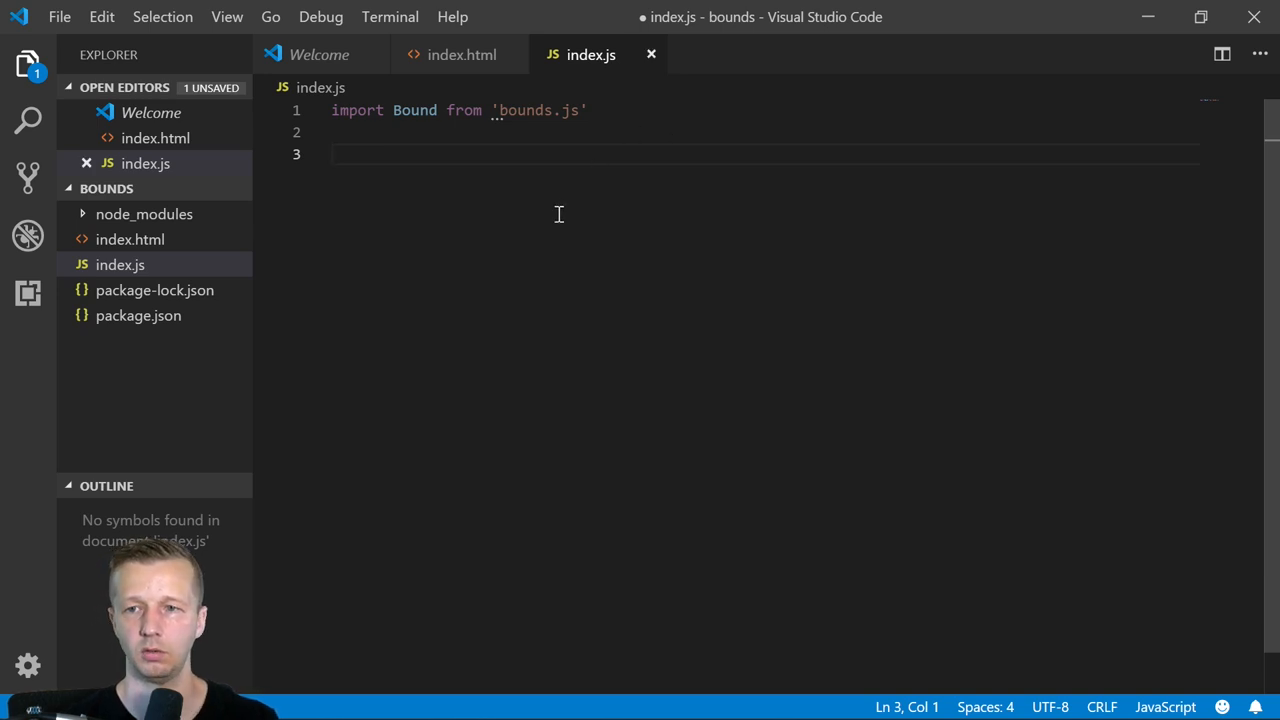
- Link the css/main.css stylesheet in index.html's head below the title
{"action": "left_click", "coordinate": [460, 54]}
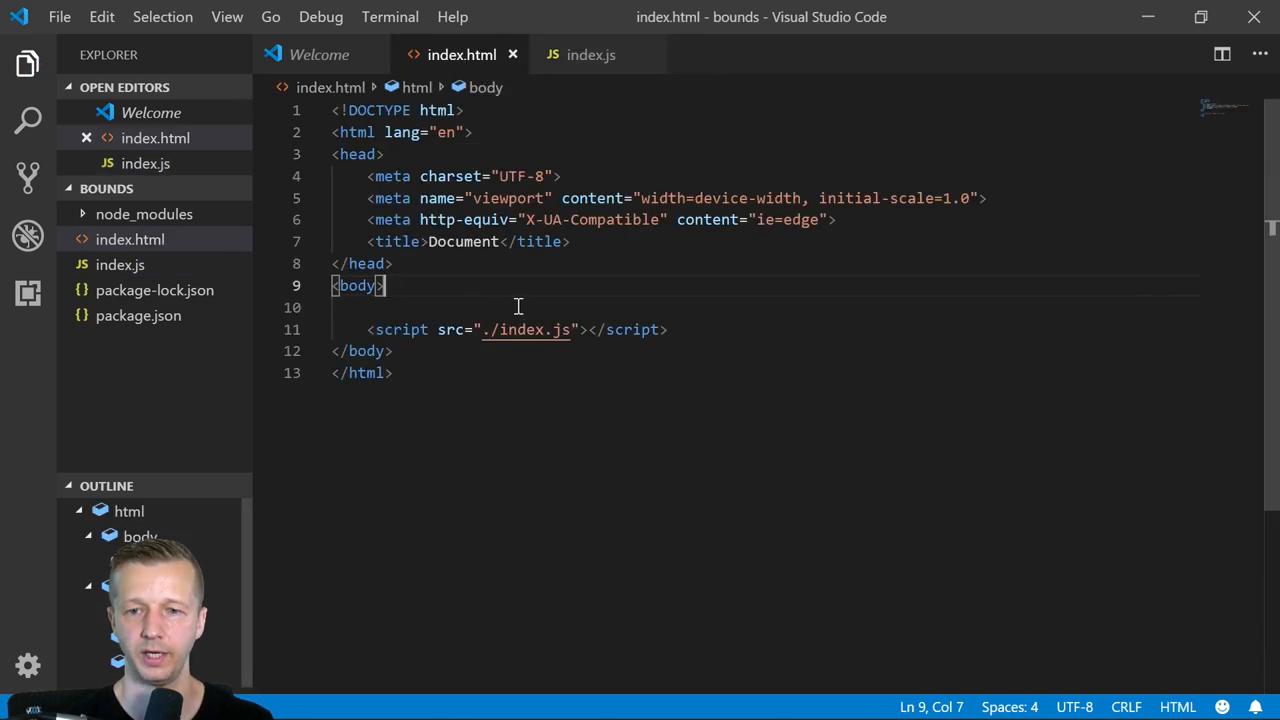
{"action": "left_click", "coordinate": [572, 240]}
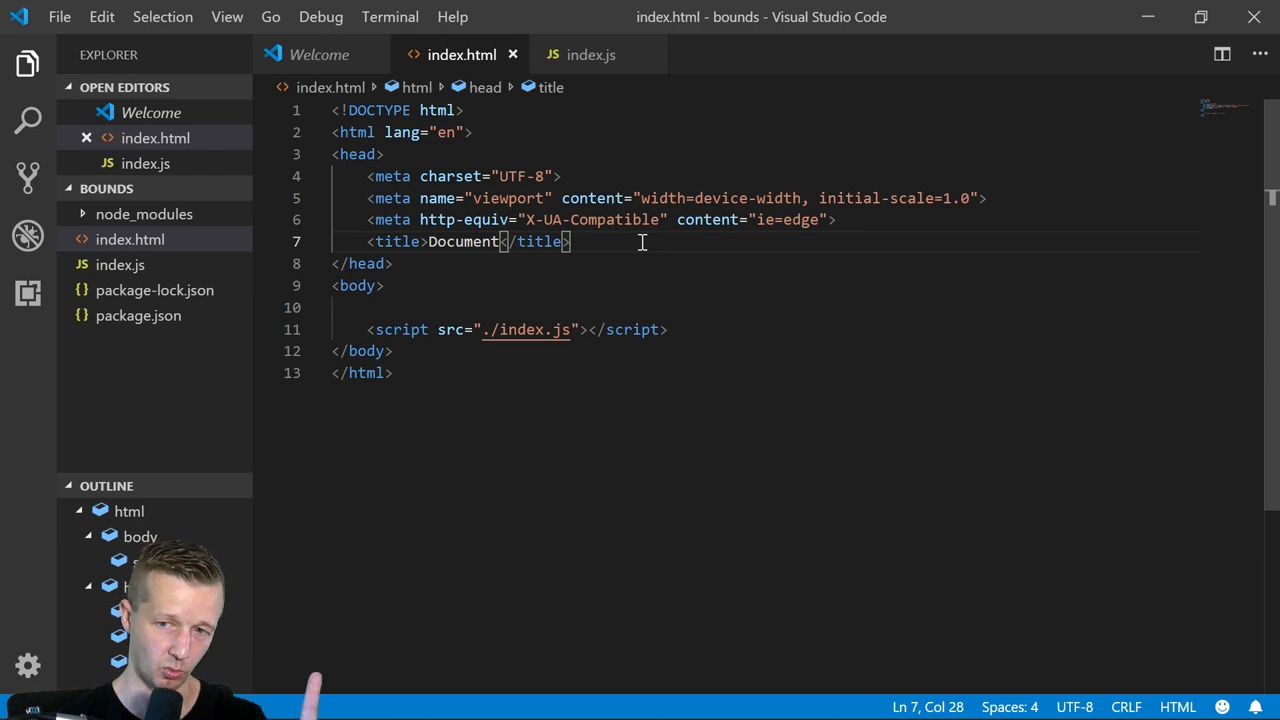
{"action": "key", "text": "Return"}
{"action": "type", "text": "<link rel=\"stylesheet\" href=\"\">"}
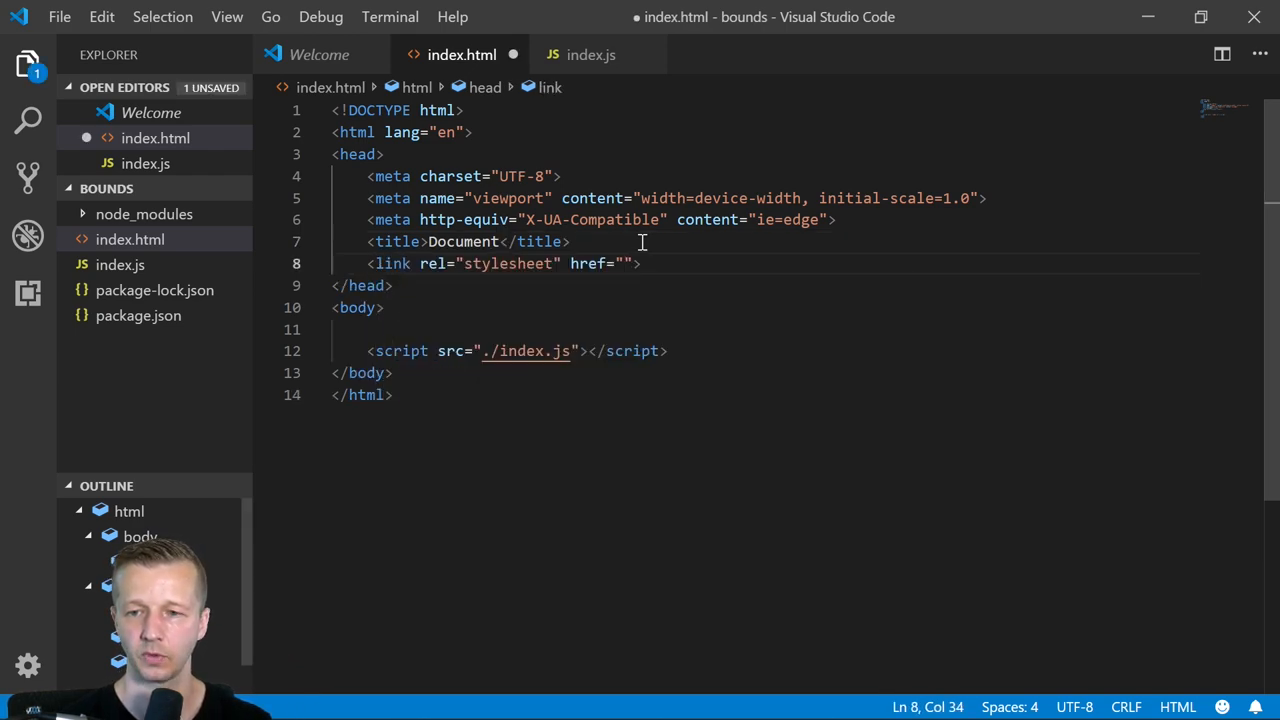
{"action": "type", "text": "css/main.css"}
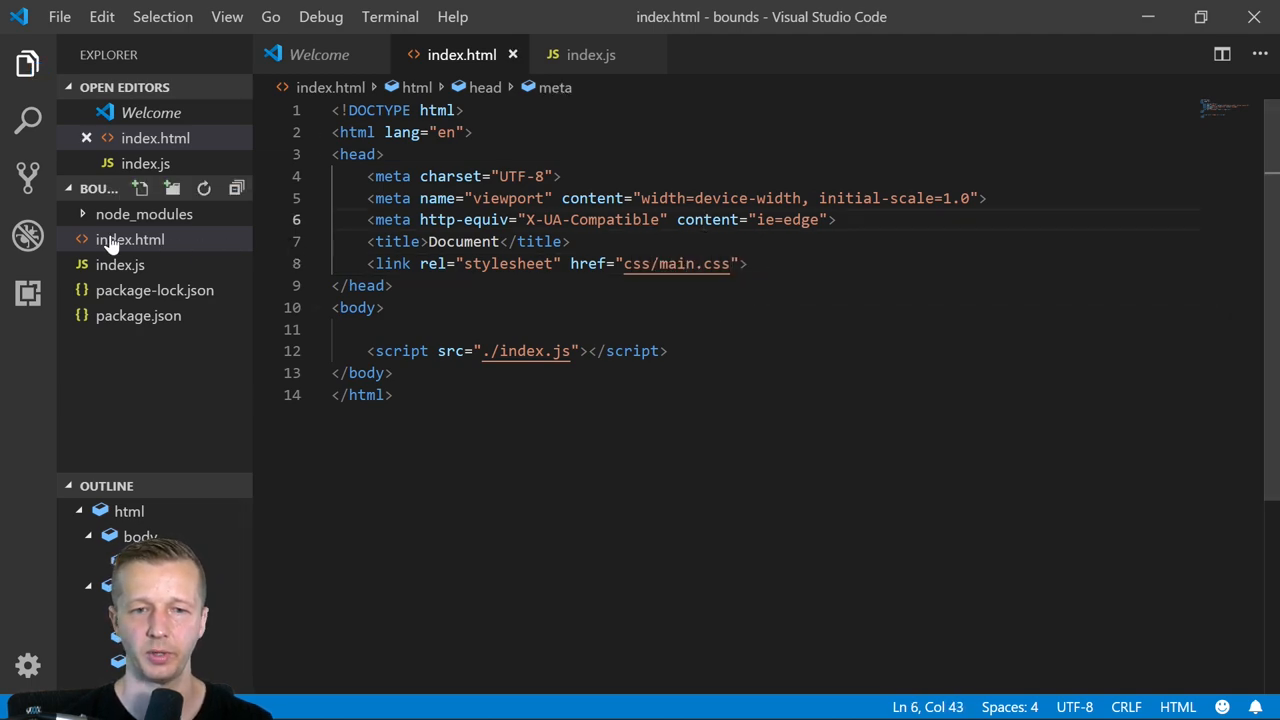
- Create a new main.css file inside a css folder
{"action": "left_click", "coordinate": [172, 188]}
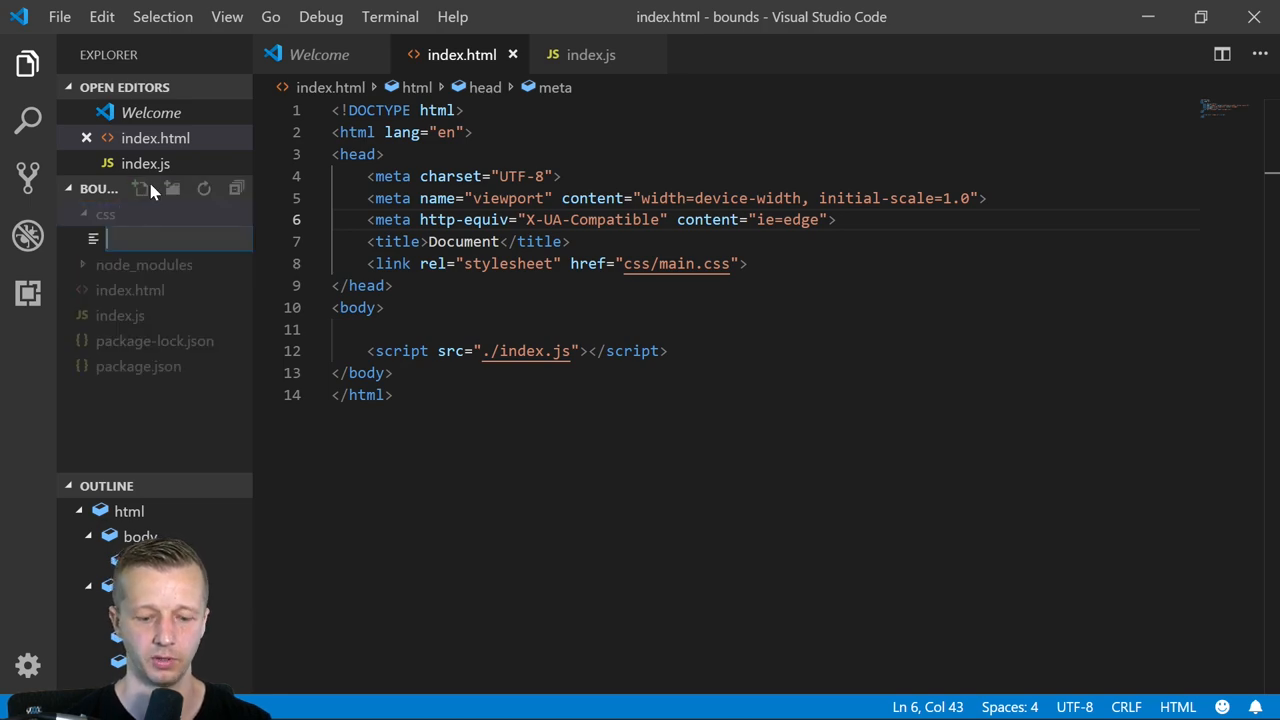
{"action": "type", "text": "main.css"}
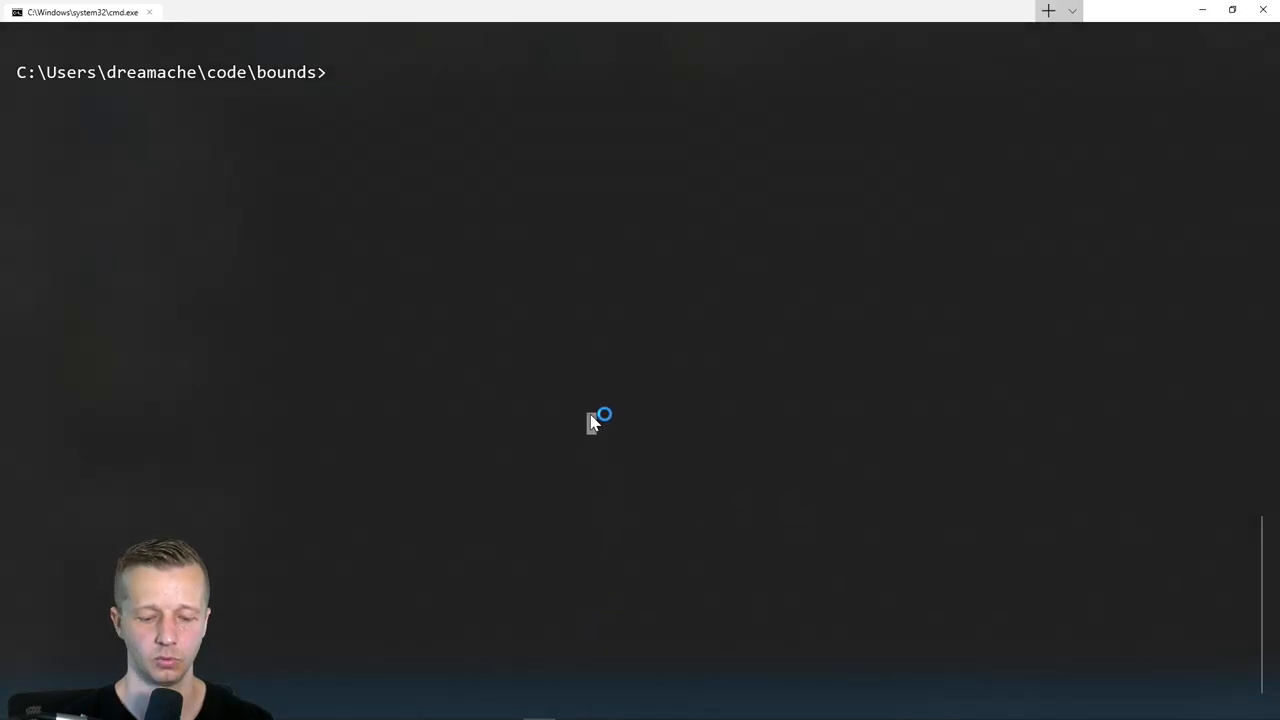
- Run parcel index.html to build and serve the page
{"action": "type", "text": "parcel ind"}
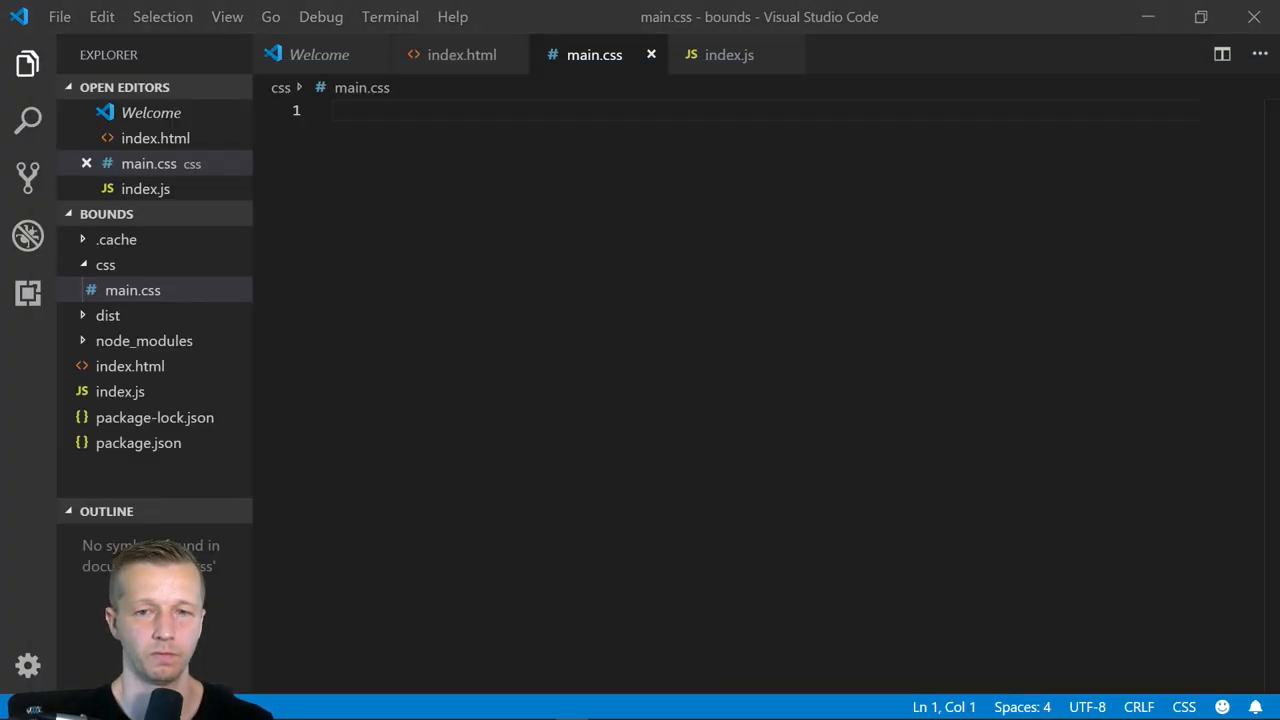
- Add a section with an h1 reading Lazy Loading Images to index.html's body
{"action": "left_click", "coordinate": [460, 54]}
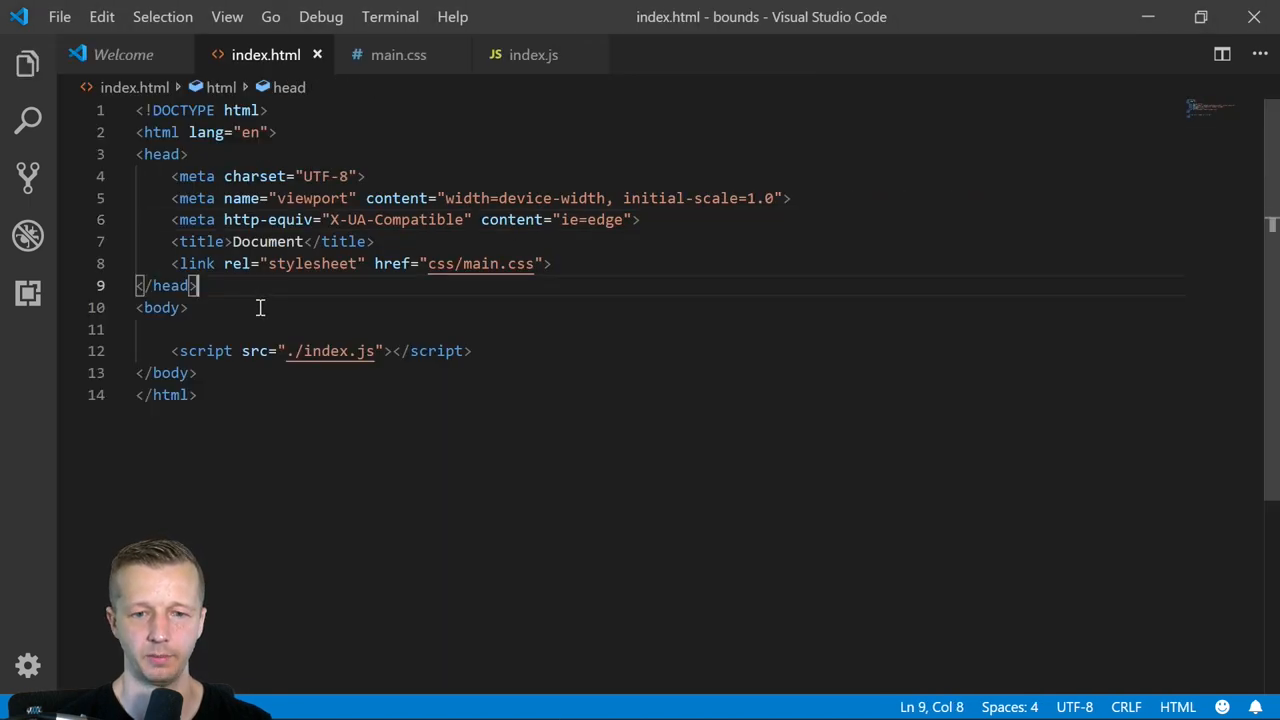
{"action": "key", "text": "Enter"}
{"action": "type", "text": "<section></section>"}
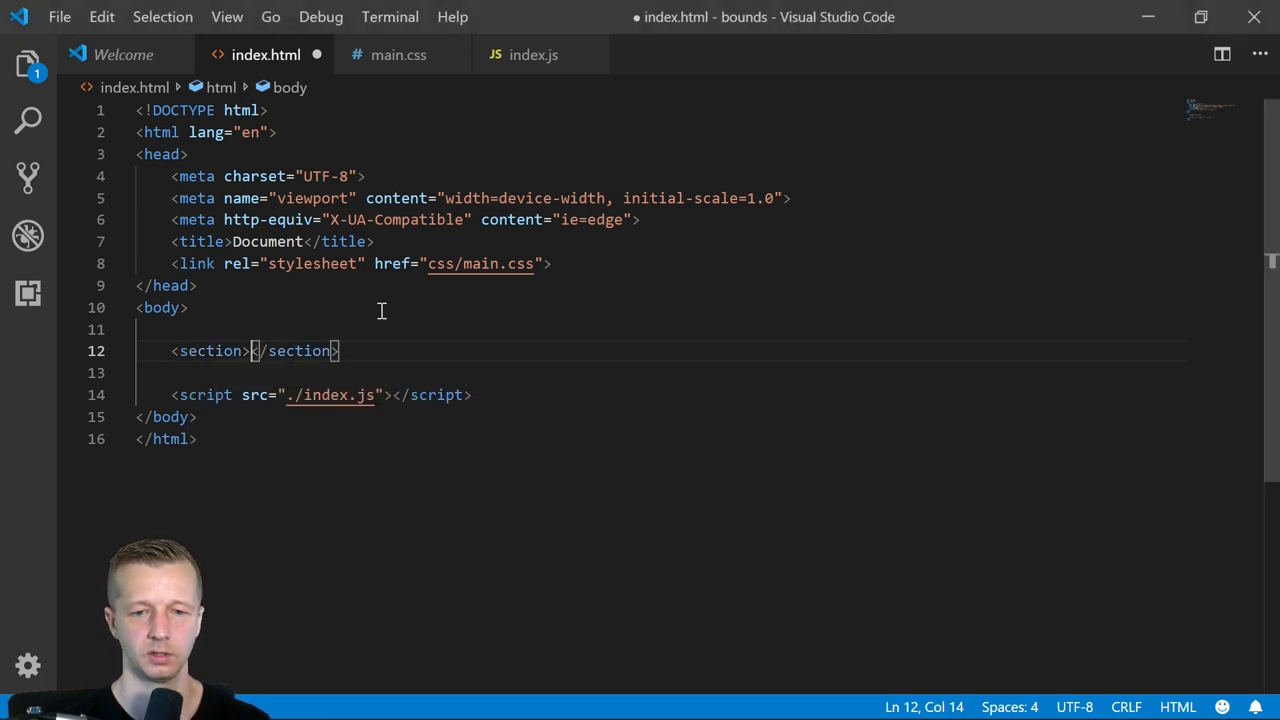
{"action": "type", "text": "h1{L"}
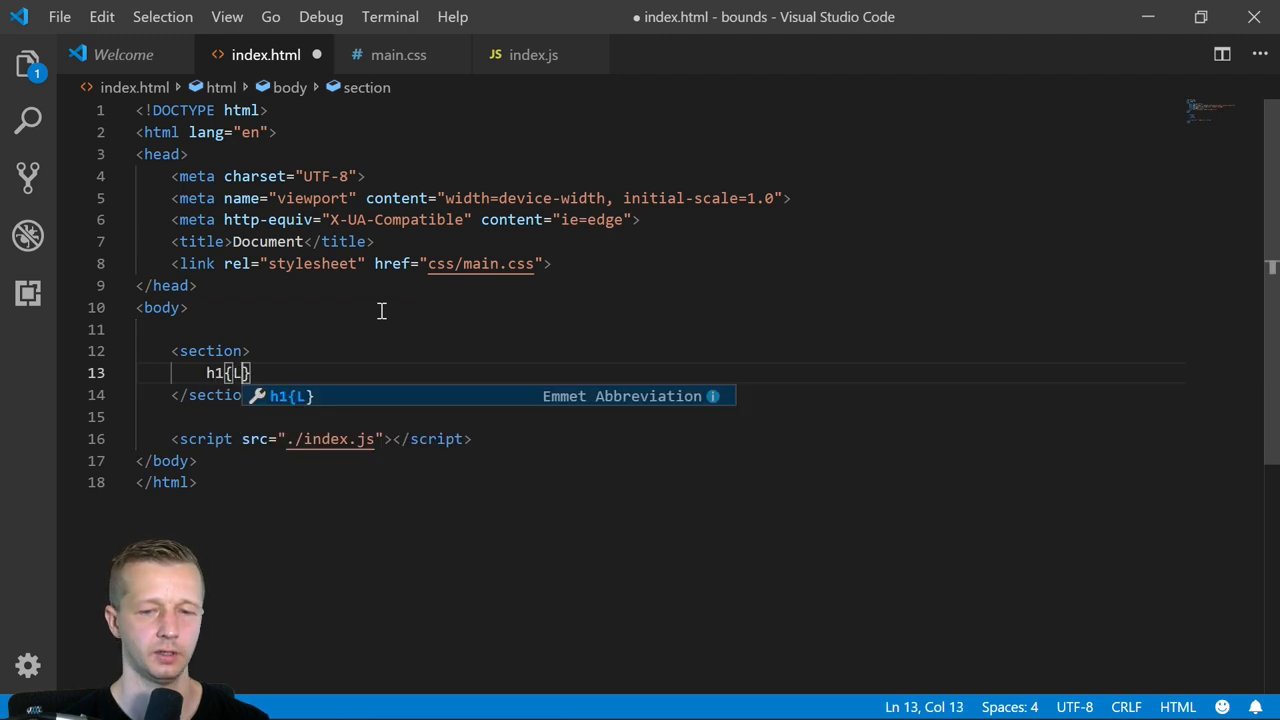
{"action": "type", "text": "azy Loading Images</h1>"}
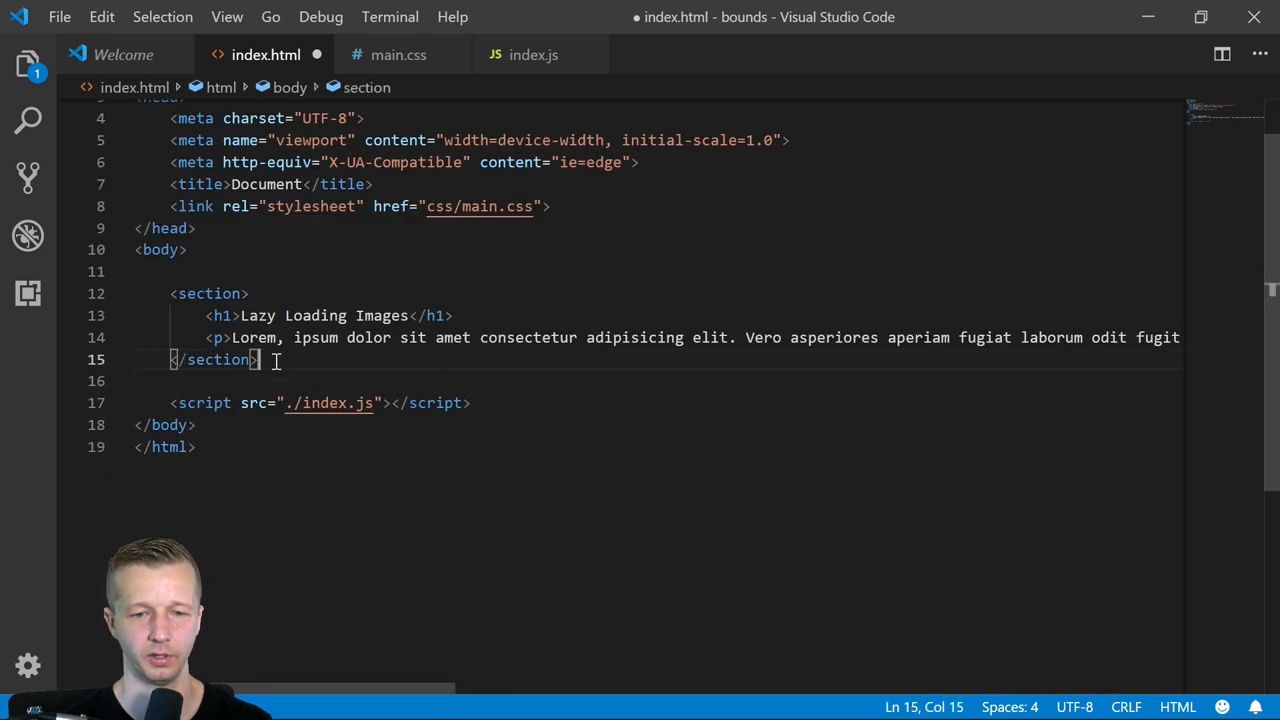
{"action": "type", "text": "section>"}
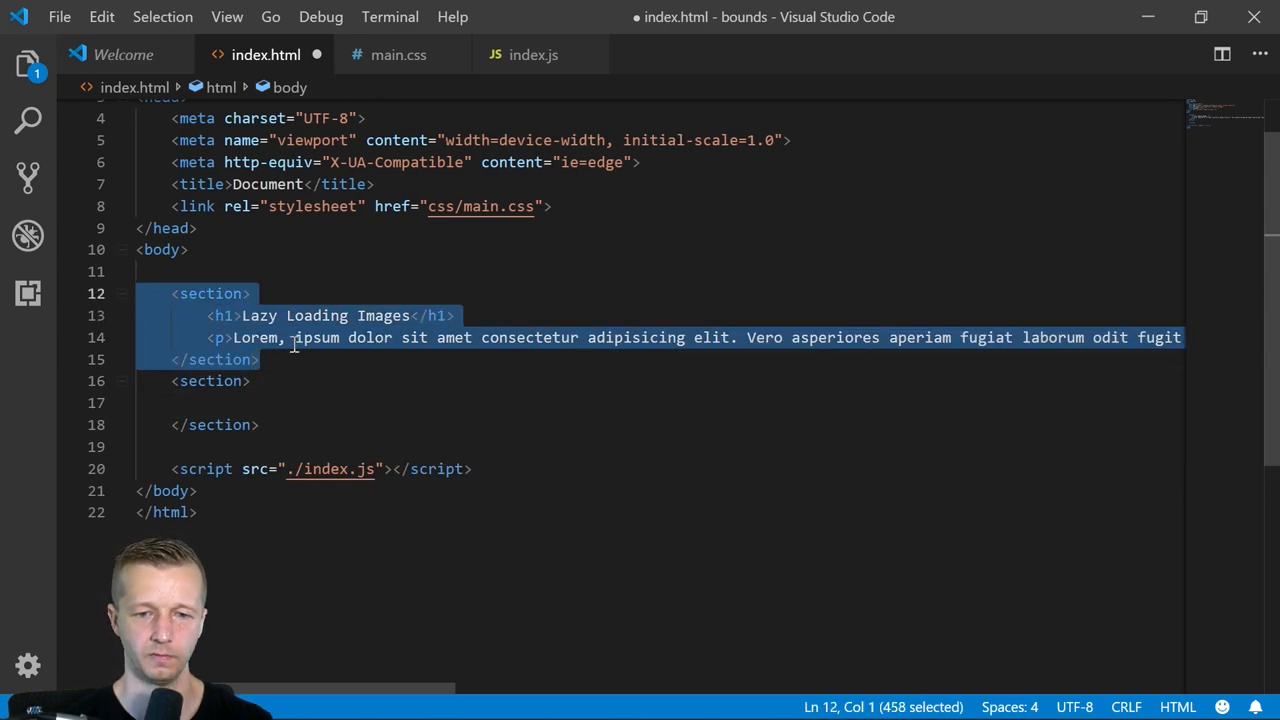
- Duplicate the section as a second one headed Testing this stuff, and save
{"action": "left_click", "coordinate": [296, 402]}
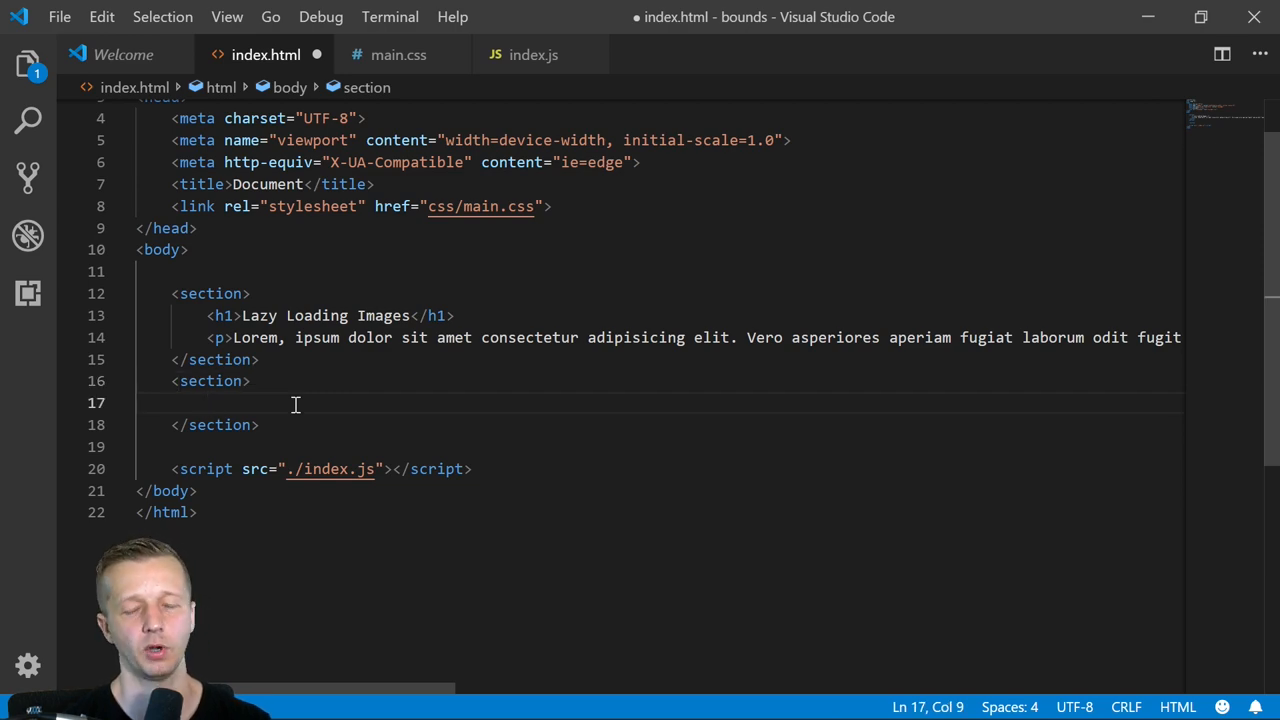
{"action": "type", "text": "h2>Testing this stuff</h2>"}
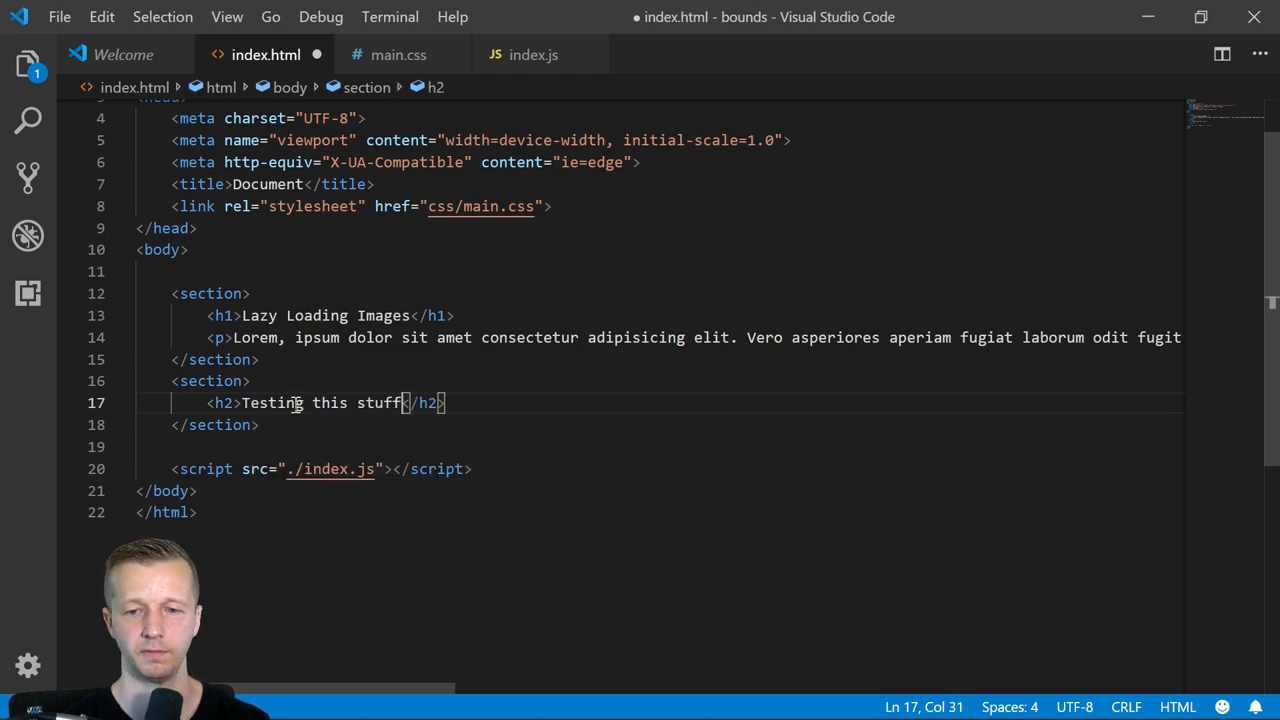
{"action": "left_click", "coordinate": [258, 360]}
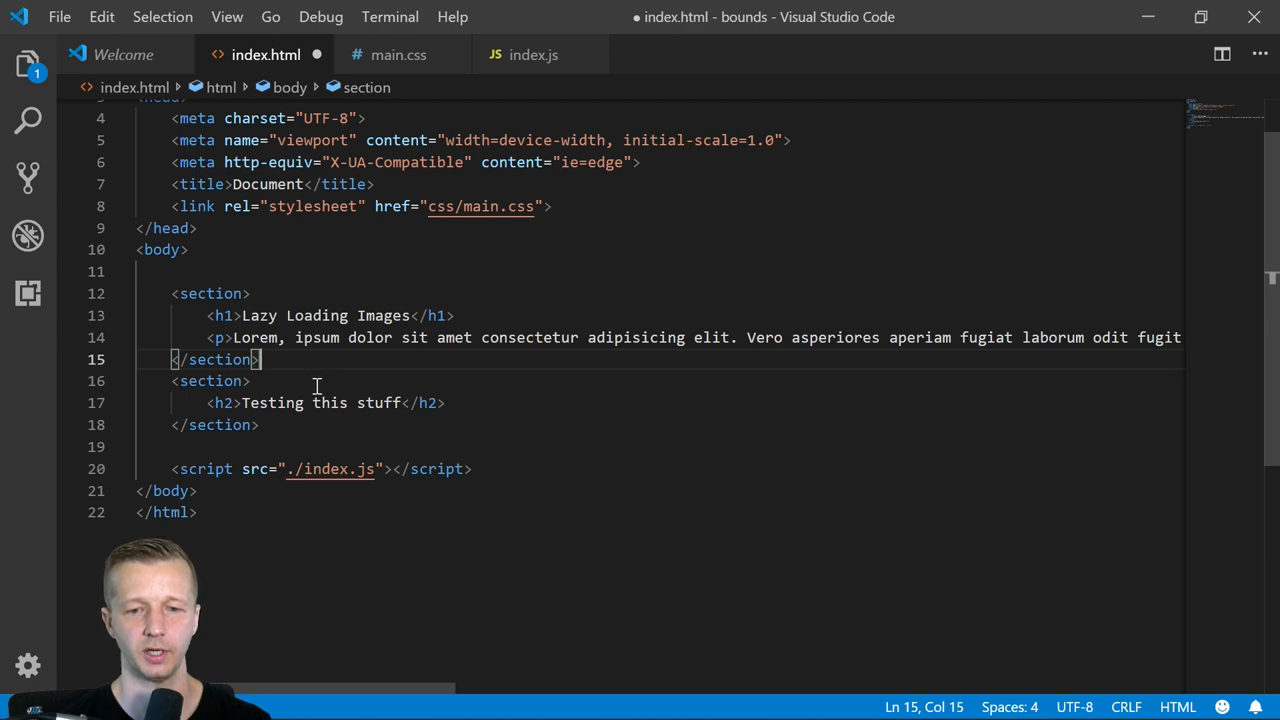
{"action": "left_click", "coordinate": [252, 380]}
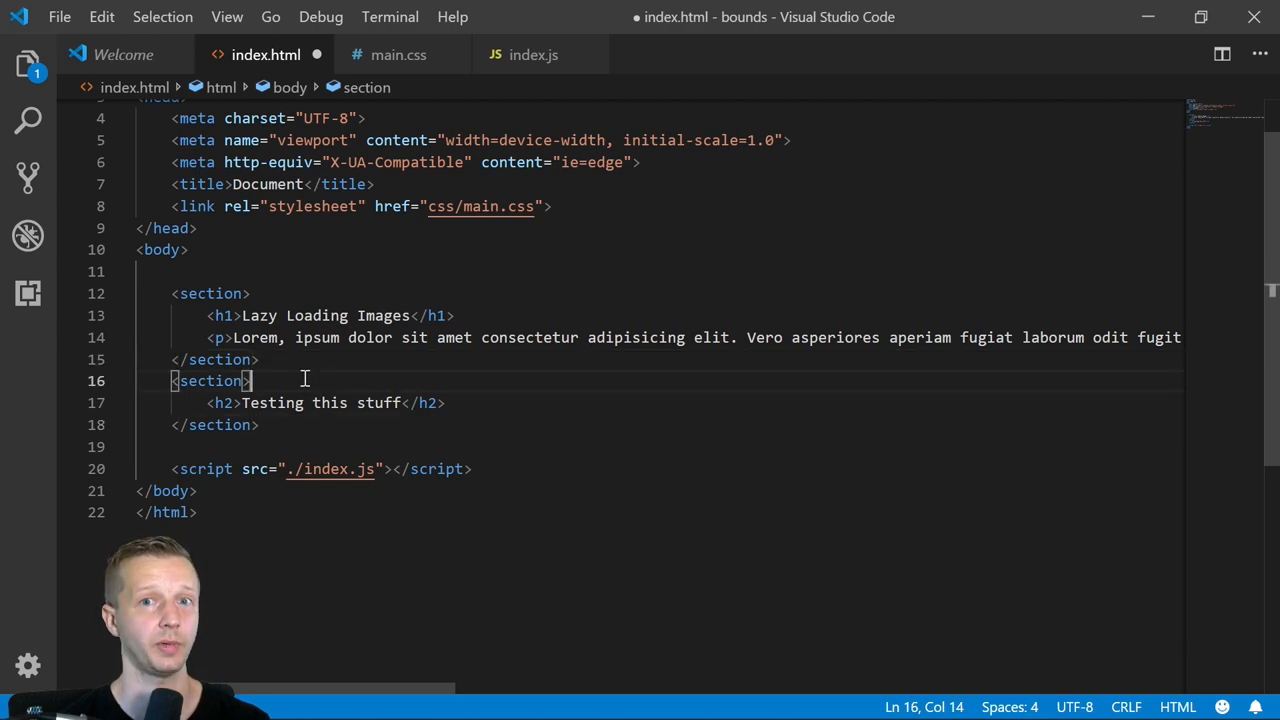
{"action": "key", "text": "ctrl+s"}
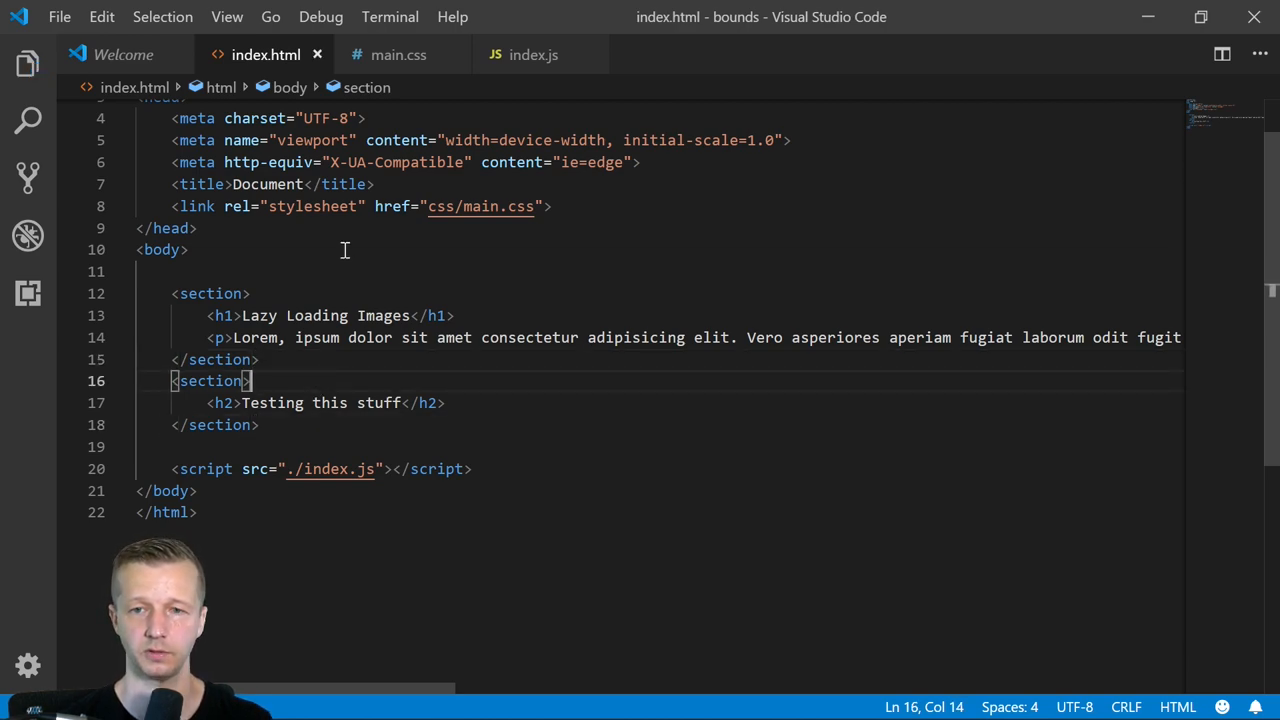
- In main.css add a section rule with height 100vh and margin-bottom 2em
{"action": "left_click", "coordinate": [398, 54]}
{"action": "type", "text": "padding: 0 20%;"}
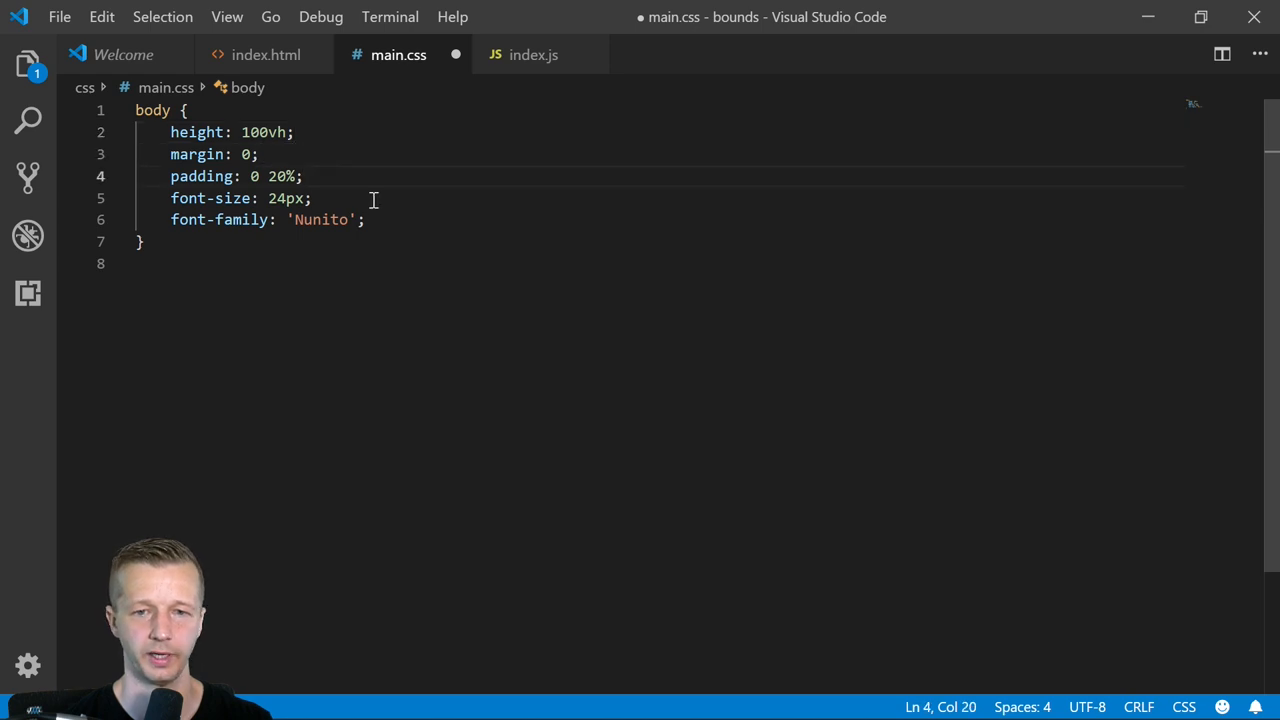
{"action": "left_click", "coordinate": [368, 218]}
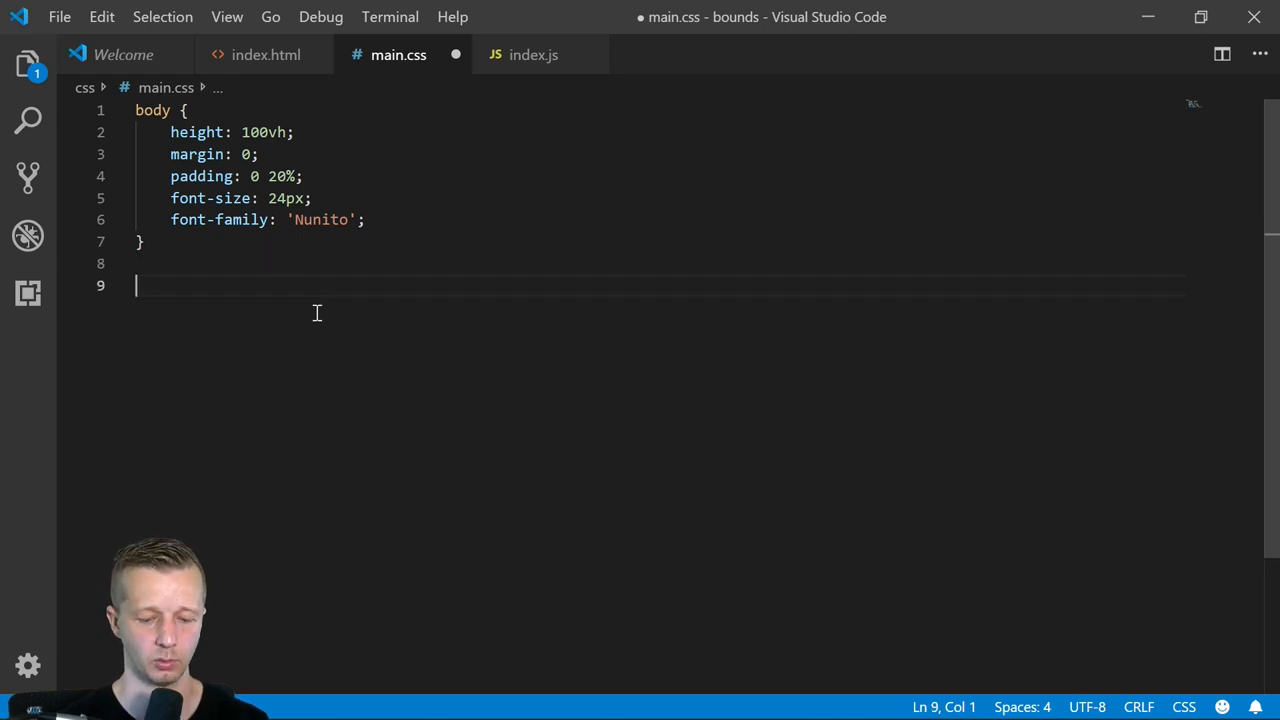
{"action": "type", "text": "section {"}
{"action": "type", "text": "height:"}
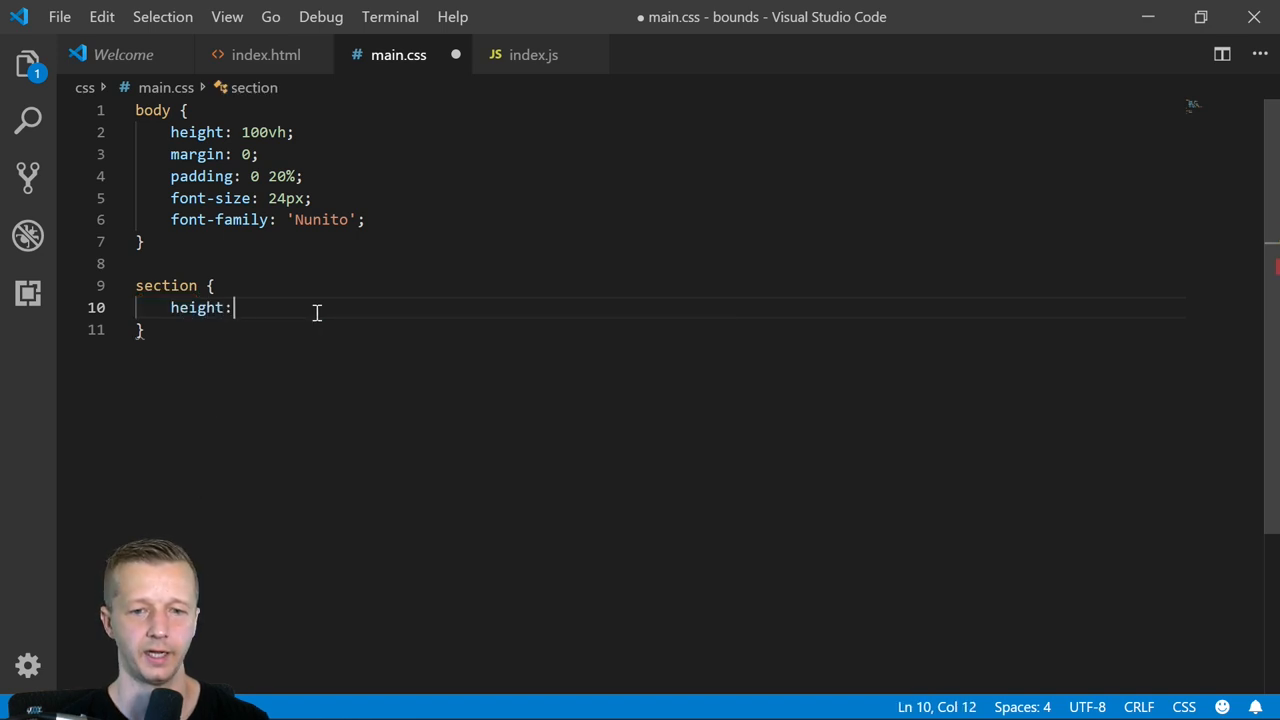
{"action": "type", "text": "100vh;"}
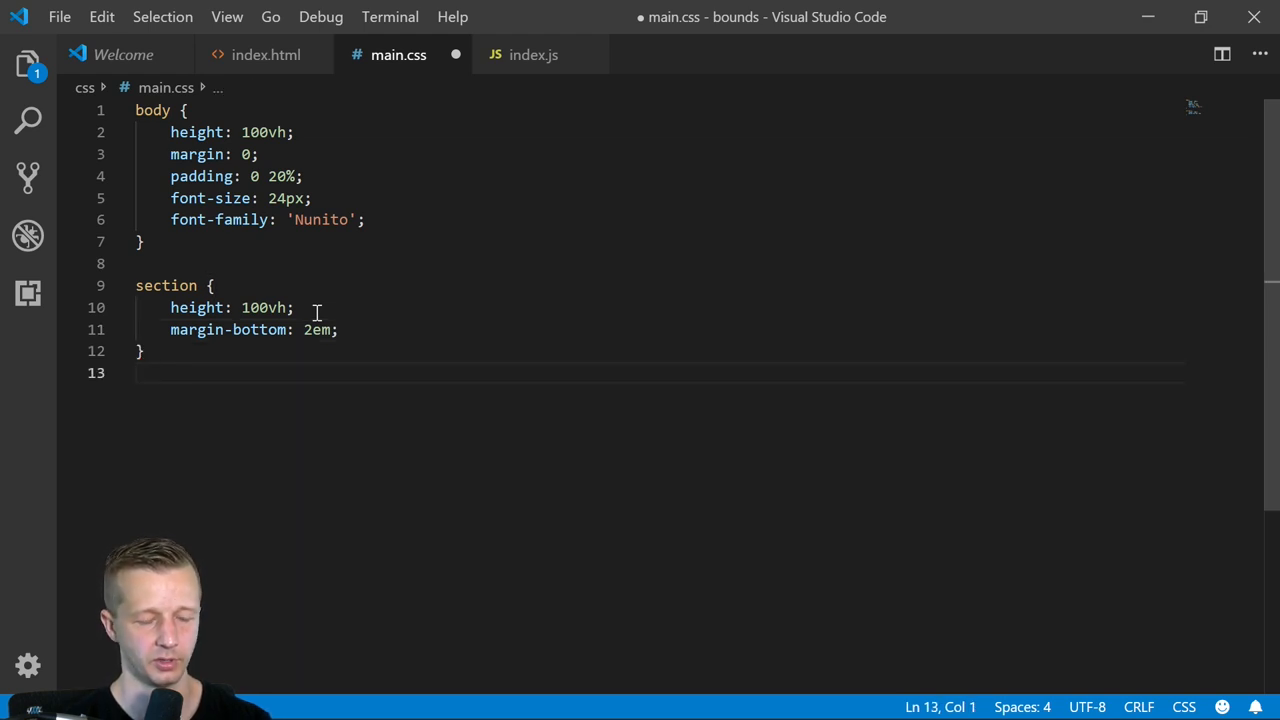
- Add an h1 rule with margin-top 4em and a font-size in rem
{"action": "type", "text": "margin-top: 4em;"}
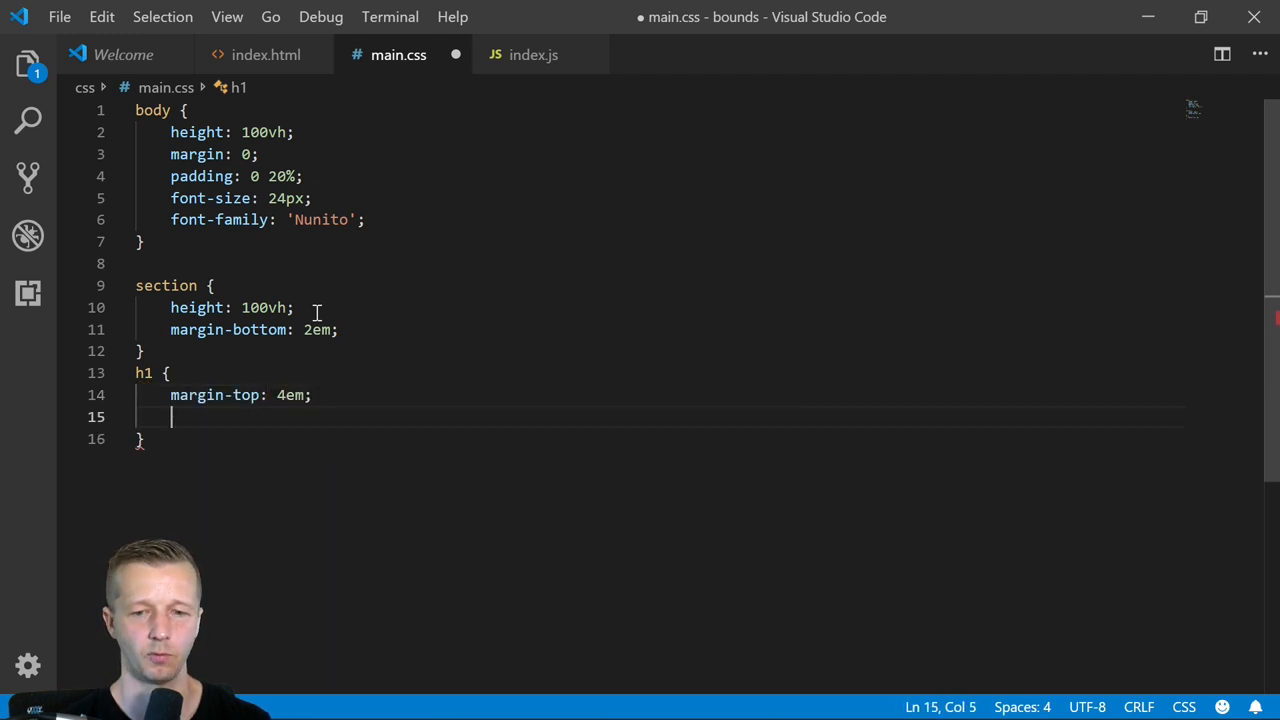
{"action": "type", "text": "font-size:"}
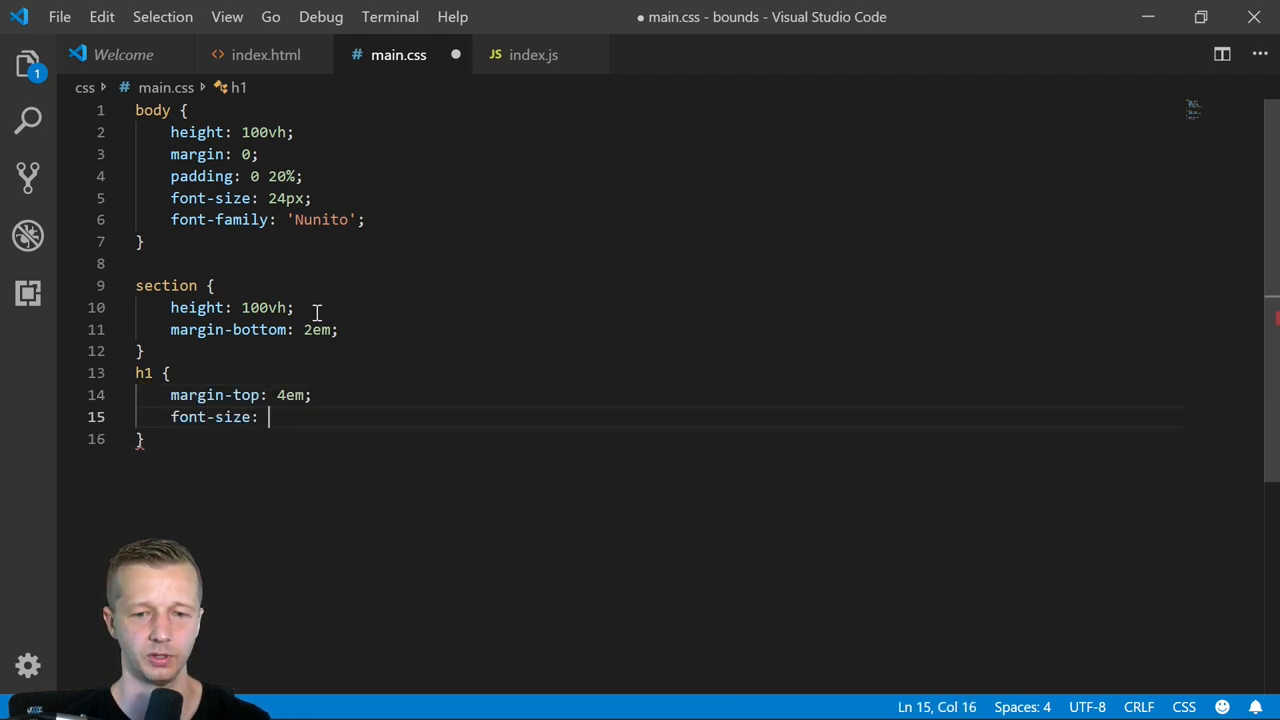
{"action": "type", "text": "rem;"}
{"action": "type", "text": "h2 {"}
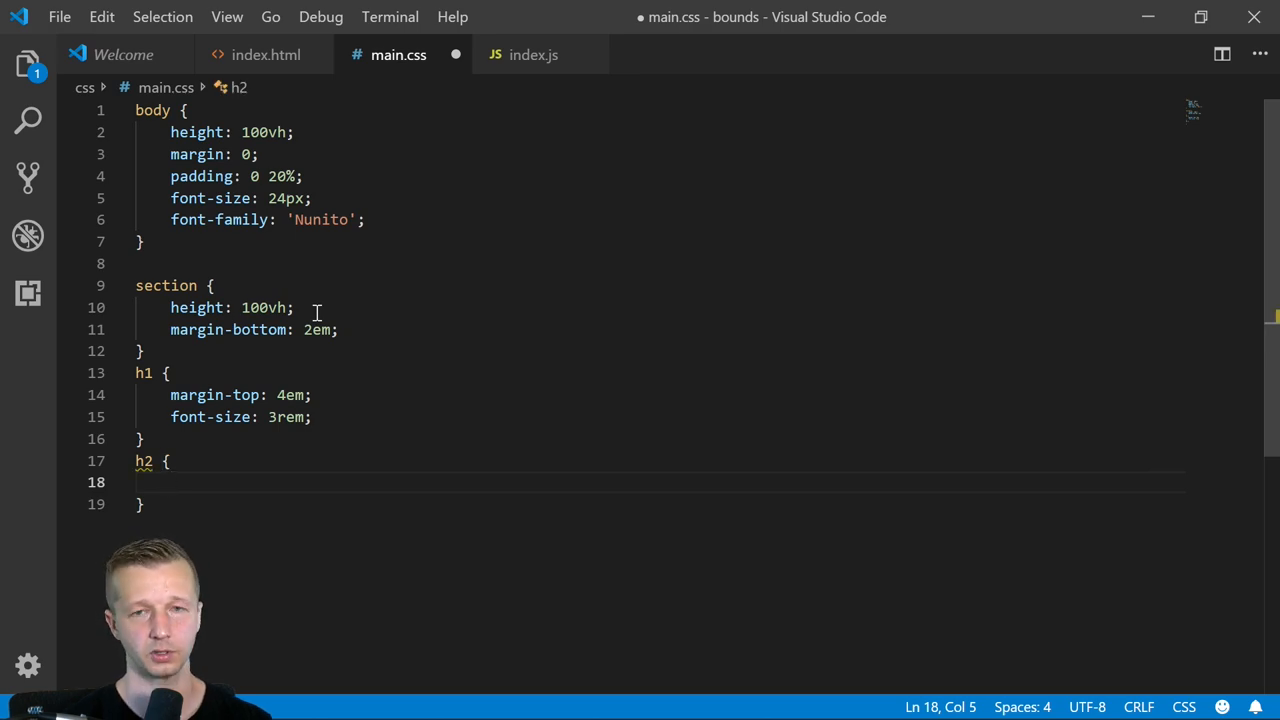
- Give the h2 rule opacity 0 with a 1s opacity transition and start an img width rule
{"action": "type", "text": "opacity: 0;"}
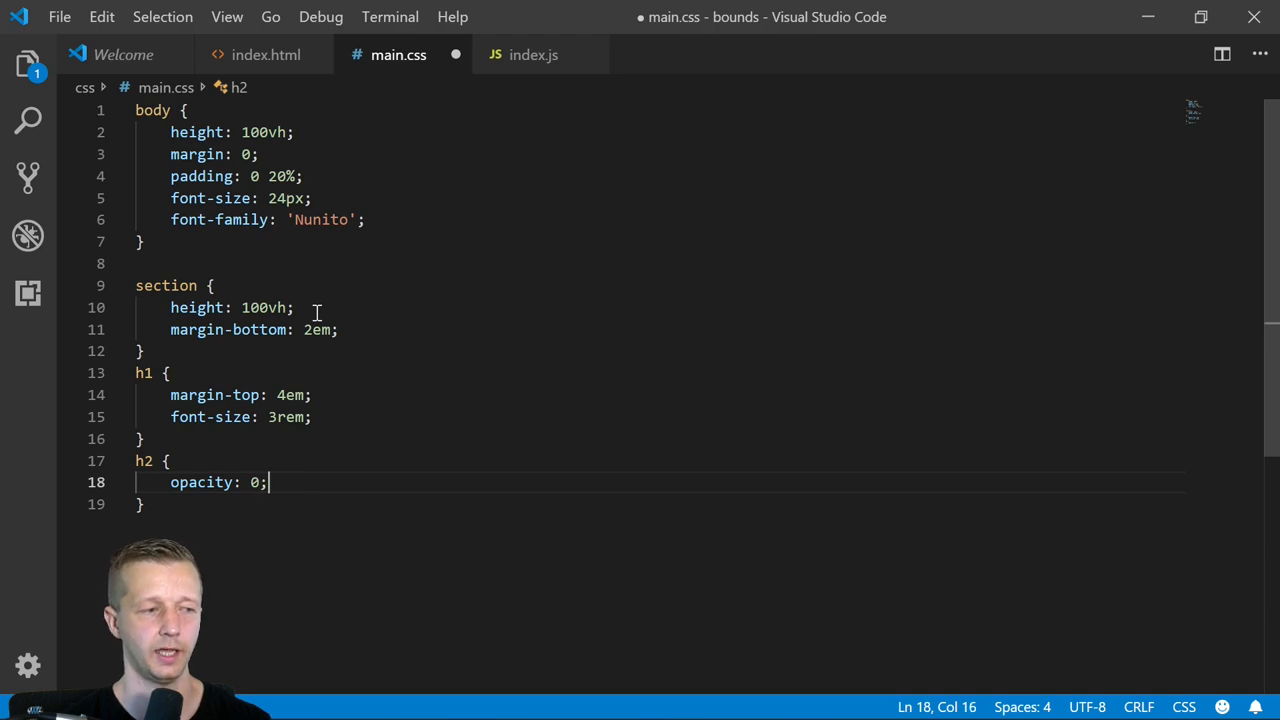
{"action": "type", "text": "transition:"}
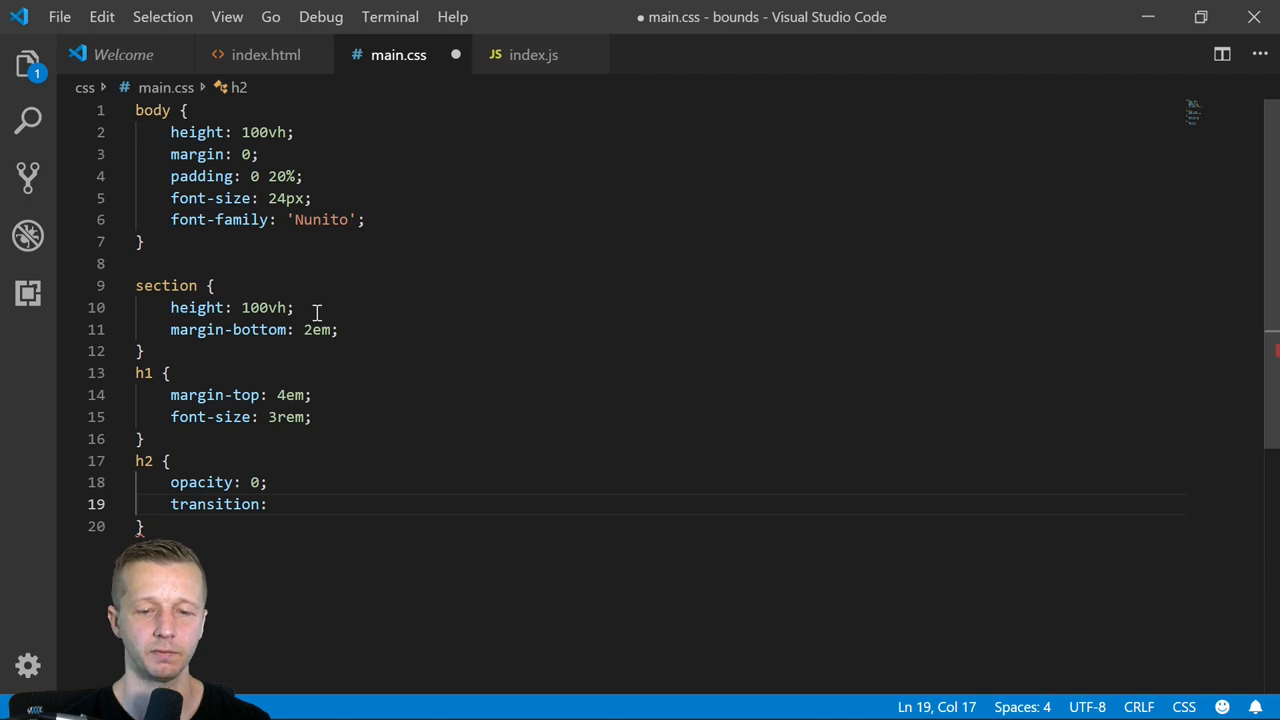
{"action": "type", "text": "opacity"}
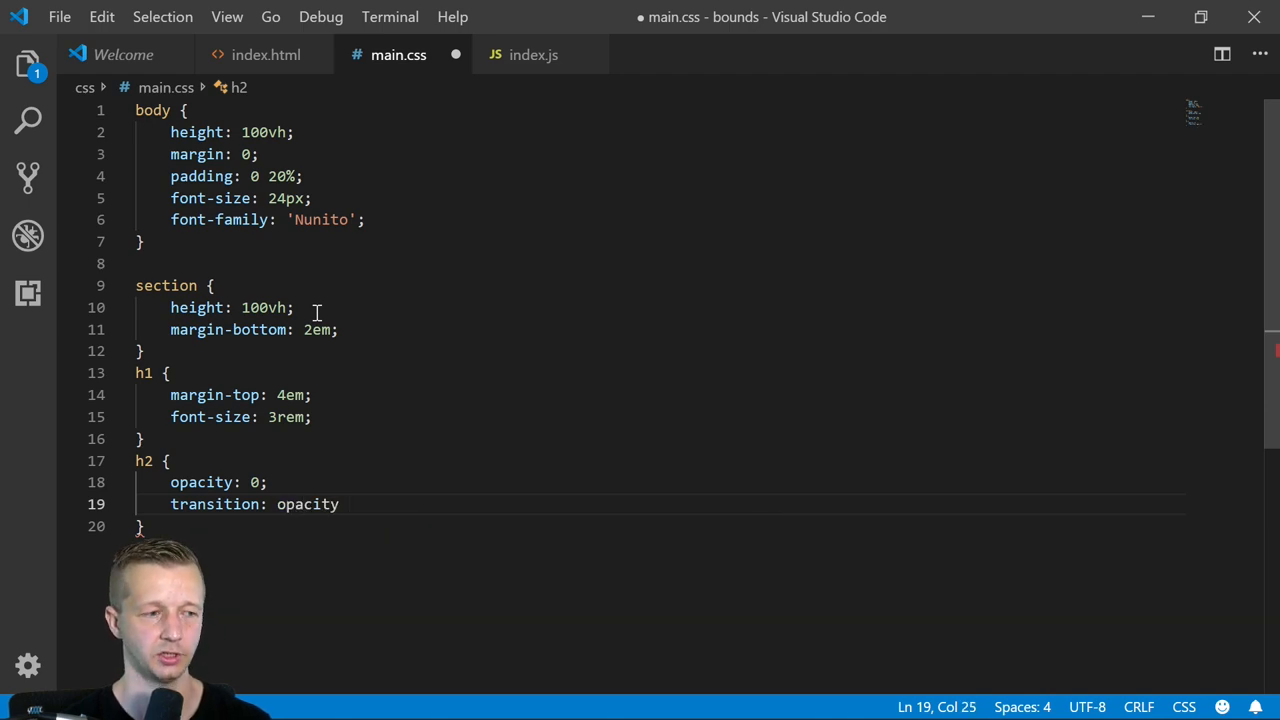
{"action": "type", "text": "1s;"}
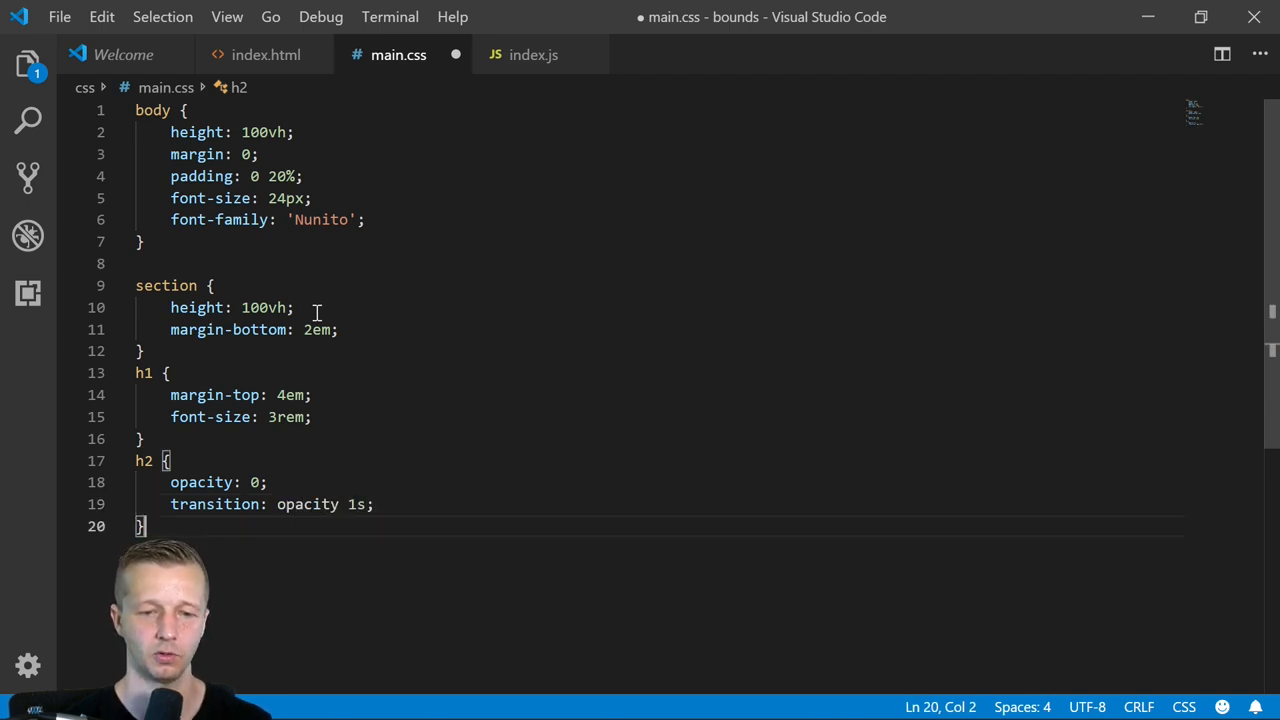
{"action": "key", "text": "Enter"}
{"action": "type", "text": "img {"}
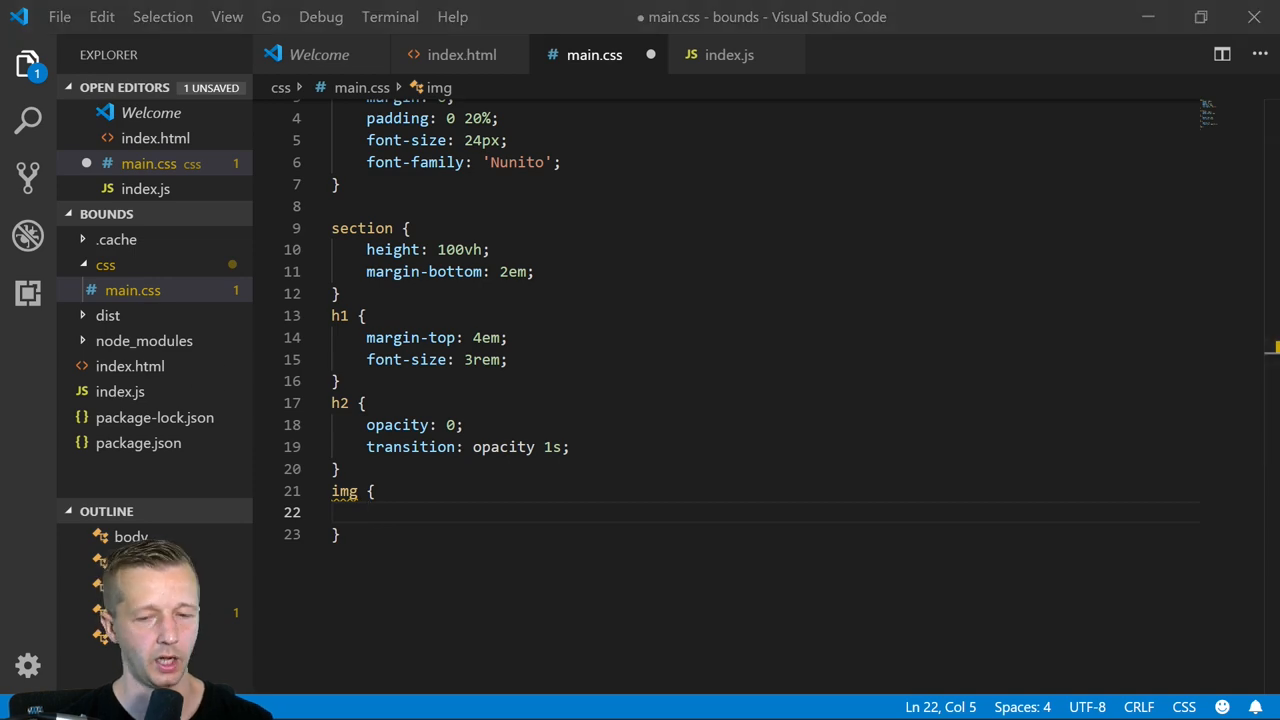
{"action": "type", "text": "width: 100%;"}
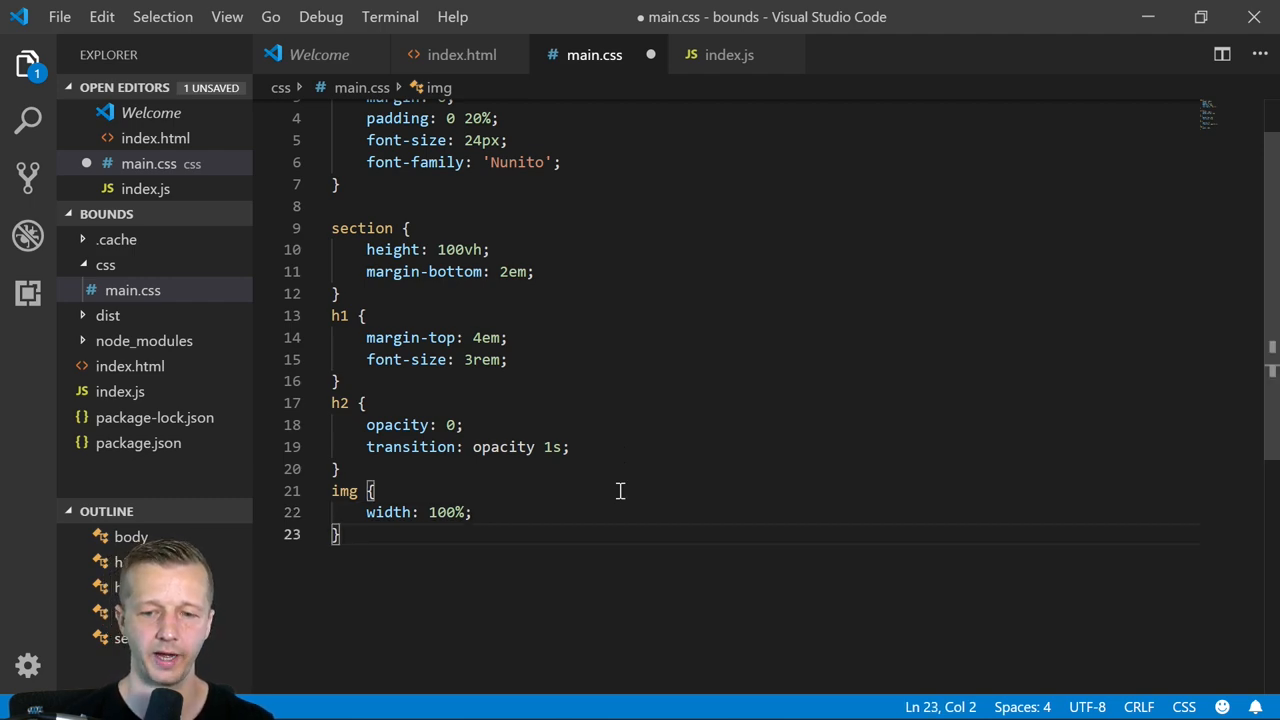
{"action": "mouse_move", "coordinate": [564, 540]}
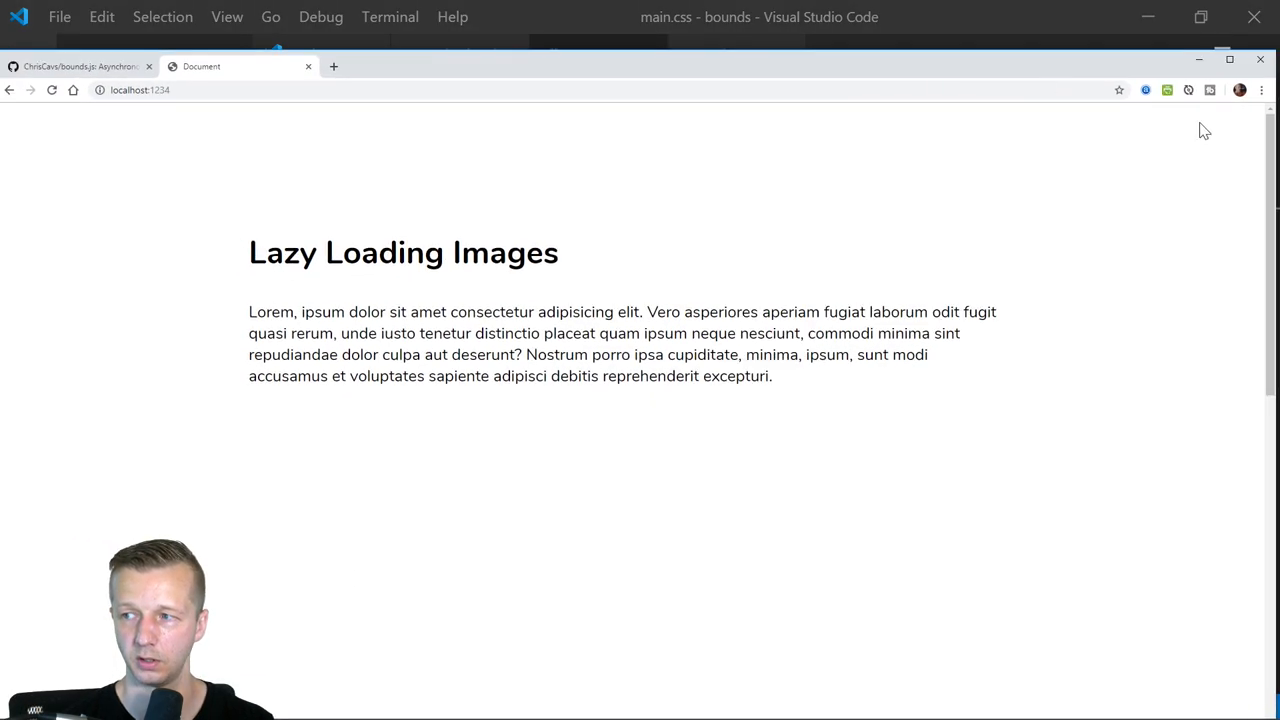
- Check the styled page at localhost:1234, read the bounds.js Usage docs, and return to index.js
{"action": "scroll", "scroll_direction": "down", "scroll_amount": 3}
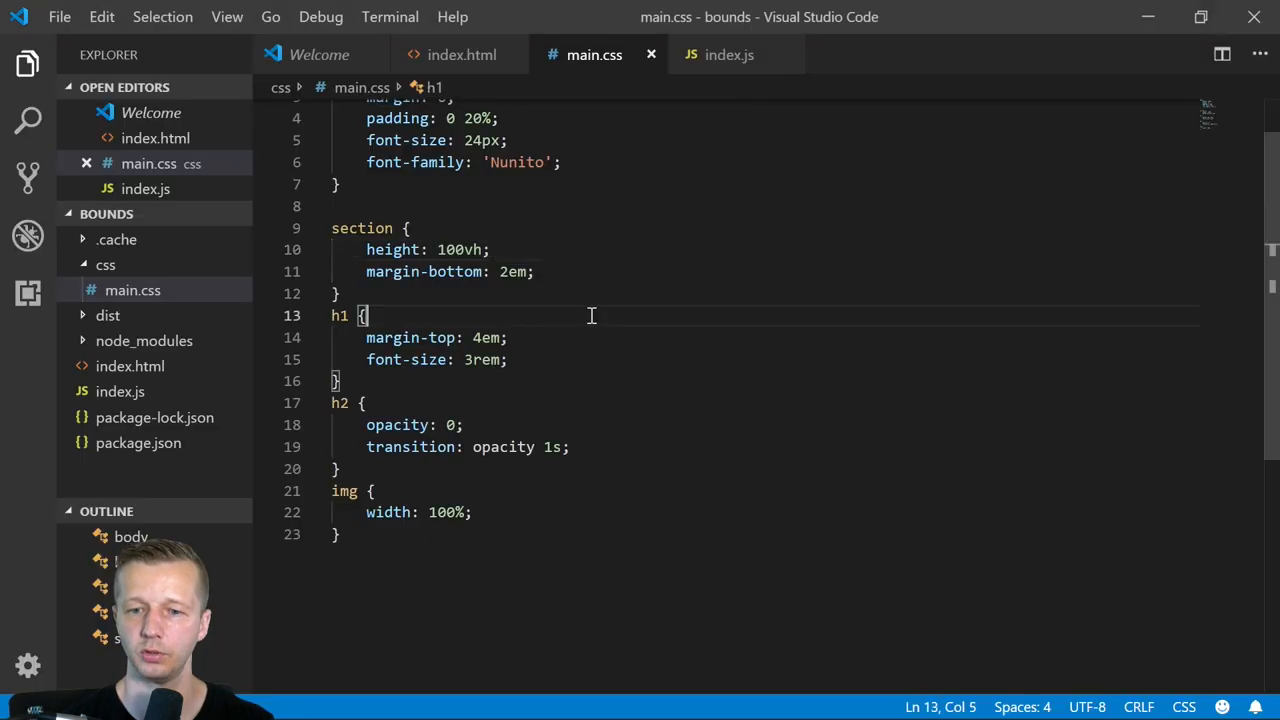
{"action": "left_click", "coordinate": [730, 54]}
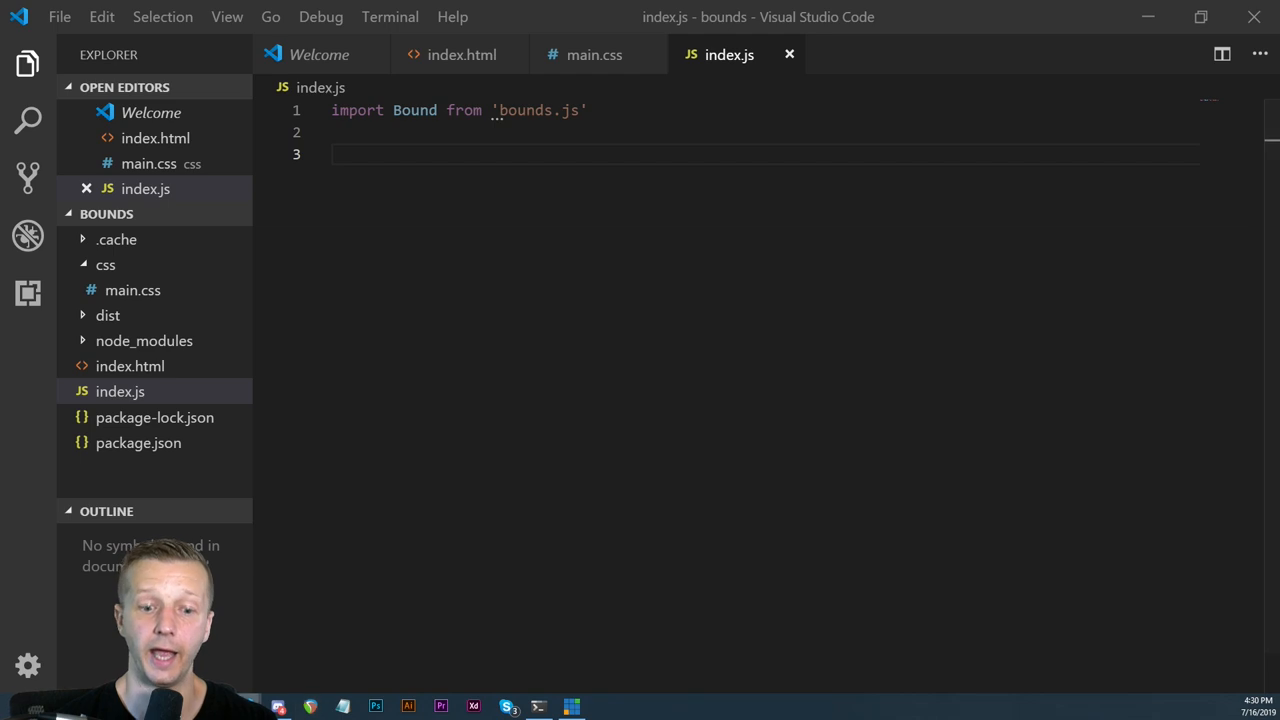
{"action": "mouse_move", "coordinate": [308, 708]}
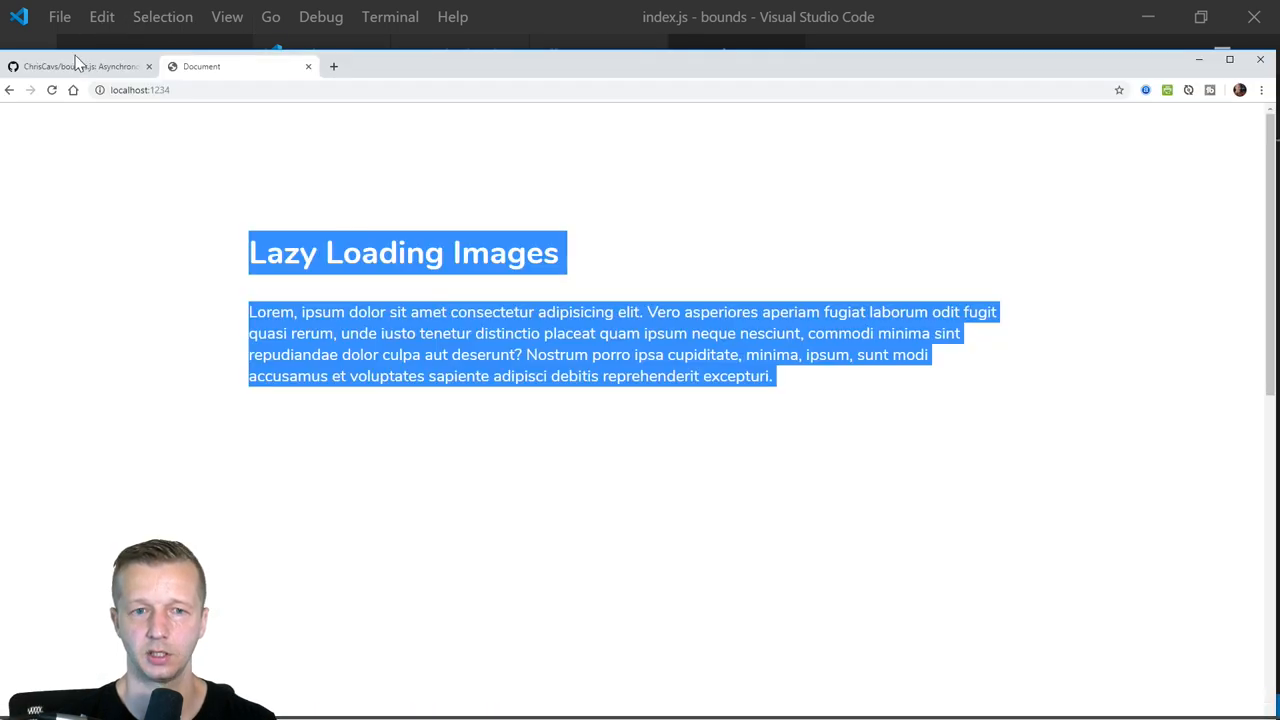
{"action": "left_click", "coordinate": [76, 60]}
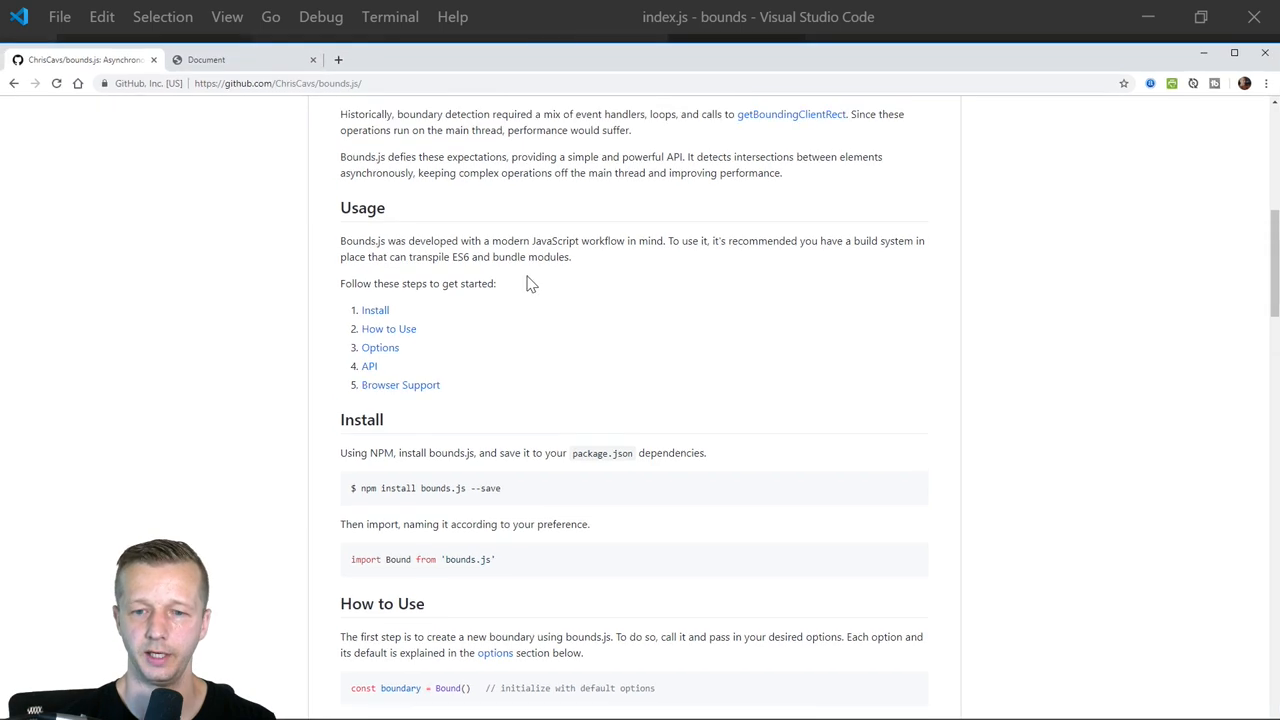
{"action": "scroll", "scroll_direction": "down", "scroll_amount": 3}
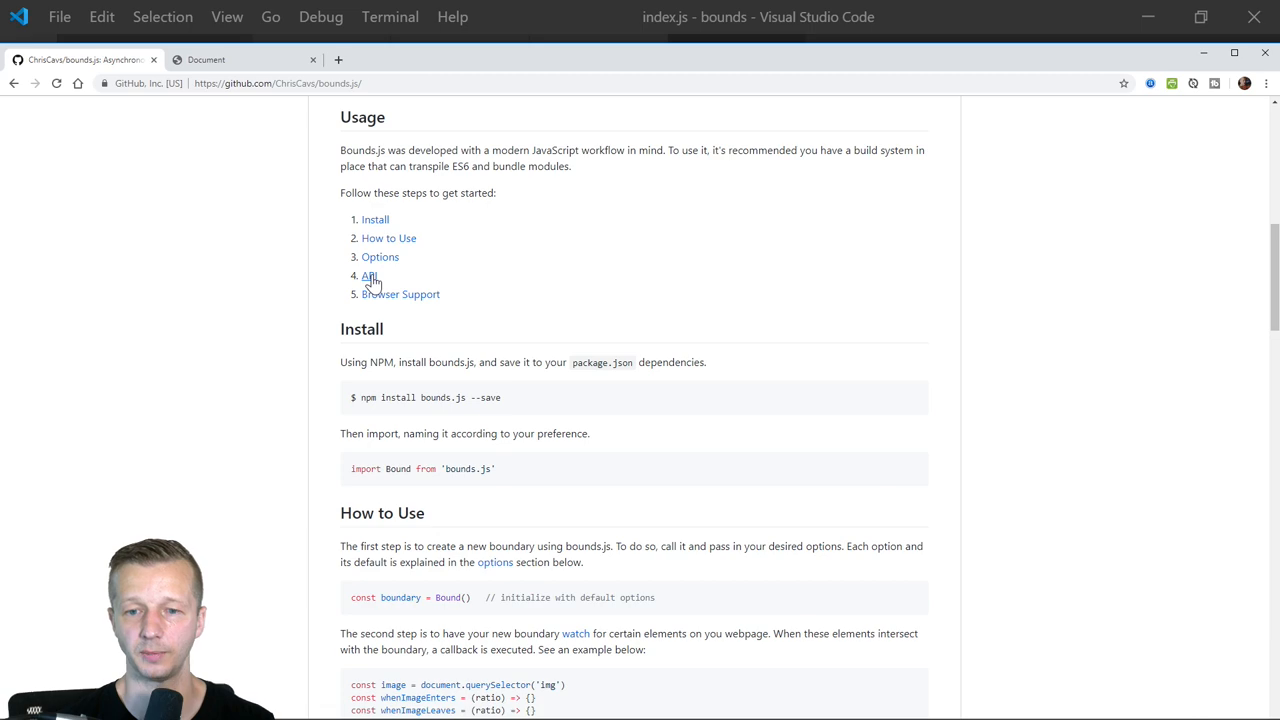
{"action": "left_click", "coordinate": [240, 60]}
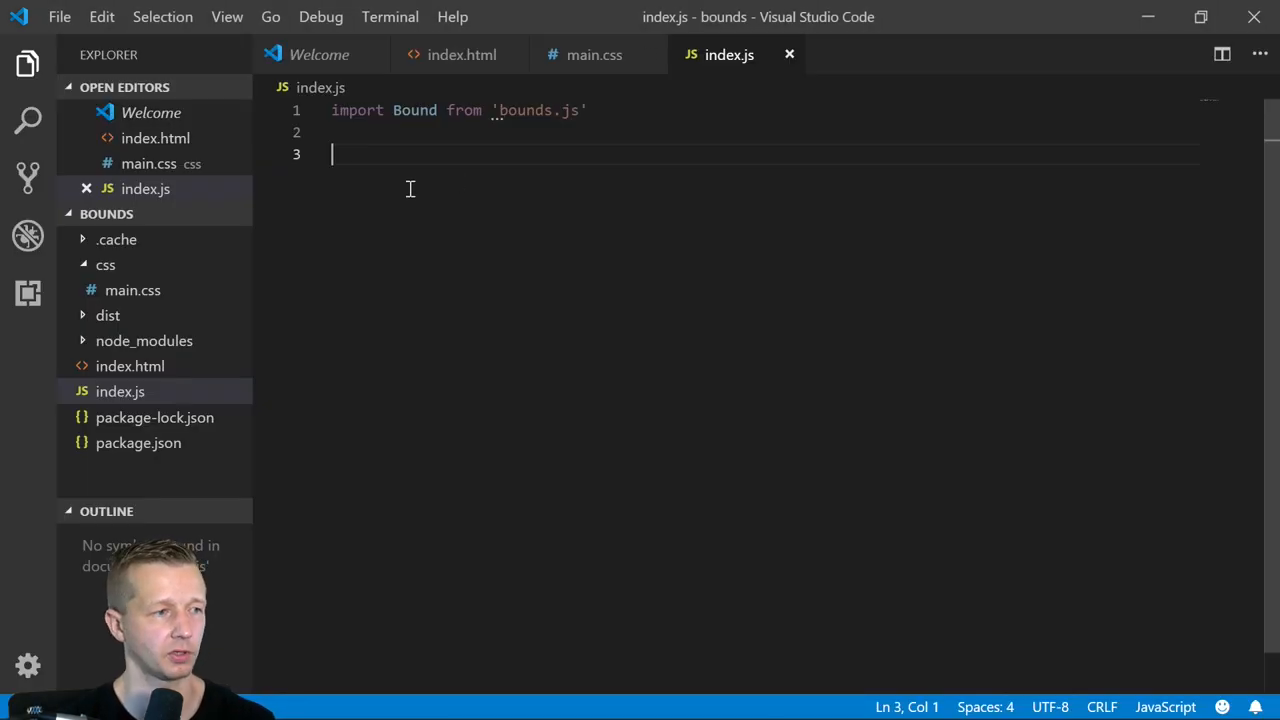
- Define const boundary = Bound({ margins: { bottom: 100 } }) in index.js with blank lines below
{"action": "type", "text": "co"}
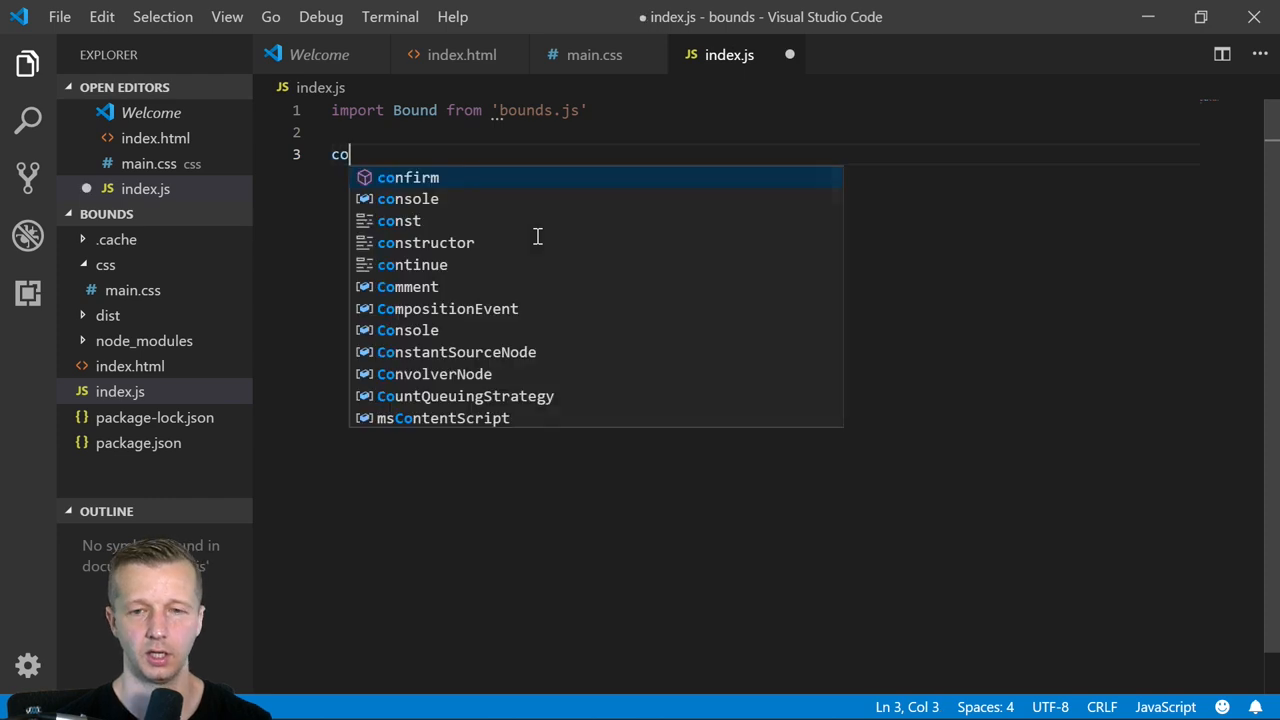
{"action": "type", "text": "nst boundra"}
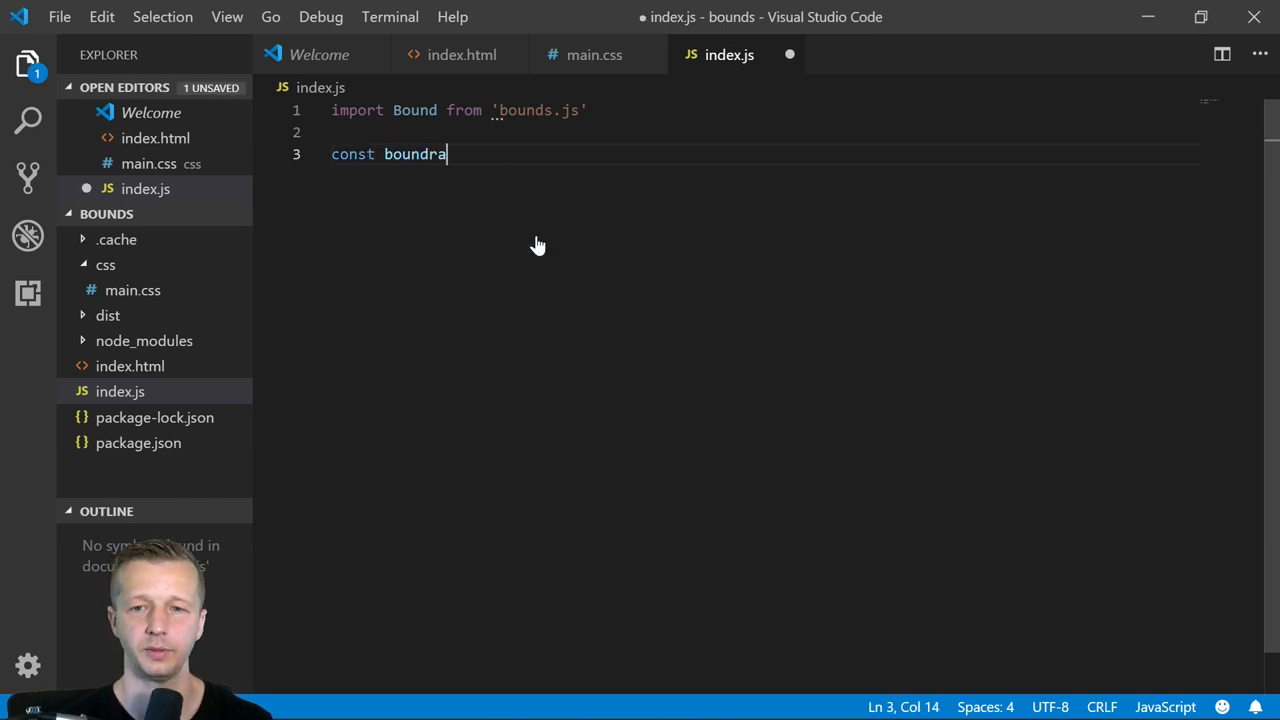
{"action": "type", "text": "ary = B"}
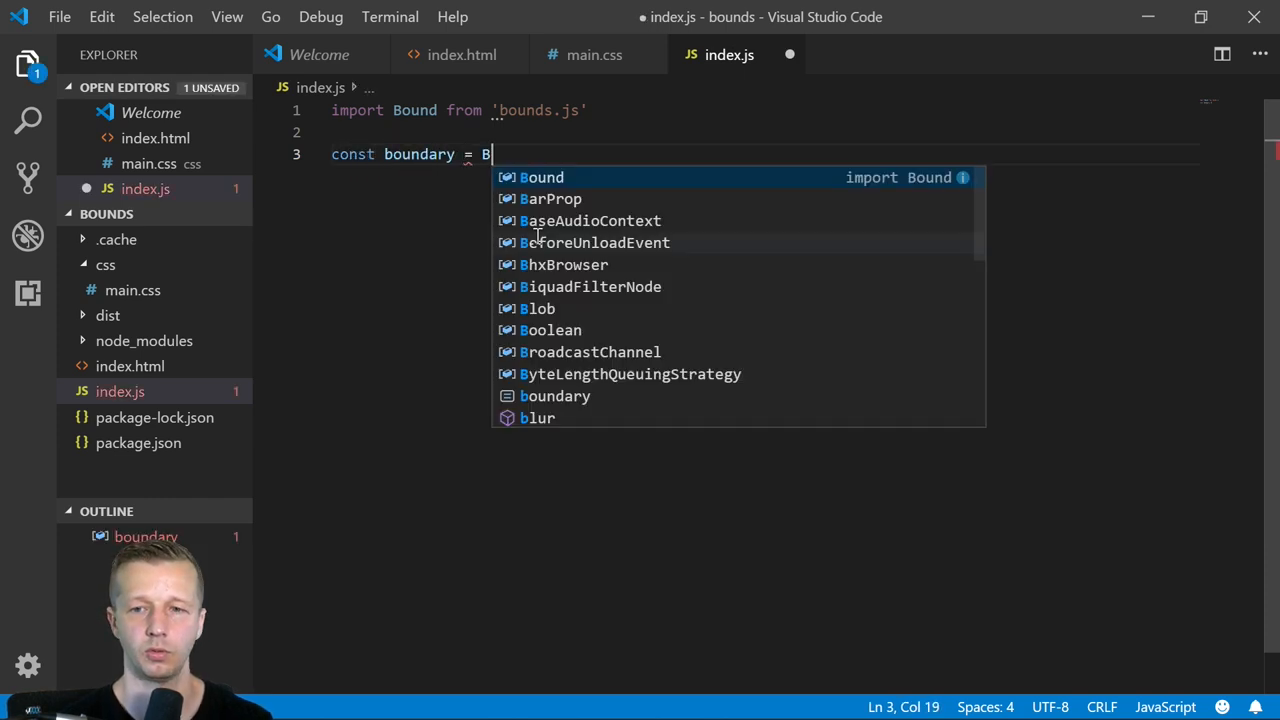
{"action": "type", "text": "ound"}
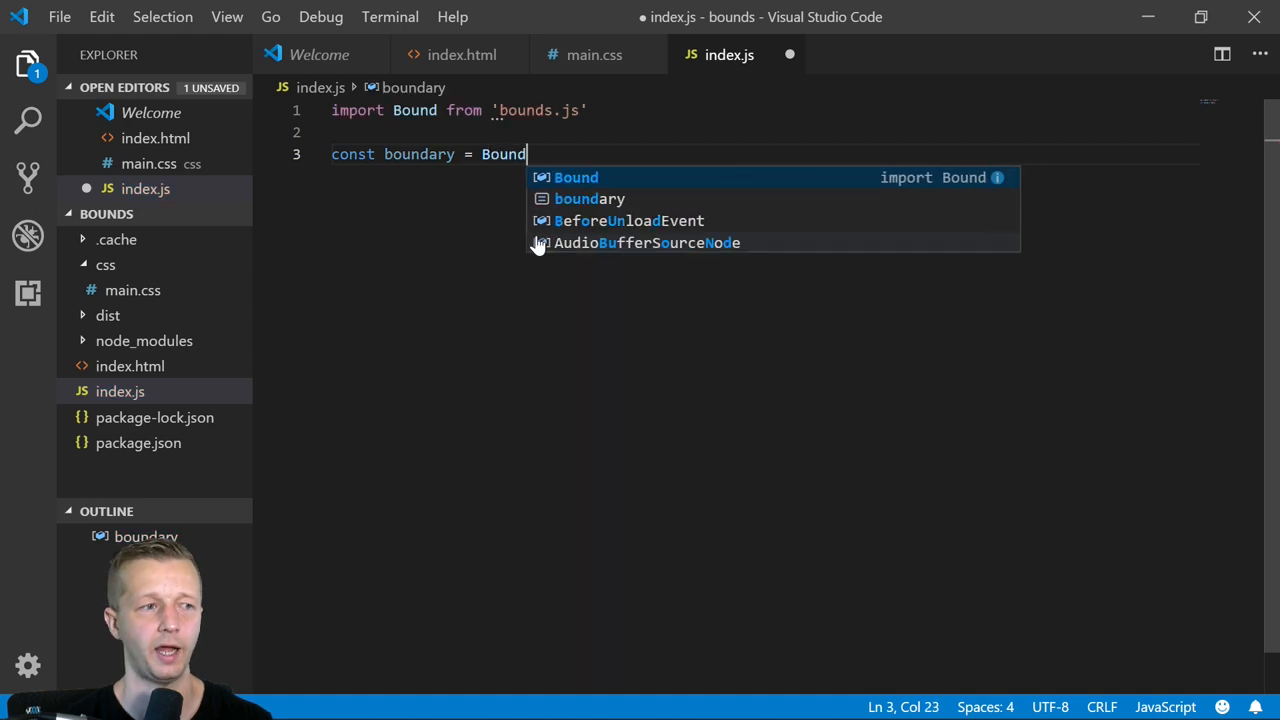
{"action": "type", "text": "({"}
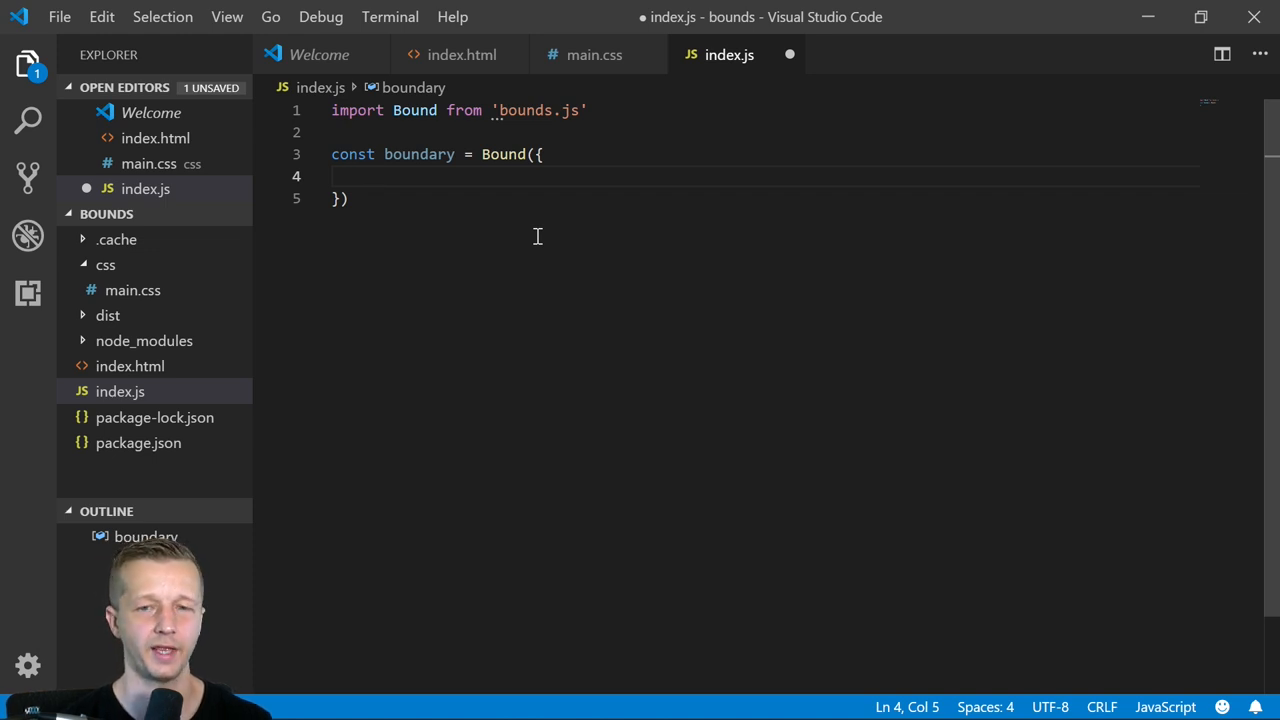
{"action": "type", "text": "margins: {"}
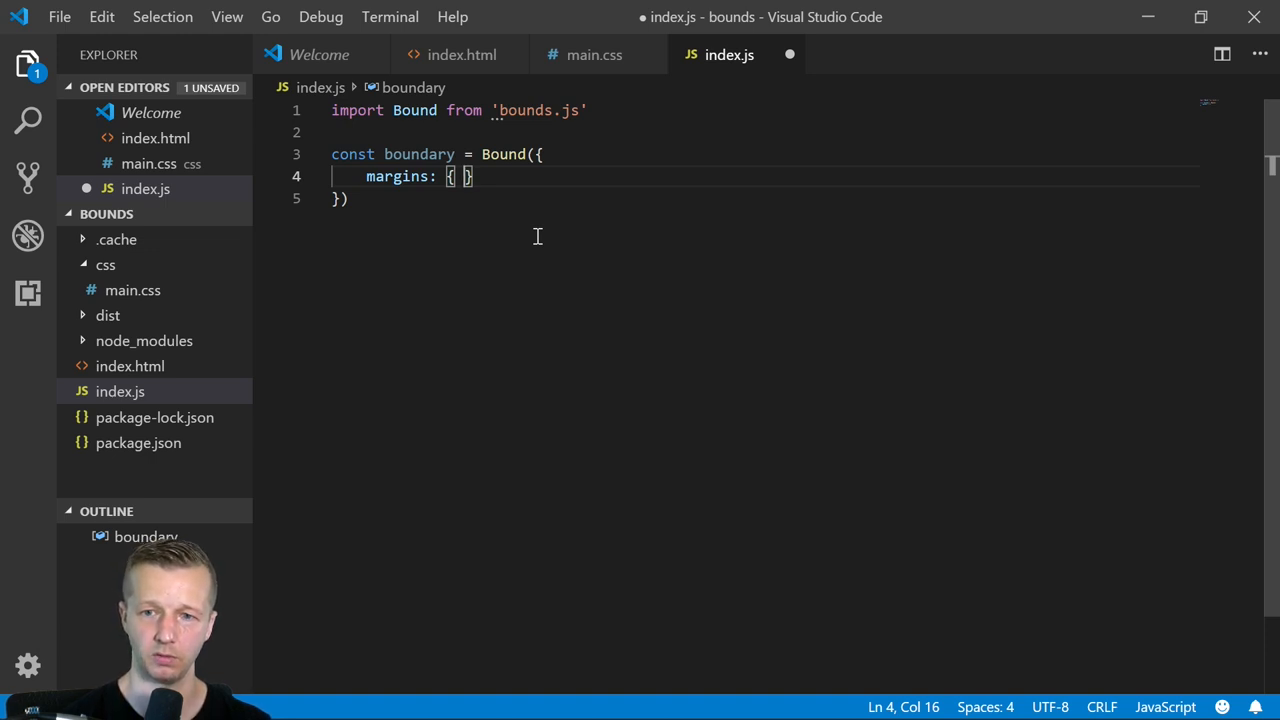
{"action": "type", "text": "bo"}
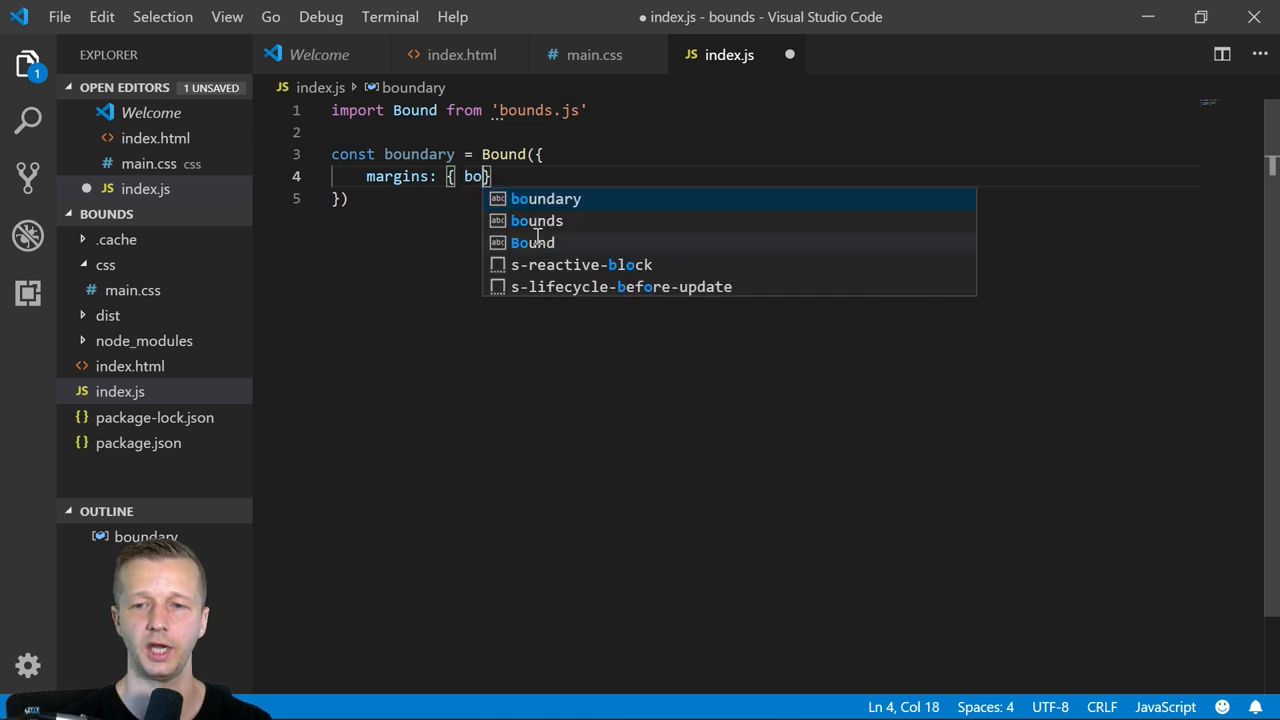
{"action": "type", "text": "bottom:"}
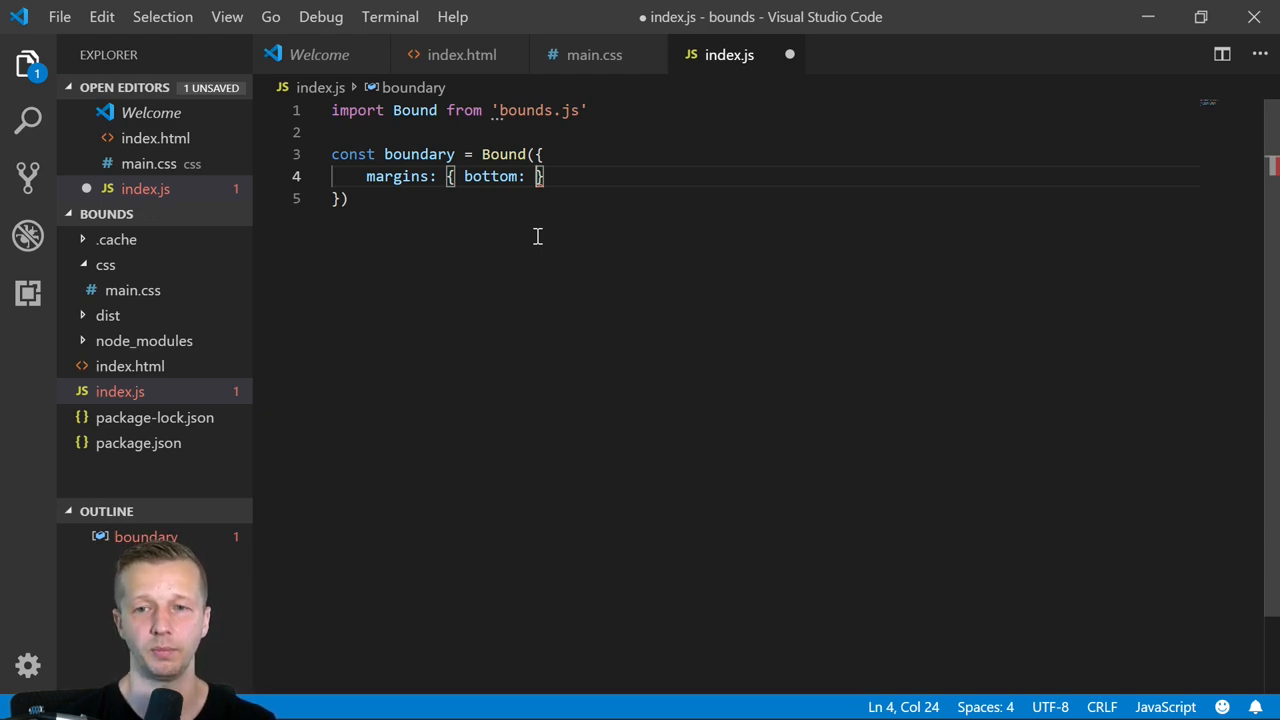
{"action": "type", "text": "100"}
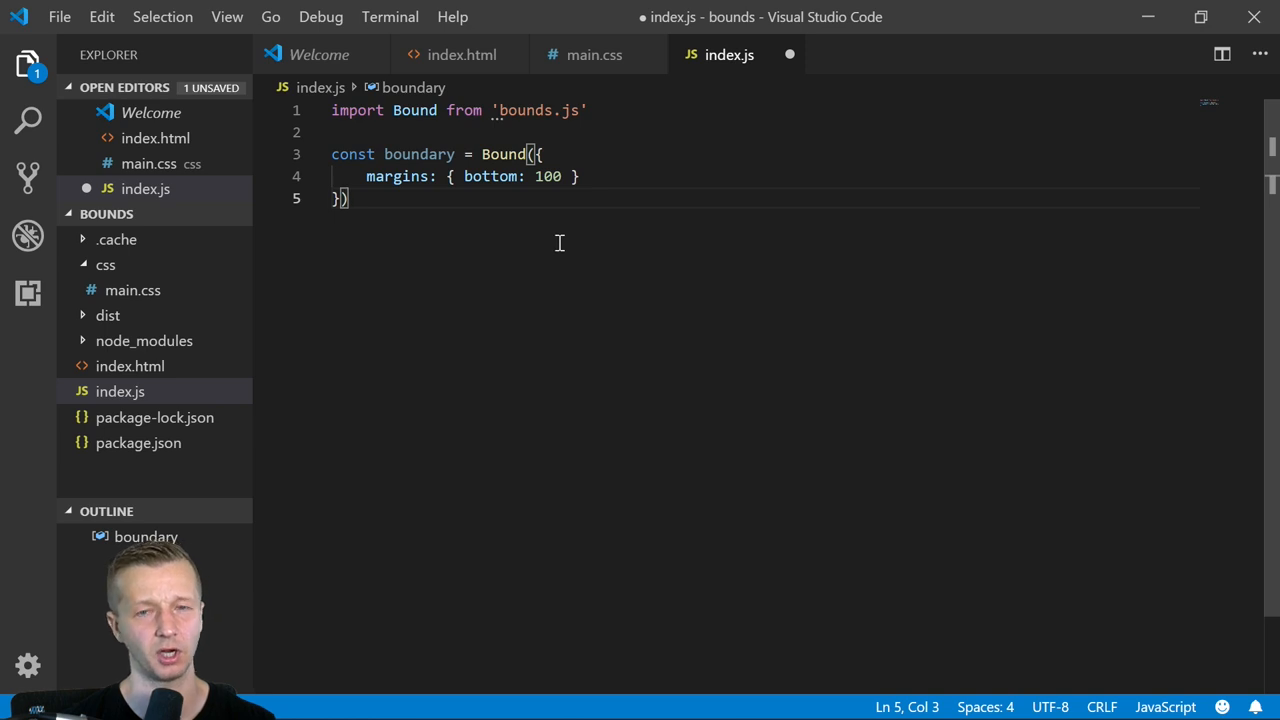
{"action": "mouse_move", "coordinate": [476, 216]}
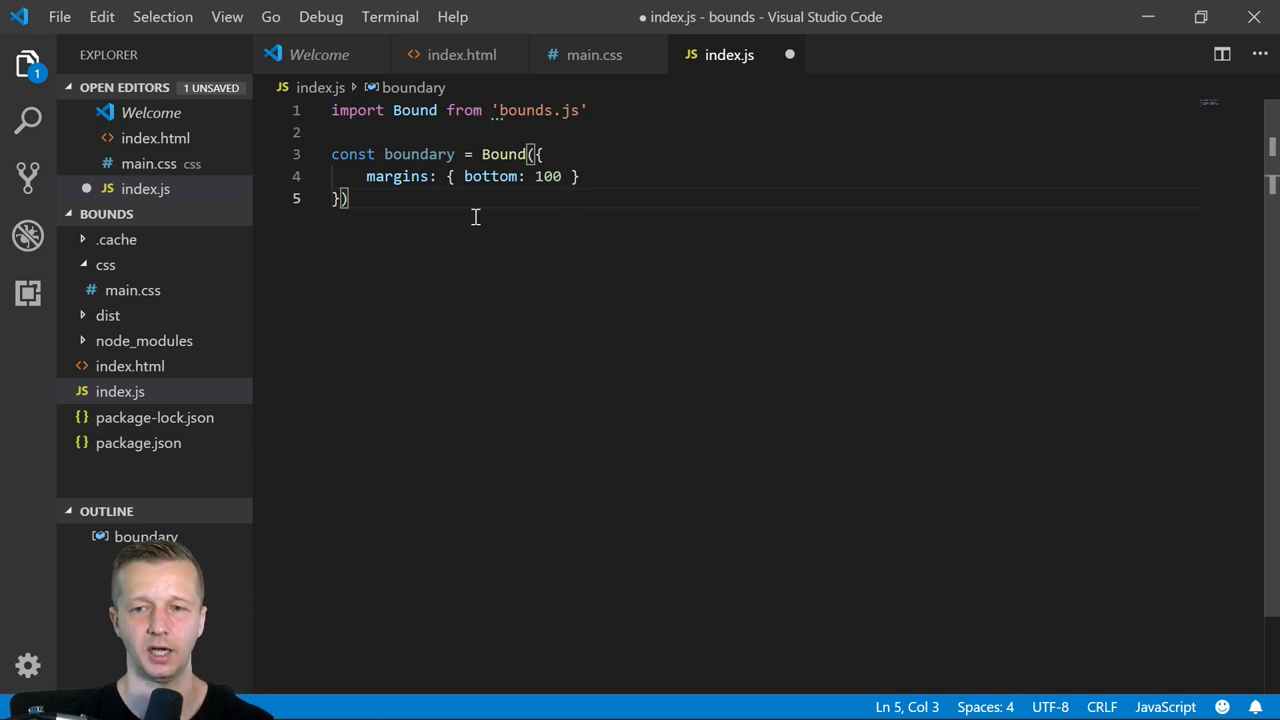
{"action": "key", "text": "enter"}
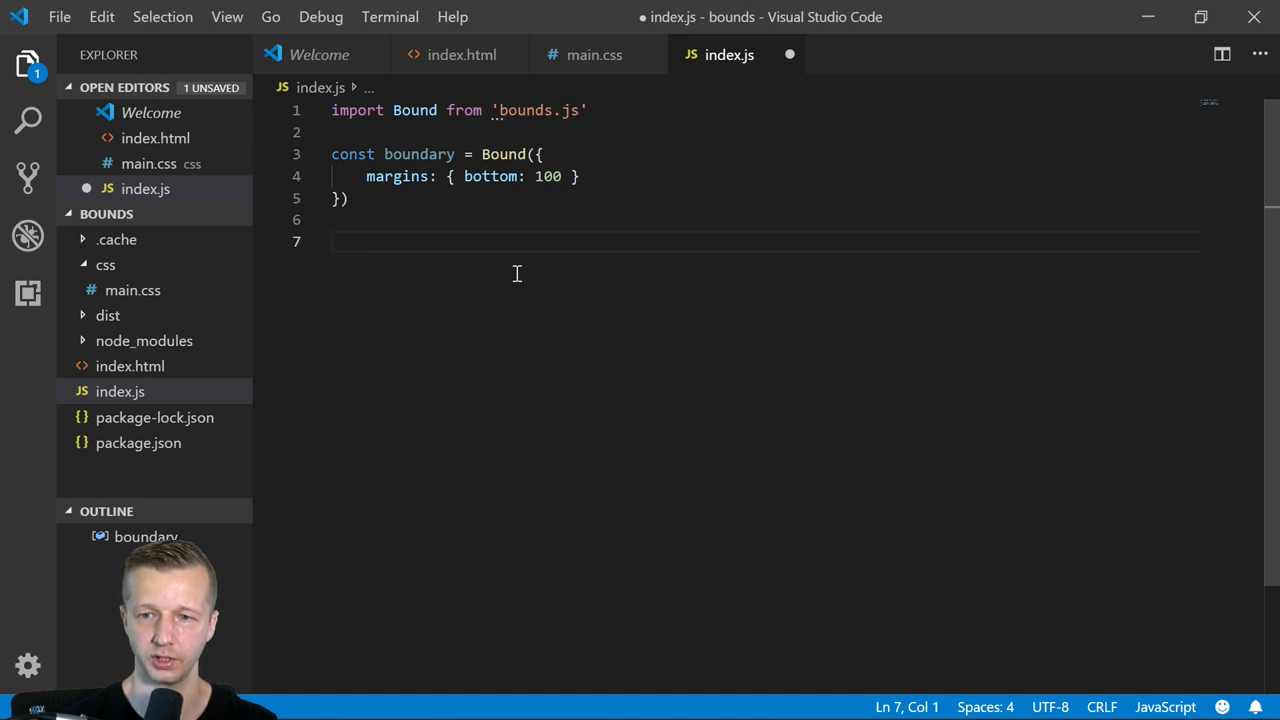
- Add const h2 = document.querySelector('h2') on the new line
{"action": "left_click", "coordinate": [536, 176]}
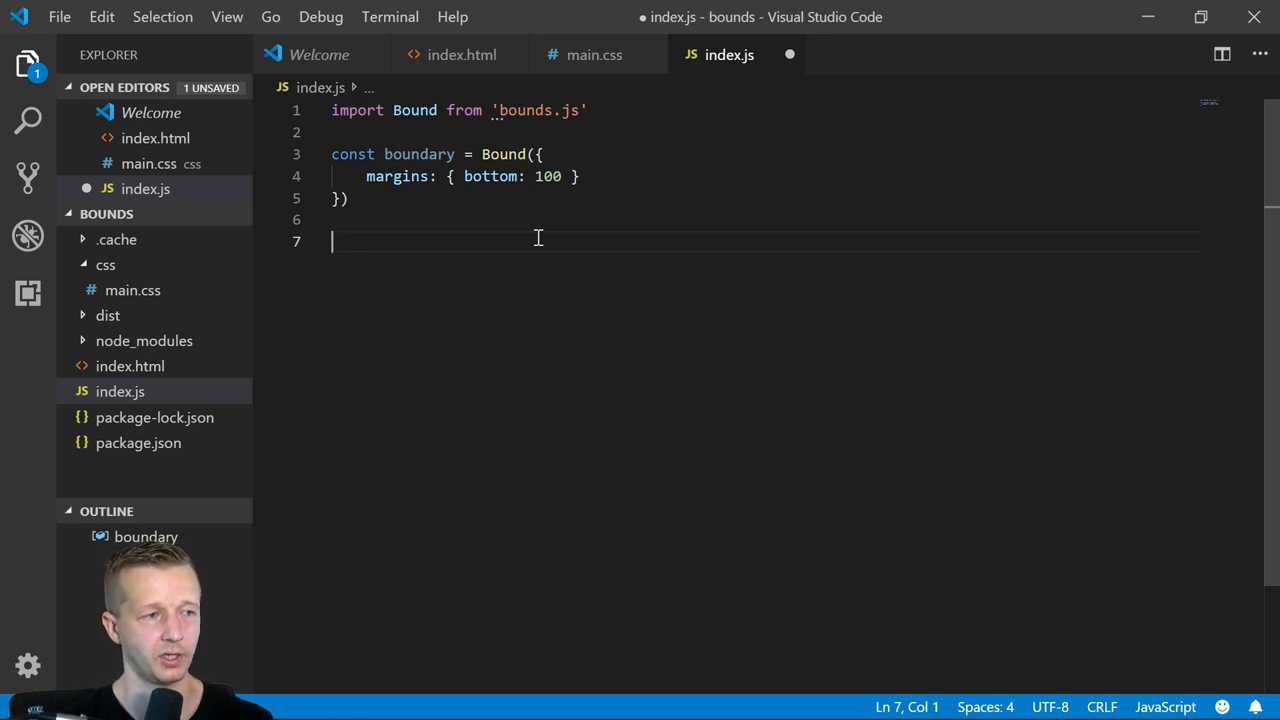
{"action": "type", "text": "const"}
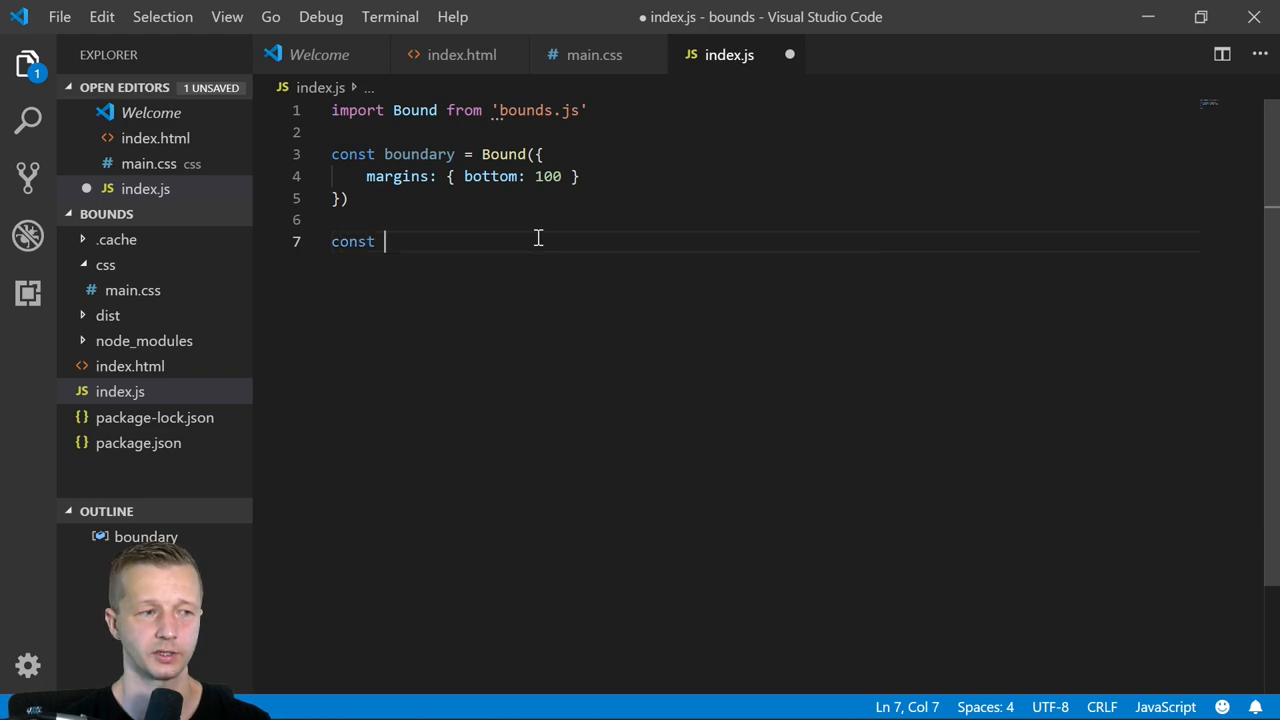
{"action": "type", "text": "h2 ="}
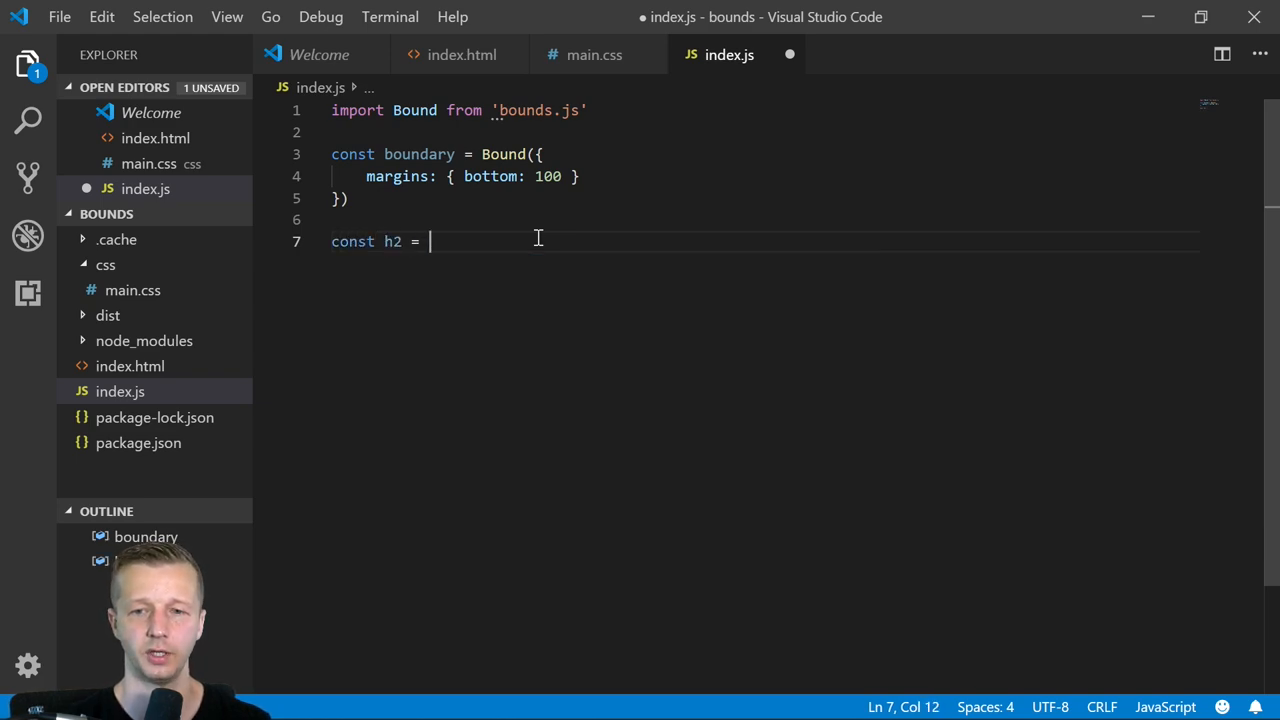
{"action": "type", "text": "document.querySelector("}
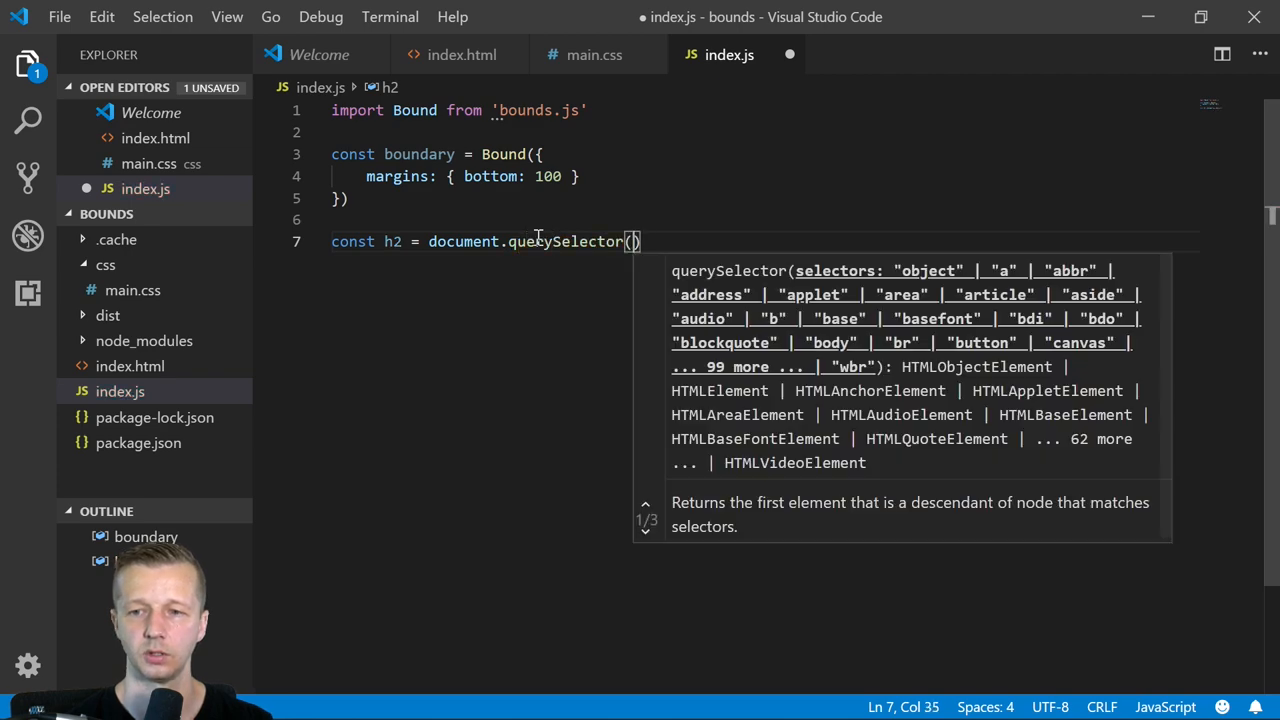
{"action": "type", "text": "'h2'"}
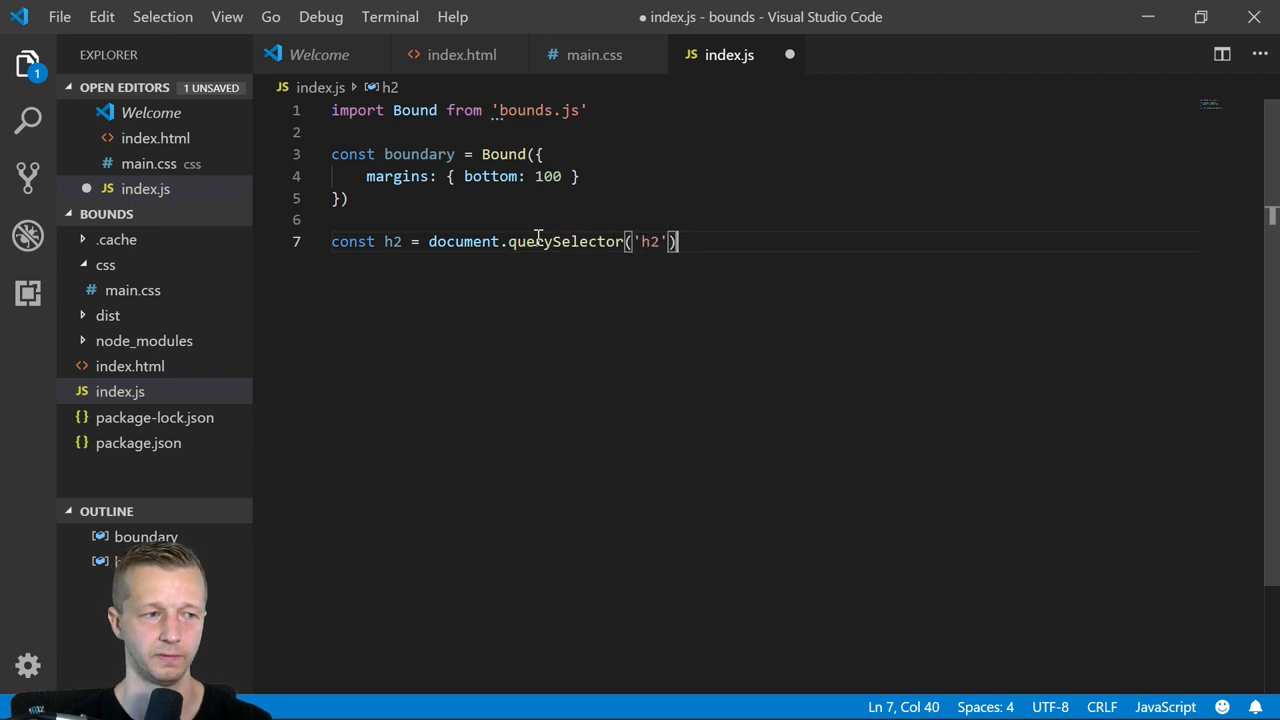
- Call boundary.watch(h2, () => { console.log('hey') }) and save index.js
{"action": "type", "text": "boundar"}
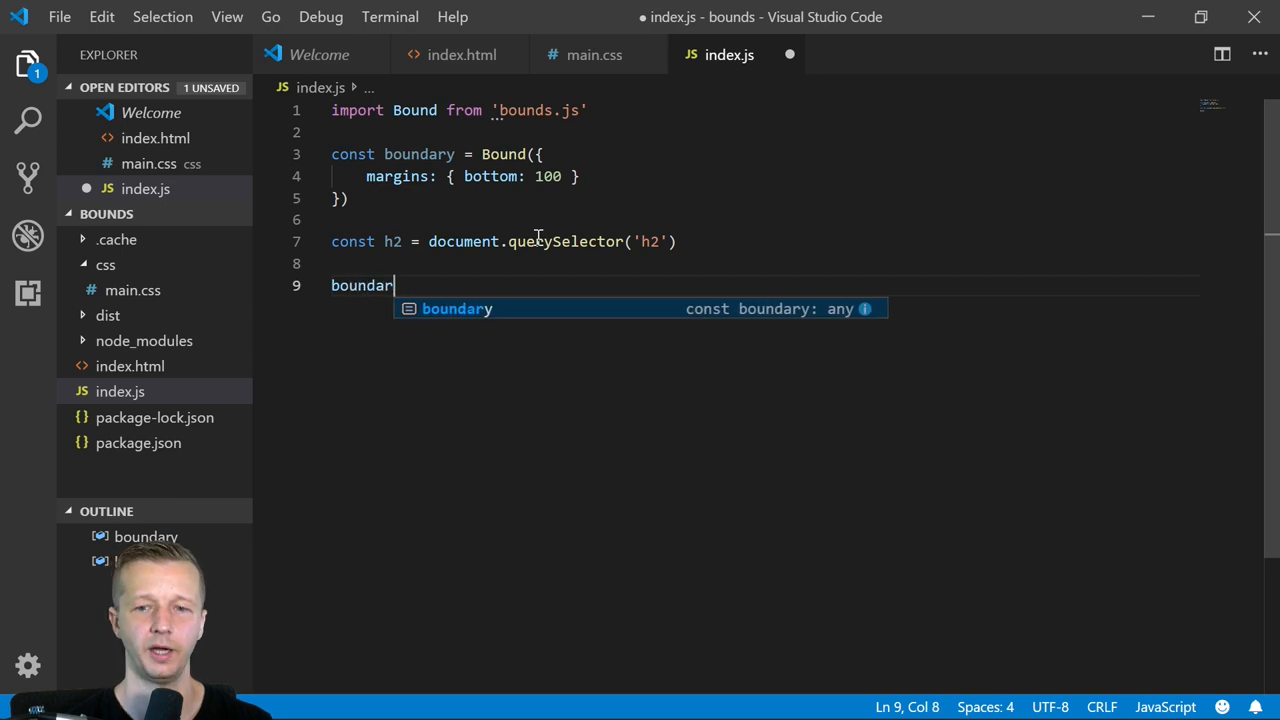
{"action": "type", "text": "y.watch"}
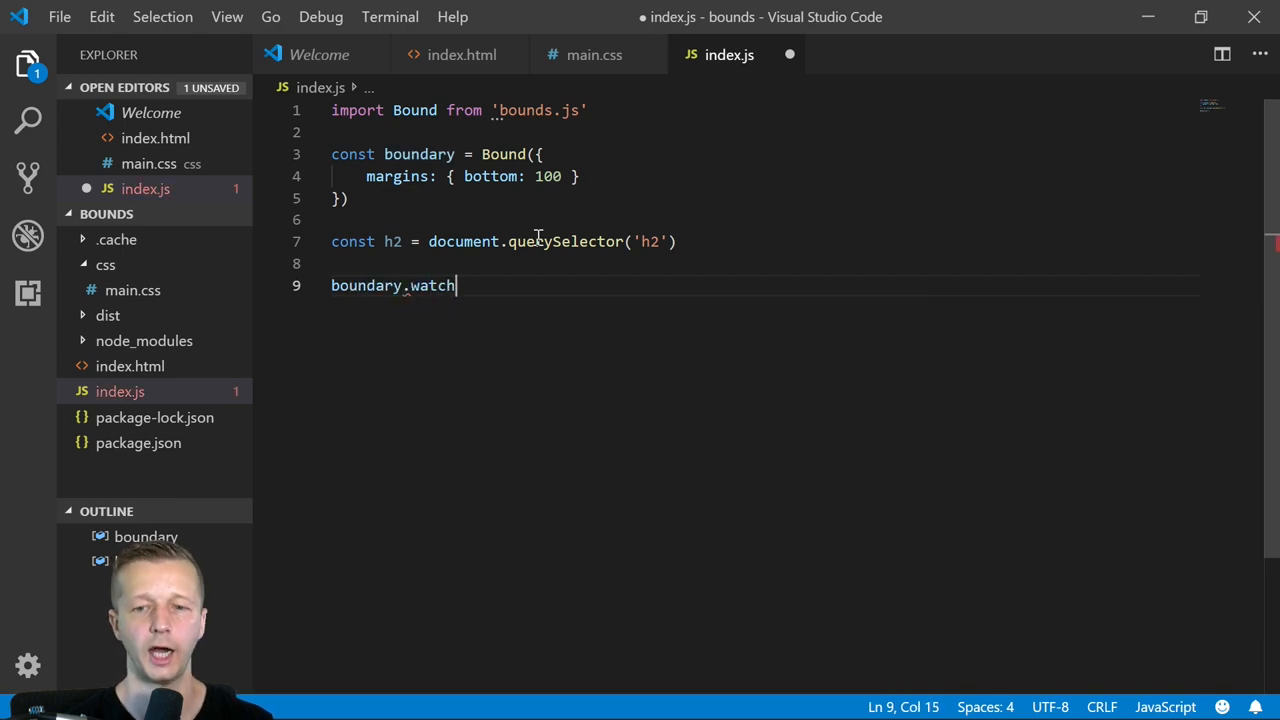
{"action": "type", "text": "()"}
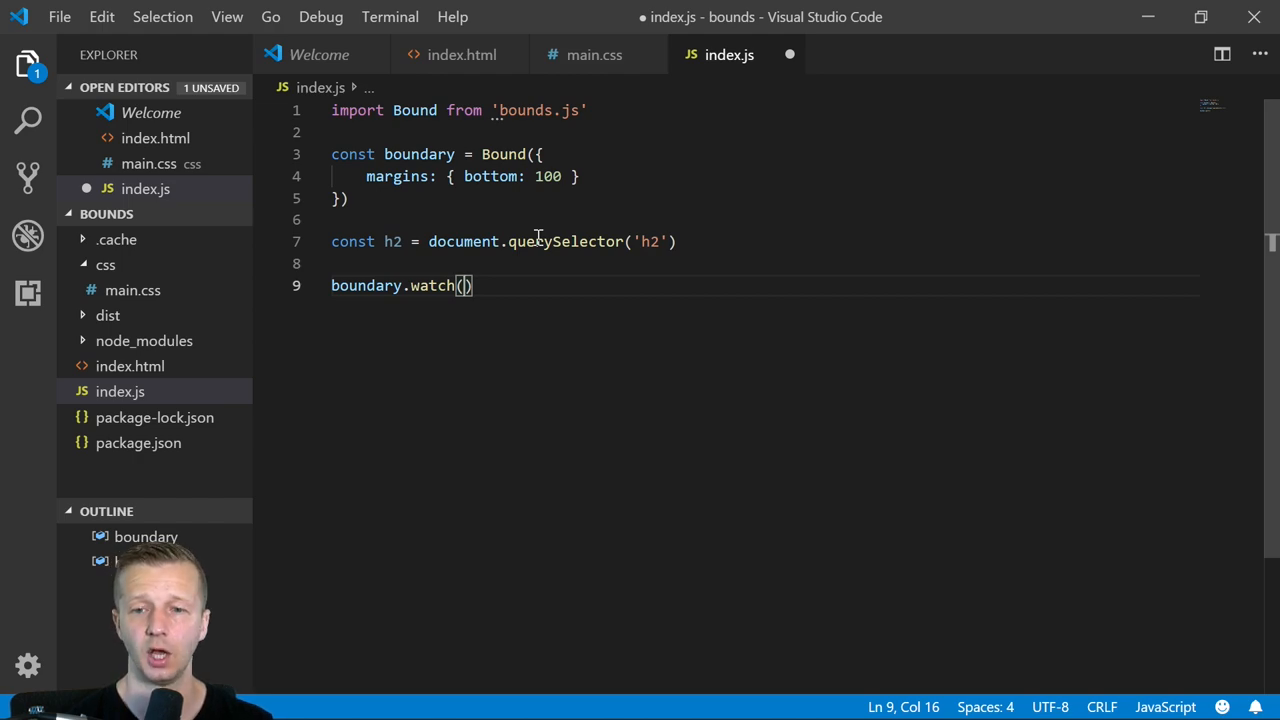
{"action": "type", "text": "h2"}
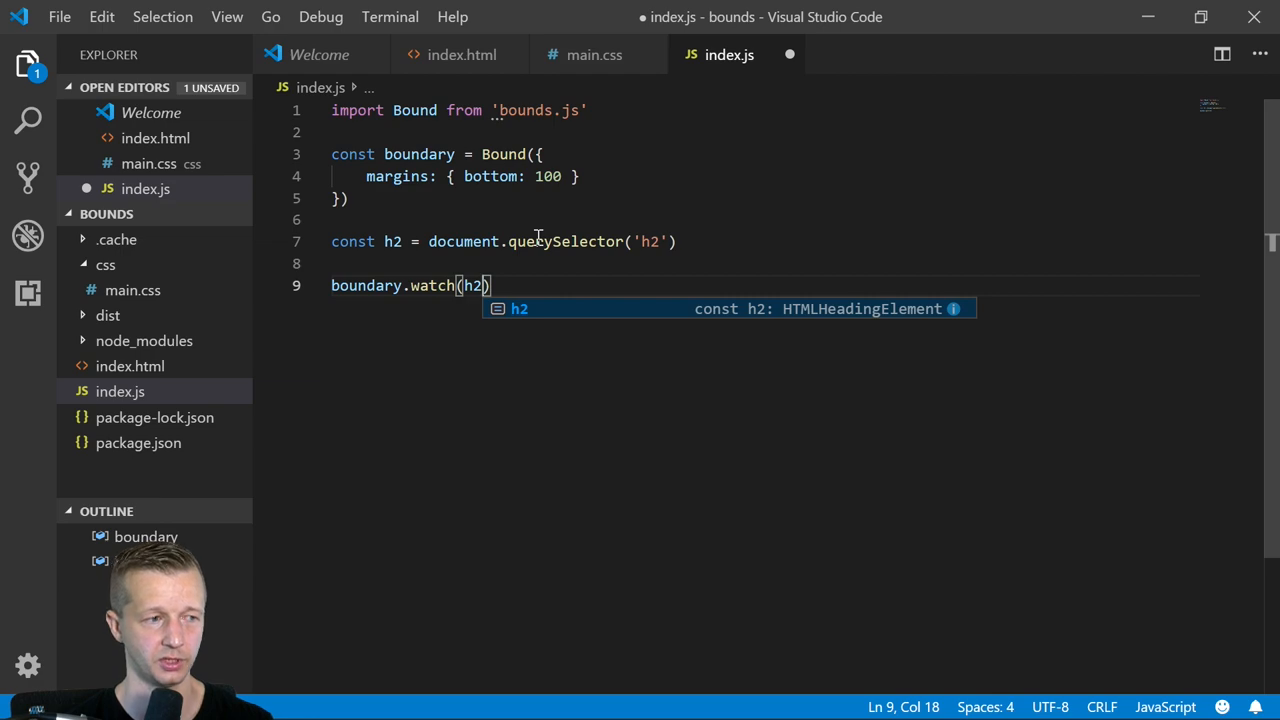
{"action": "type", "text": ", () => {"}
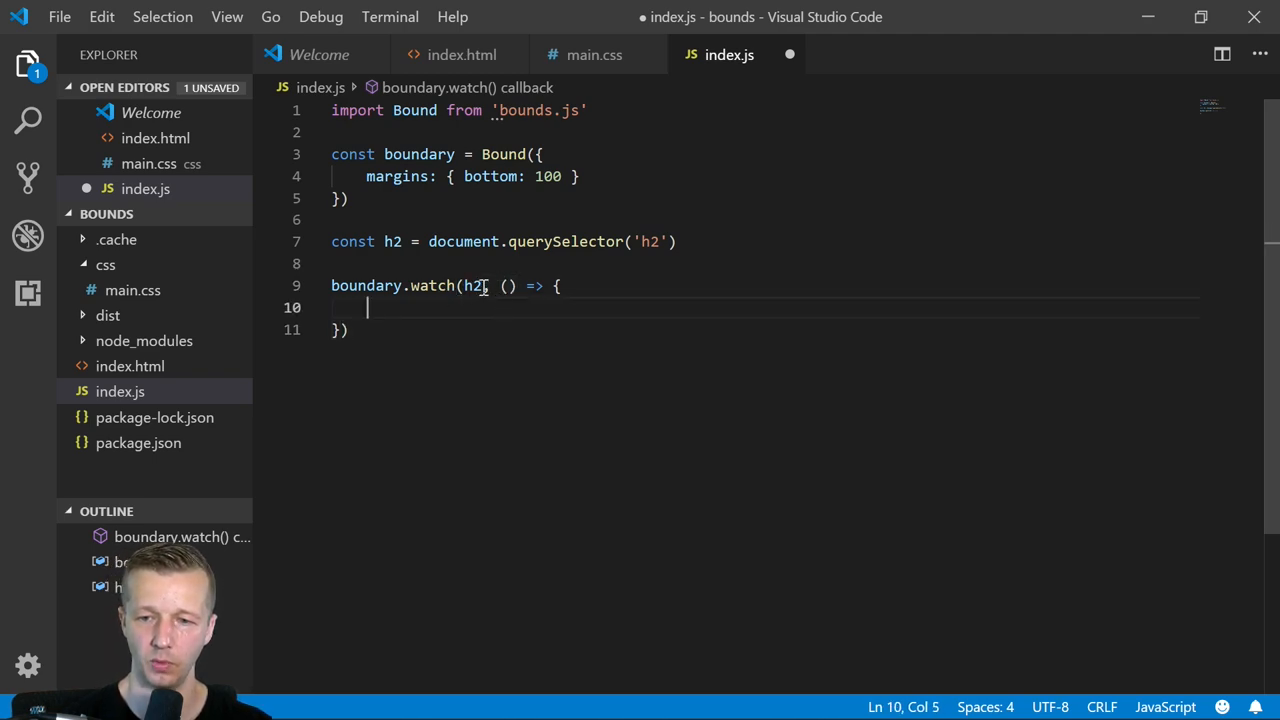
{"action": "double_click", "coordinate": [472, 284]}
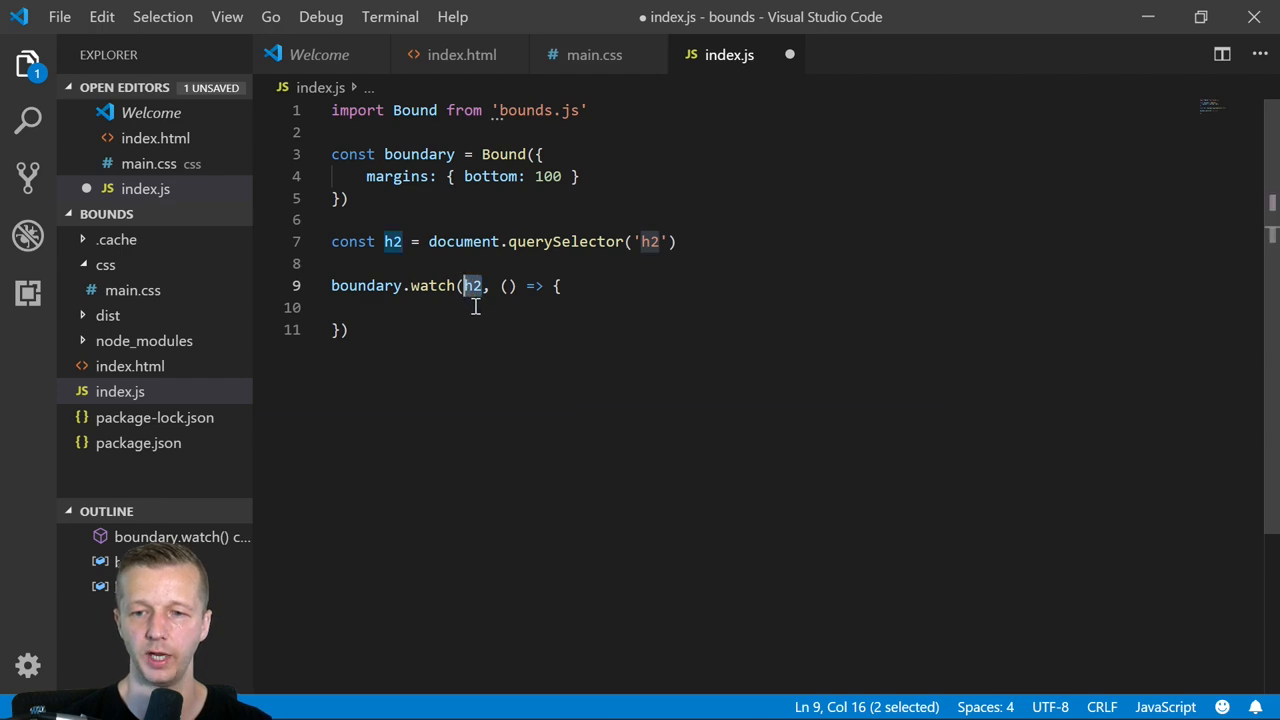
{"action": "left_click", "coordinate": [462, 308]}
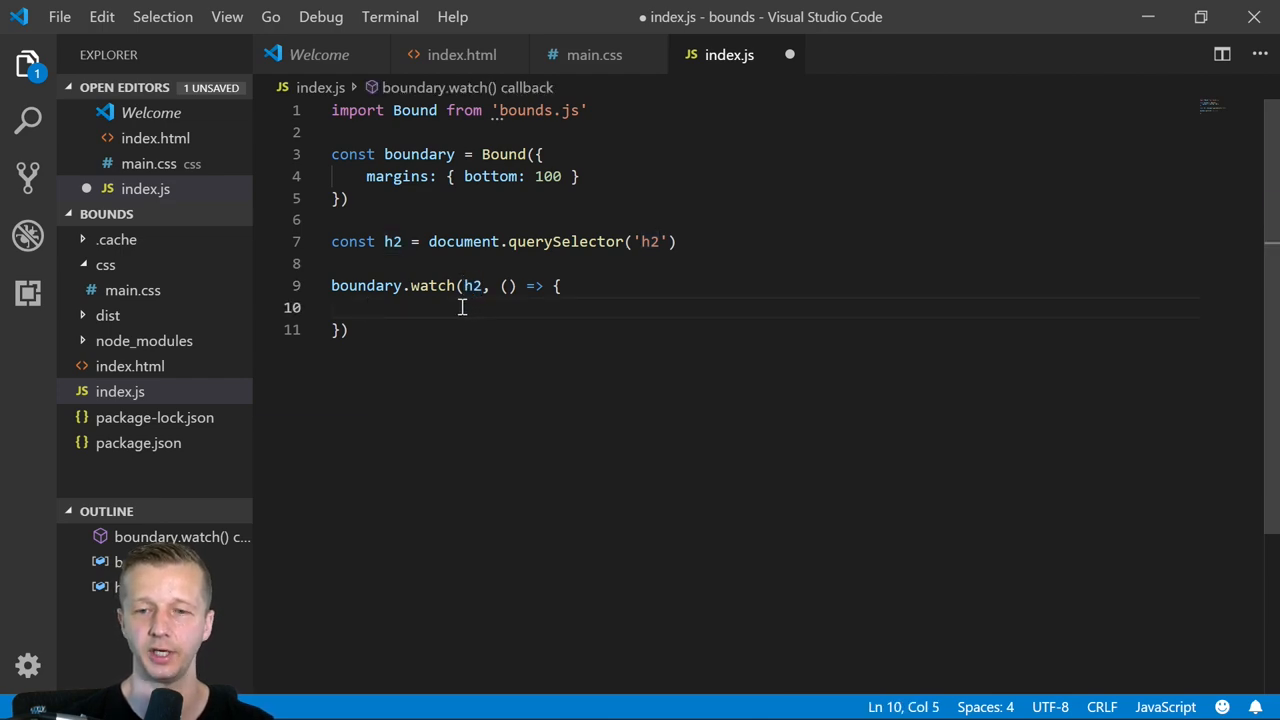
{"action": "mouse_move", "coordinate": [596, 408]}
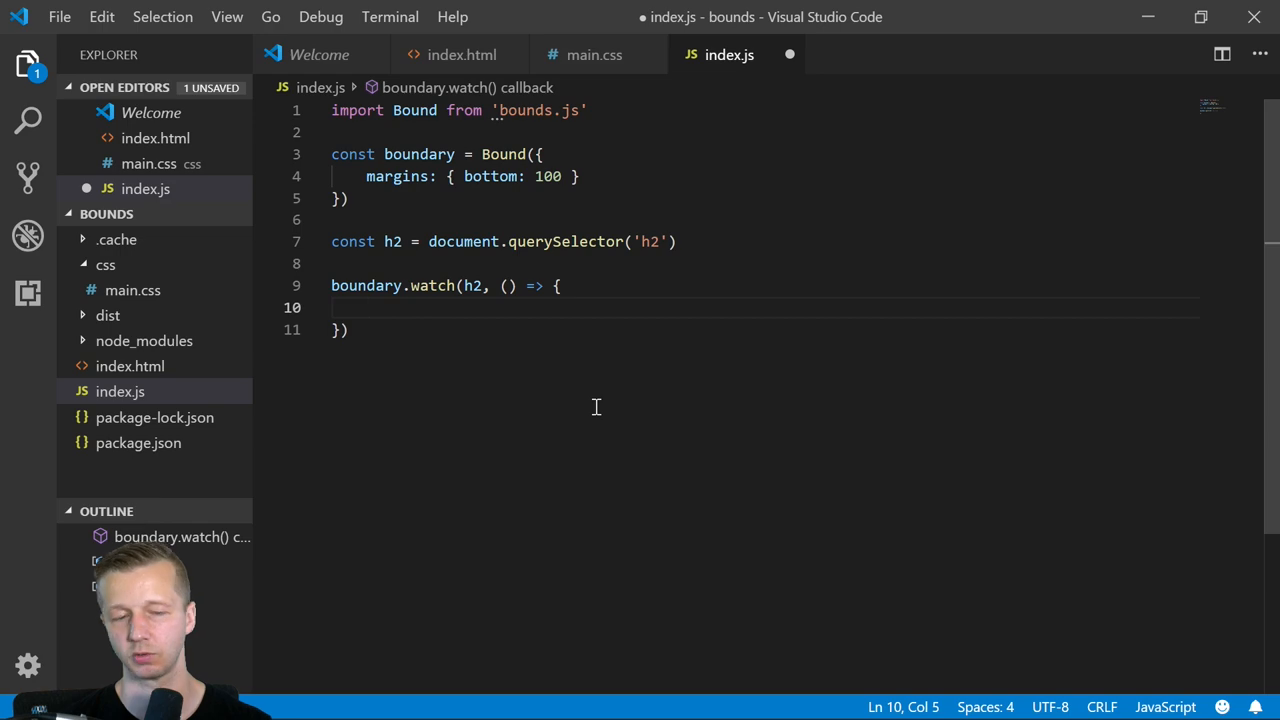
{"action": "type", "text": "console.log('"}
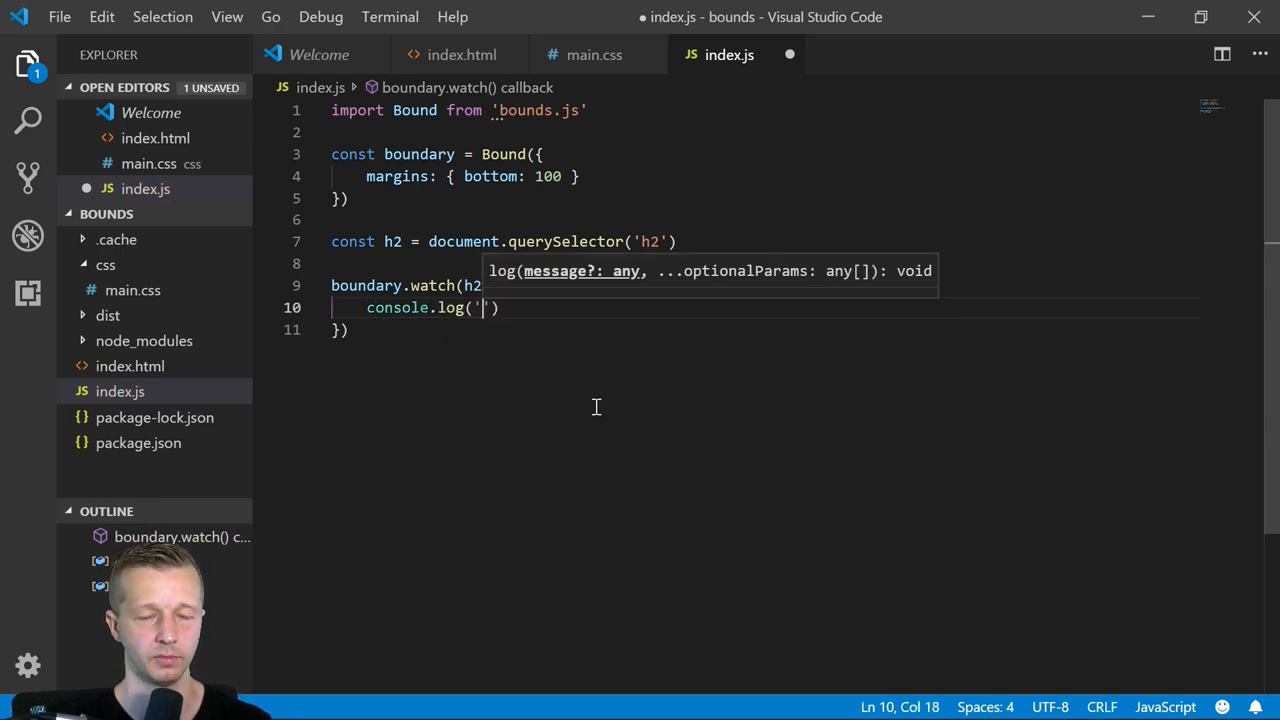
{"action": "type", "text": "hey"}
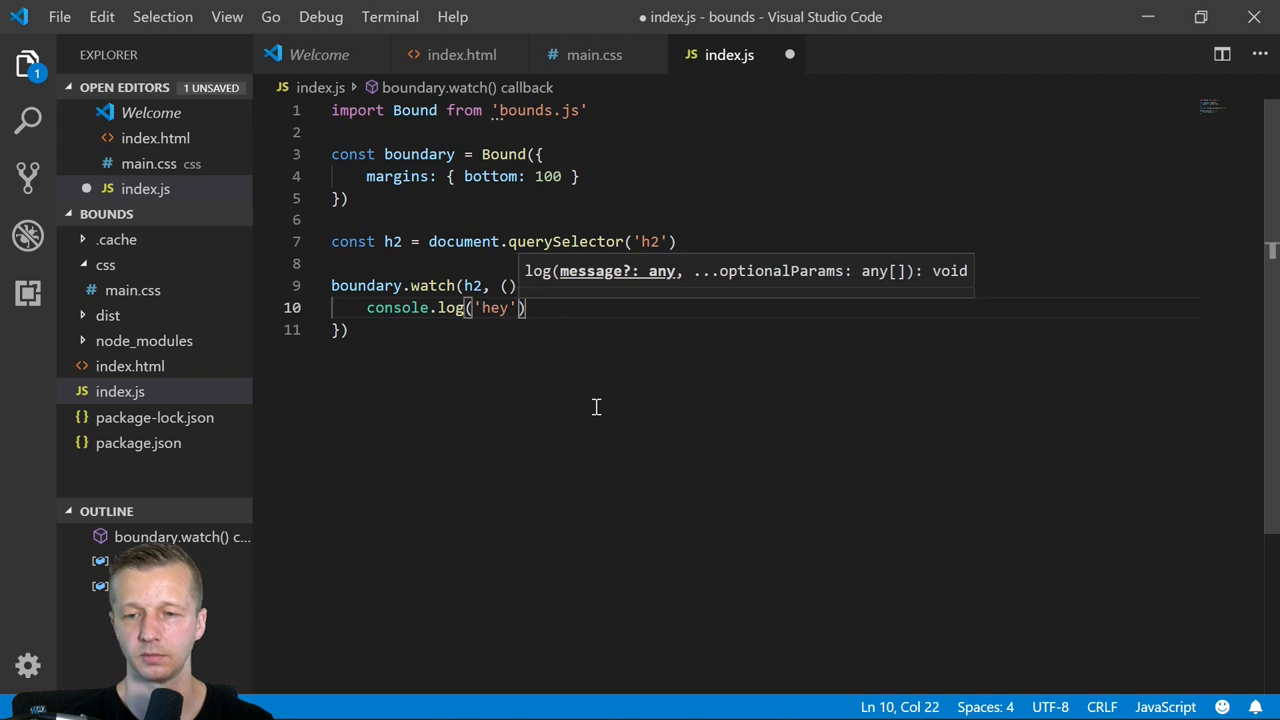
{"action": "type", "text": "=> {"}
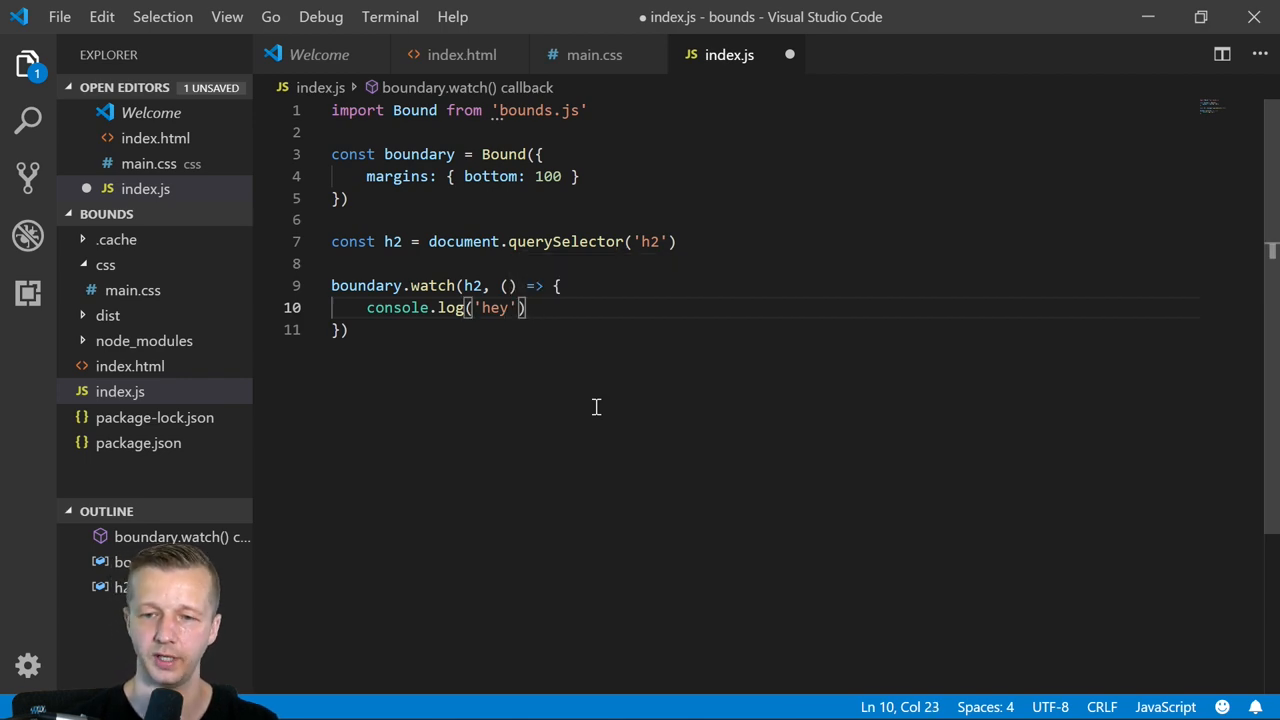
{"action": "key", "text": "ctrl+s"}
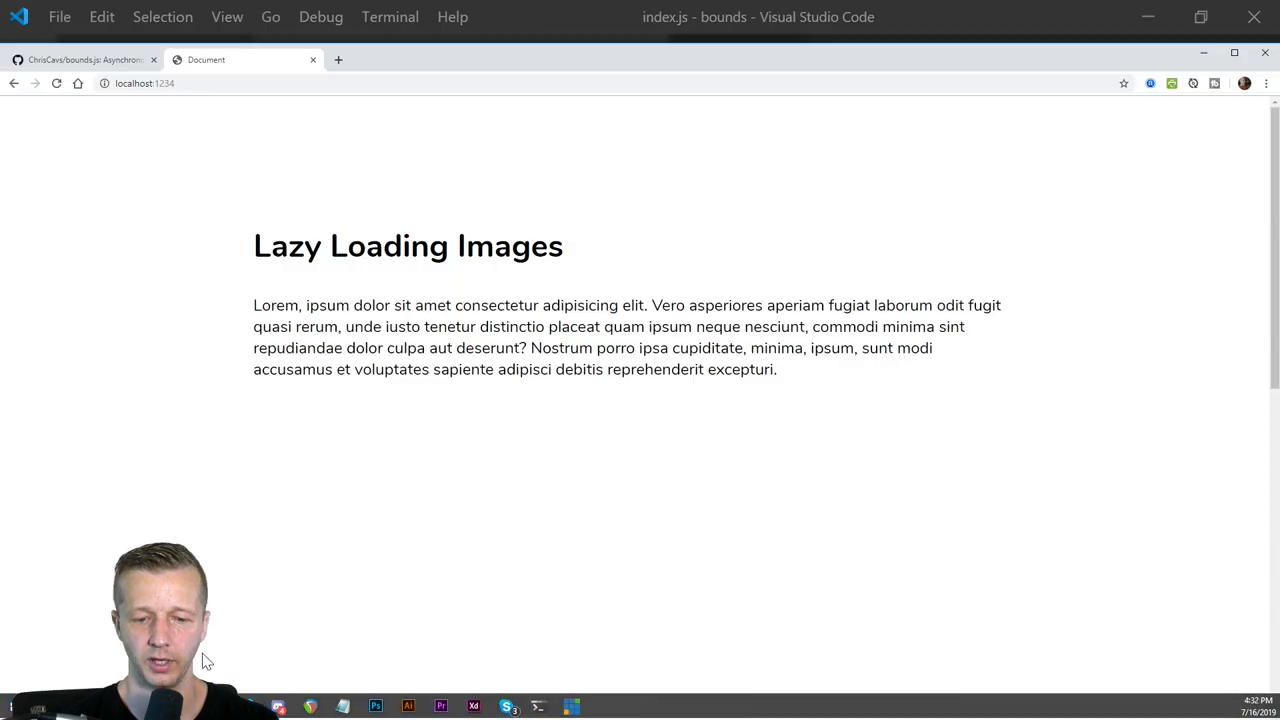
- Show the DevTools Console and scroll the page to confirm 'hey' gets logged
{"action": "key", "text": "F12"}
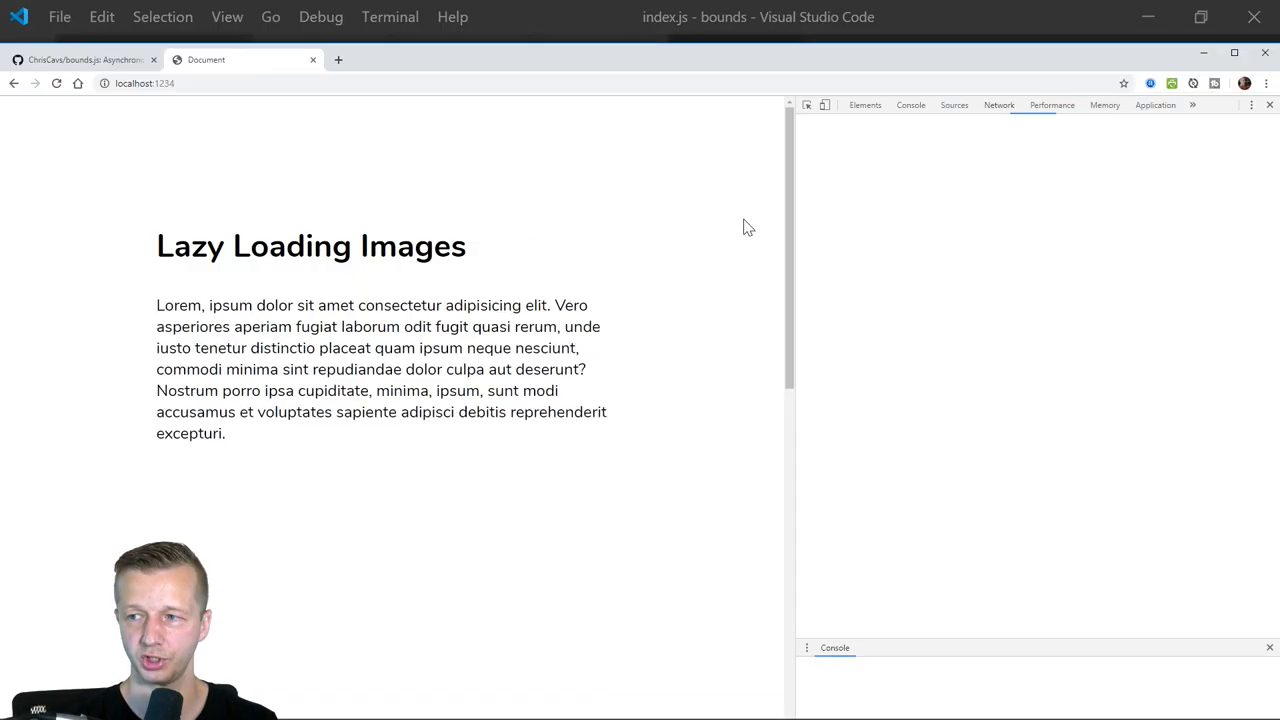
{"action": "left_click", "coordinate": [910, 104]}
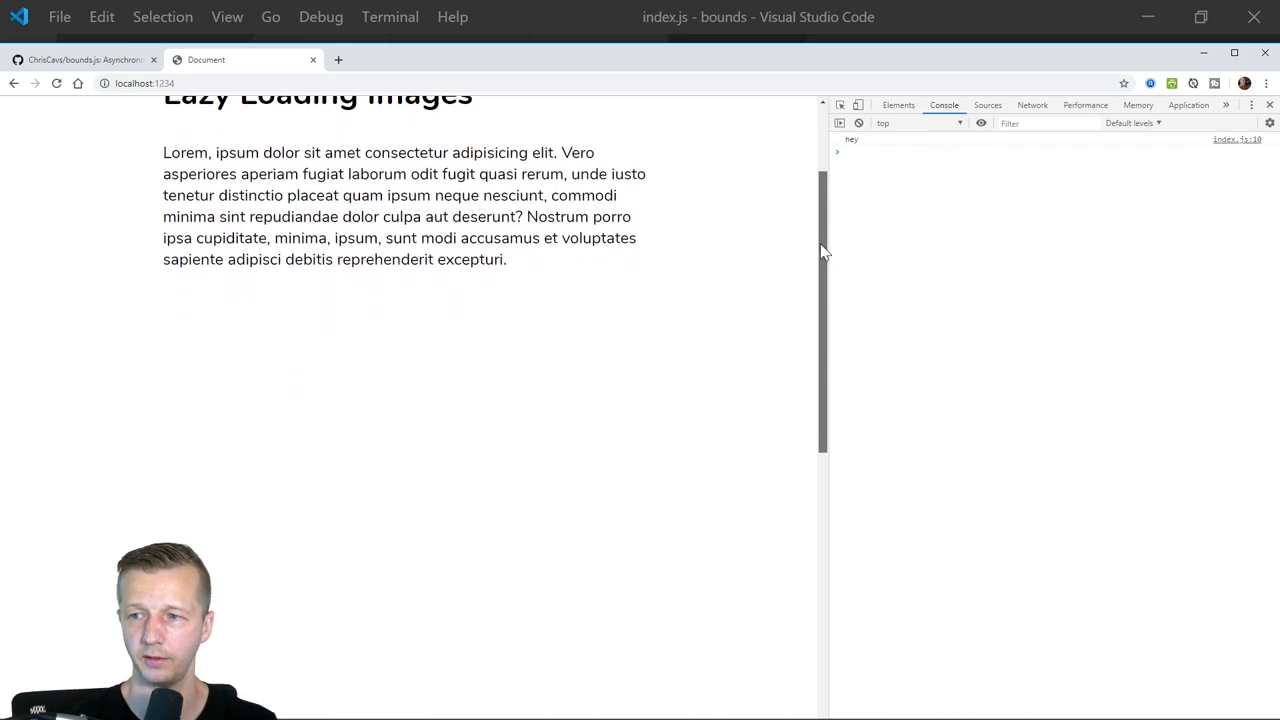
{"action": "scroll", "scroll_direction": "up", "scroll_amount": 3}
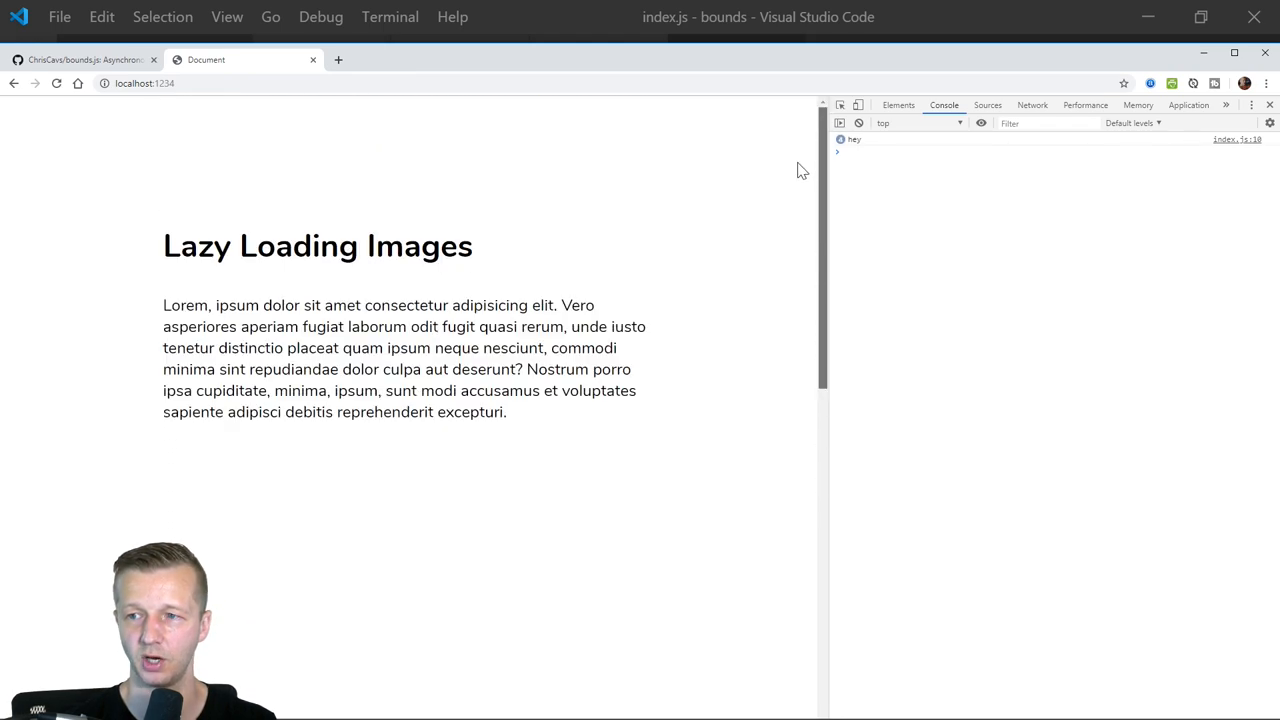
{"action": "scroll", "scroll_direction": "down", "scroll_amount": 3}
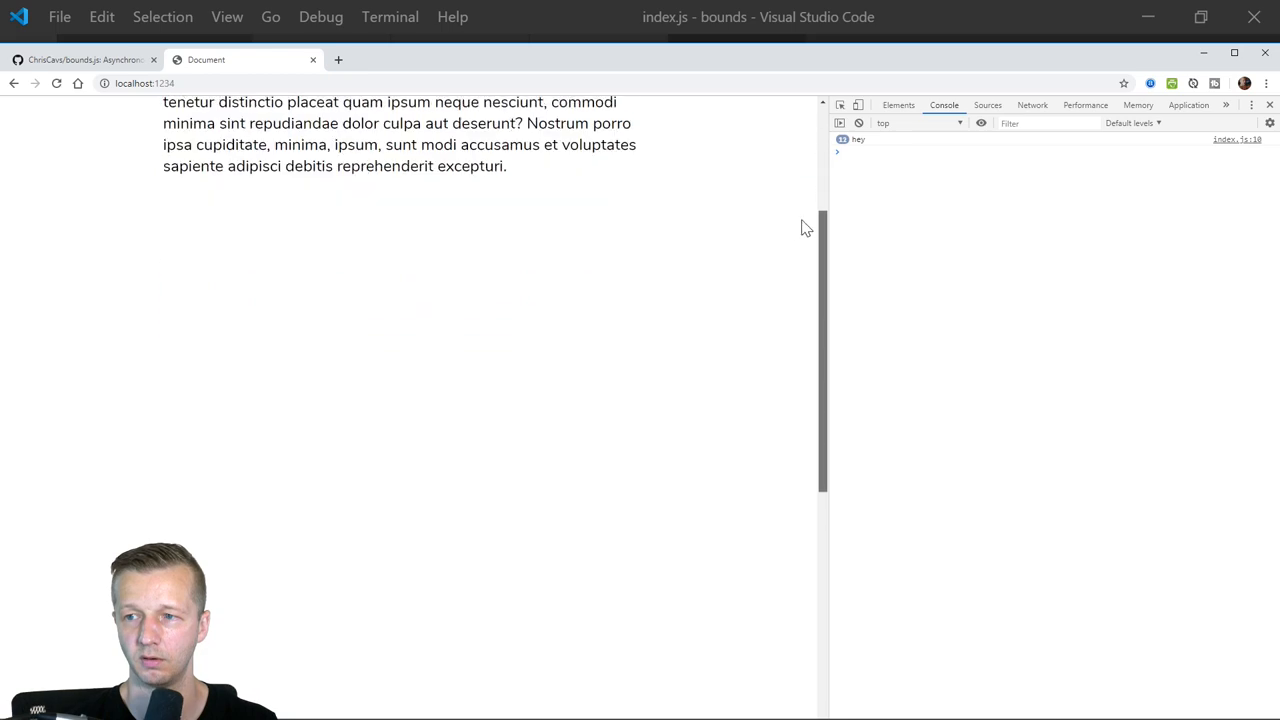
{"action": "scroll", "scroll_direction": "up", "scroll_amount": 3}
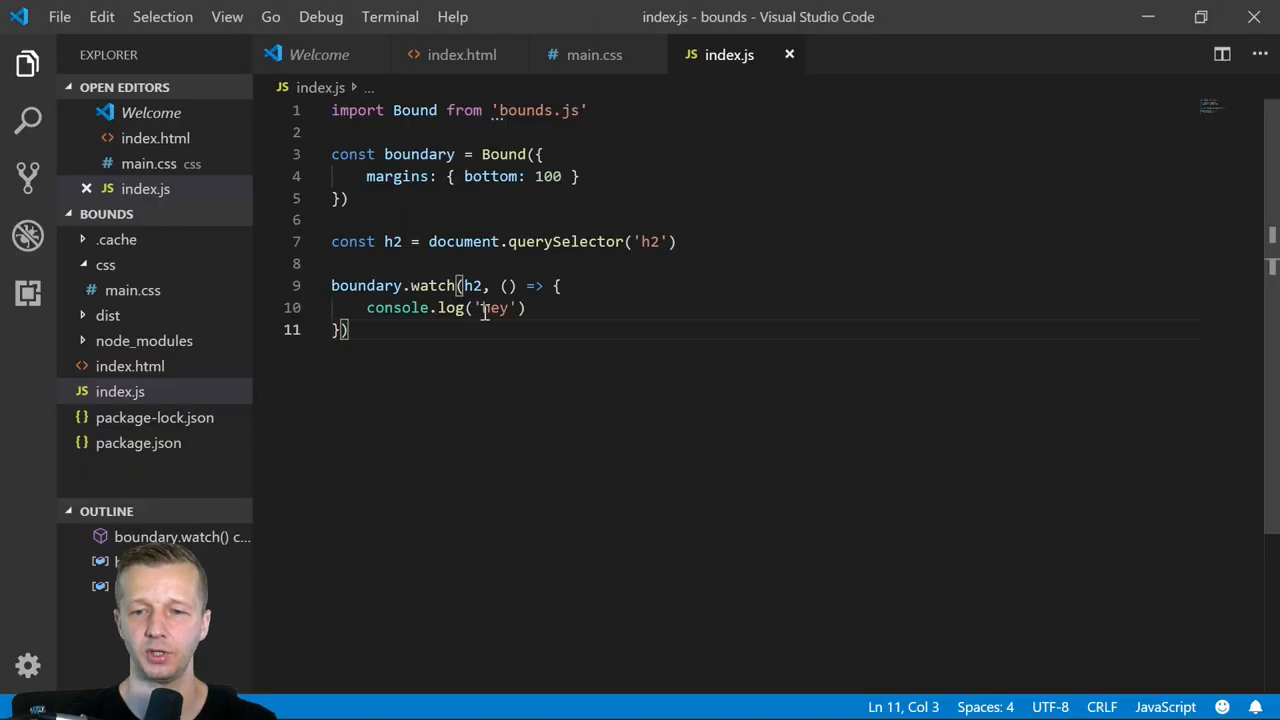
- Add boundary.unWatch(h2) after the console.log in the watch callback and save
{"action": "left_click", "coordinate": [528, 308]}
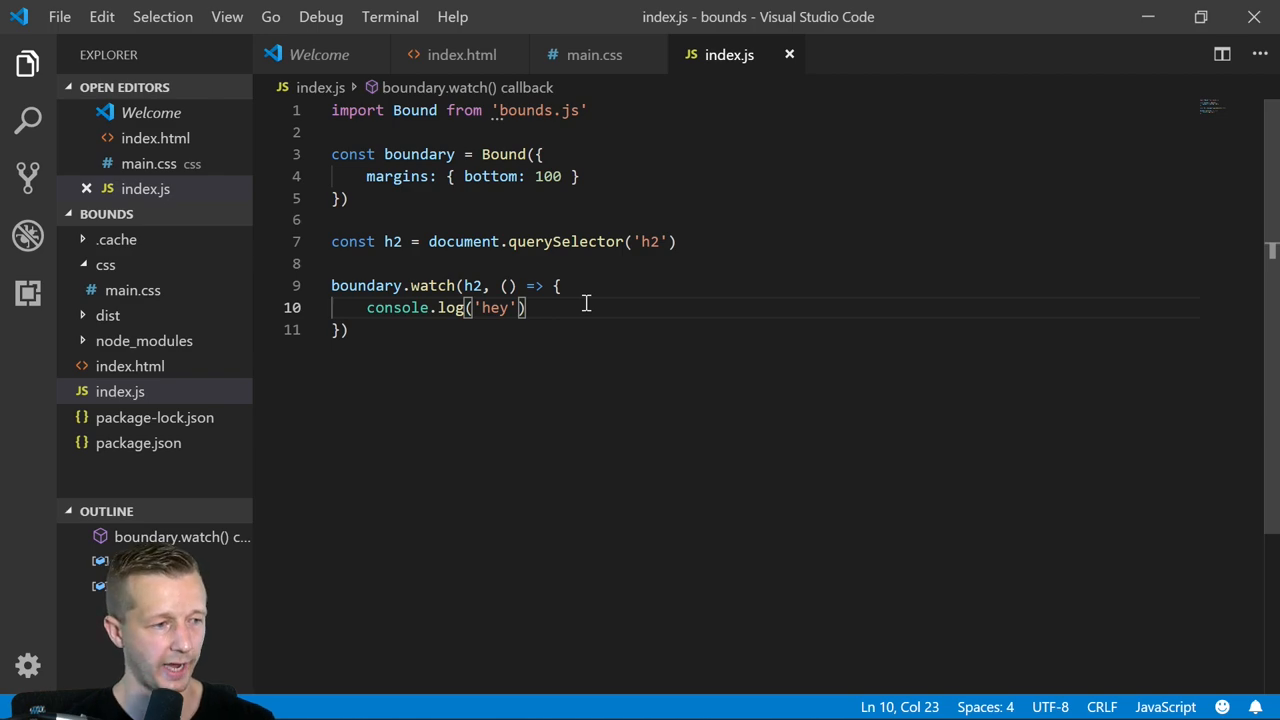
{"action": "type", "text": "boundary.unWa"}
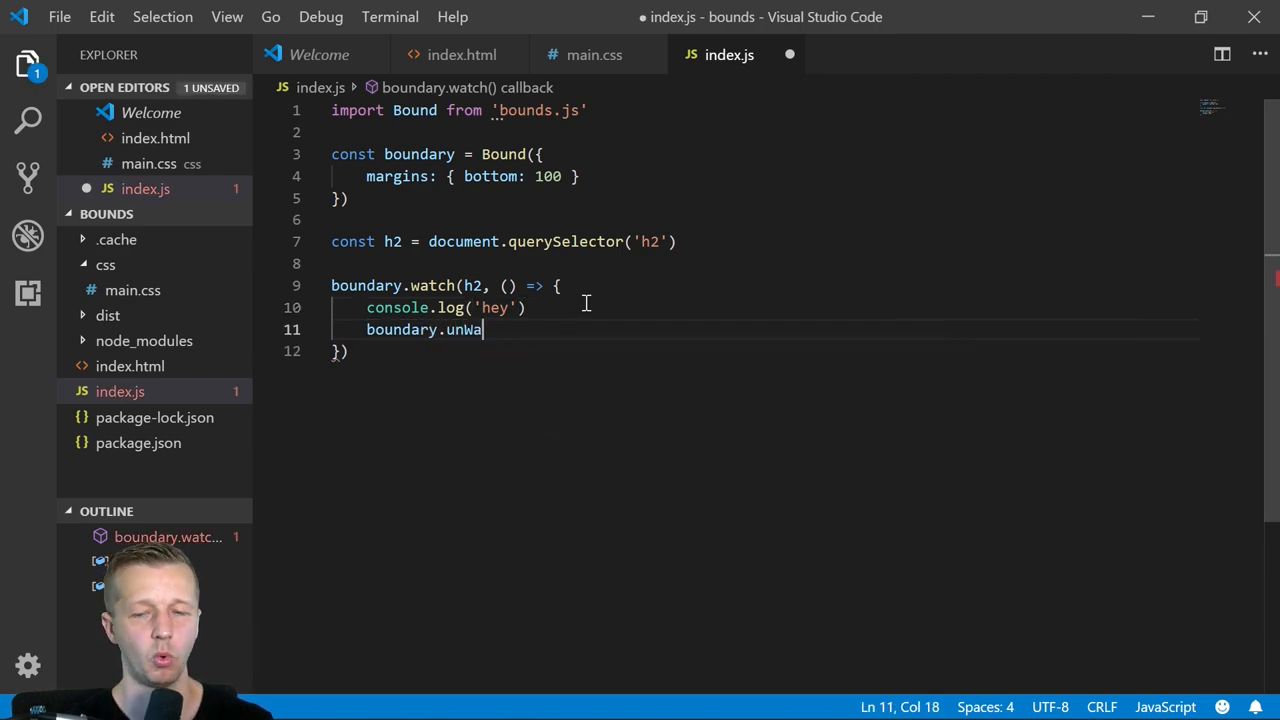
{"action": "type", "text": "tch(h2)"}
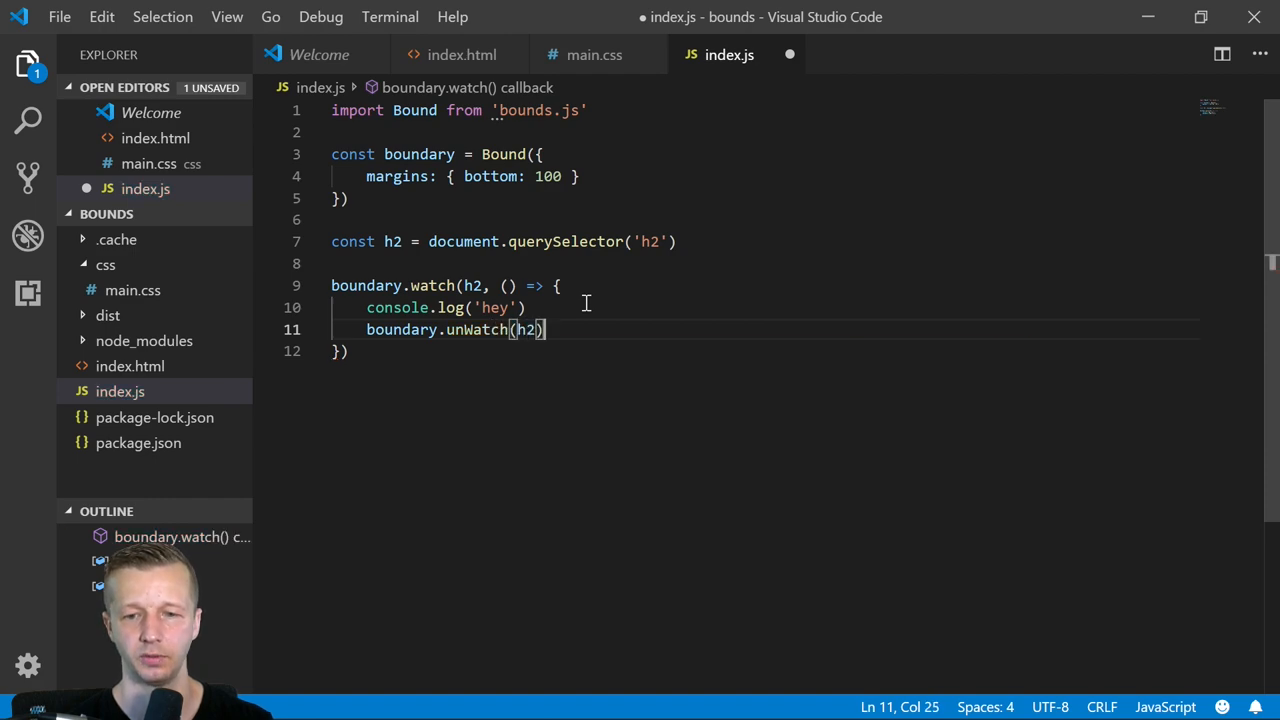
{"action": "key", "text": "ctrl+s"}
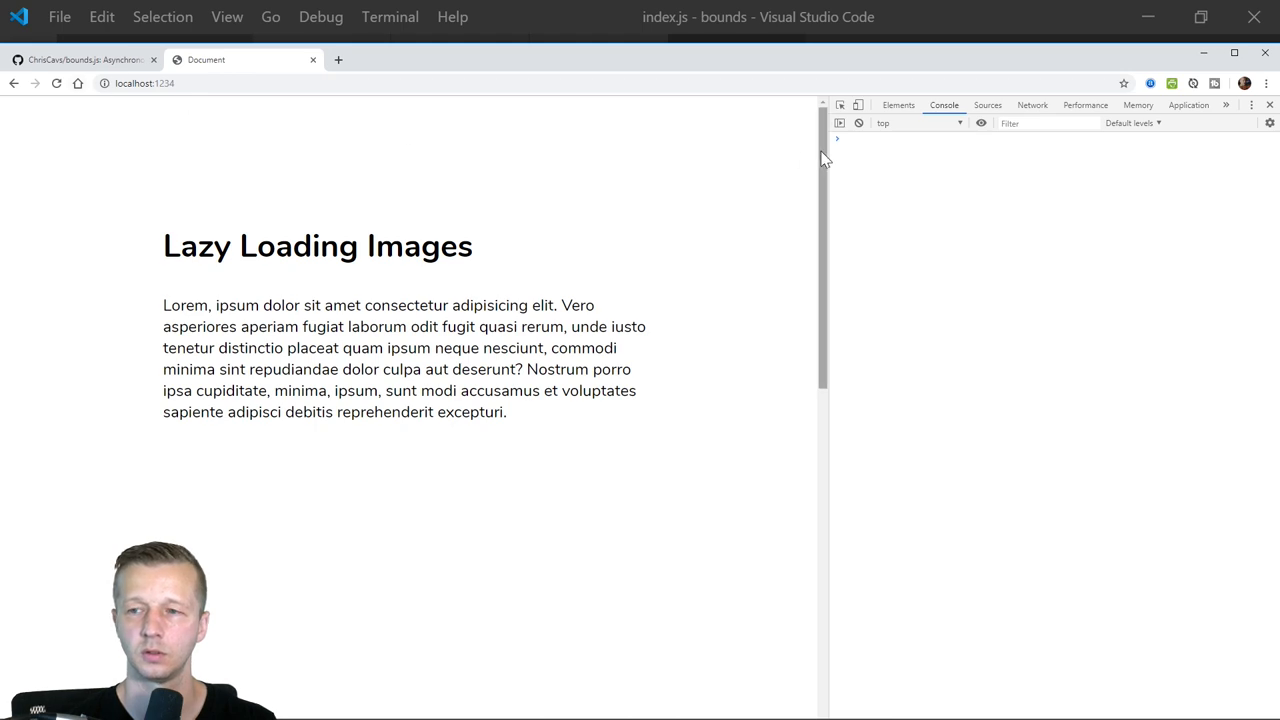
{"action": "scroll", "scroll_direction": "down", "scroll_amount": 3}
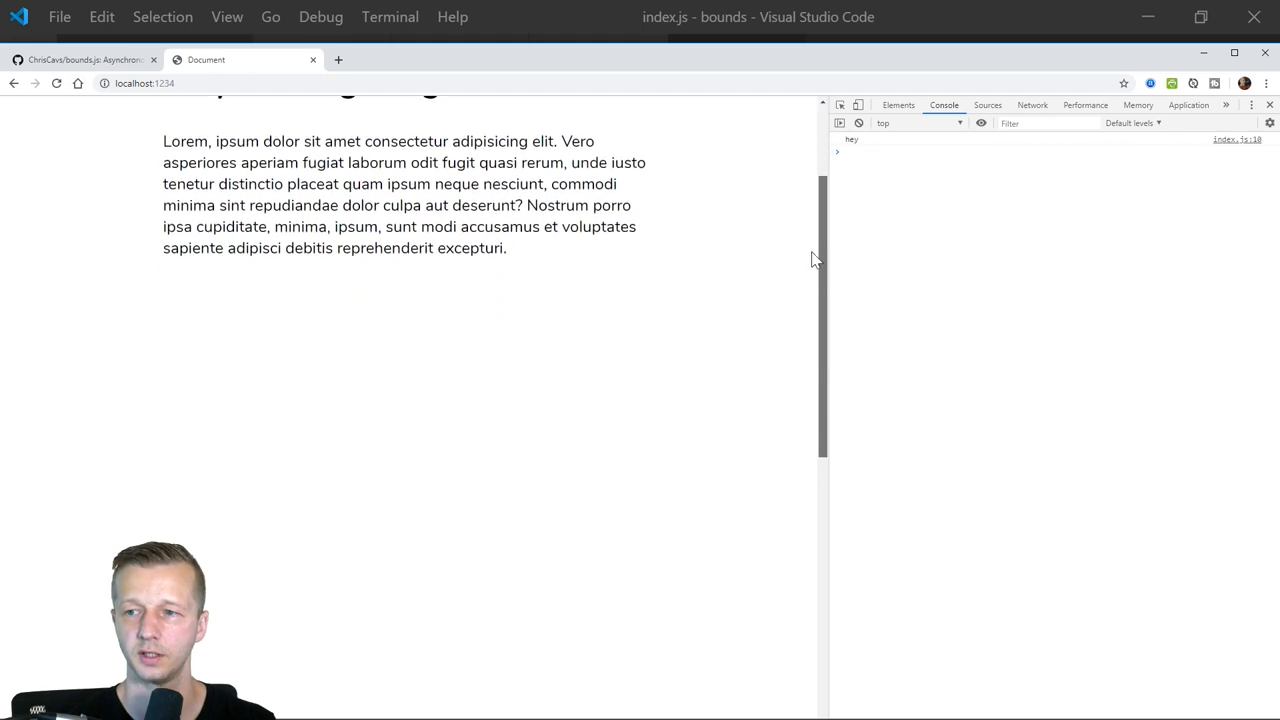
{"action": "scroll", "scroll_direction": "up", "scroll_amount": 3}
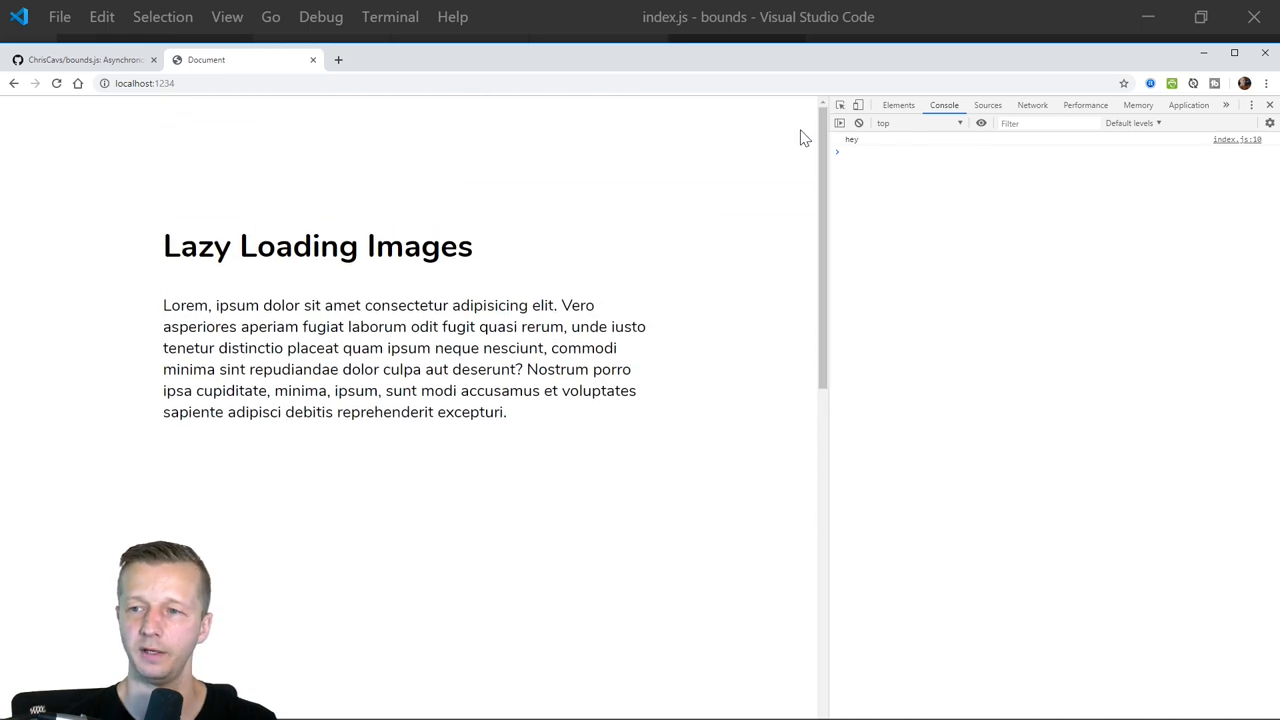
{"action": "mouse_move", "coordinate": [792, 158]}
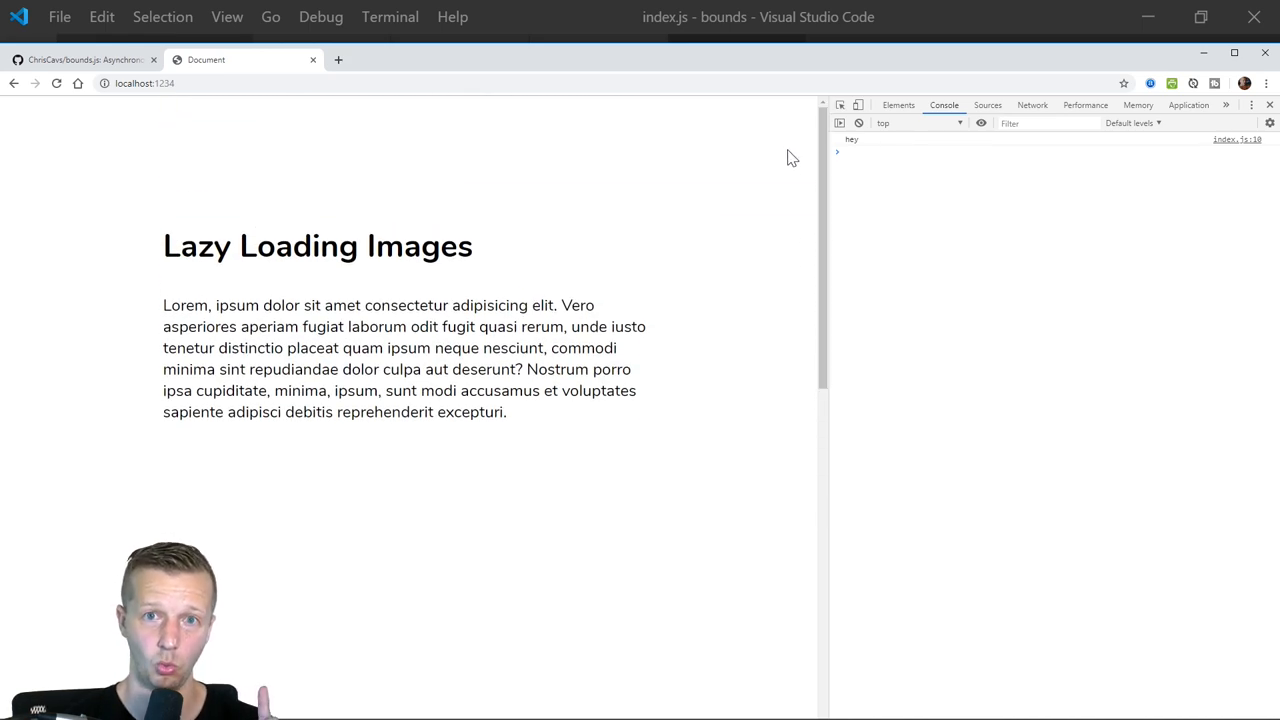
{"action": "mouse_move", "coordinate": [772, 124]}
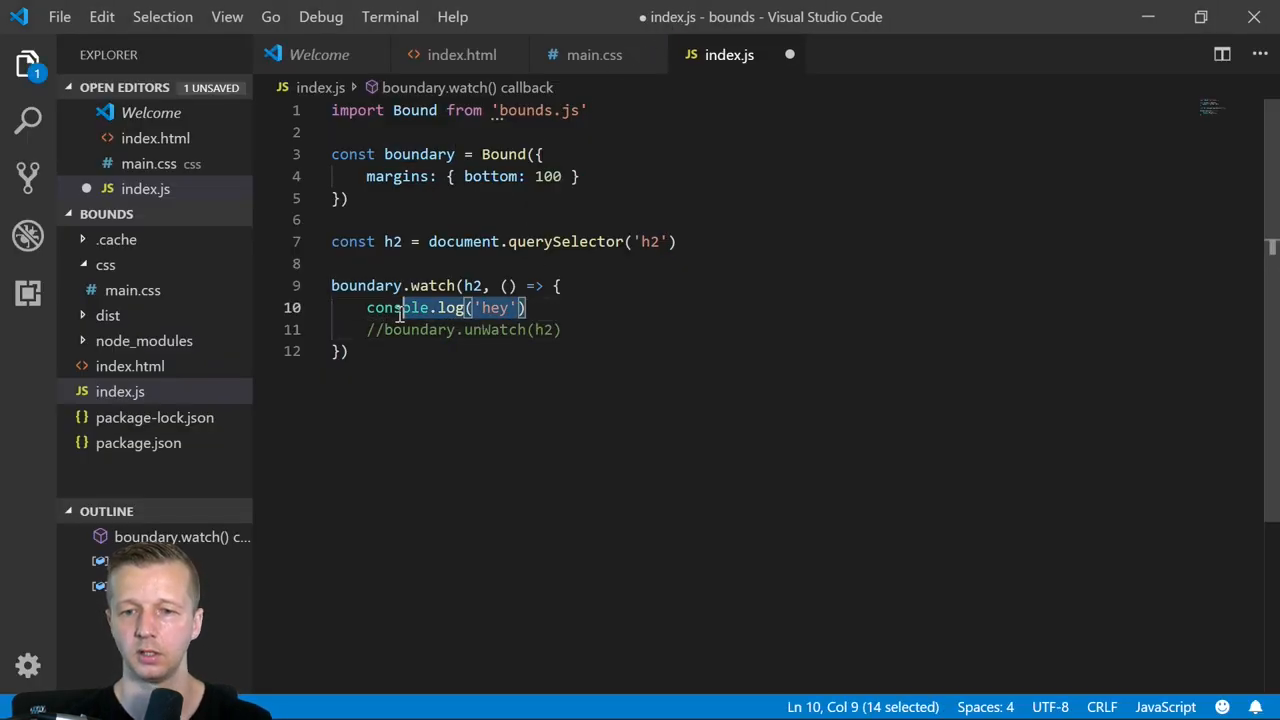
- Replace console.log('hey') with h2.classList.add('reveal') in the watch callback
{"action": "key", "text": "Delete"}
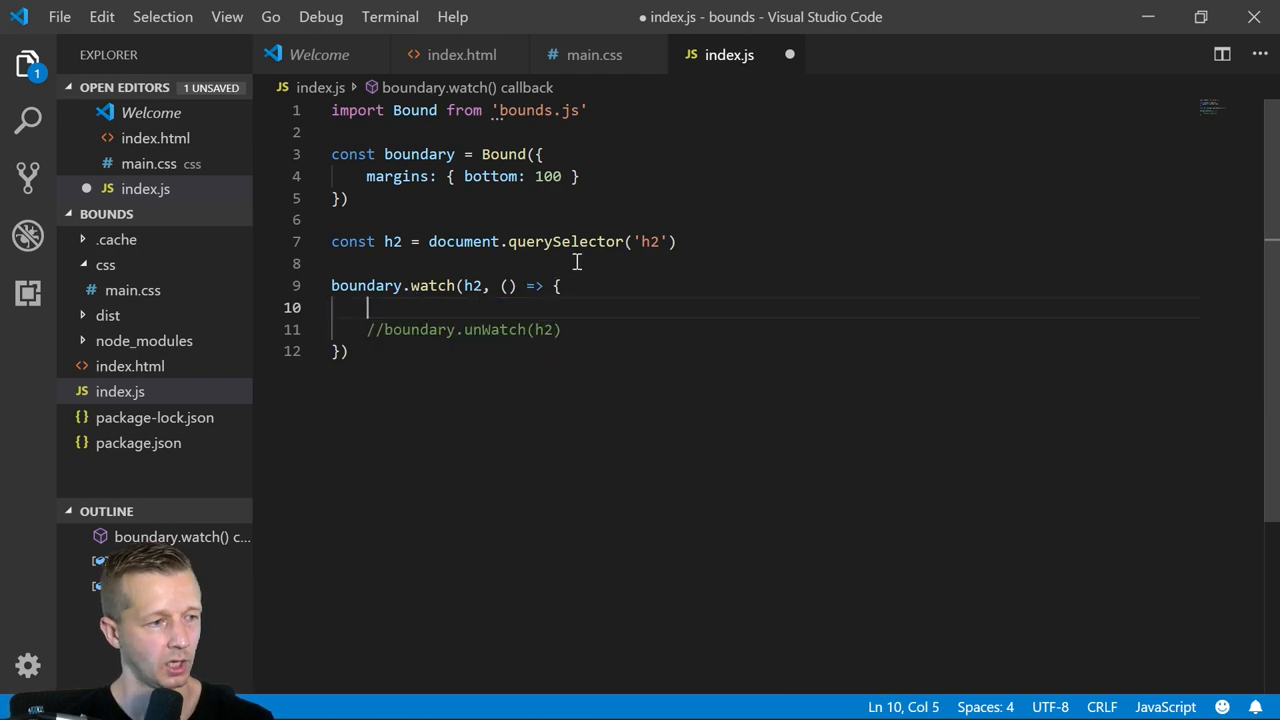
{"action": "type", "text": "h2."}
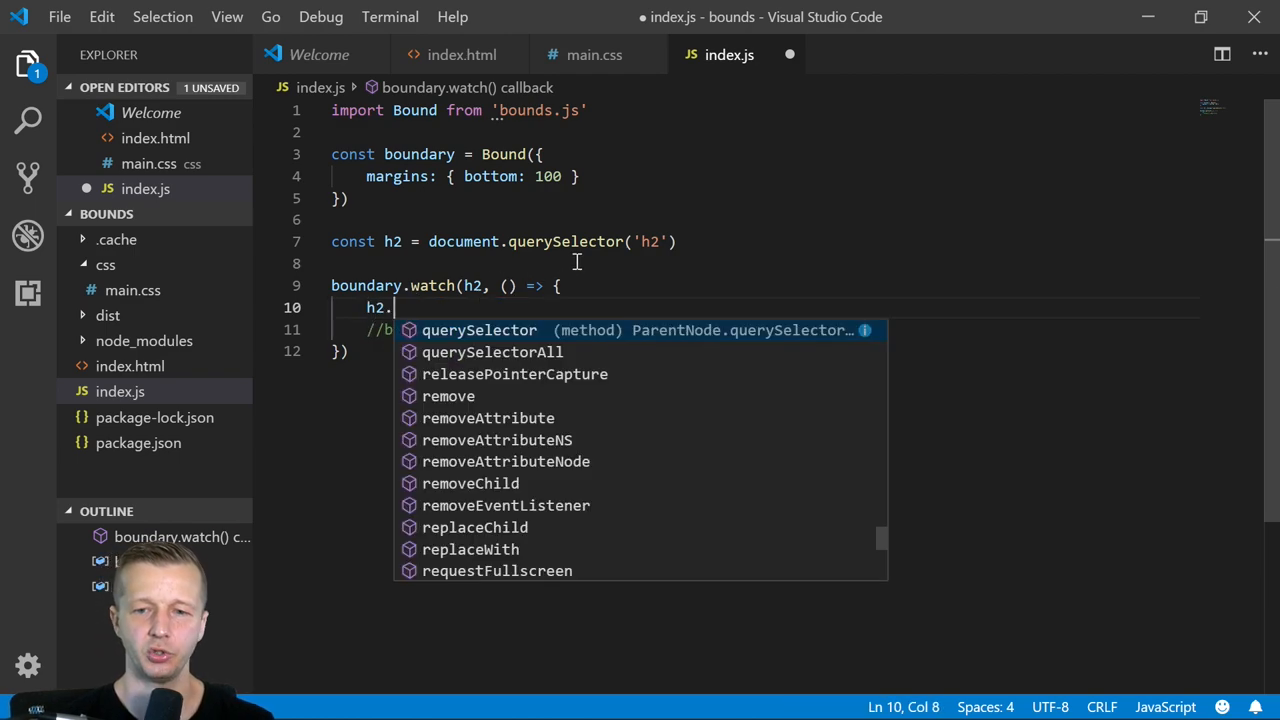
{"action": "type", "text": "classList.add('r"}
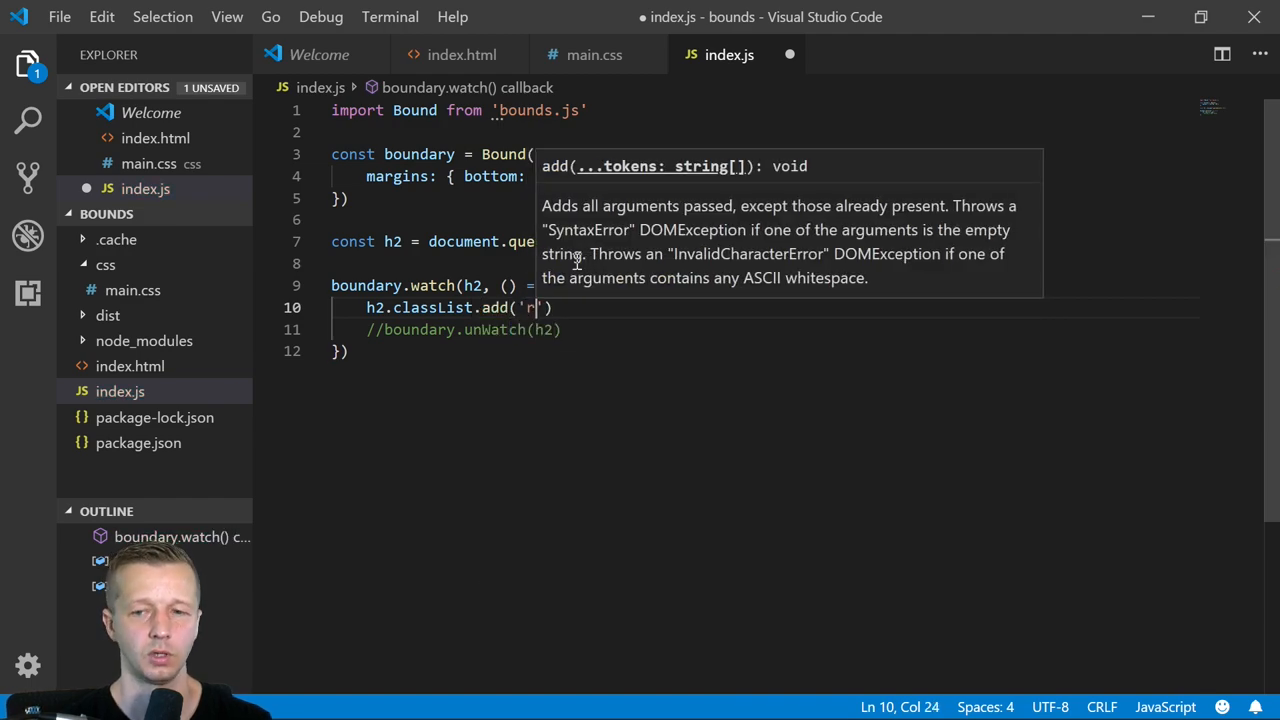
{"action": "type", "text": "eveal"}
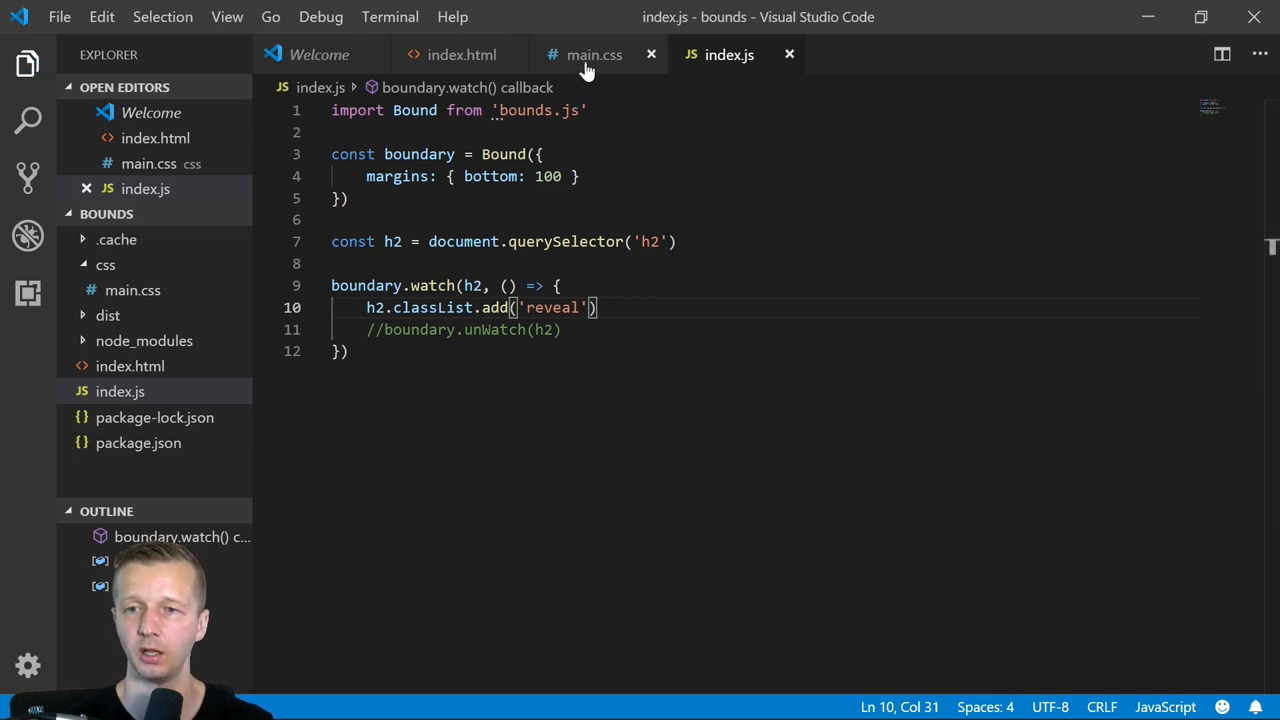
- Add a .reveal { opacity: 1; } rule at the end of main.css
{"action": "left_click", "coordinate": [594, 54]}
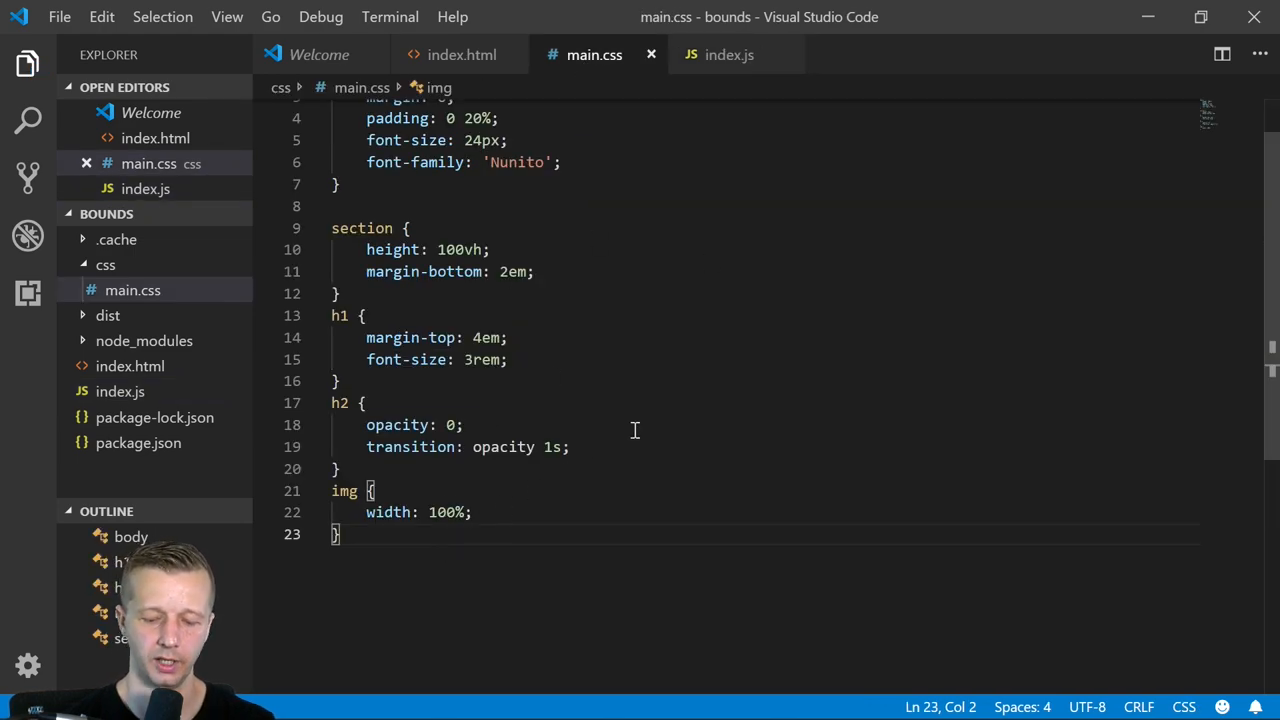
{"action": "type", "text": ".reveal {"}
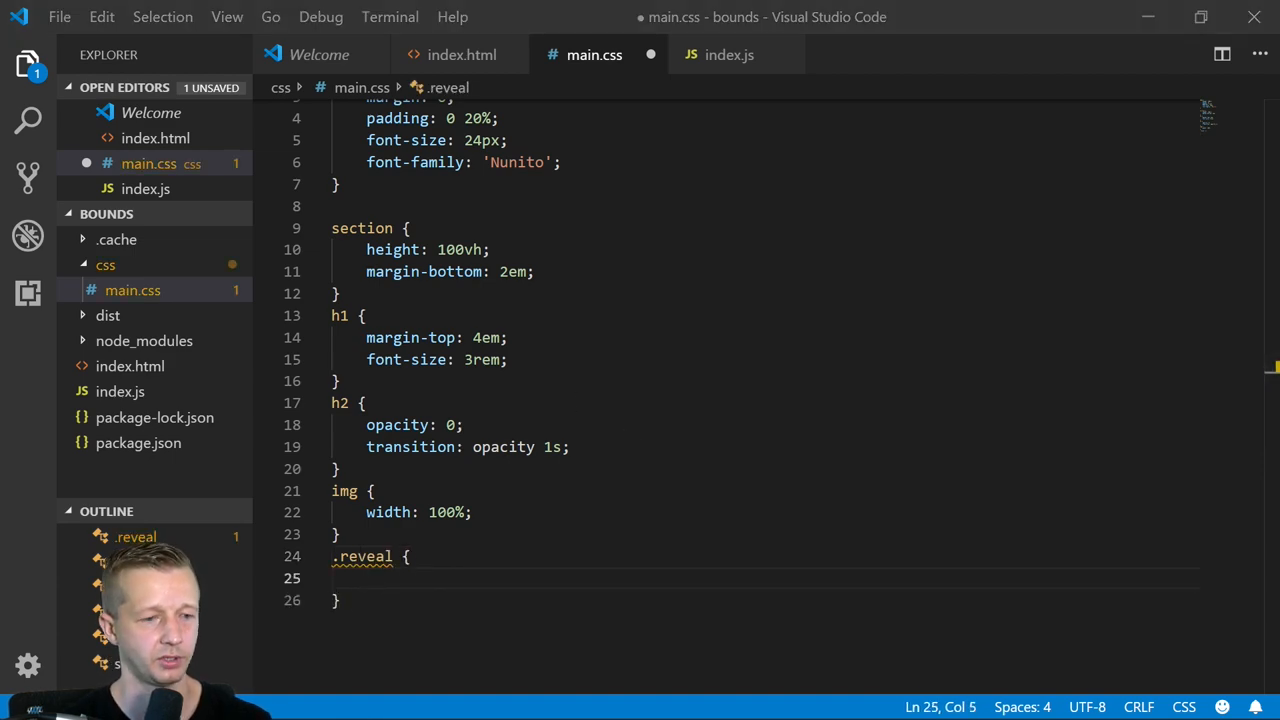
{"action": "type", "text": "o"}
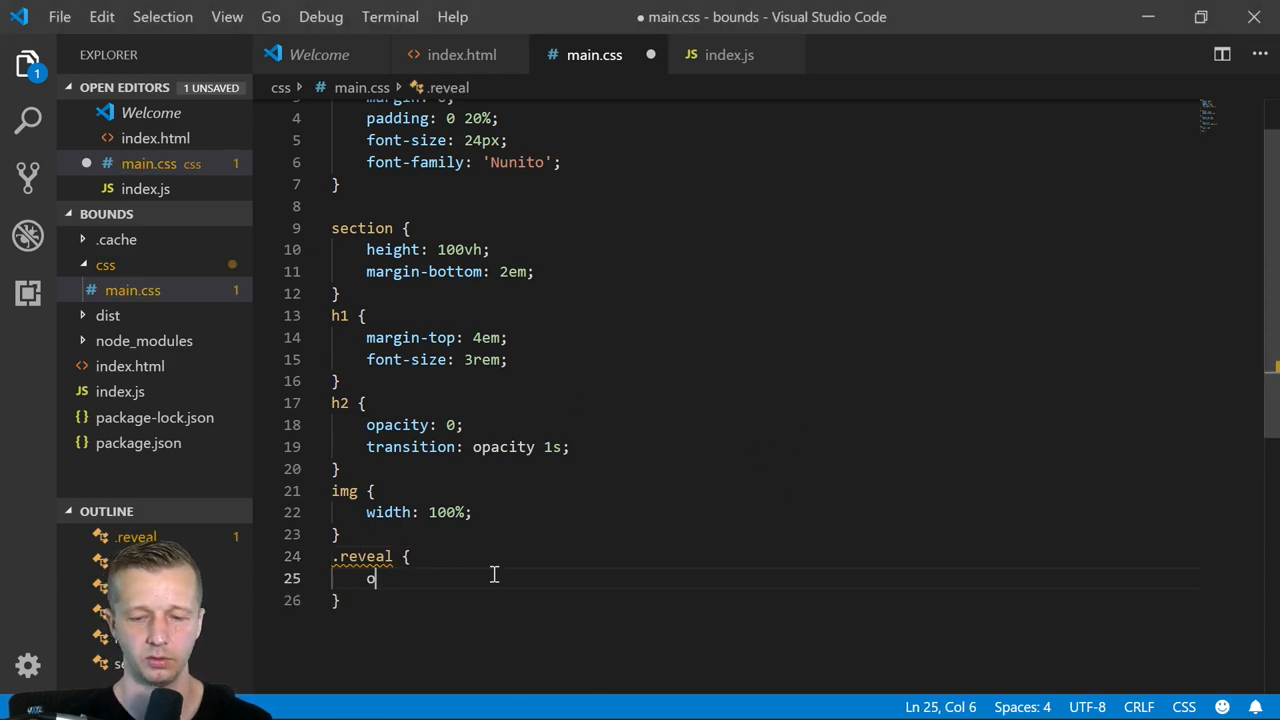
{"action": "type", "text": "pacity: 1;"}
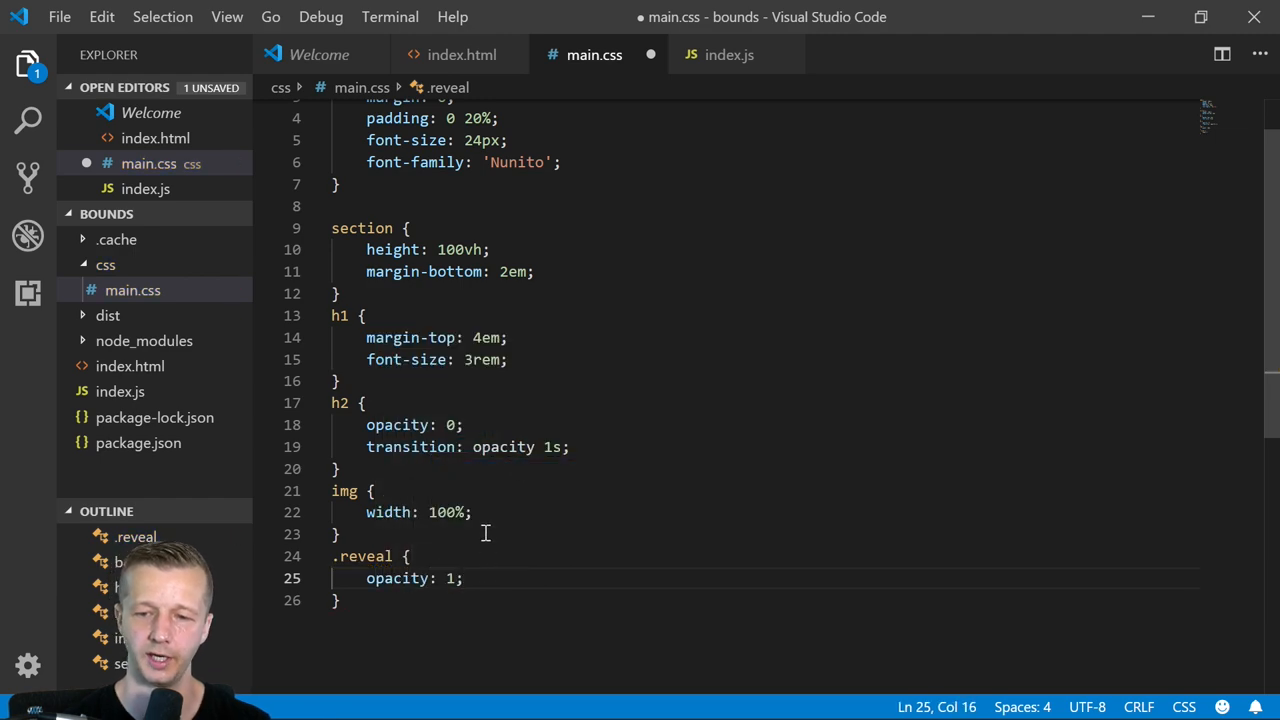
{"action": "triple_click", "coordinate": [464, 448]}
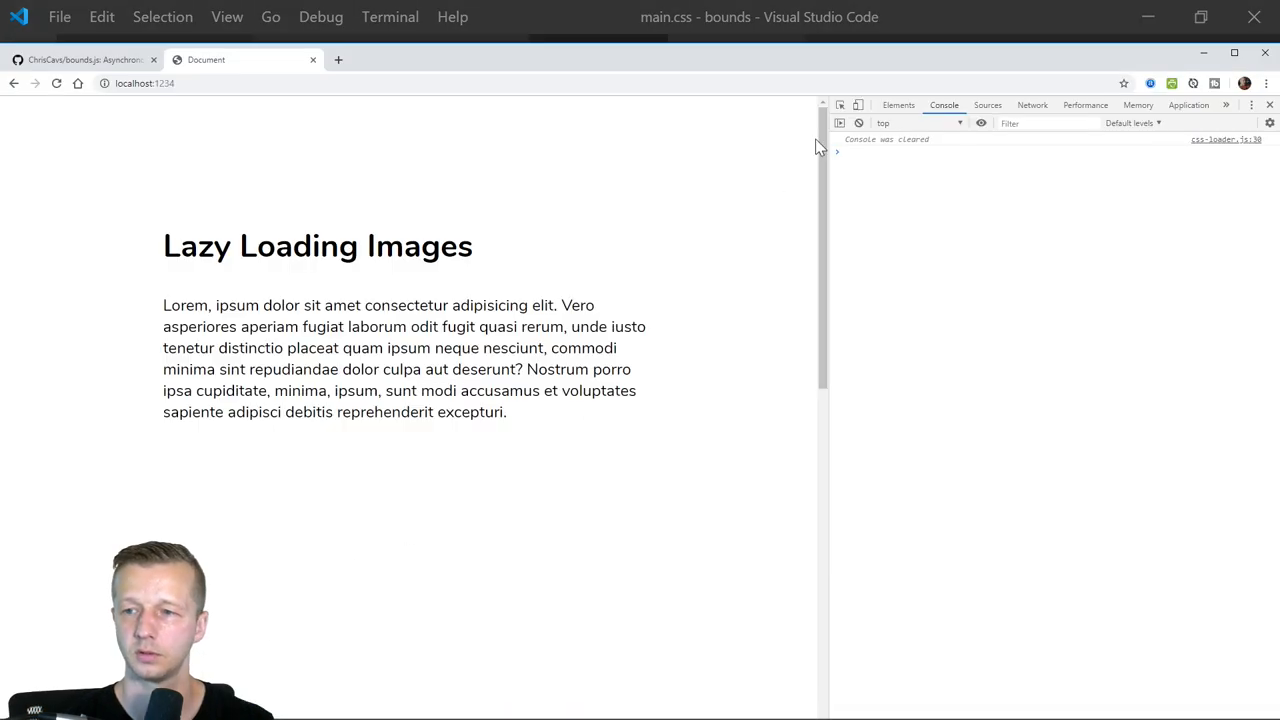
- Scroll the Chrome page until the 'Testing this stuff' heading fades into view
{"action": "scroll", "scroll_direction": "down", "scroll_amount": 3}
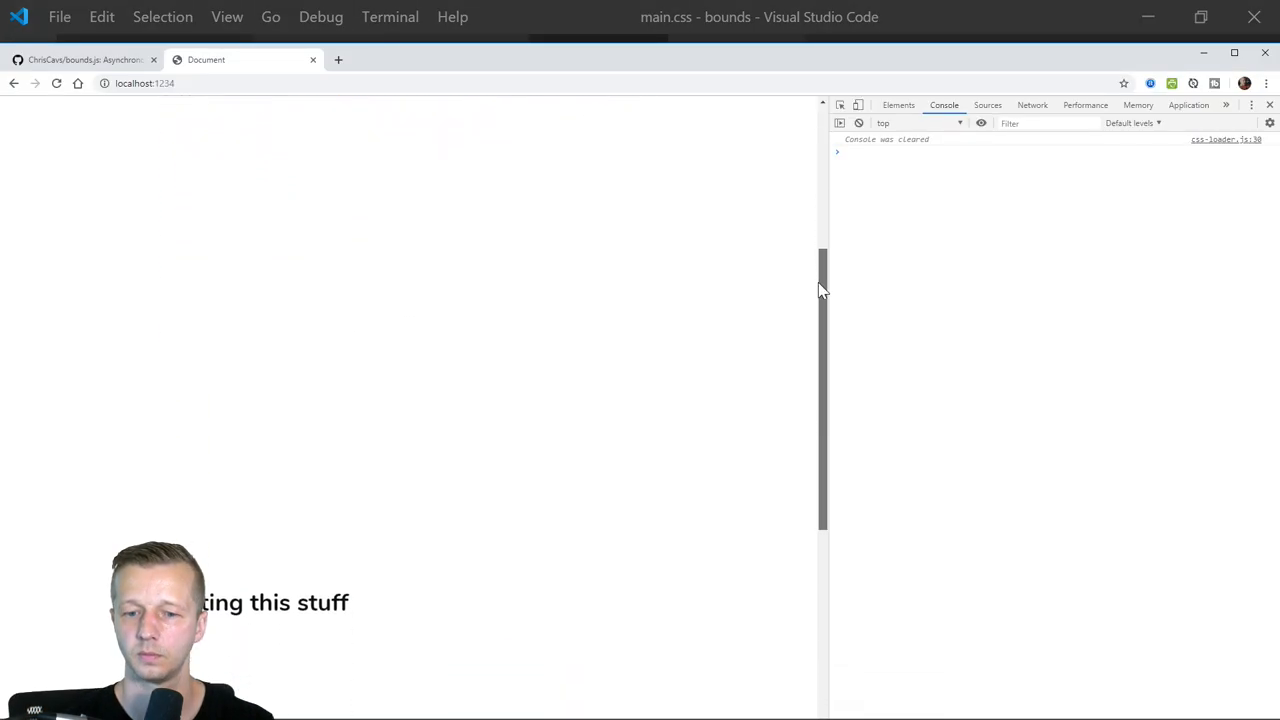
{"action": "scroll", "scroll_direction": "up", "scroll_amount": 3}
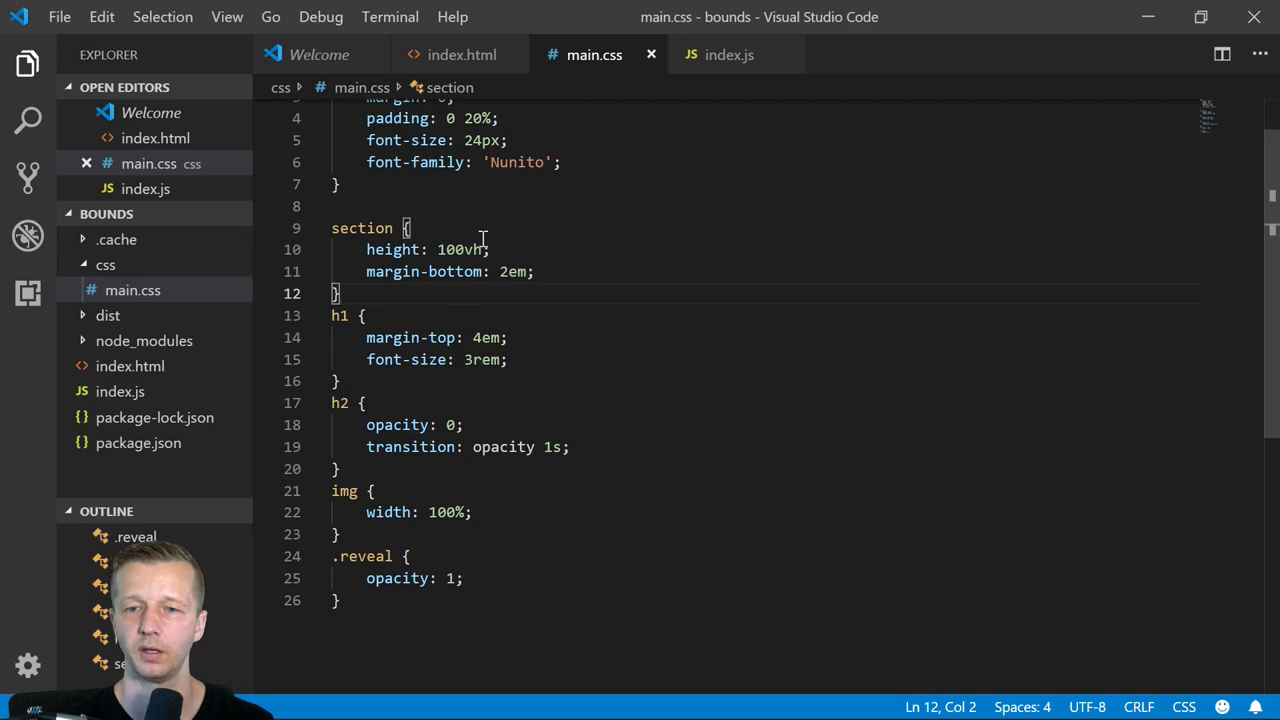
- Add console.log('im here') below the classList.add line in index.js and check the console
{"action": "left_click", "coordinate": [728, 56]}
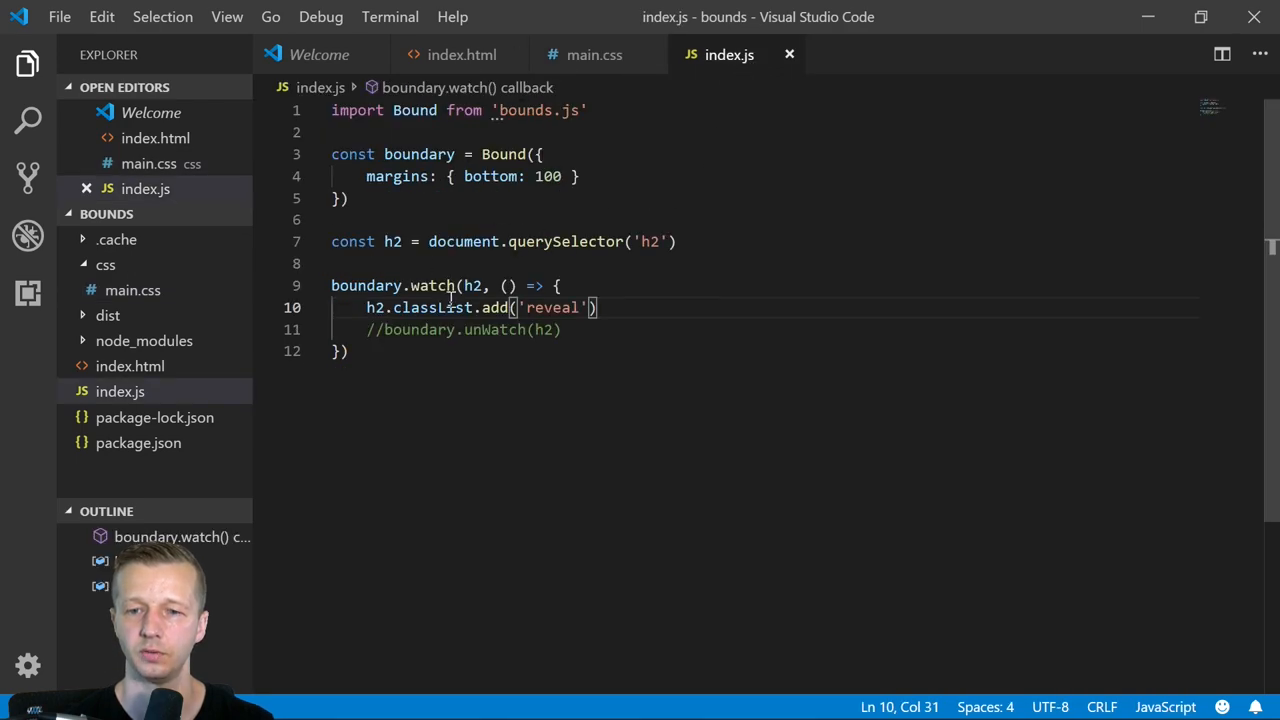
{"action": "type", "text": "c"}
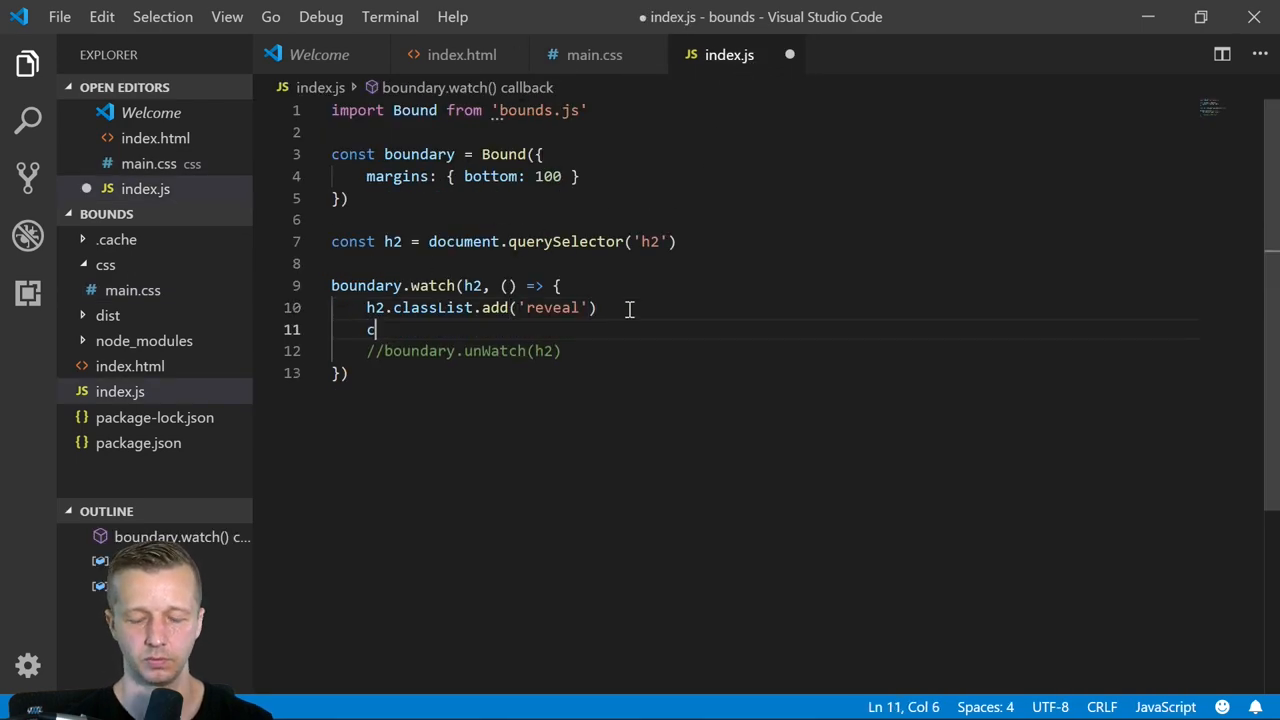
{"action": "type", "text": "onsole.log('')"}
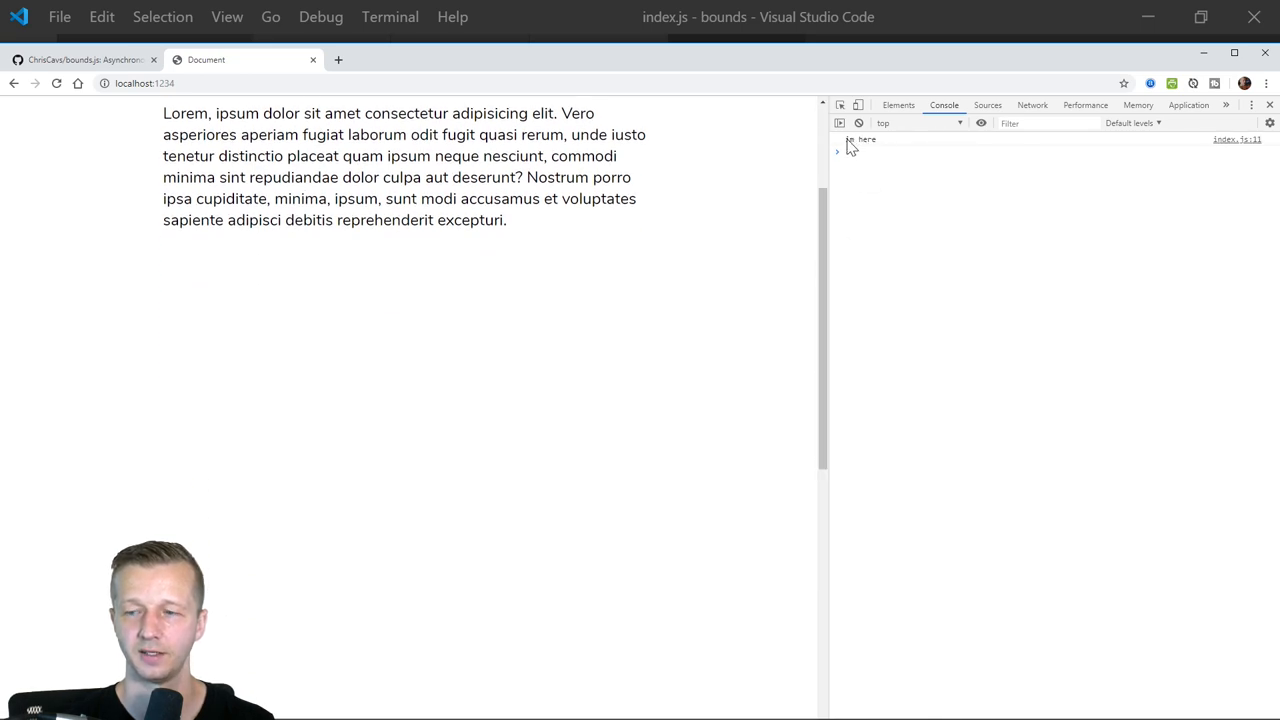
{"action": "scroll", "scroll_direction": "down", "scroll_amount": 3}
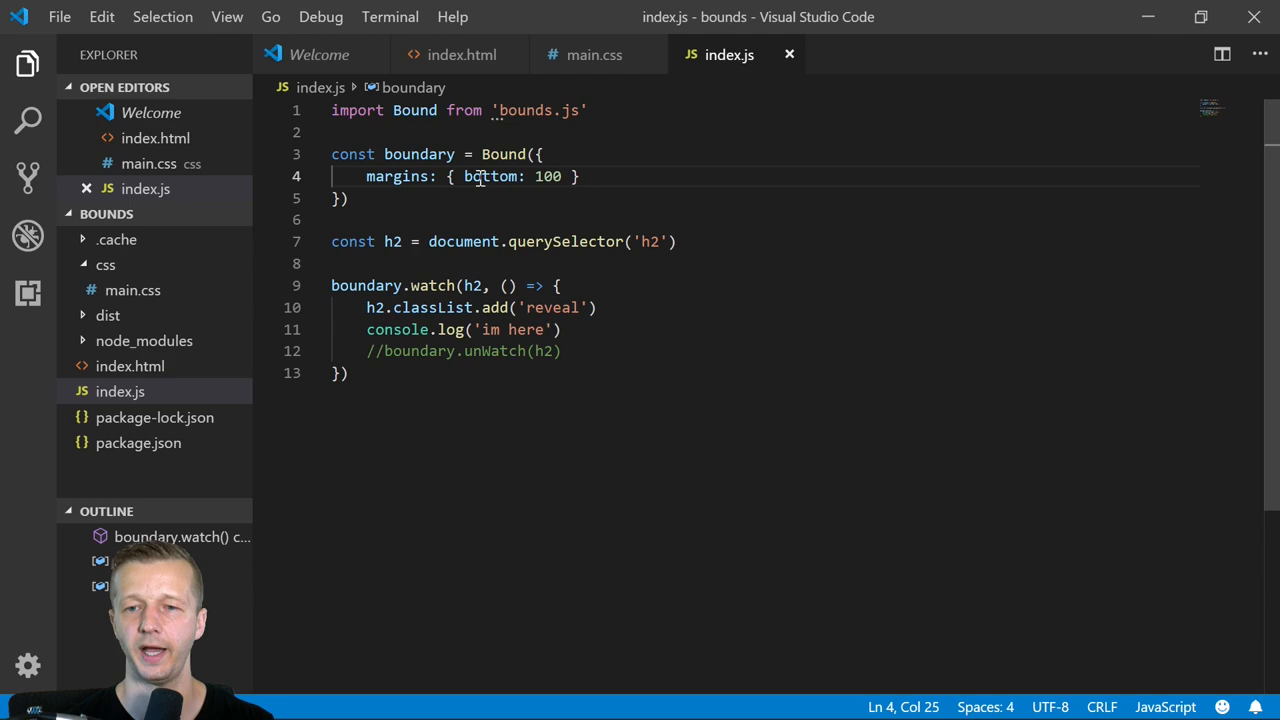
- Replace the bottom margin 100 with 0, then with -400, and save index.js
{"action": "double_click", "coordinate": [548, 176]}
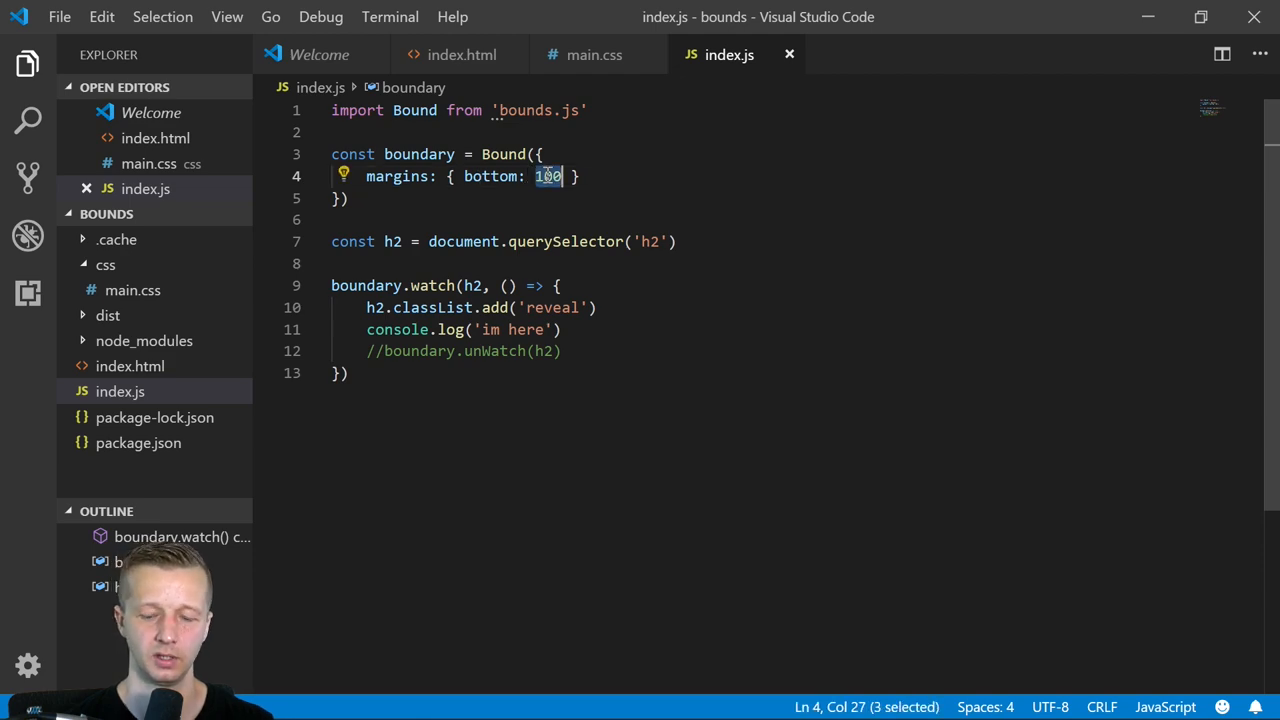
{"action": "type", "text": "0"}
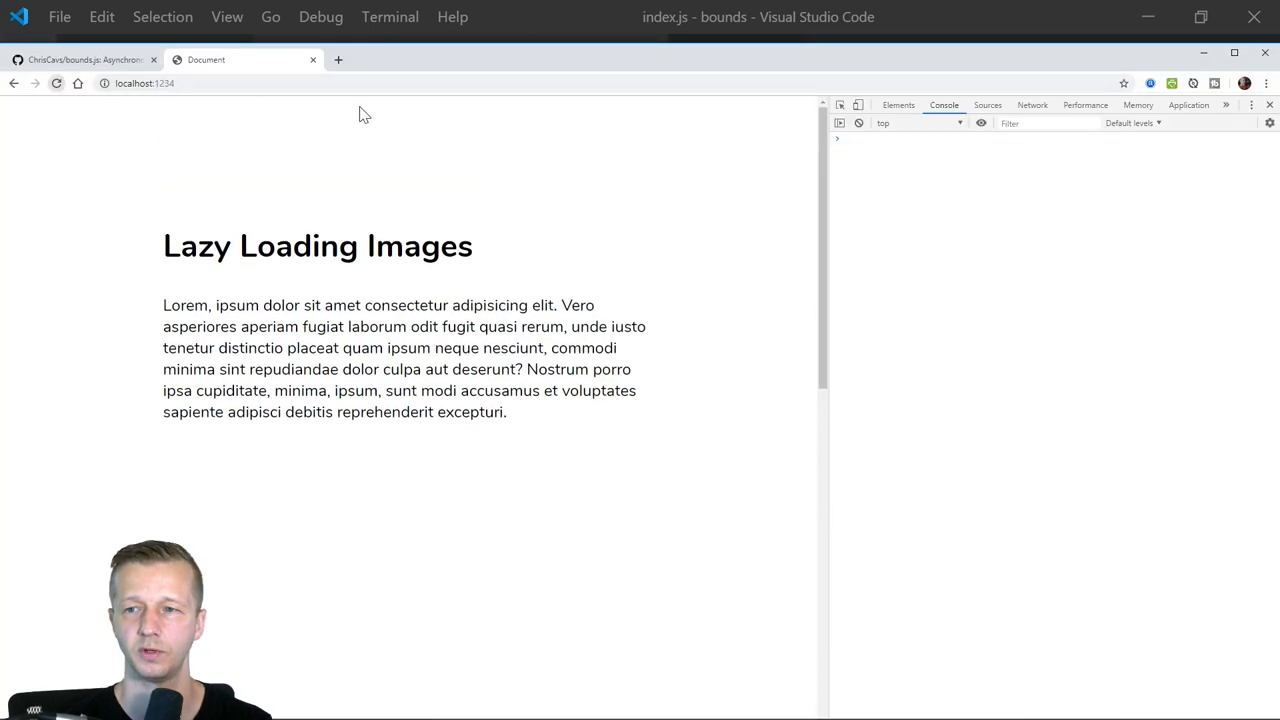
{"action": "scroll", "scroll_direction": "down", "scroll_amount": 3}
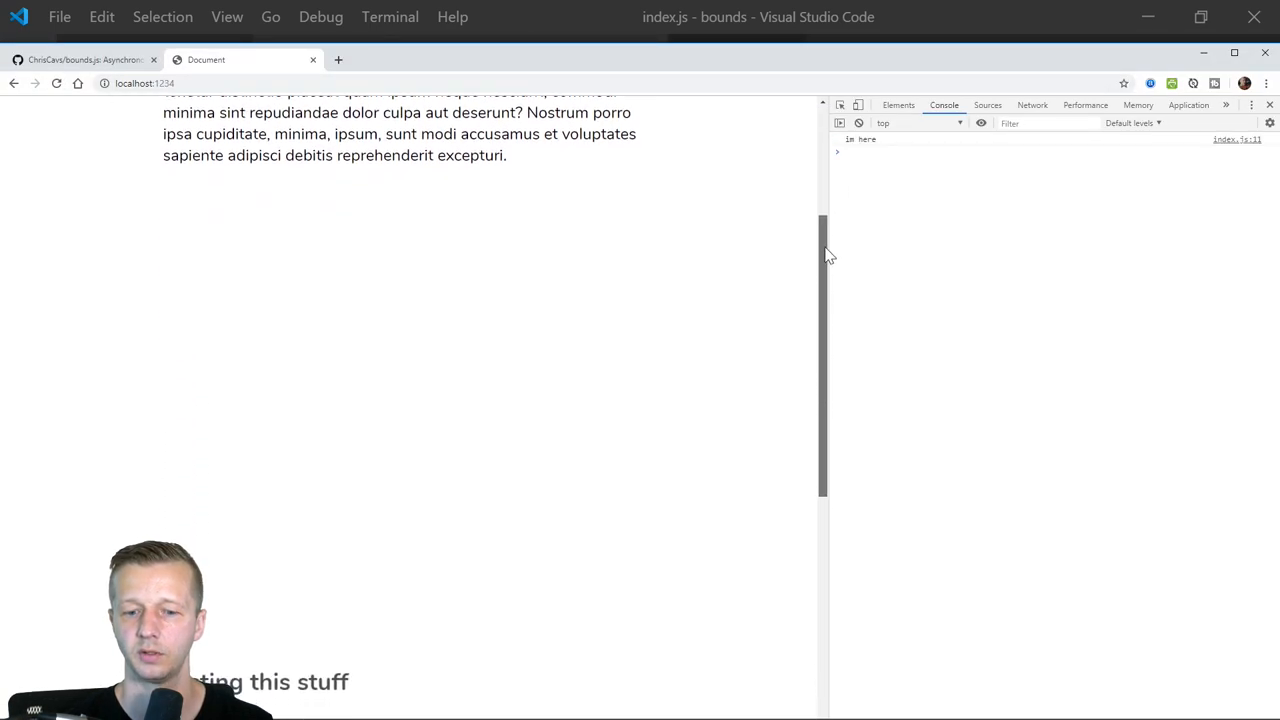
{"action": "scroll", "scroll_direction": "down", "scroll_amount": 3}
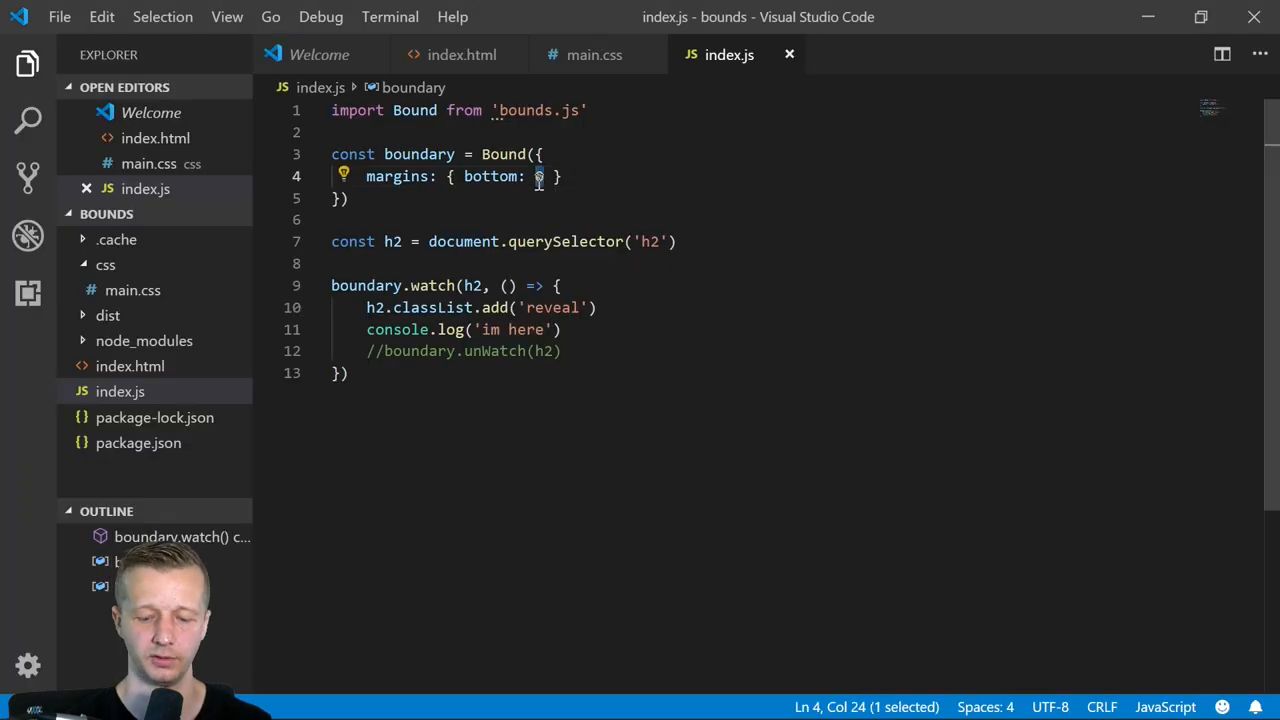
{"action": "type", "text": "-400"}
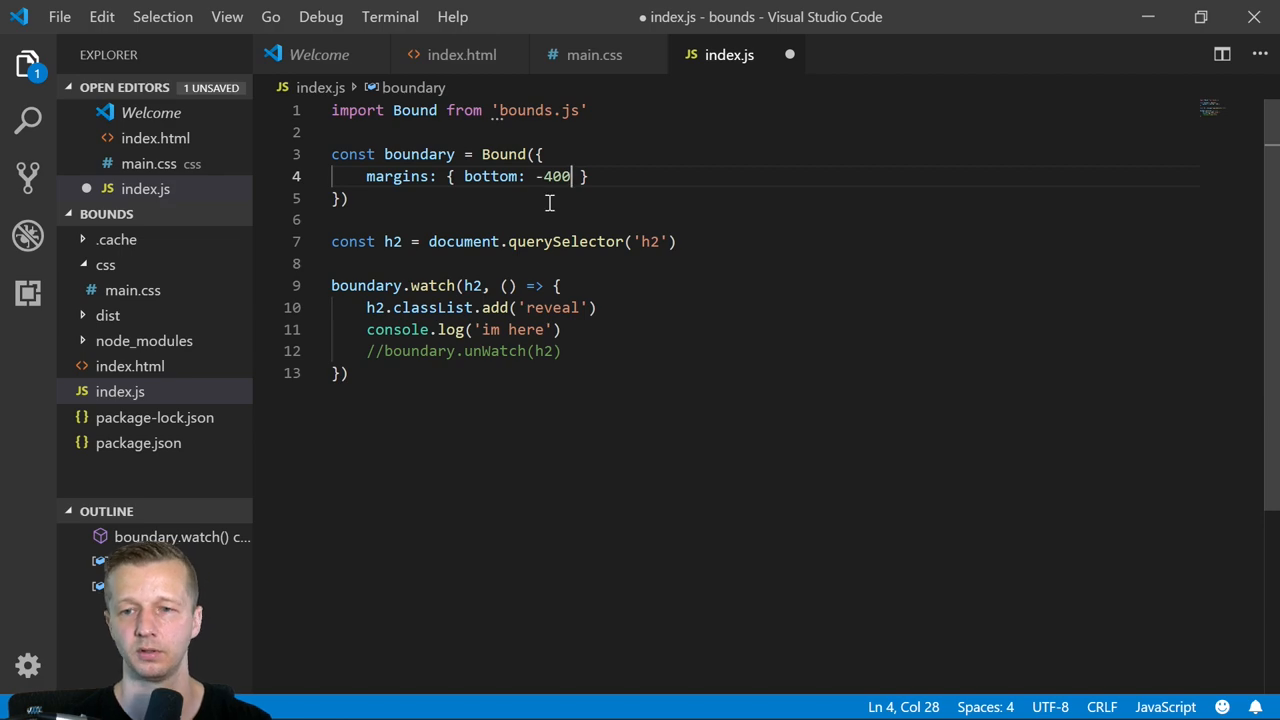
{"action": "key", "text": "ctrl+s"}
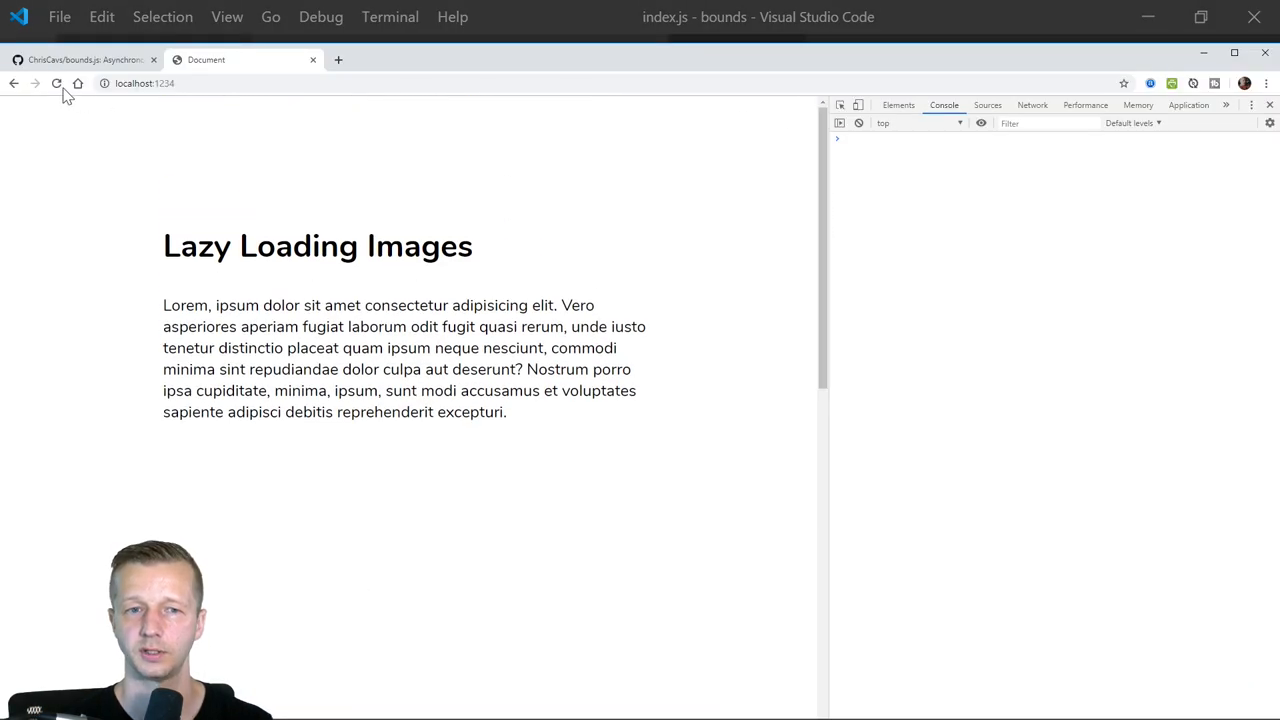
- Scroll down the page until the console logs 'im here' for the lower heading
{"action": "scroll", "scroll_direction": "down", "scroll_amount": 3}
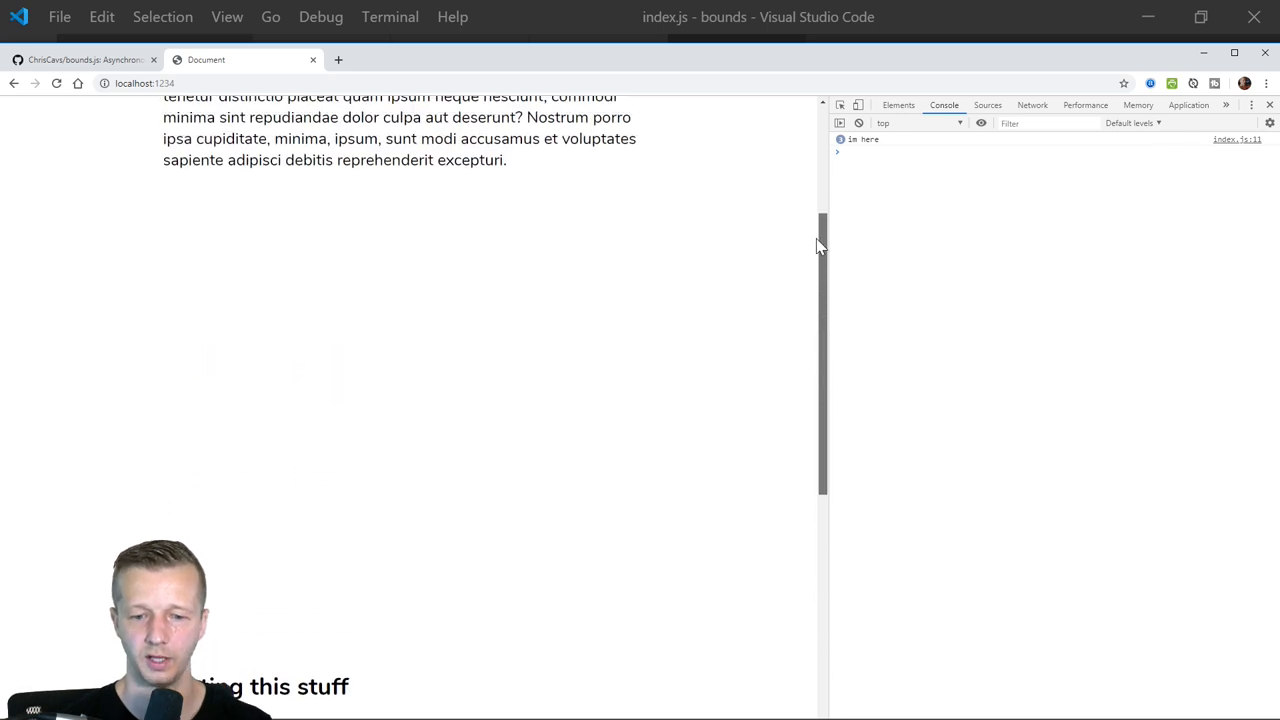
{"action": "scroll", "scroll_direction": "down", "scroll_amount": 3}
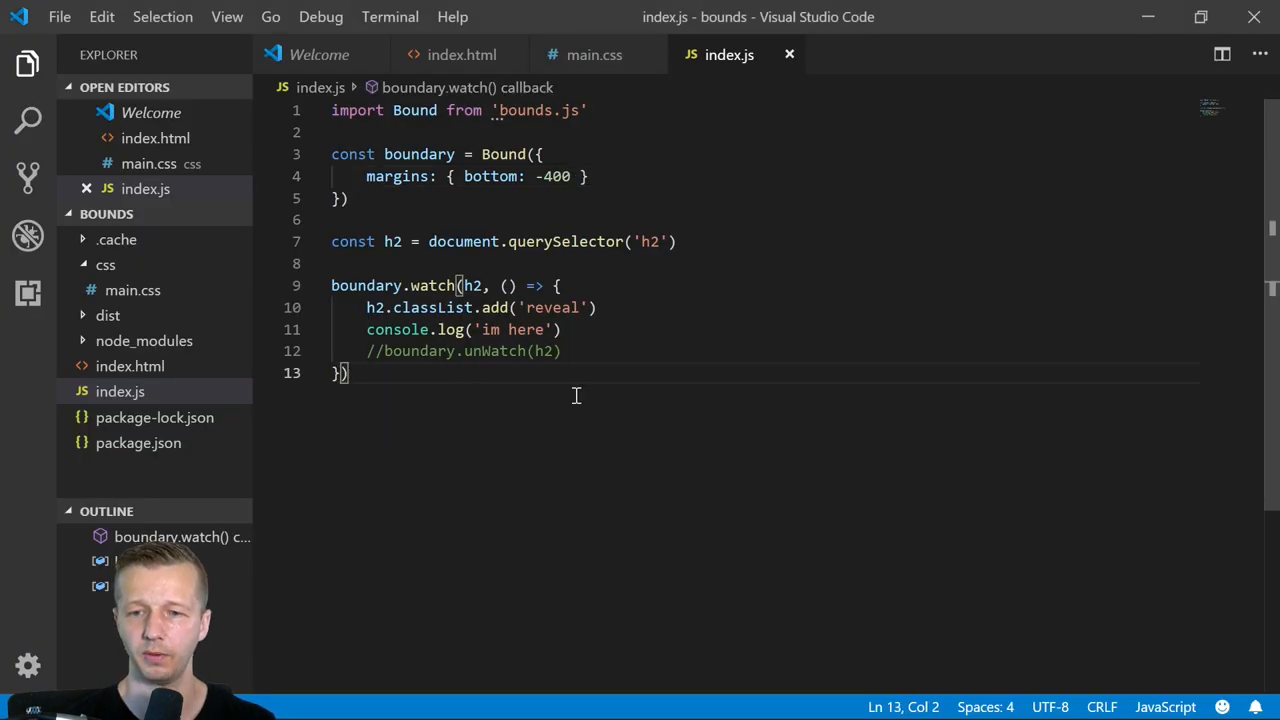
- Give boundary.watch a second callback calling h2.classList.remove('reveal') and save
{"action": "type", "text": ", ("}
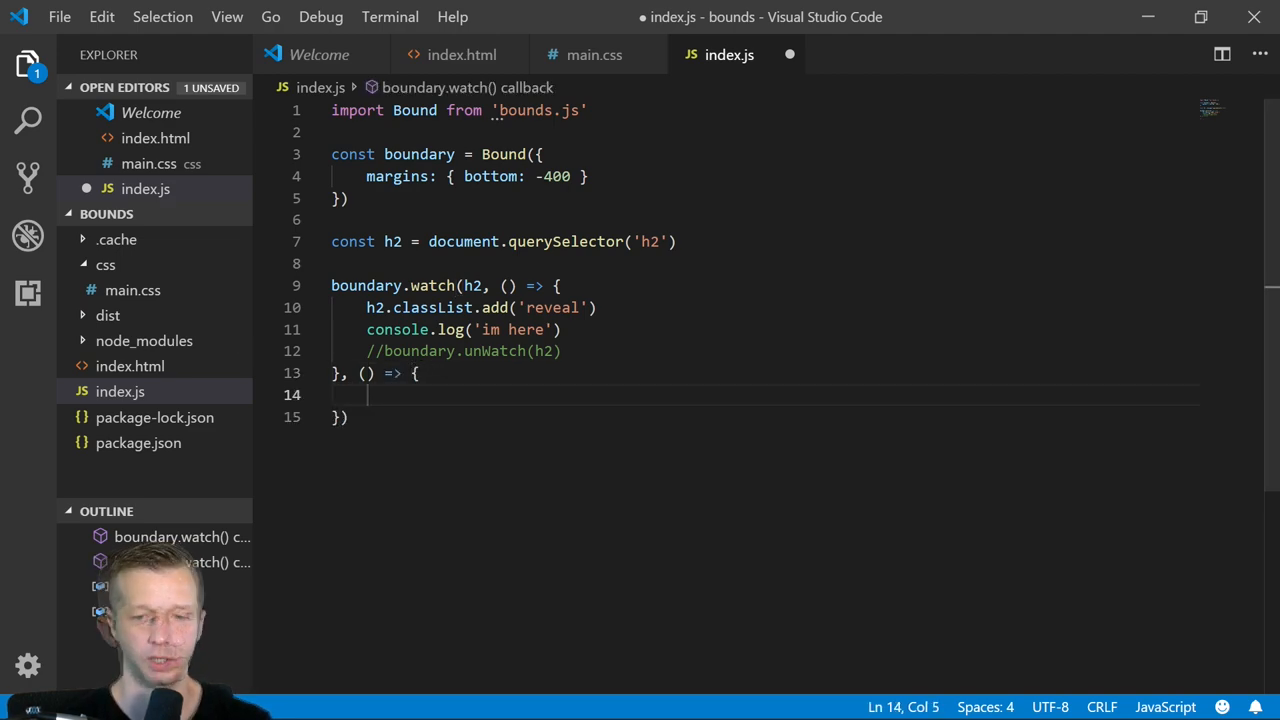
{"action": "type", "text": "h2.classList.remove('reveda"}
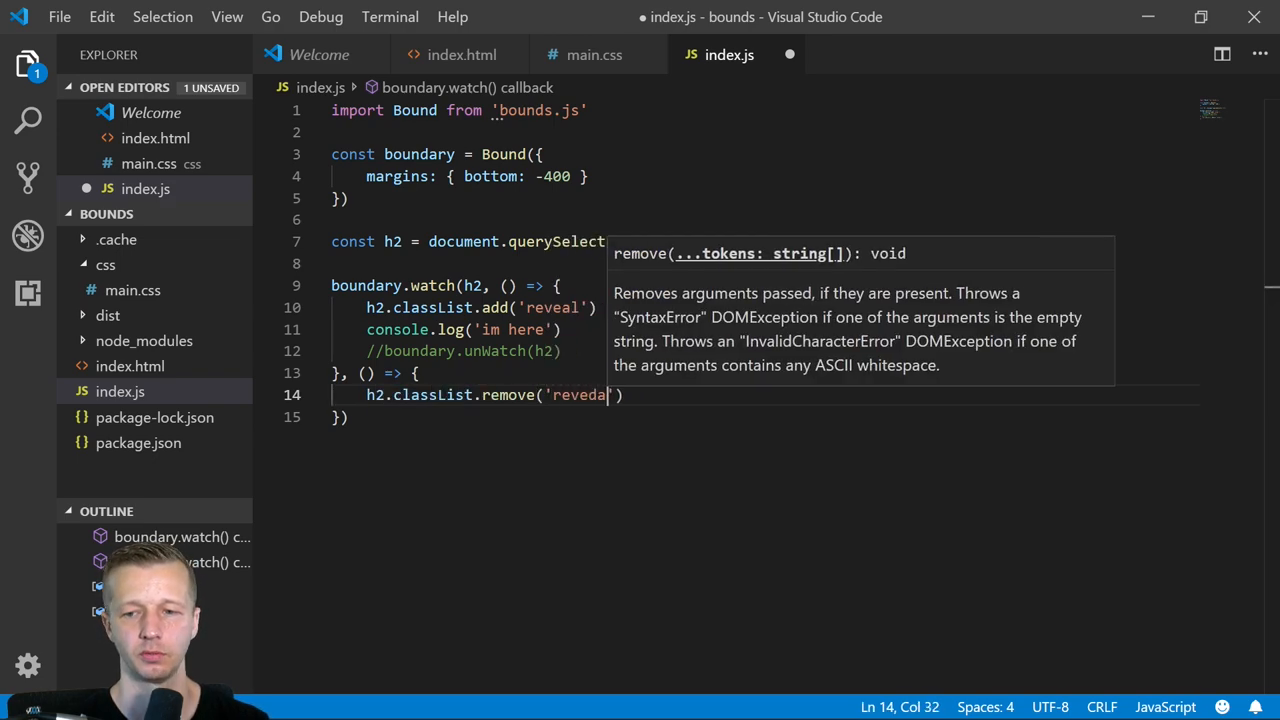
{"action": "type", "text": "reveal"}
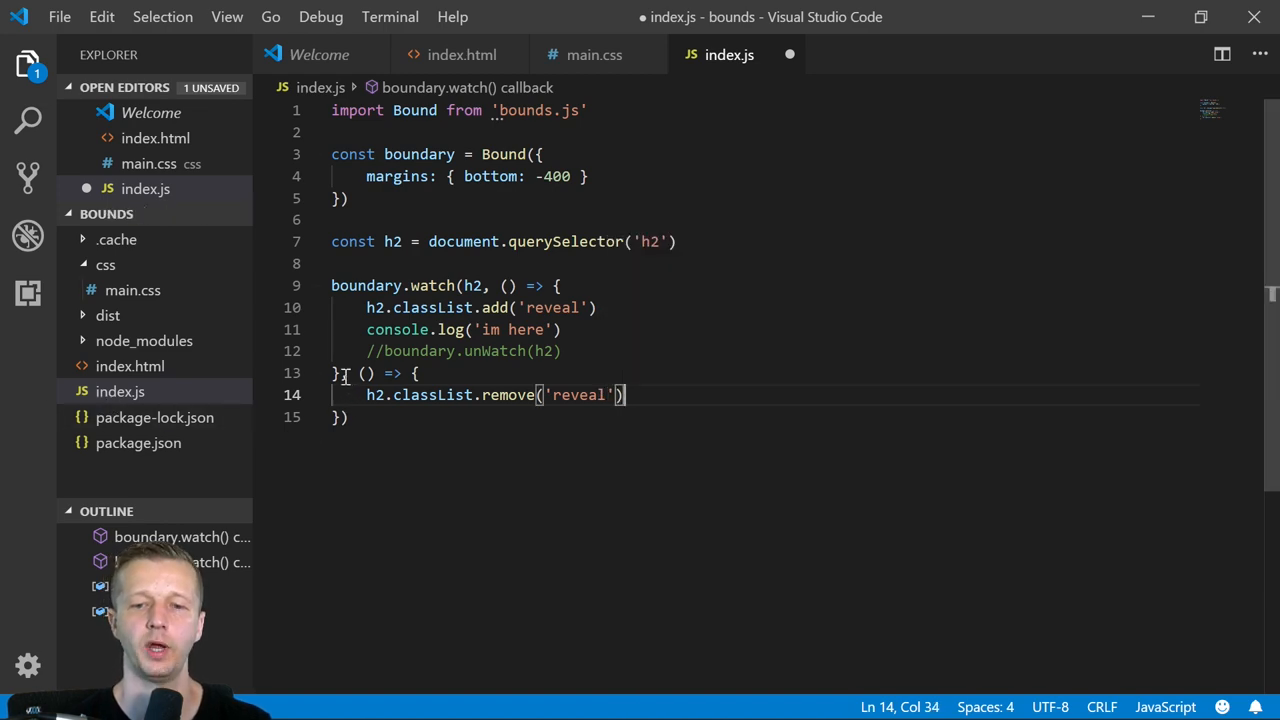
{"action": "key", "text": "ctrl+s"}
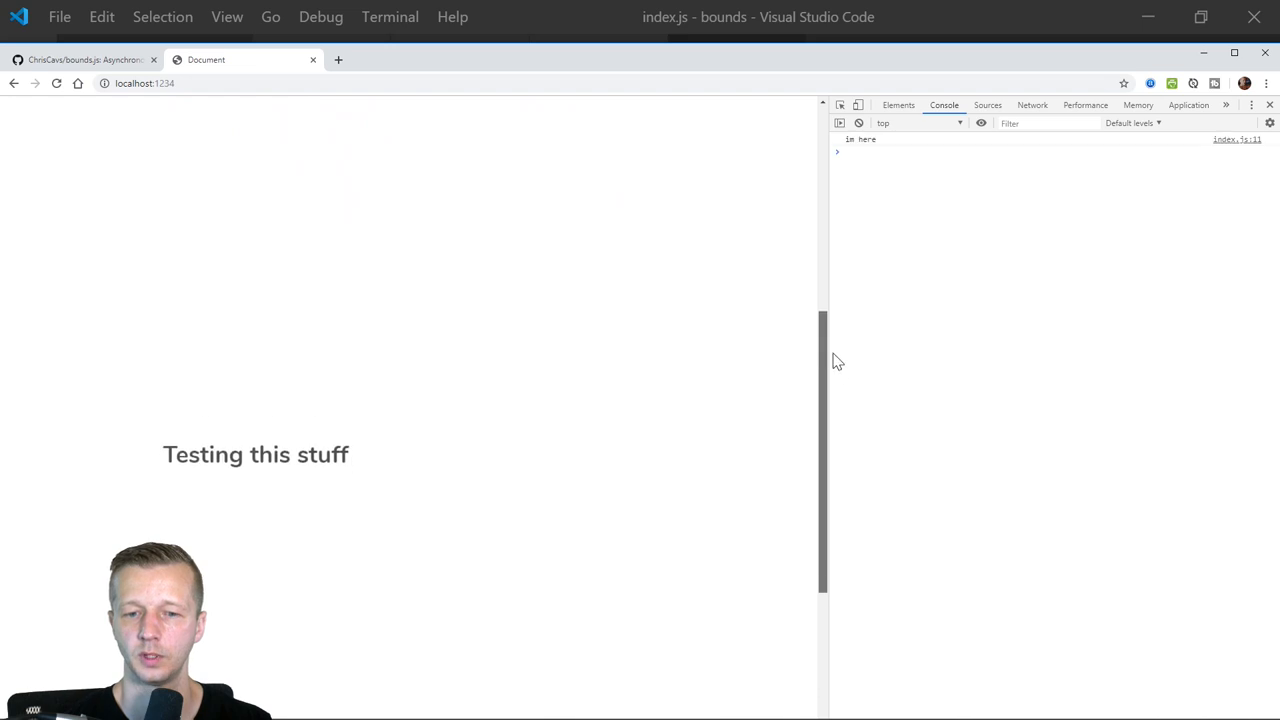
- Scroll the page past the 'Testing this stuff' heading to watch it reveal and hide
{"action": "scroll", "scroll_direction": "down", "scroll_amount": 3}
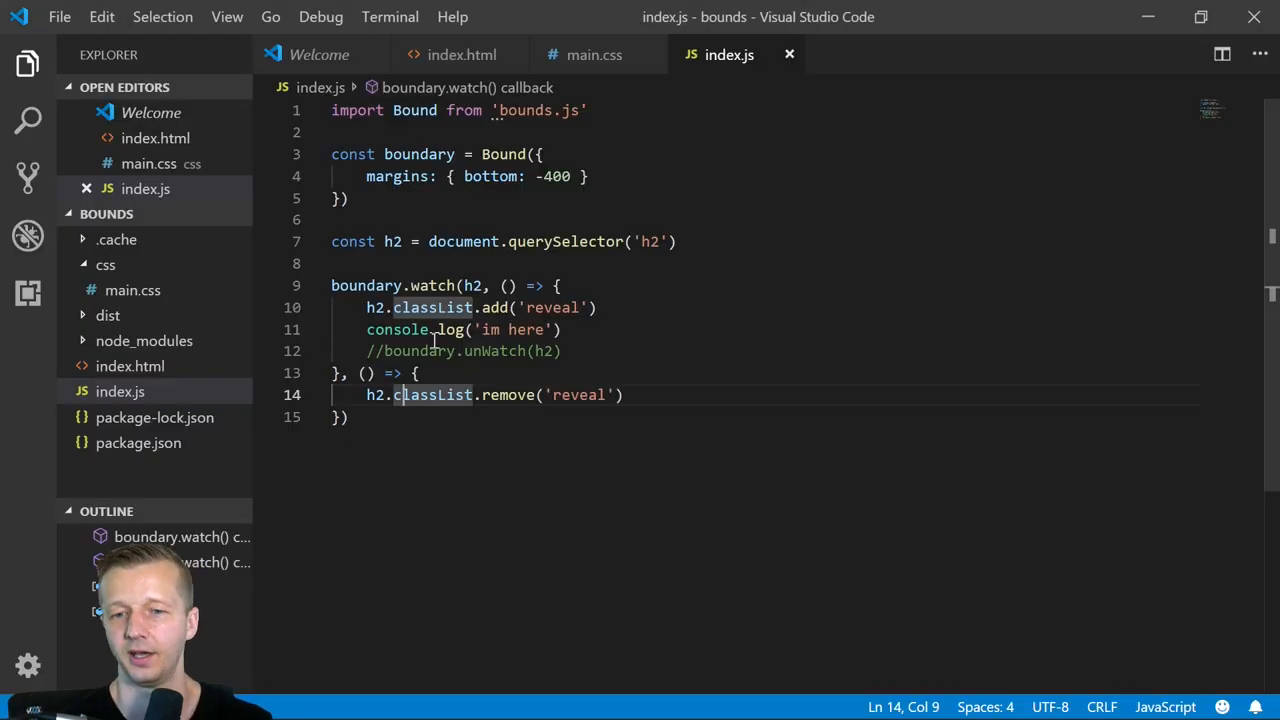
{"action": "left_click", "coordinate": [348, 418]}
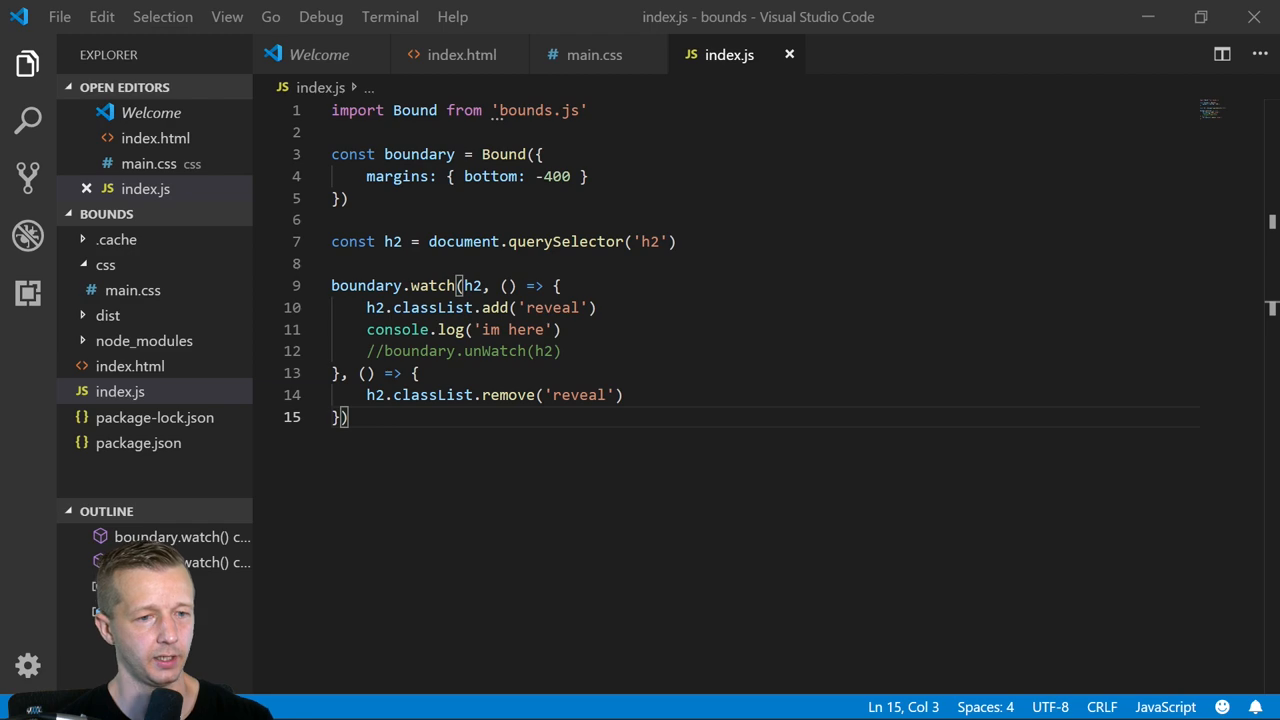
- Insert an img in the second section with data-src set to the mountains 2.jpg URL
{"action": "left_click", "coordinate": [460, 56]}
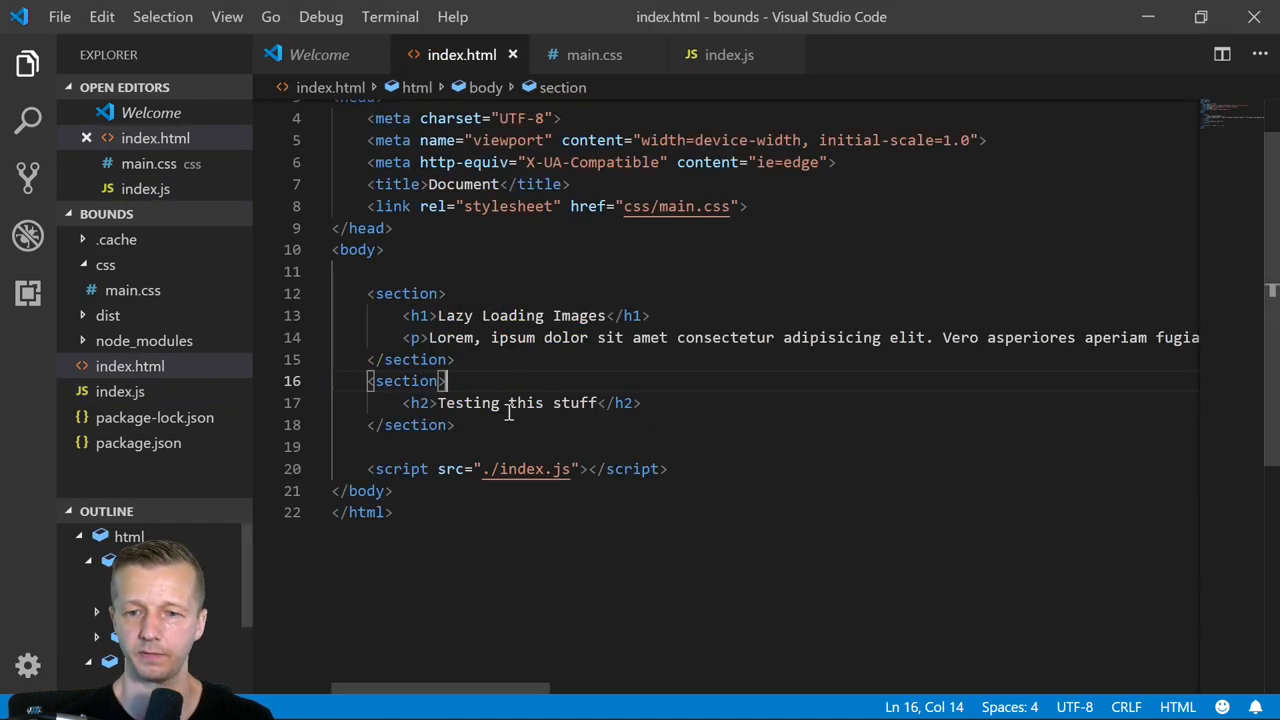
{"action": "mouse_move", "coordinate": [654, 374]}
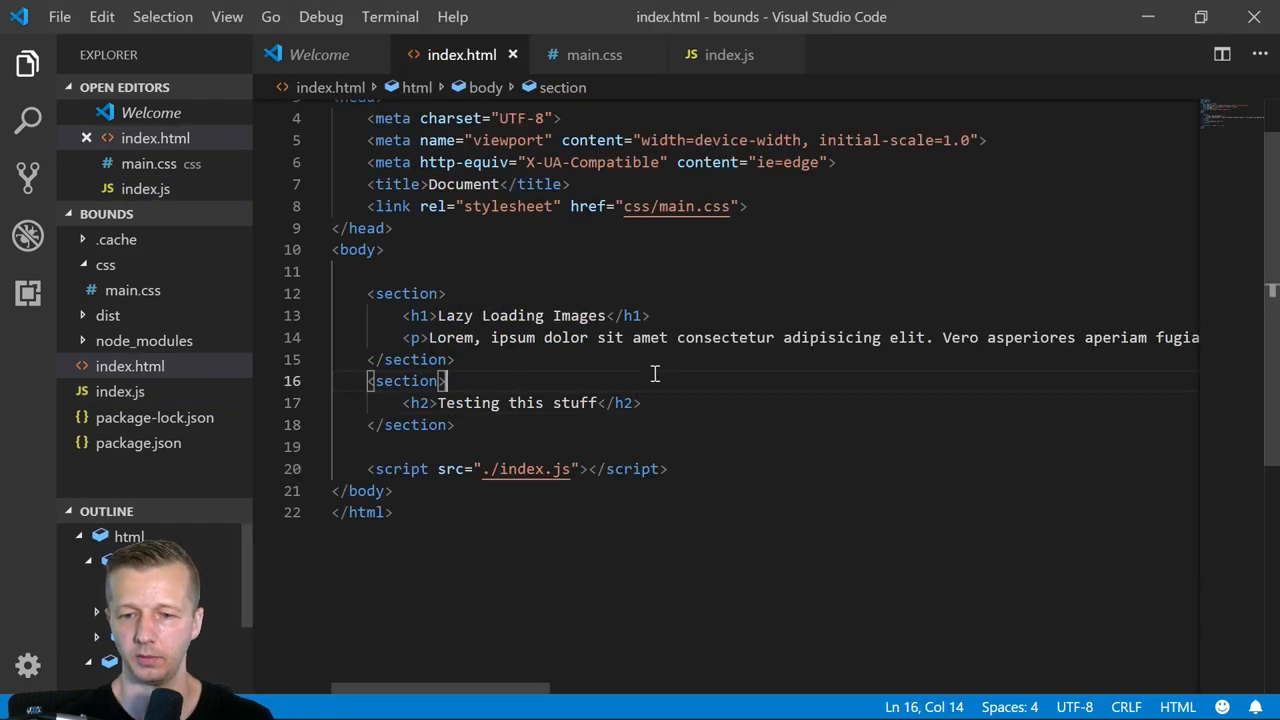
{"action": "type", "text": "img src=\"\" alt=\"\">"}
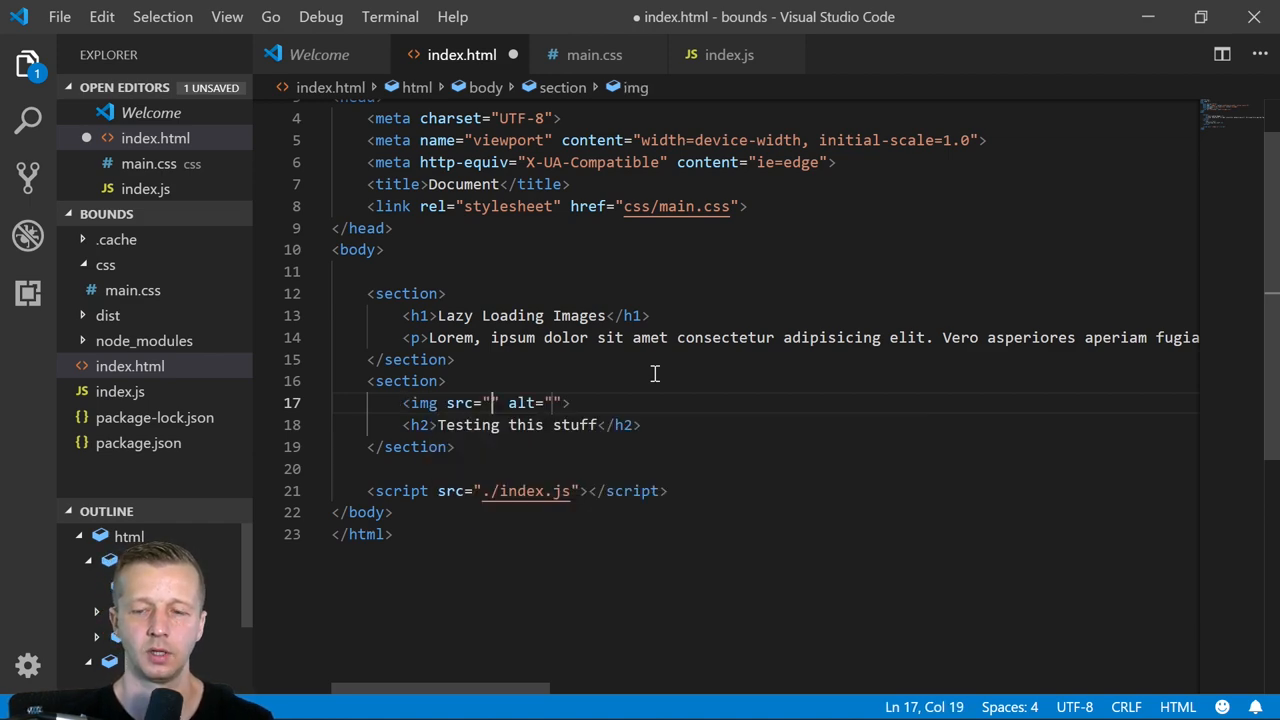
{"action": "key", "text": "Backspace"}
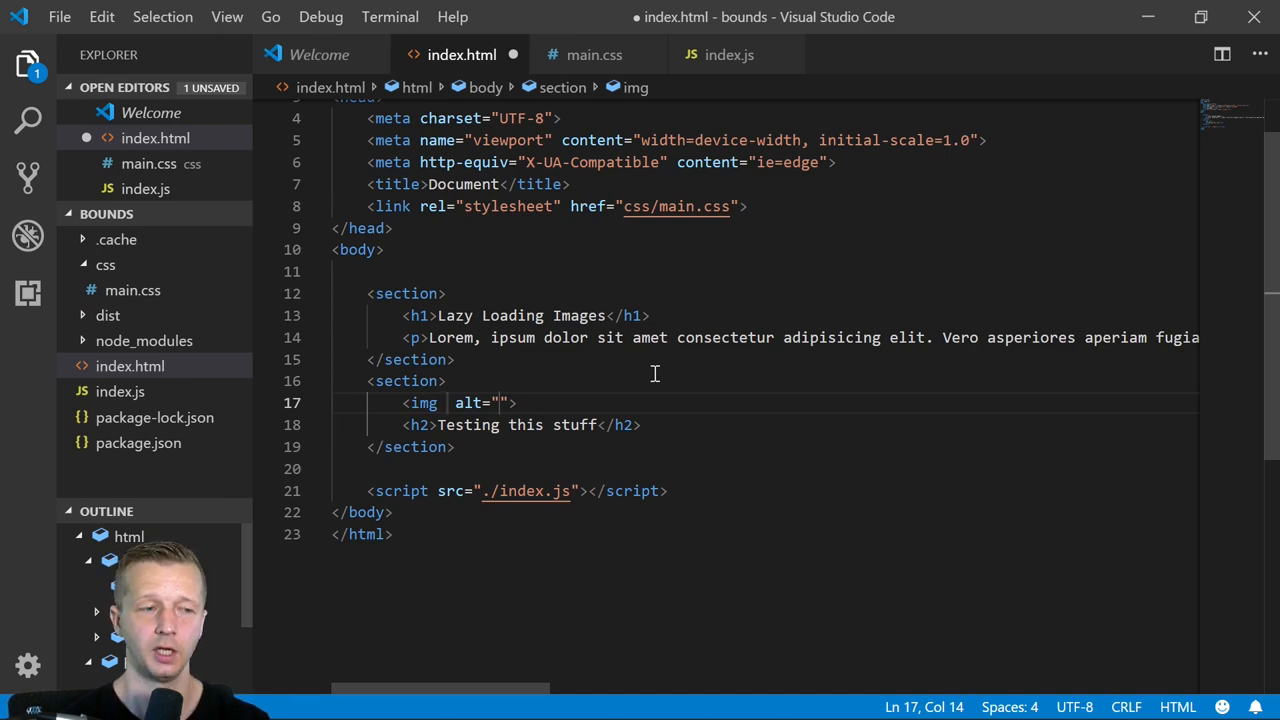
{"action": "type", "text": "data="}
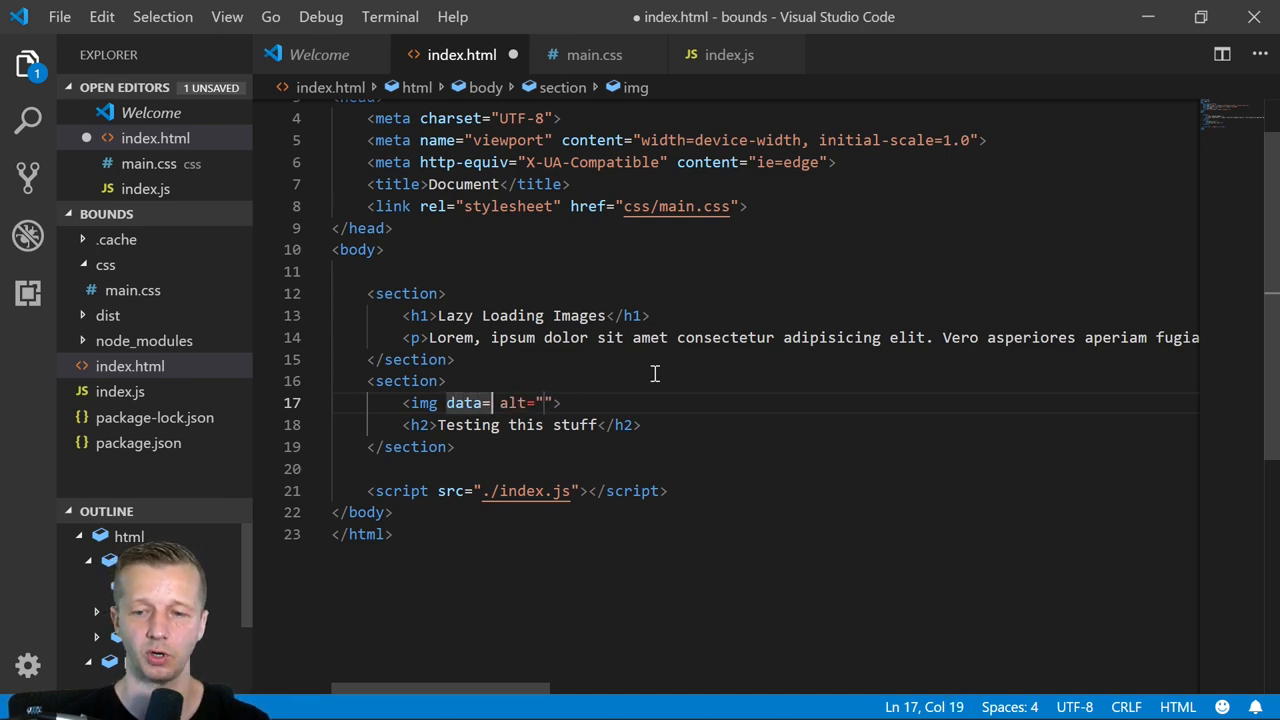
{"action": "type", "text": "-src=\"\""}
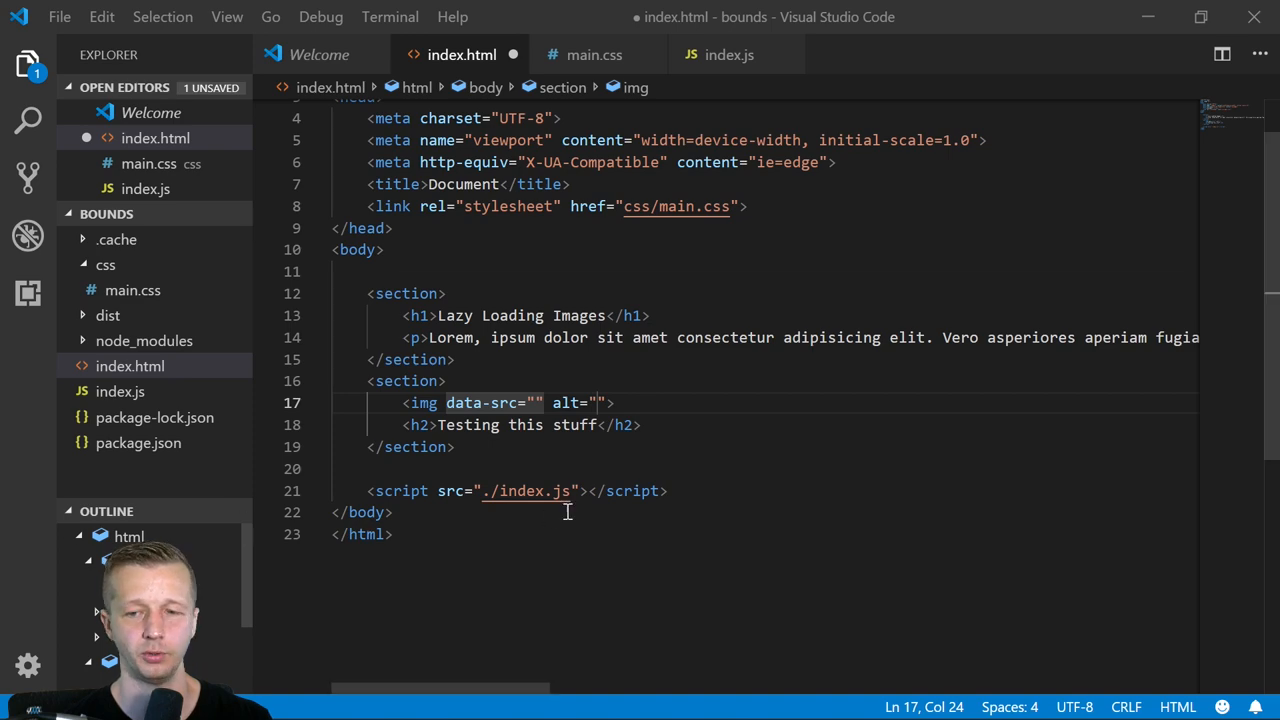
{"action": "type", "text": "https://coursetro.s3.amazonaws.com/stuff/mountains/2.jpg"}
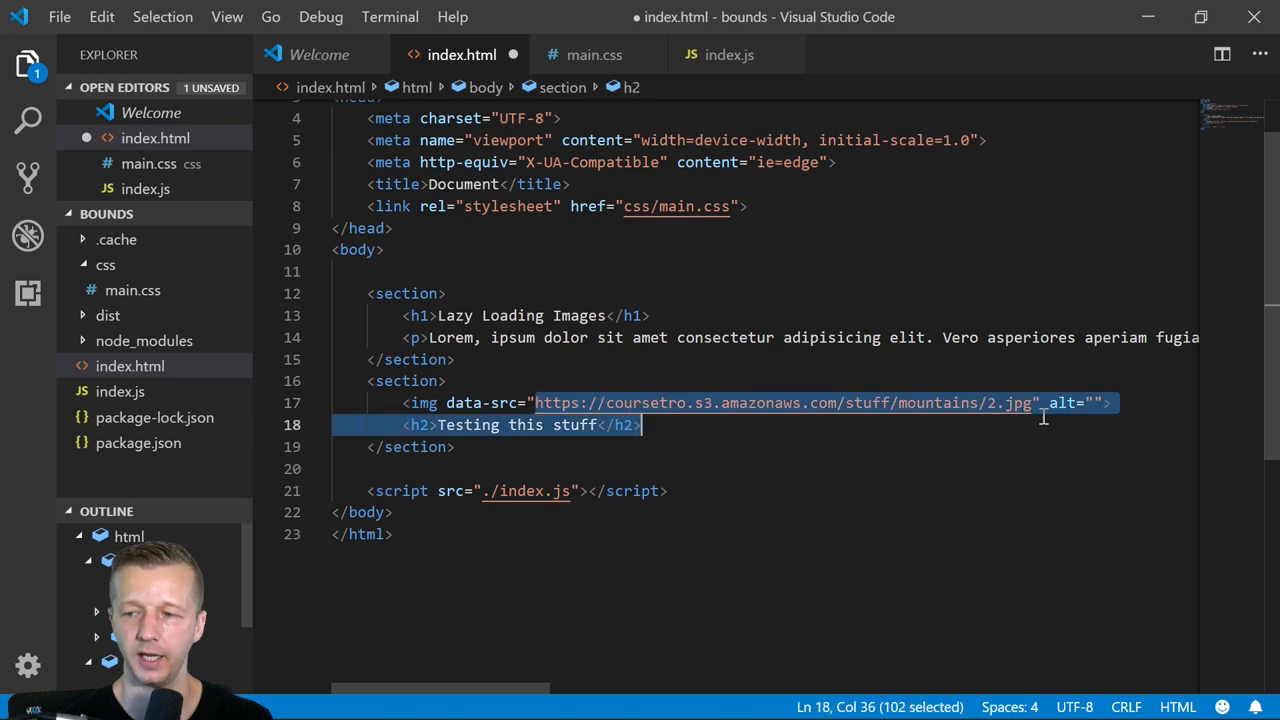
- Move the alt attribute after data-src as alt="mountain" and save index.html
{"action": "left_click", "coordinate": [1036, 402]}
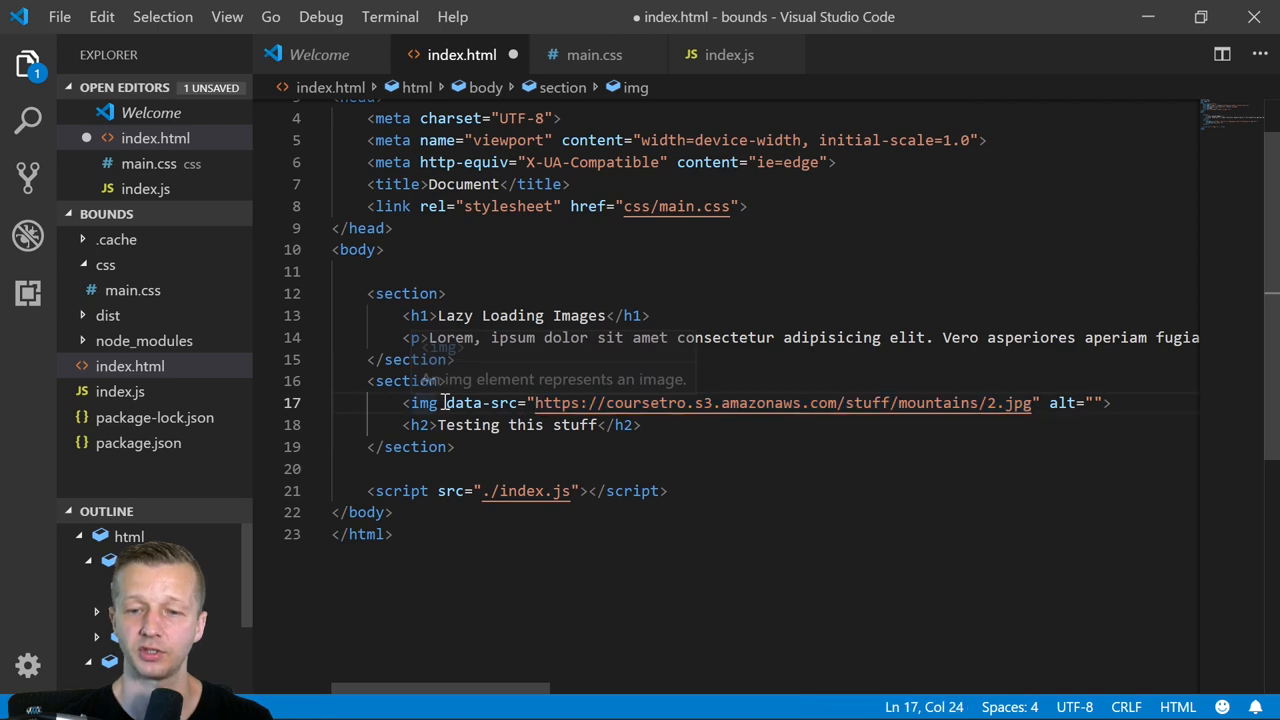
{"action": "double_click", "coordinate": [424, 402]}
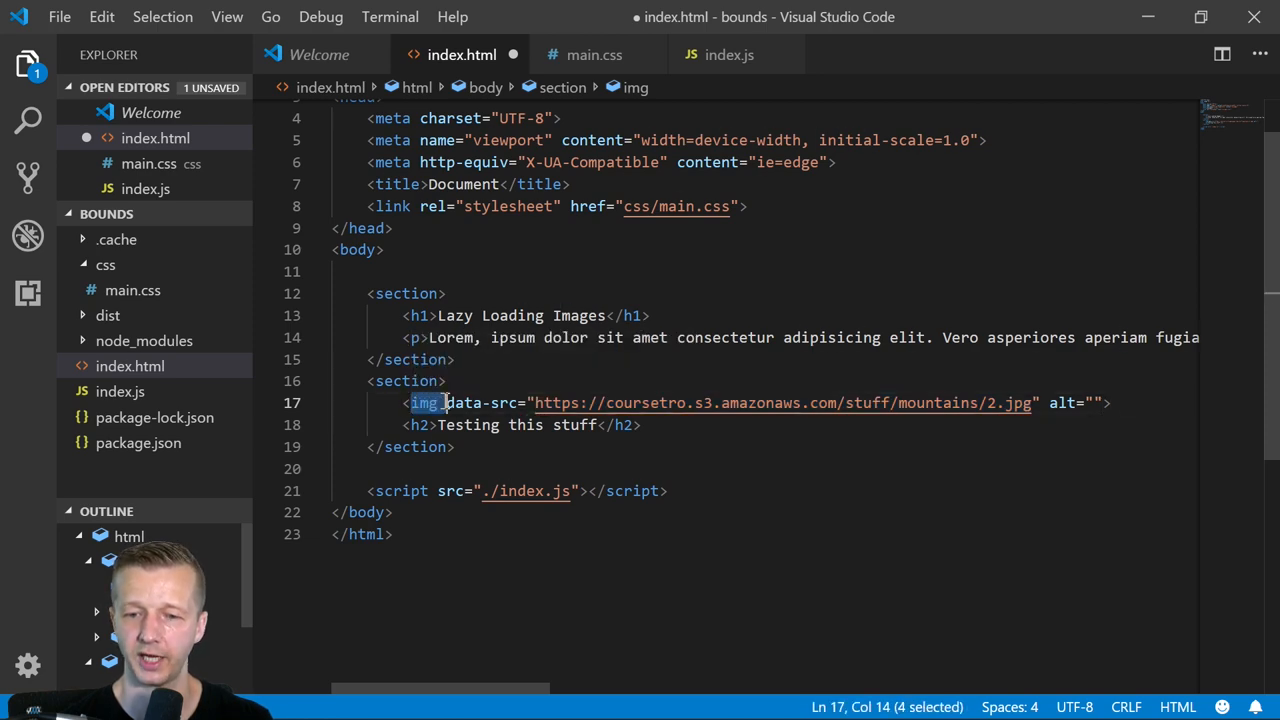
{"action": "left_click", "coordinate": [1092, 402]}
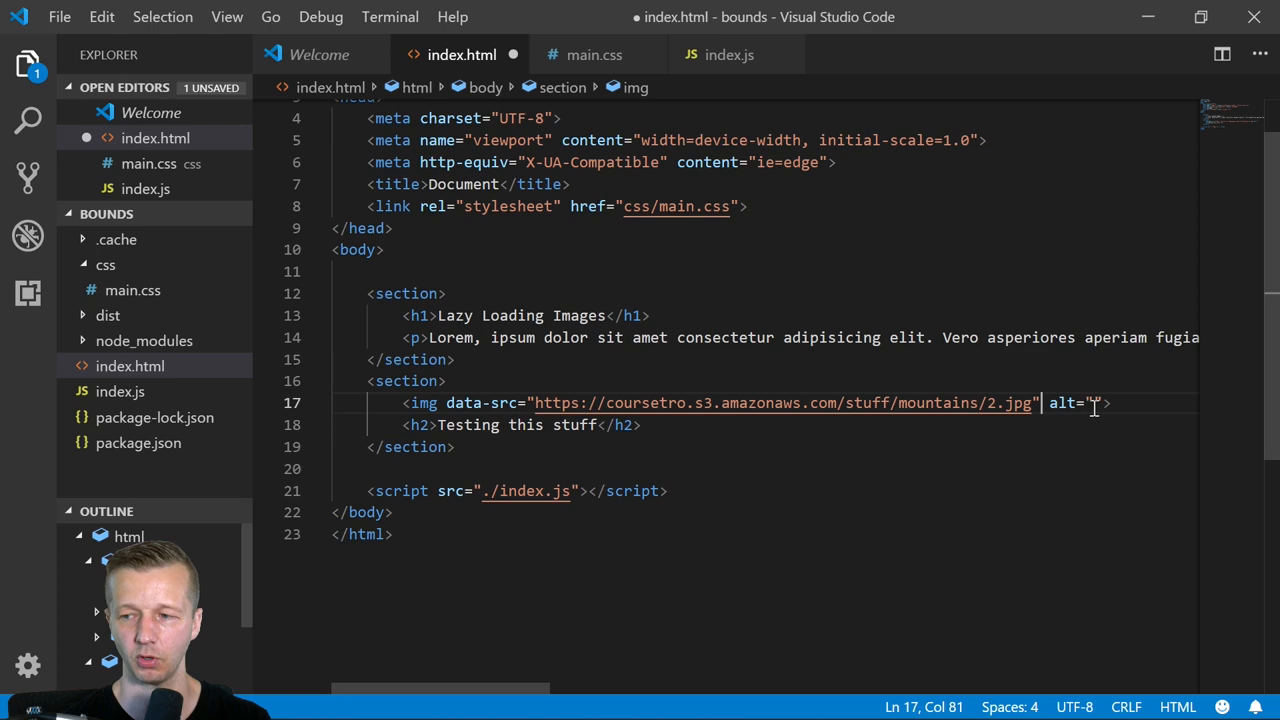
{"action": "double_click", "coordinate": [1070, 402]}
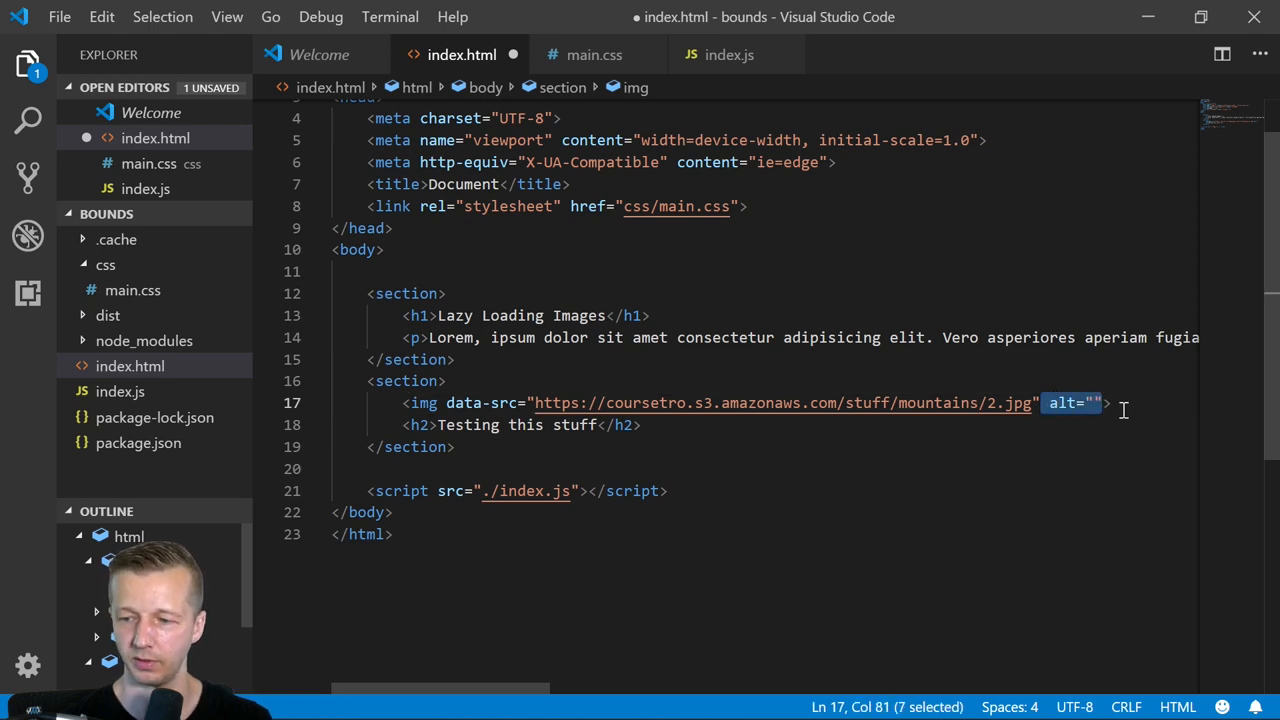
{"action": "key", "text": "Delete"}
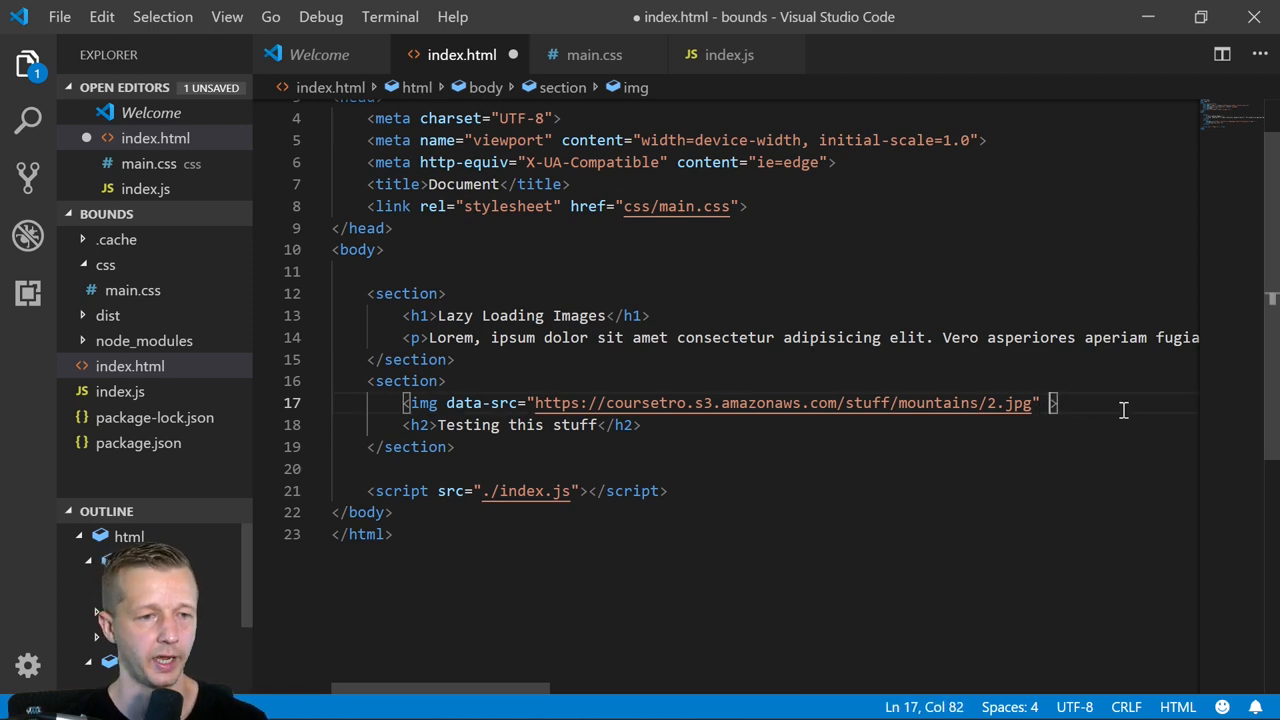
{"action": "key", "text": "Backspace"}
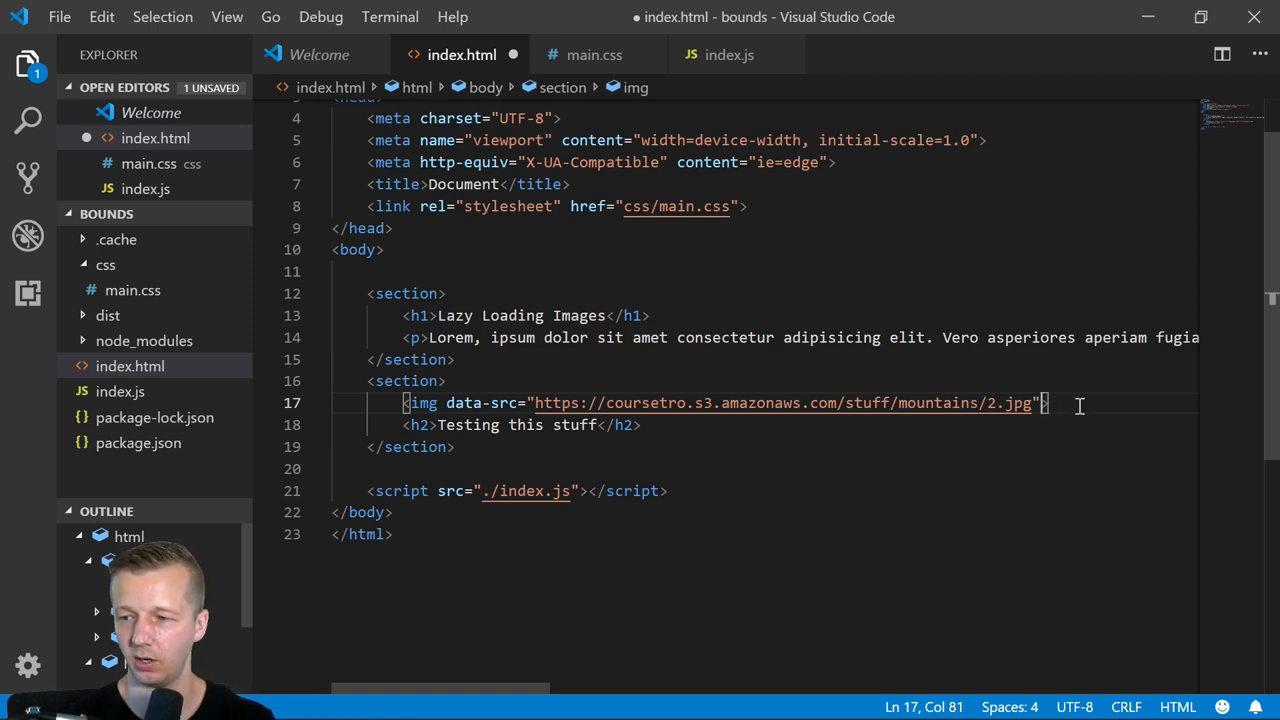
{"action": "type", "text": "alt=\"\""}
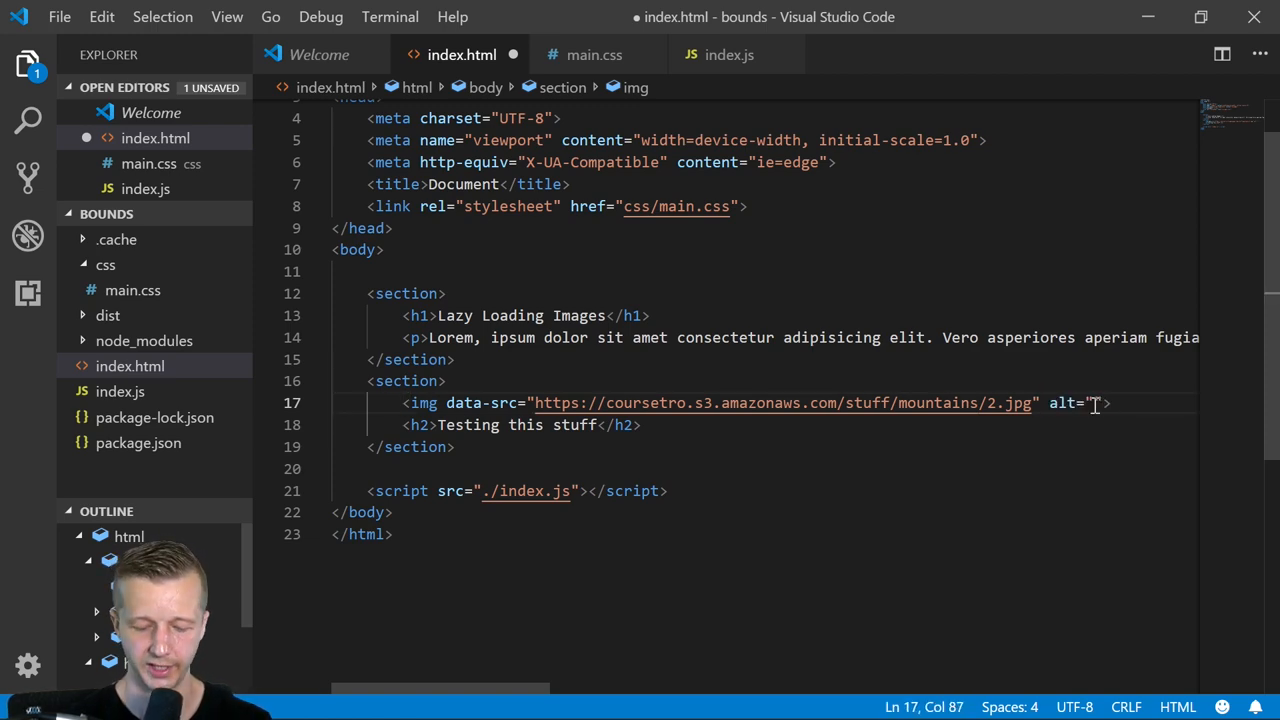
{"action": "type", "text": "mountain"}
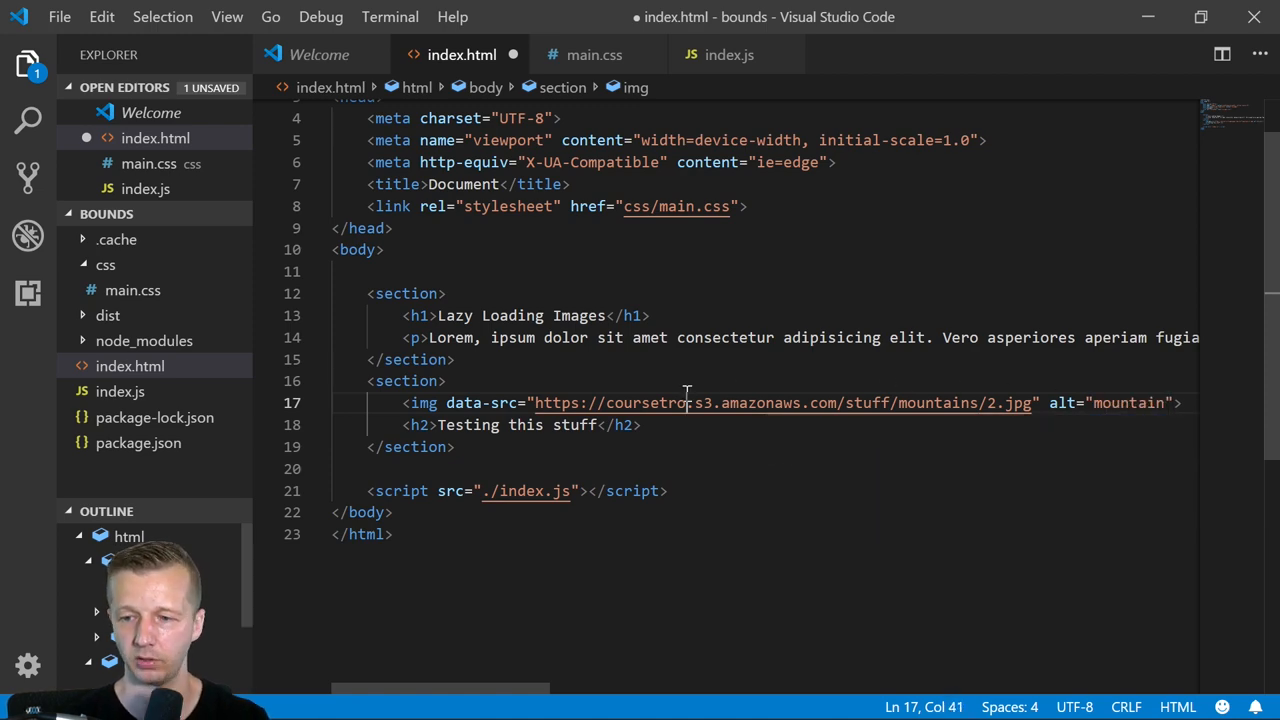
{"action": "left_click", "coordinate": [516, 402]}
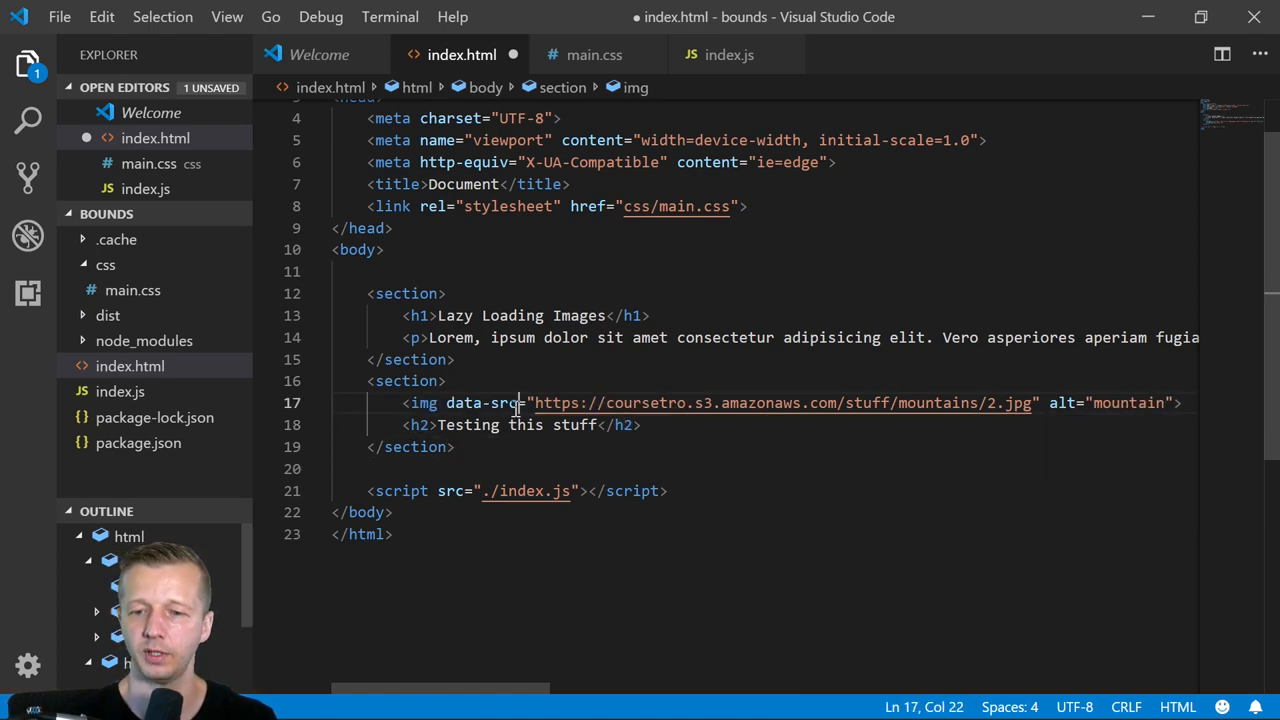
{"action": "key", "text": "ctrl+s"}
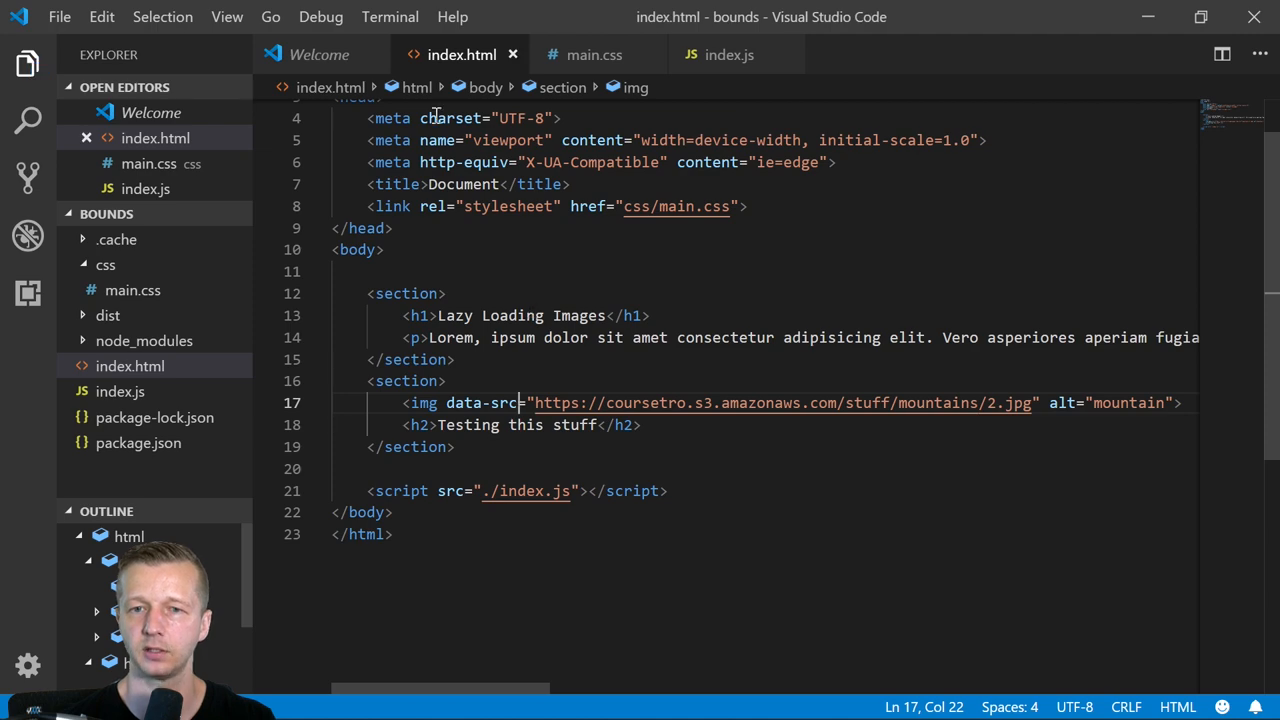
- Glance at main.css, return to index.js and delete the old h2 watch code
{"action": "left_click", "coordinate": [456, 56]}
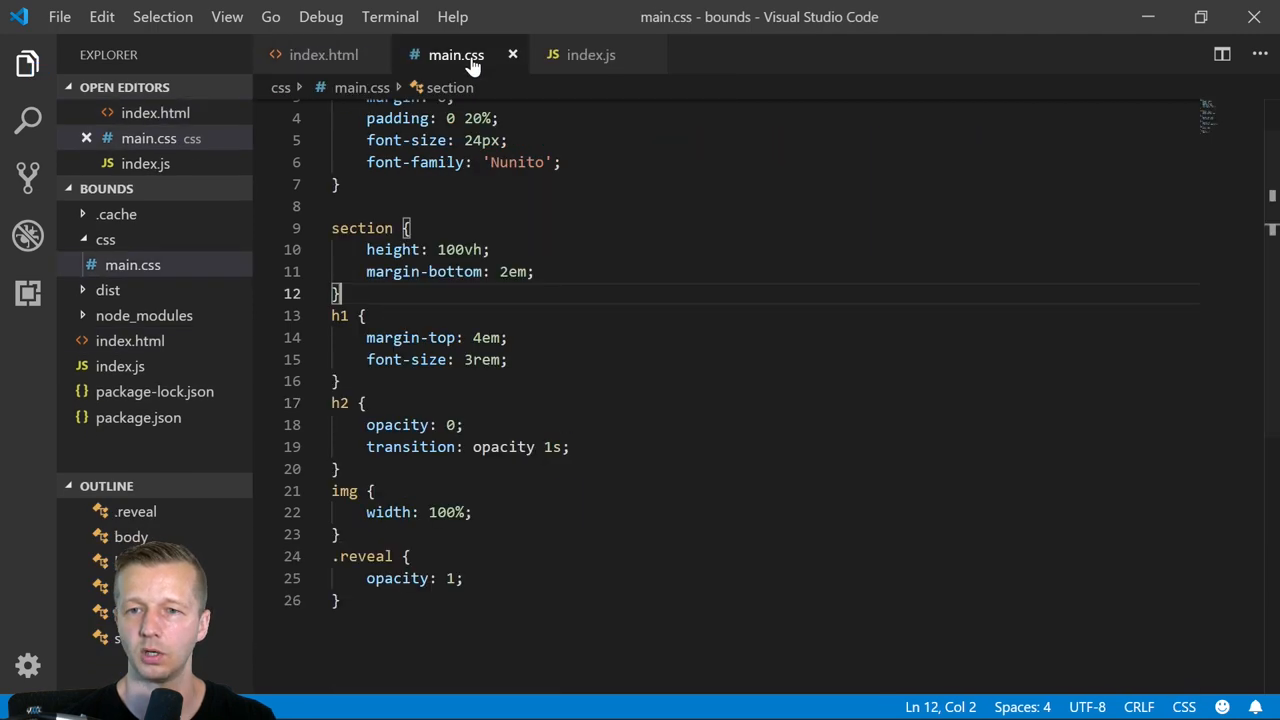
{"action": "left_click", "coordinate": [592, 56]}
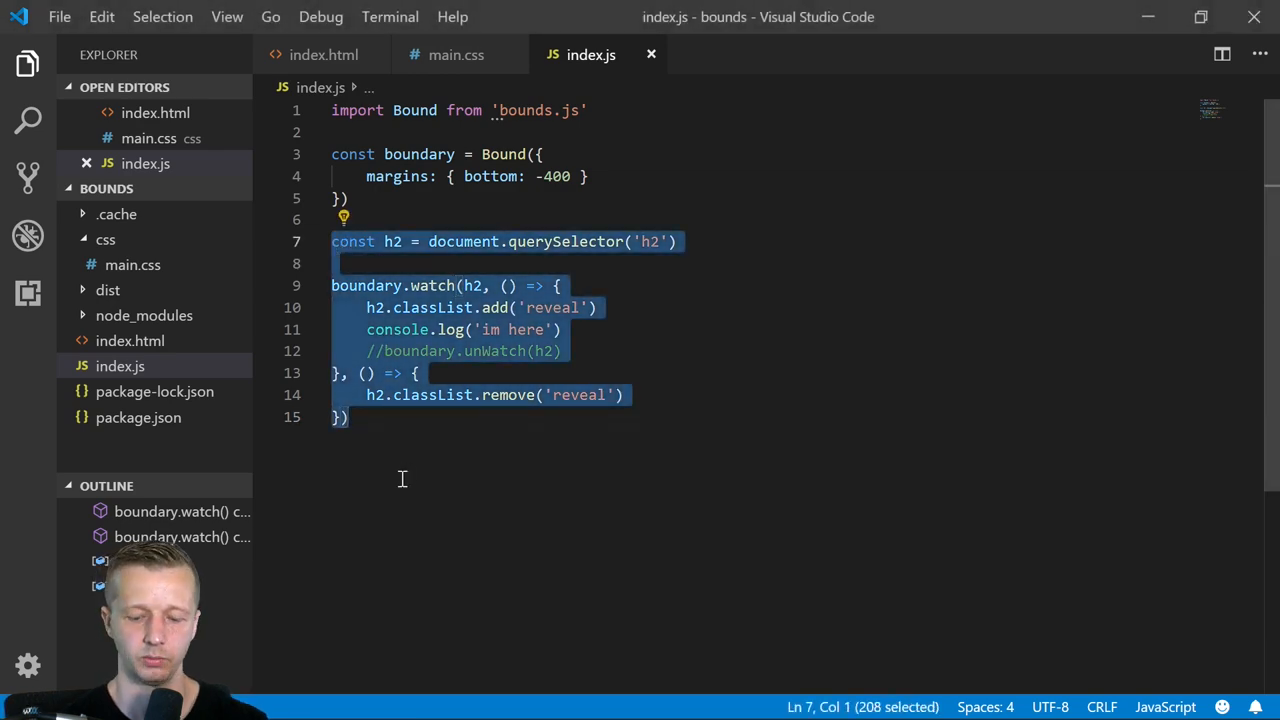
{"action": "key", "text": "Delete"}
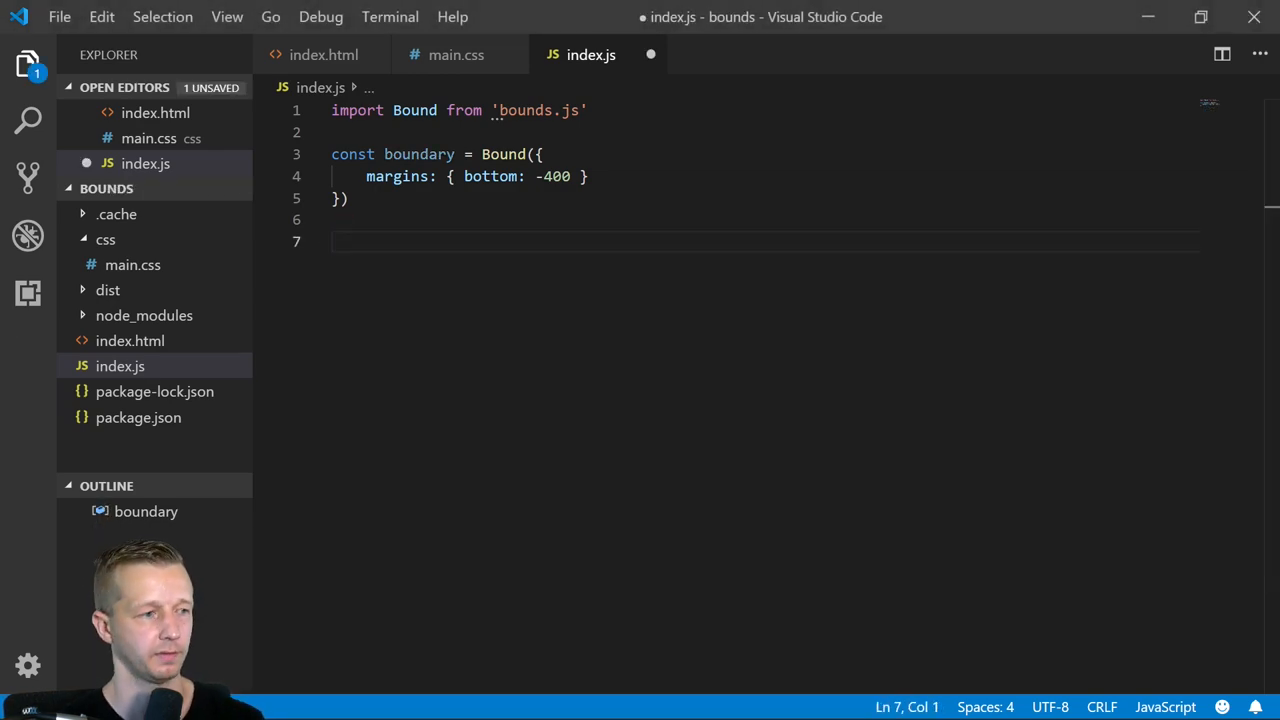
- Write const image = document.querySelector('img') and begin a 'when' constant
{"action": "type", "text": "const ig"}
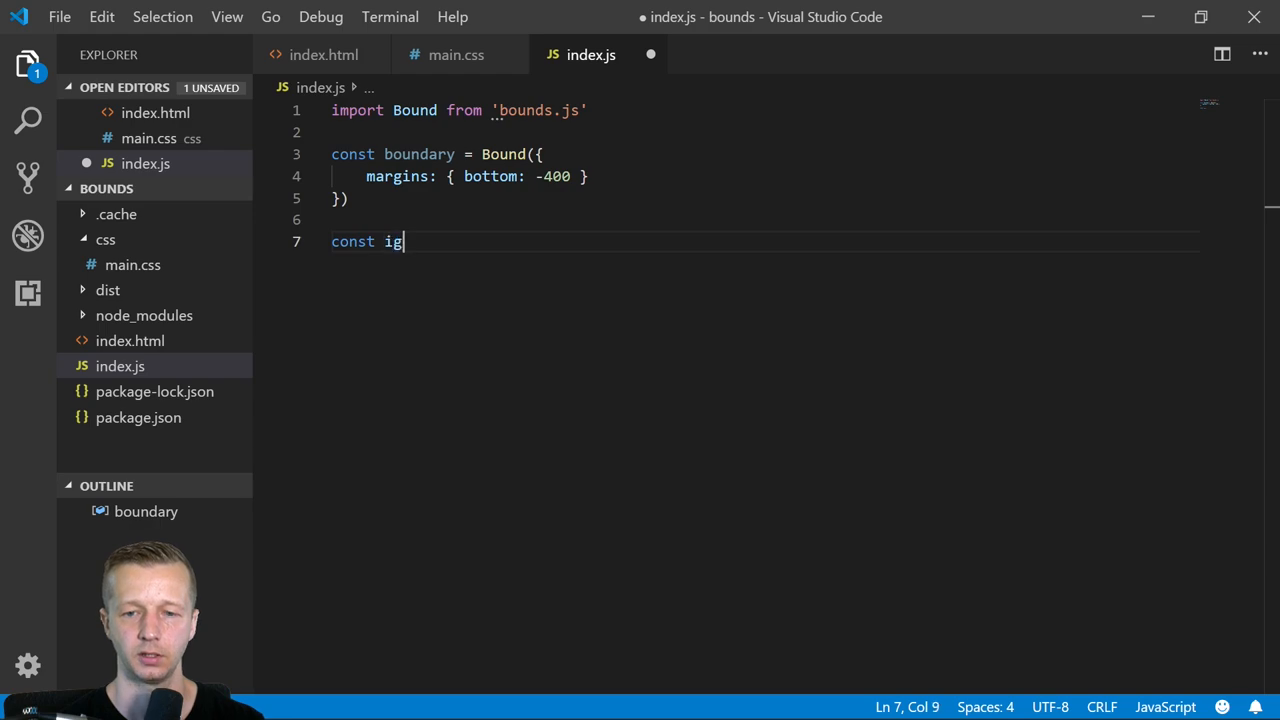
{"action": "type", "text": "mage ="}
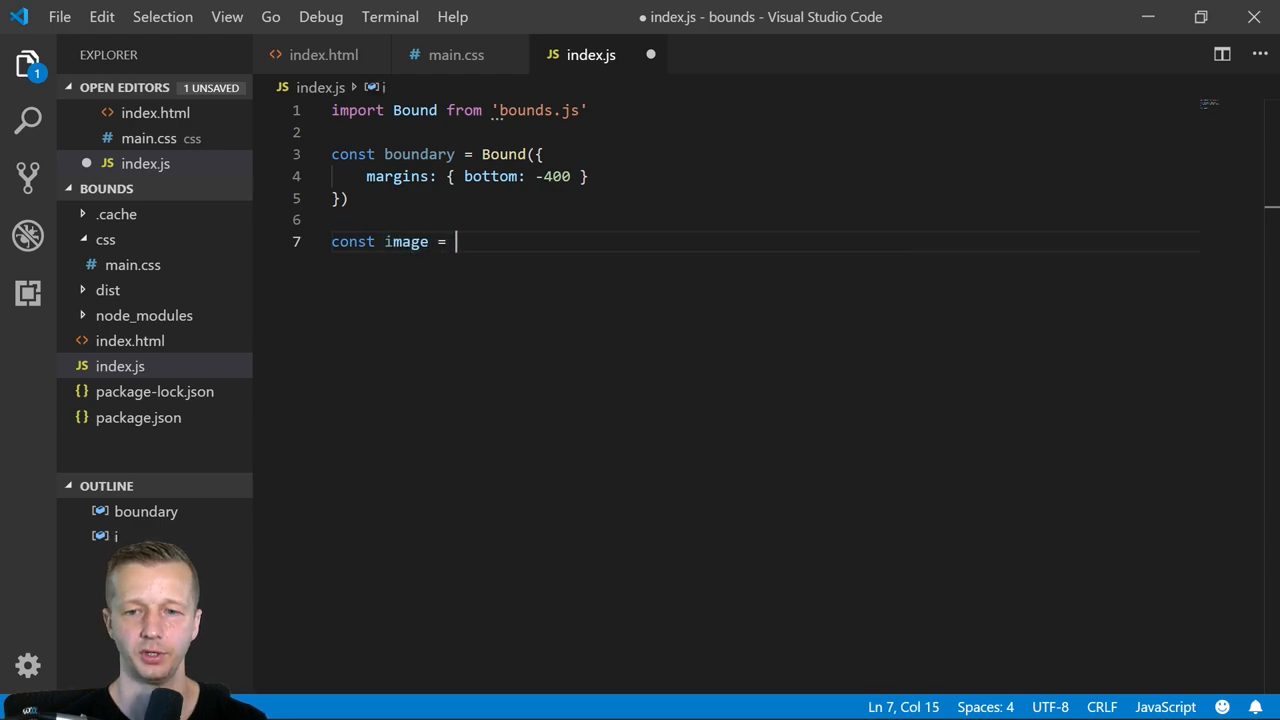
{"action": "type", "text": "document.query"}
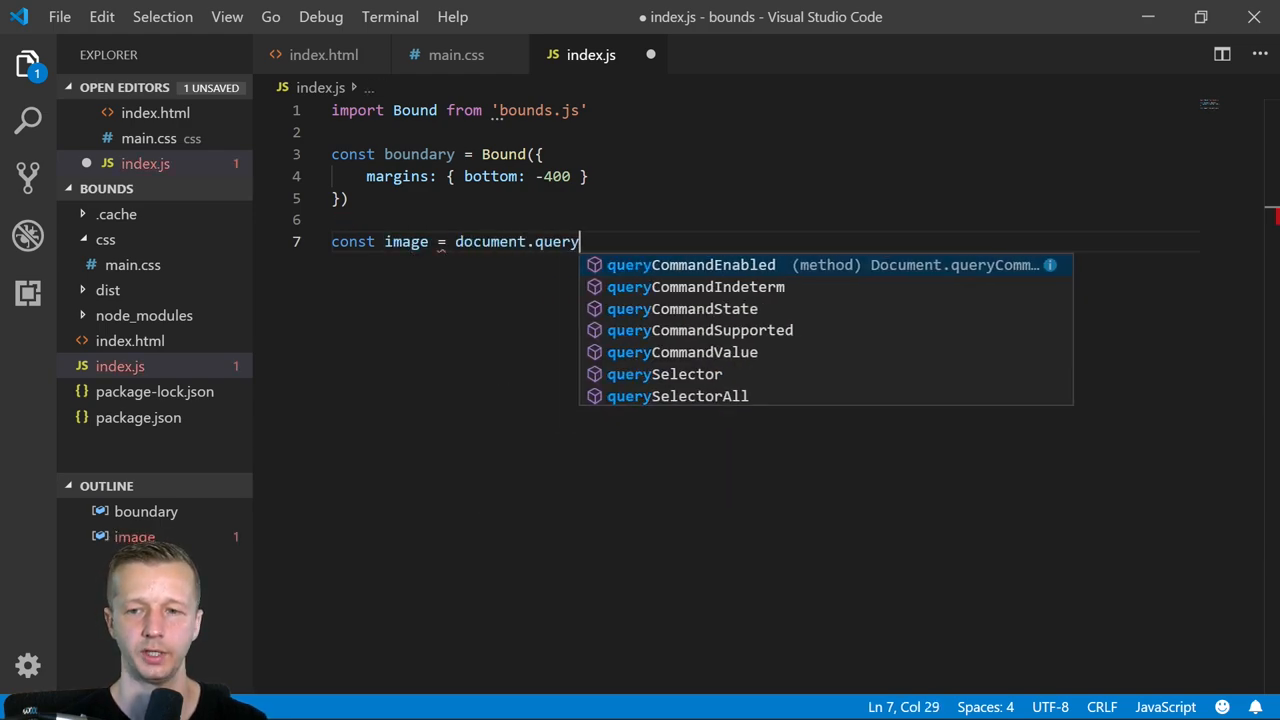
{"action": "type", "text": "Selector"}
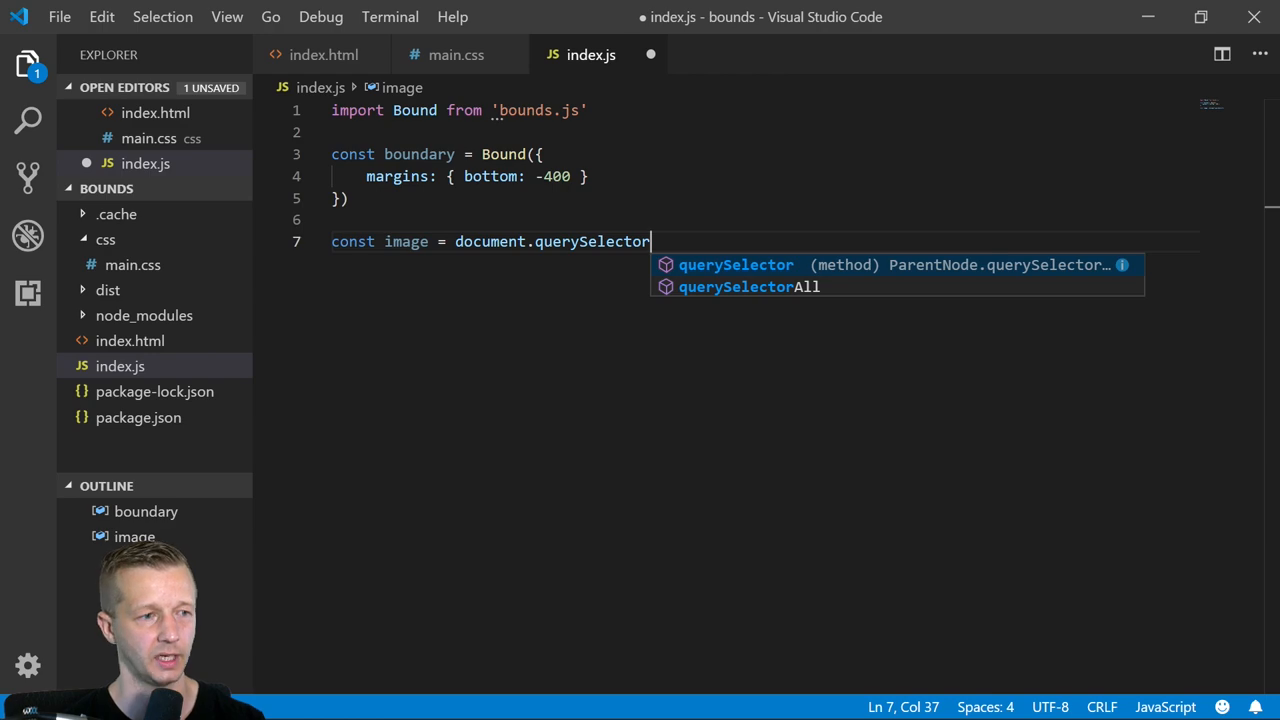
{"action": "type", "text": "('img')"}
{"action": "type", "text": "const"}
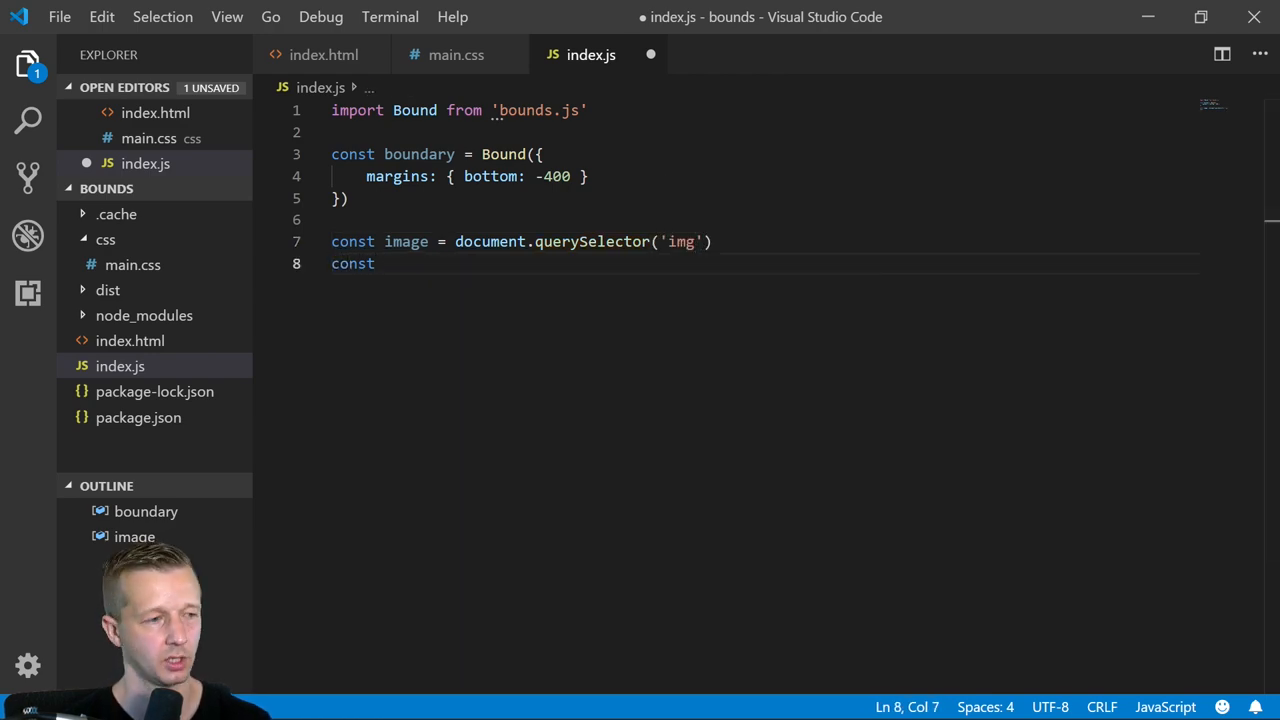
{"action": "type", "text": "when"}
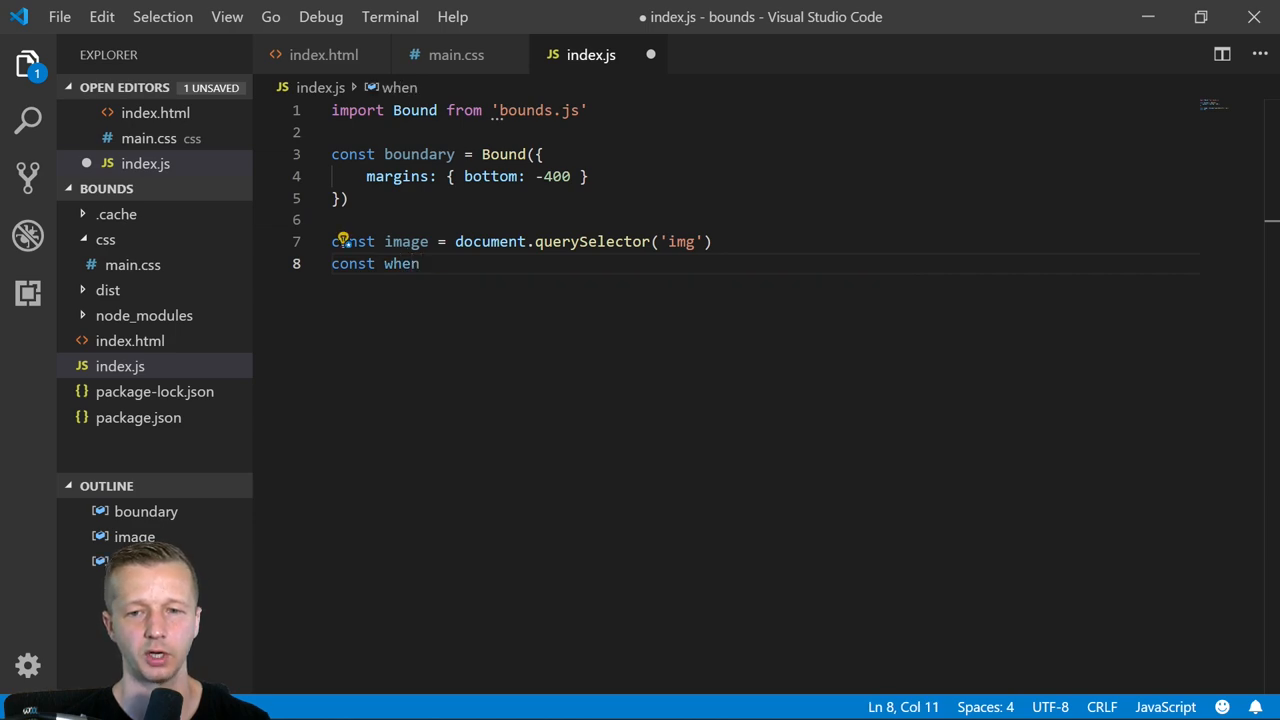
- Declare const whenImageEnters as an empty arrow function
{"action": "key", "text": "Backspace"}
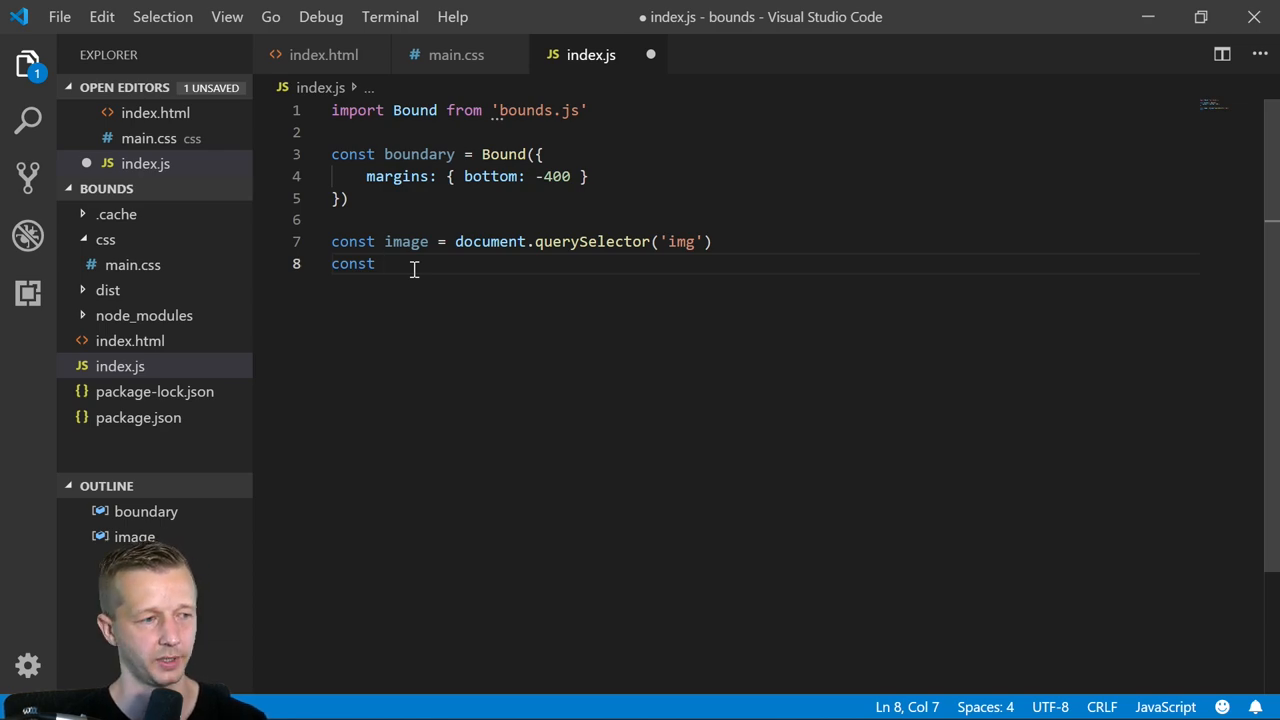
{"action": "type", "text": "when"}
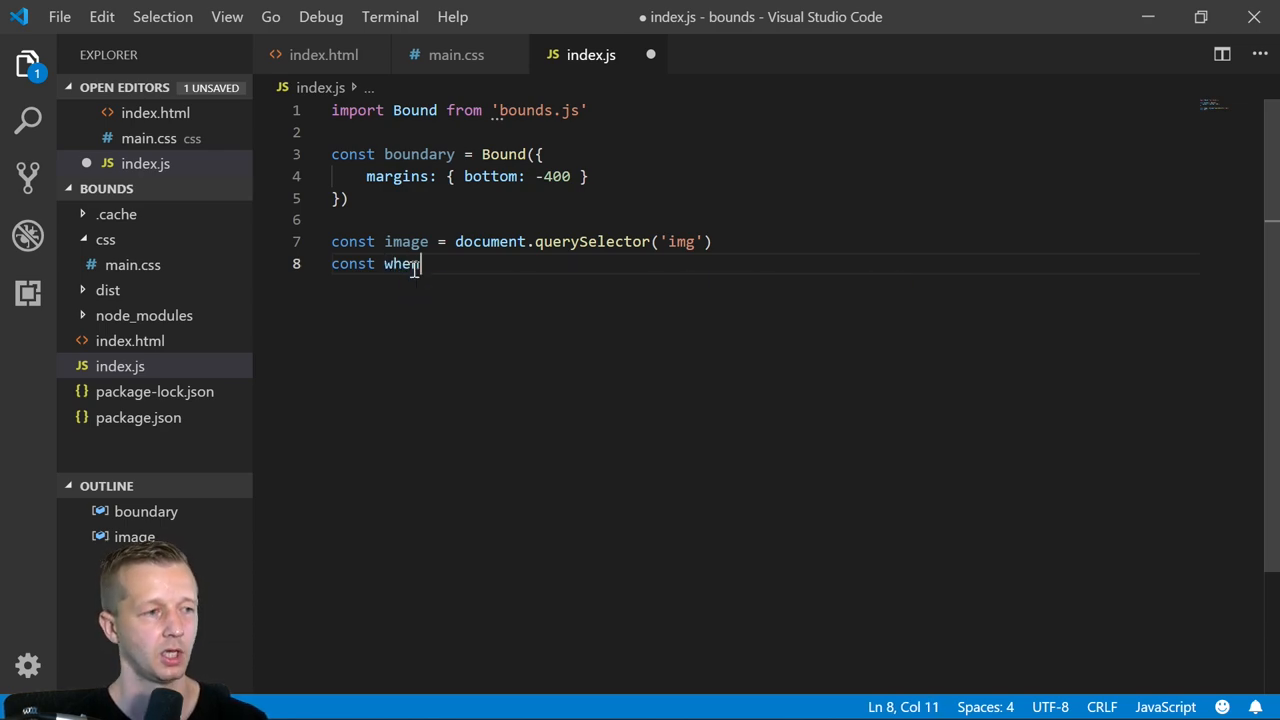
{"action": "type", "text": "ImageEner"}
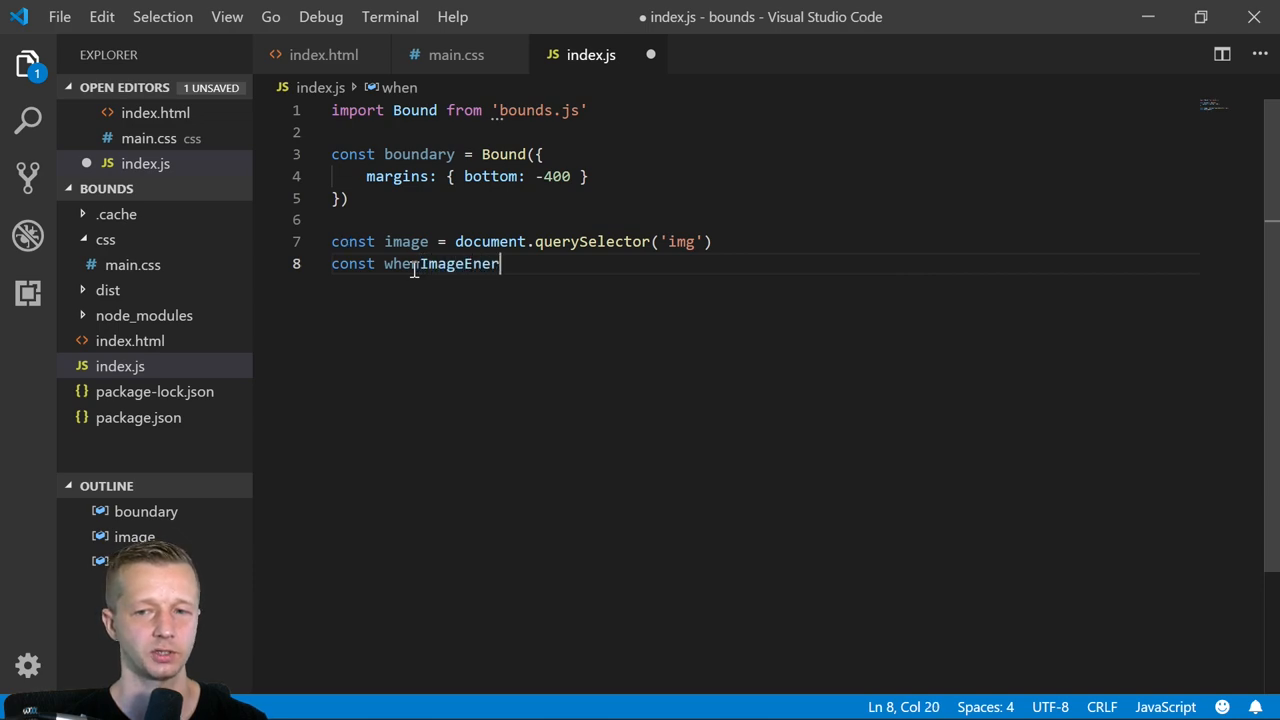
{"action": "type", "text": "ters ="}
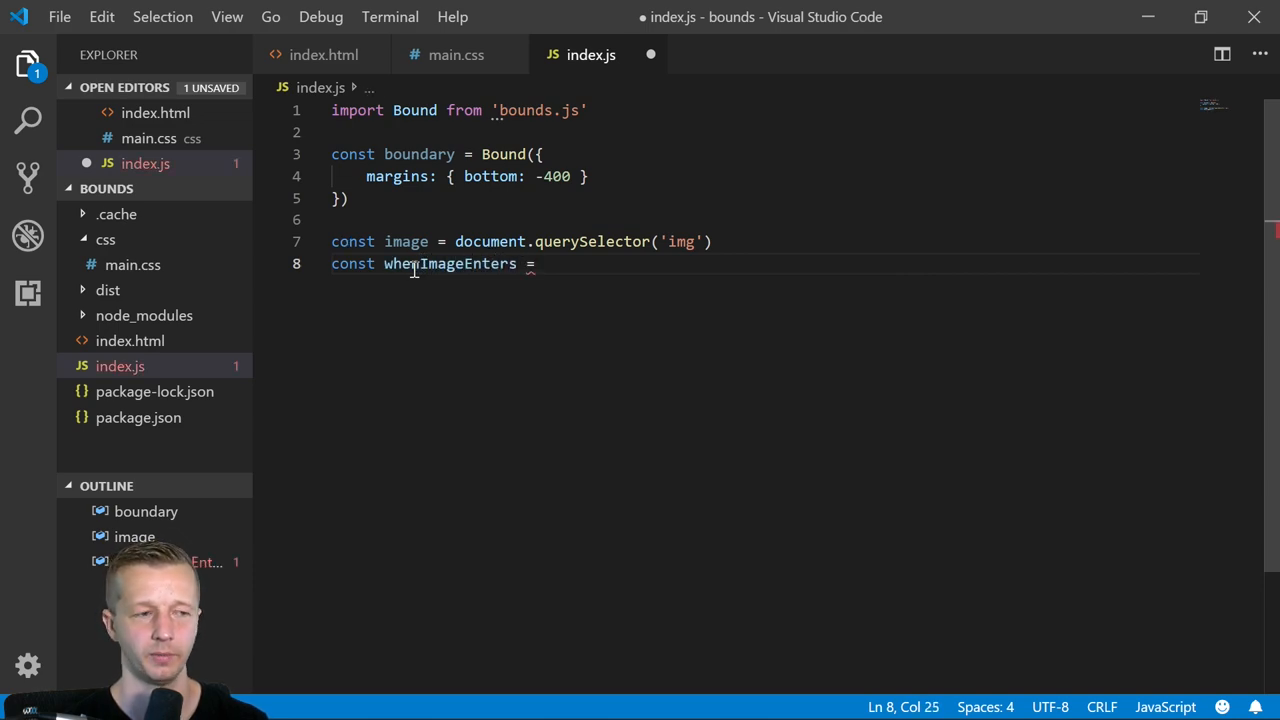
{"action": "type", "text": "() =>"}
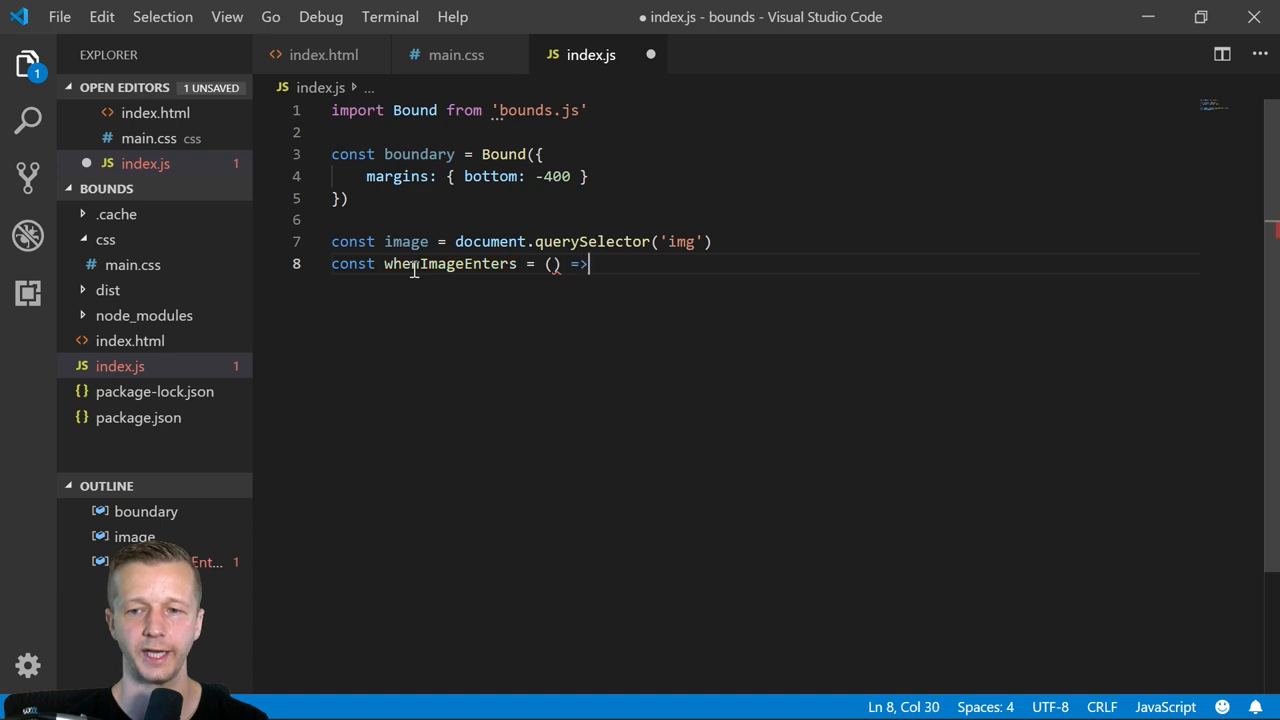
{"action": "type", "text": "{"}
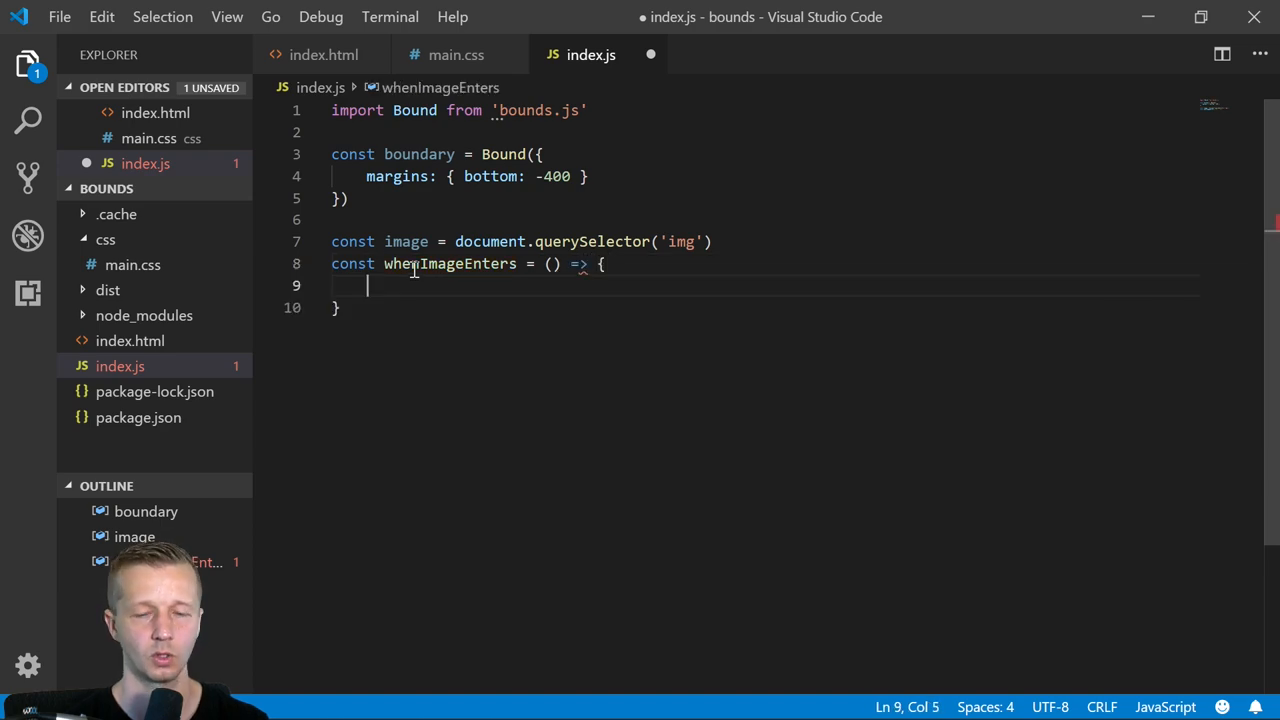
- Inside it, set image.src = image.dataset.src
{"action": "type", "text": "imag"}
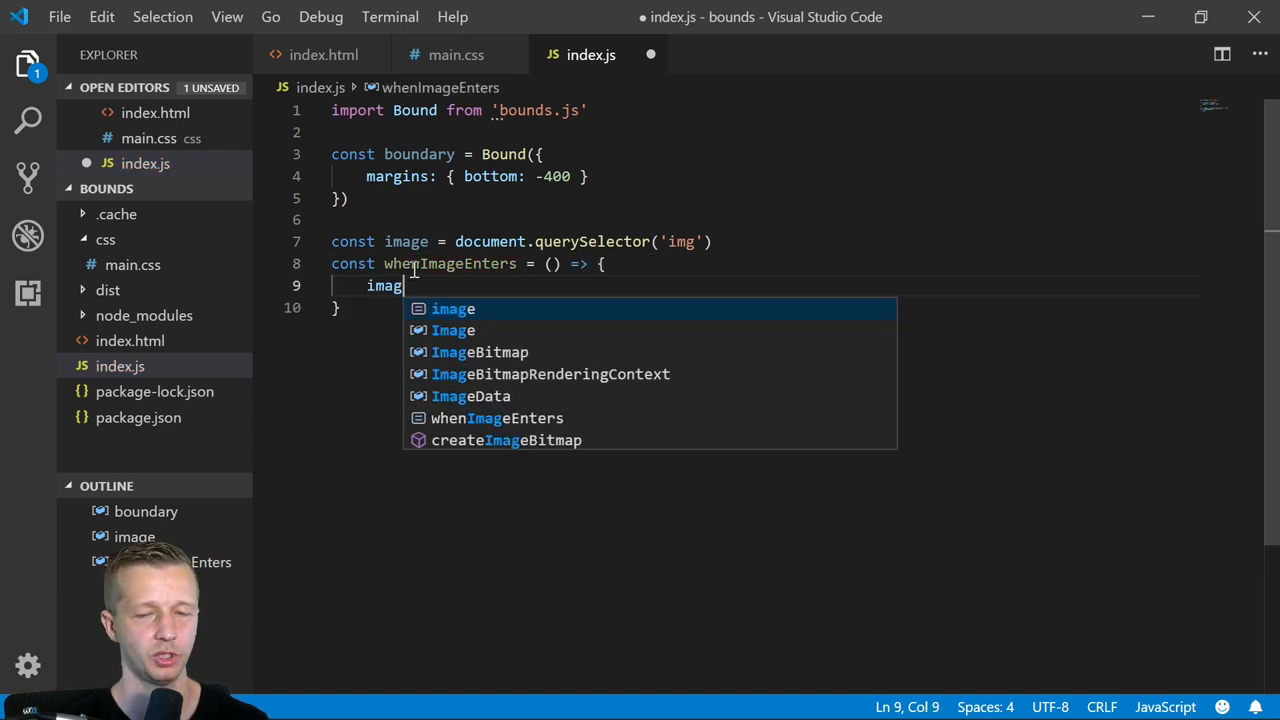
{"action": "type", "text": ".src"}
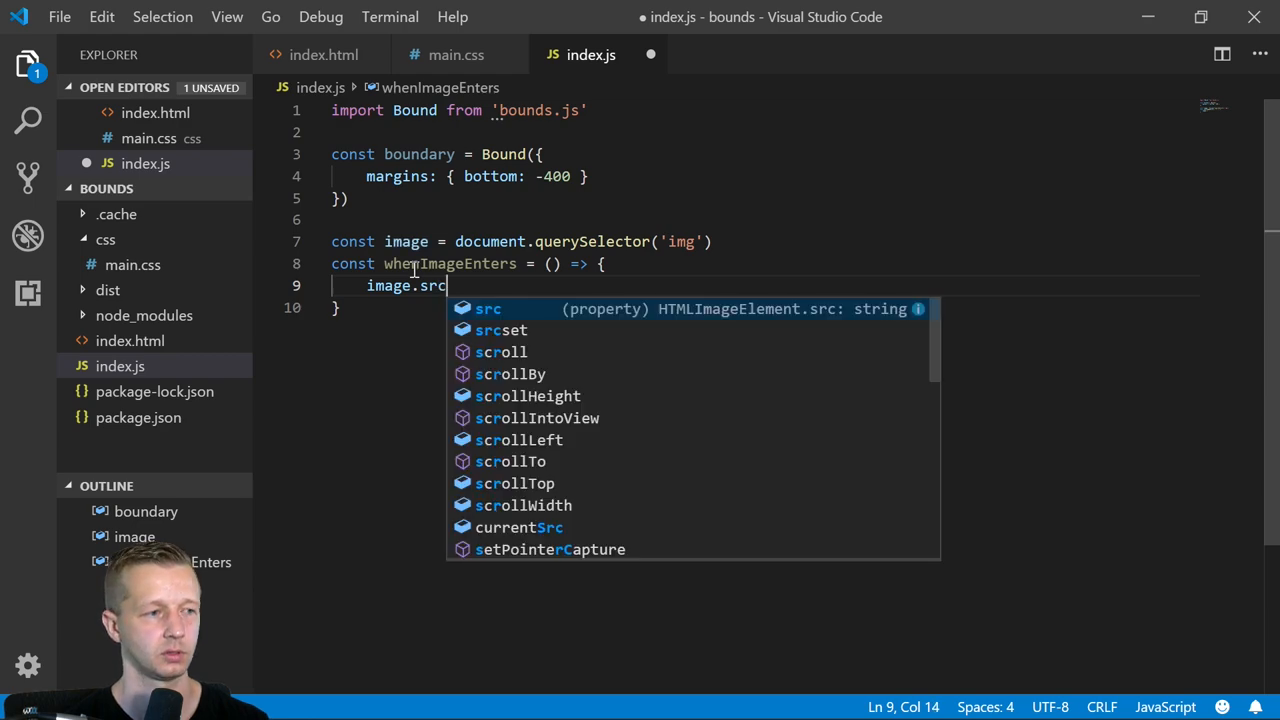
{"action": "type", "text": "= image.dataset.src"}
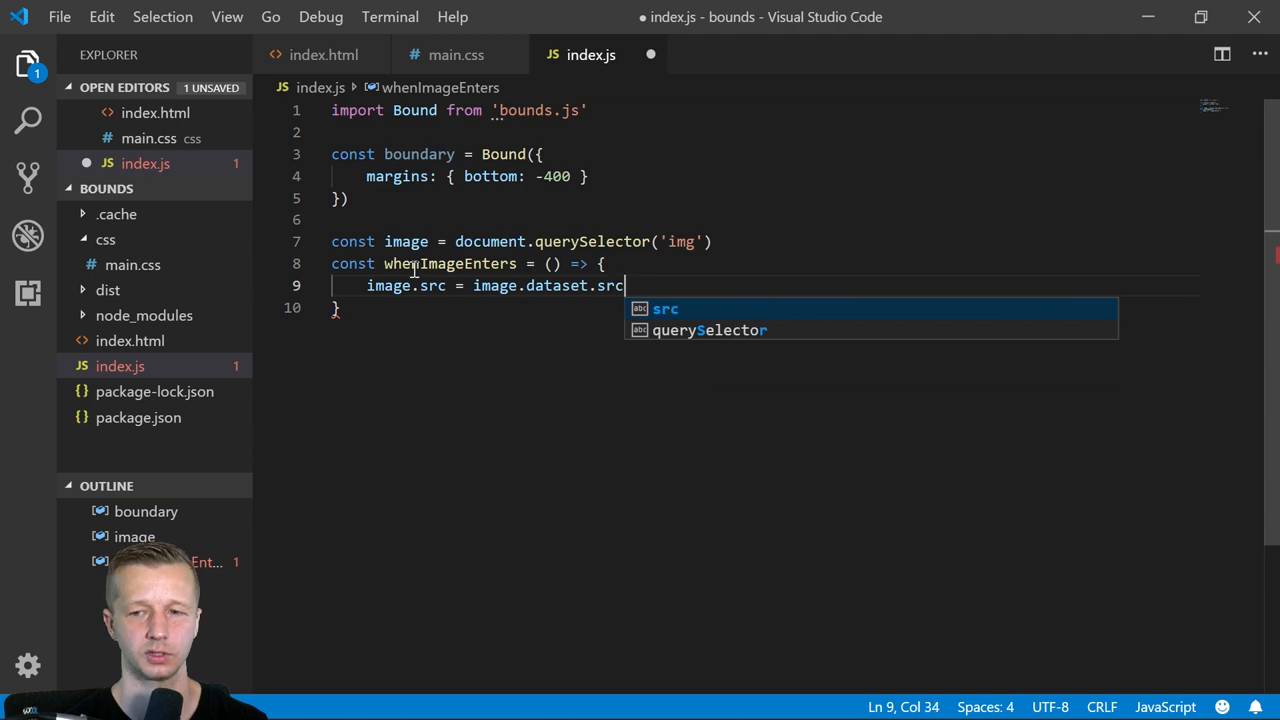
{"action": "key", "text": "Escape"}
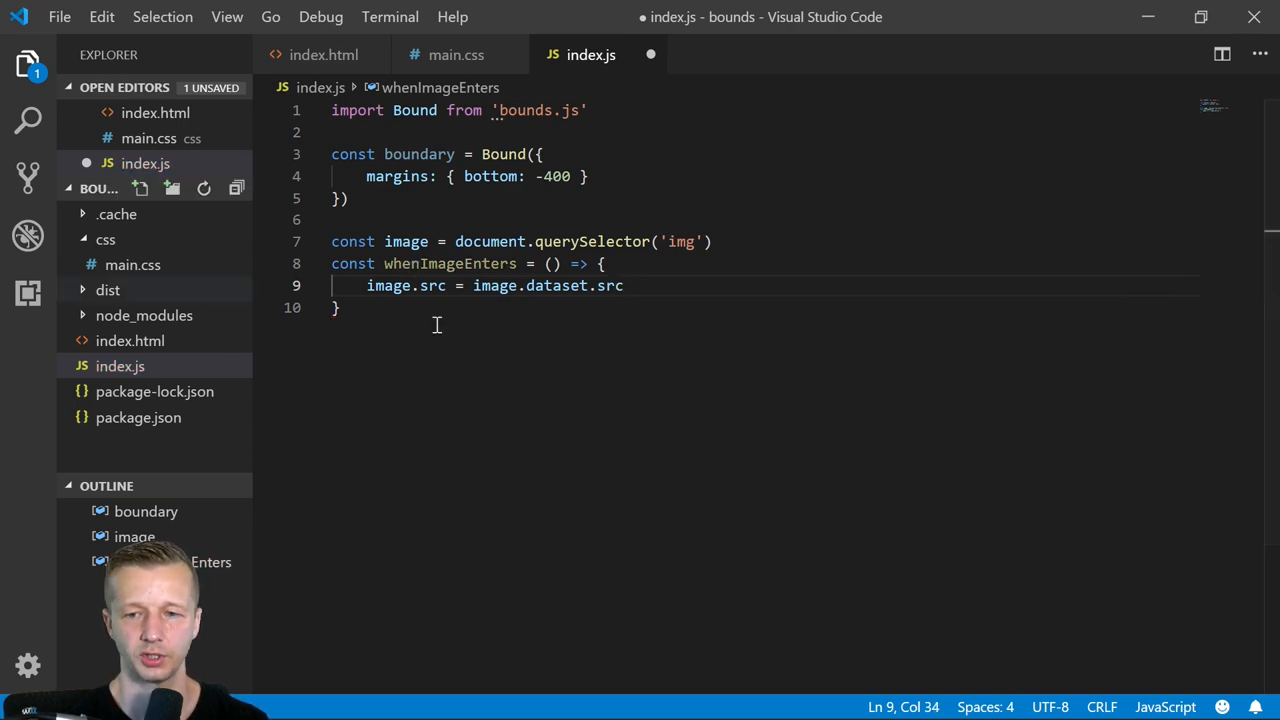
{"action": "double_click", "coordinate": [560, 284]}
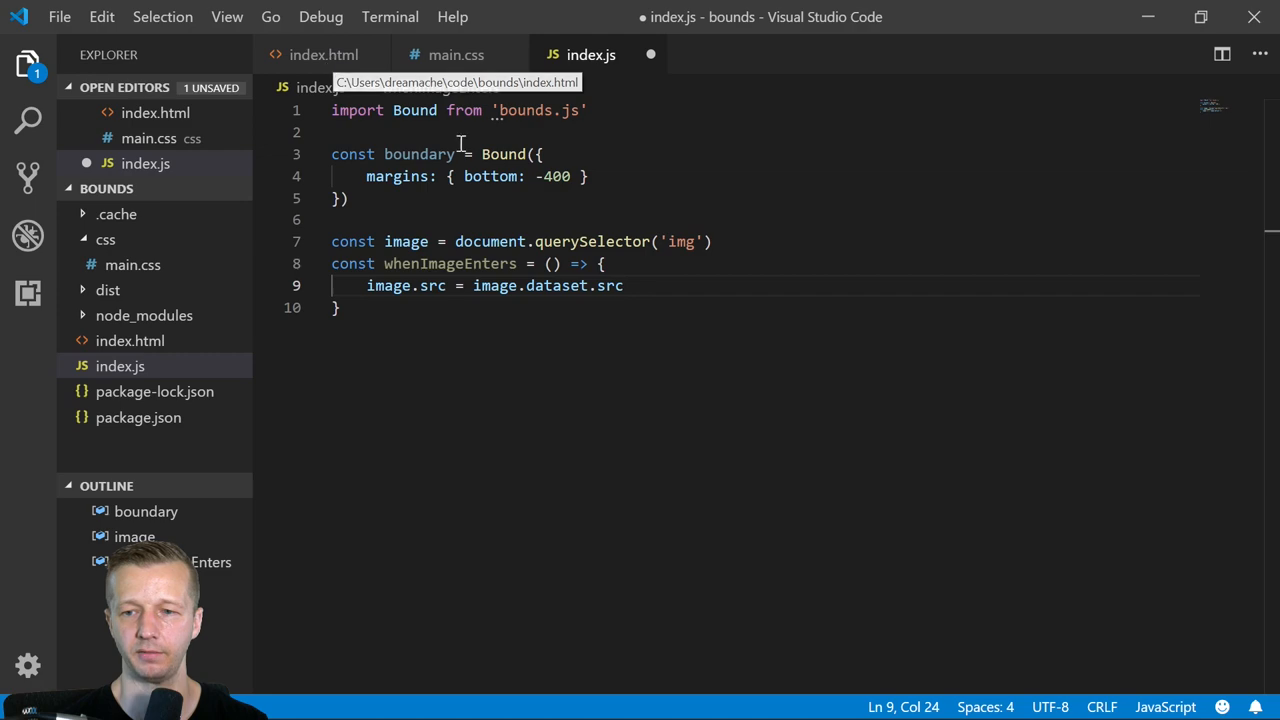
{"action": "left_click", "coordinate": [324, 56]}
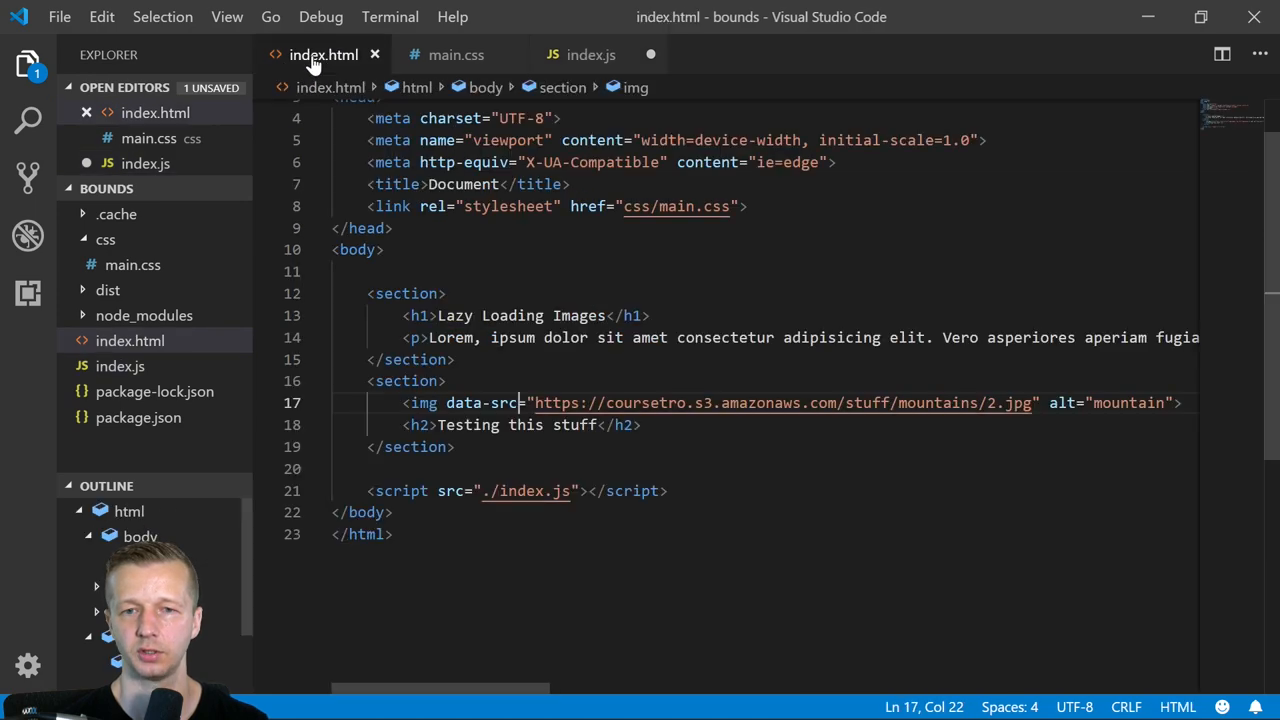
{"action": "double_click", "coordinate": [466, 402]}
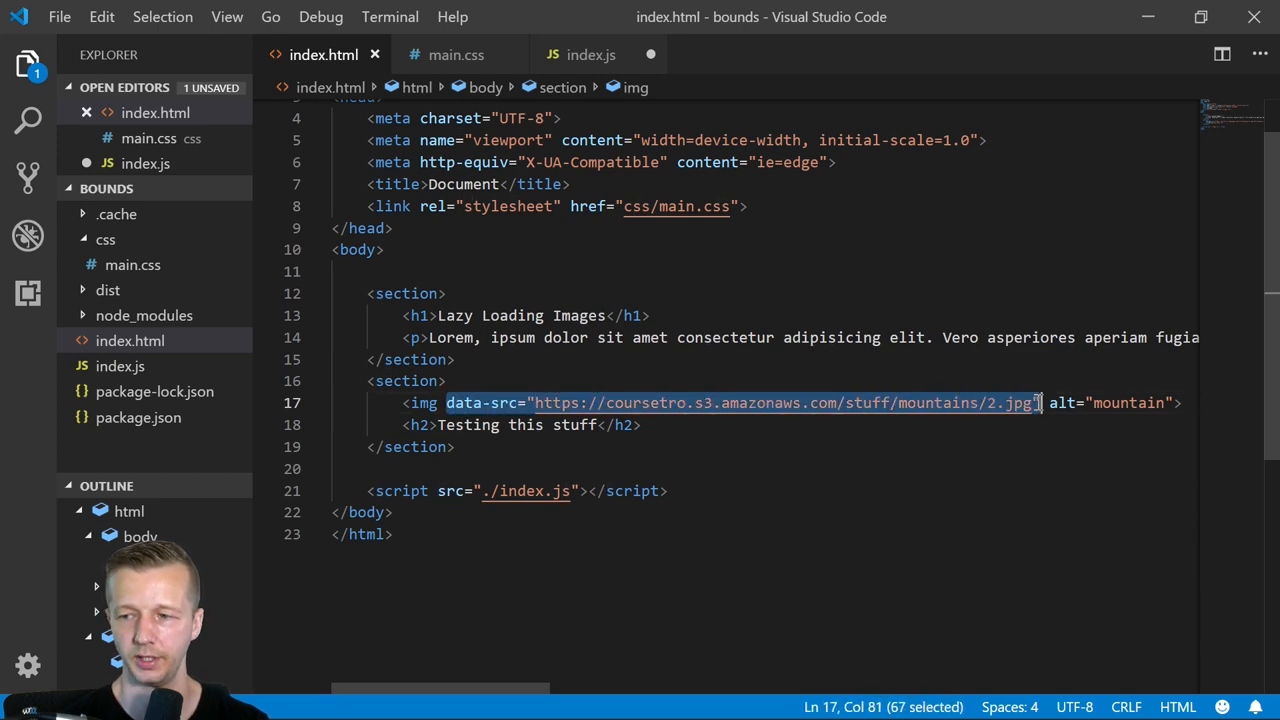
{"action": "left_click", "coordinate": [590, 54]}
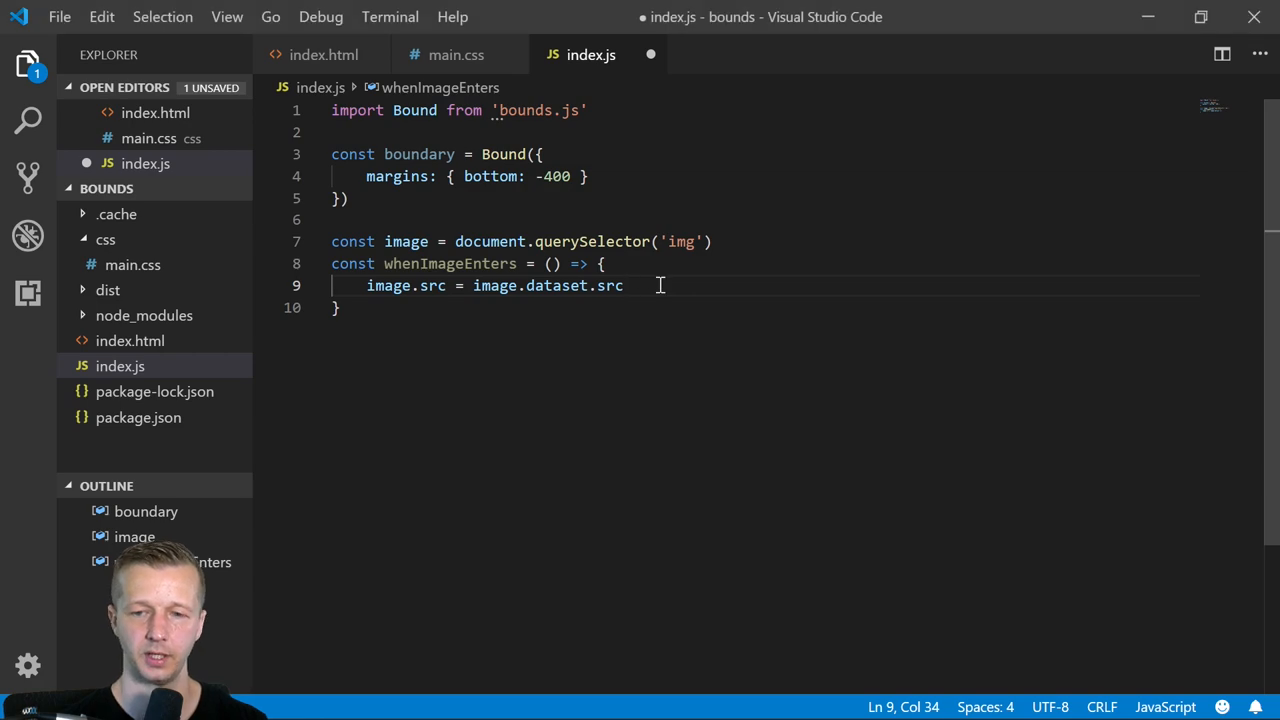
- Add image.classList.add('reveal') and boundary.unWatch(image) to whenImageEnters
{"action": "type", "text": "image.classList.add('reveal');"}
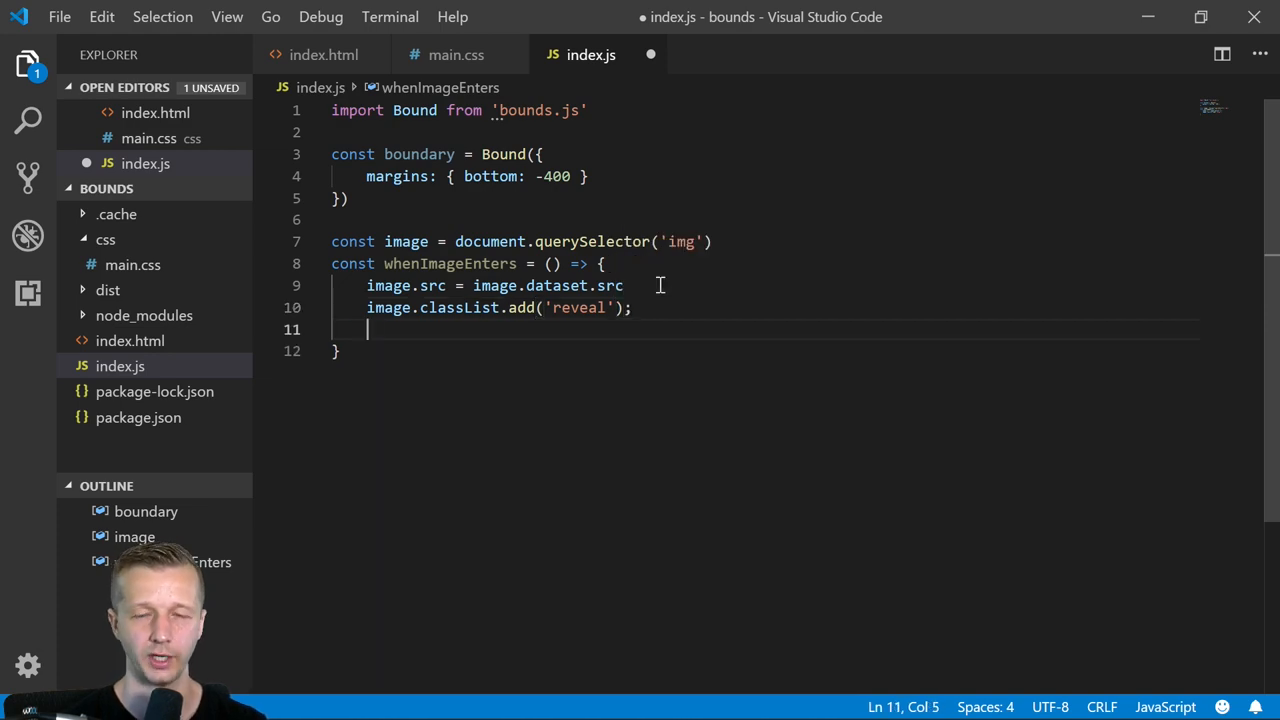
{"action": "type", "text": "boundary."}
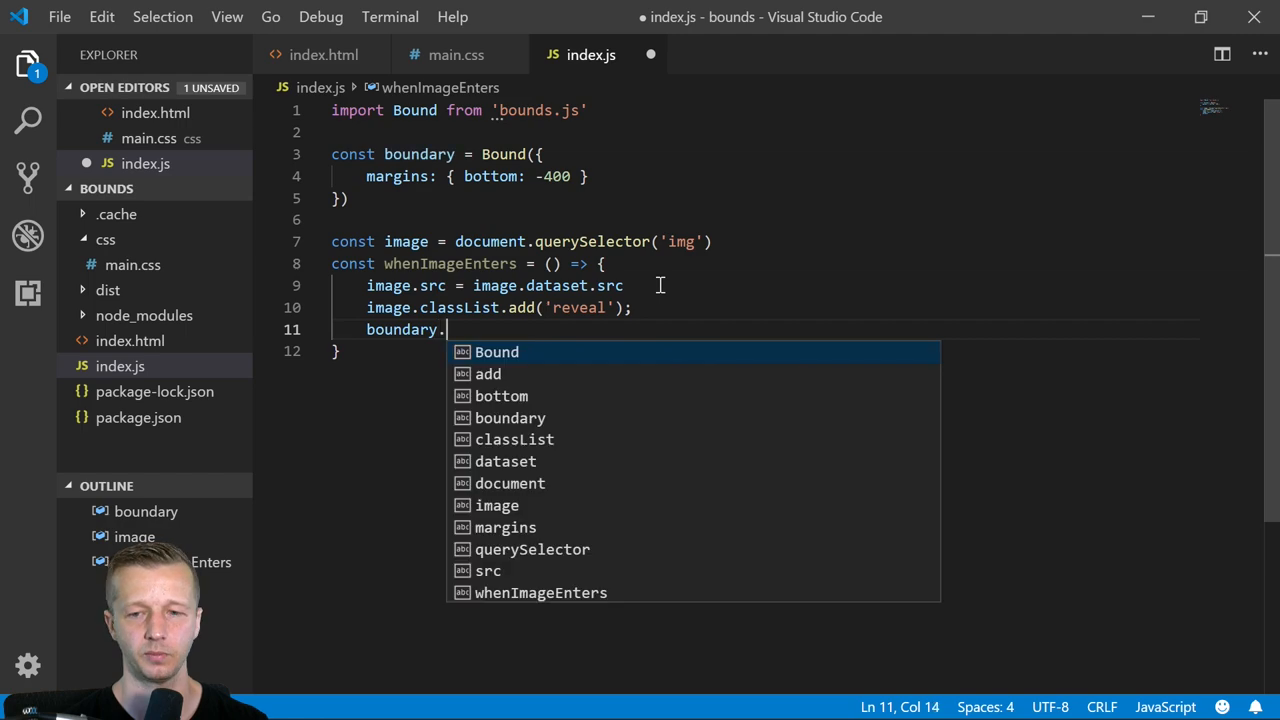
{"action": "type", "text": "unWatch"}
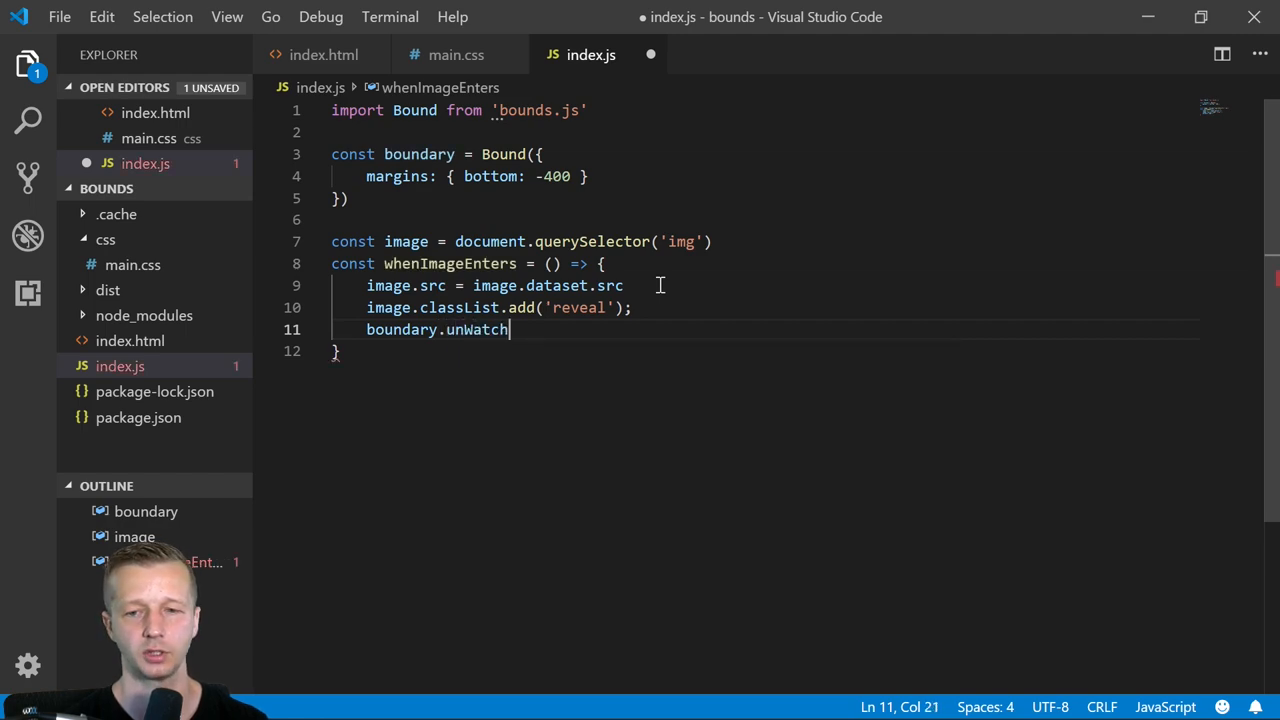
{"action": "type", "text": "(image)"}
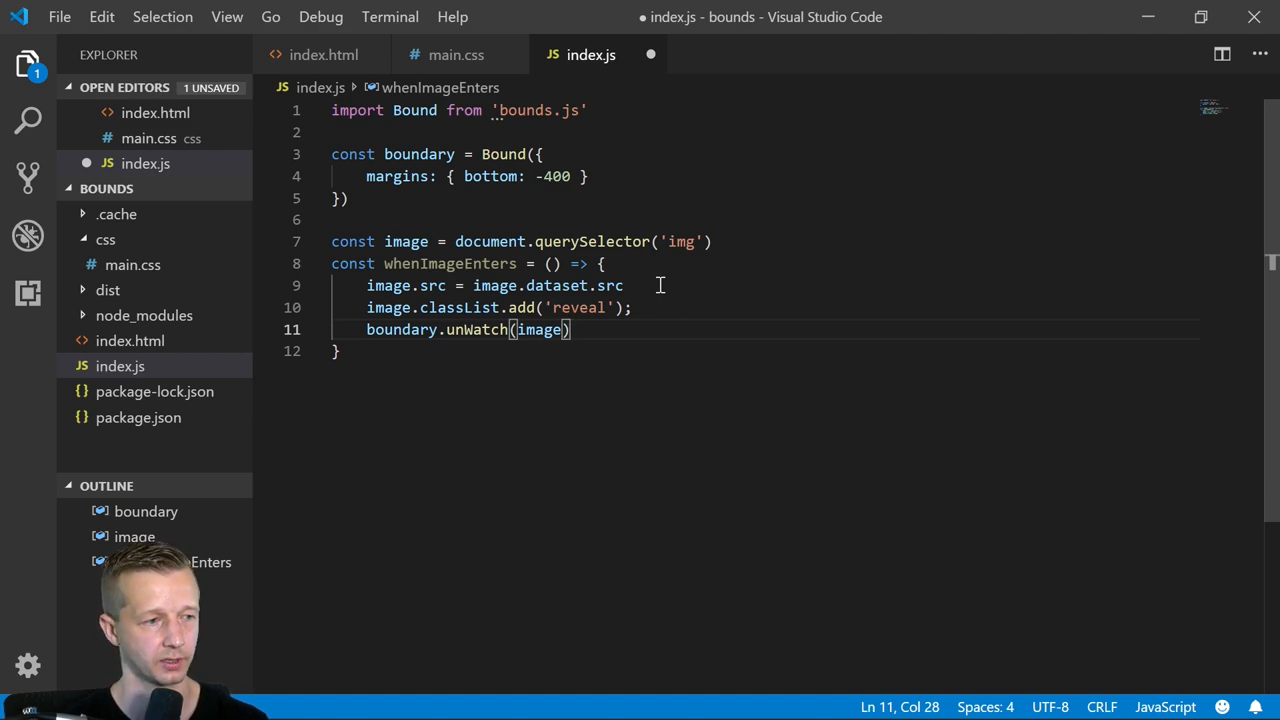
- Log 'show!' at the end of the function and start fresh lines below it
{"action": "type", "text": "console."}
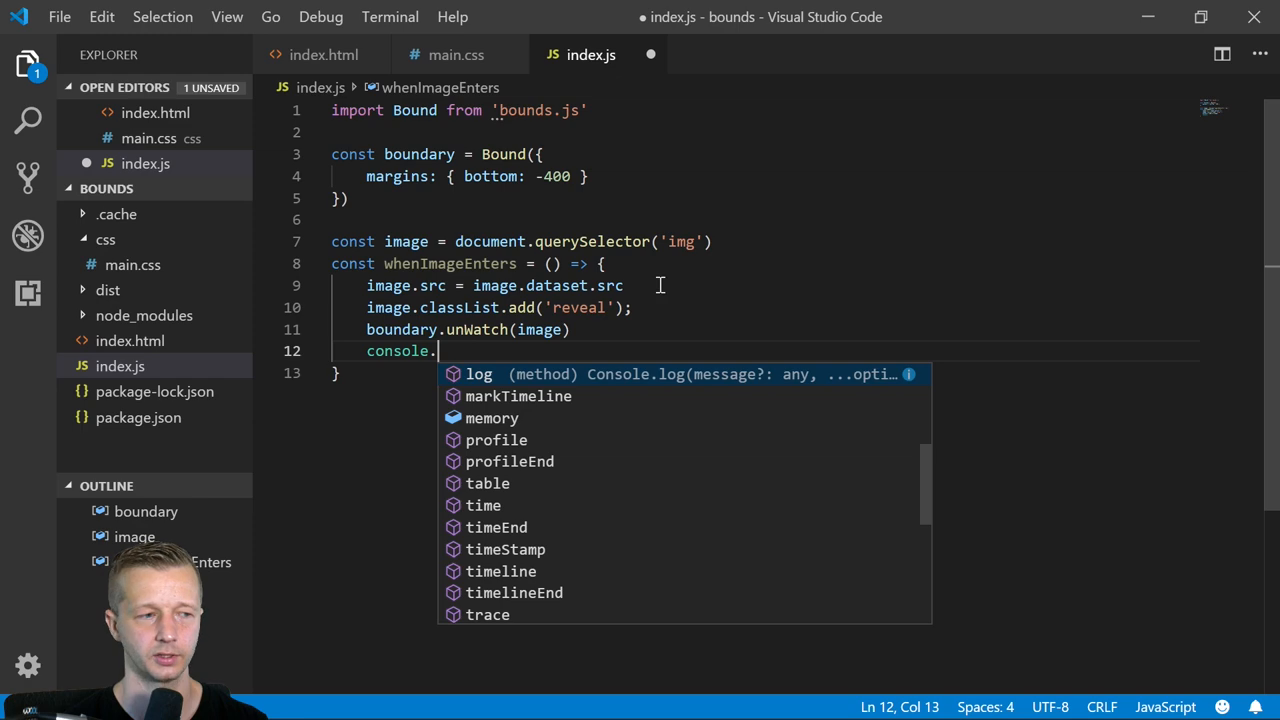
{"action": "type", "text": "log('show!'"}
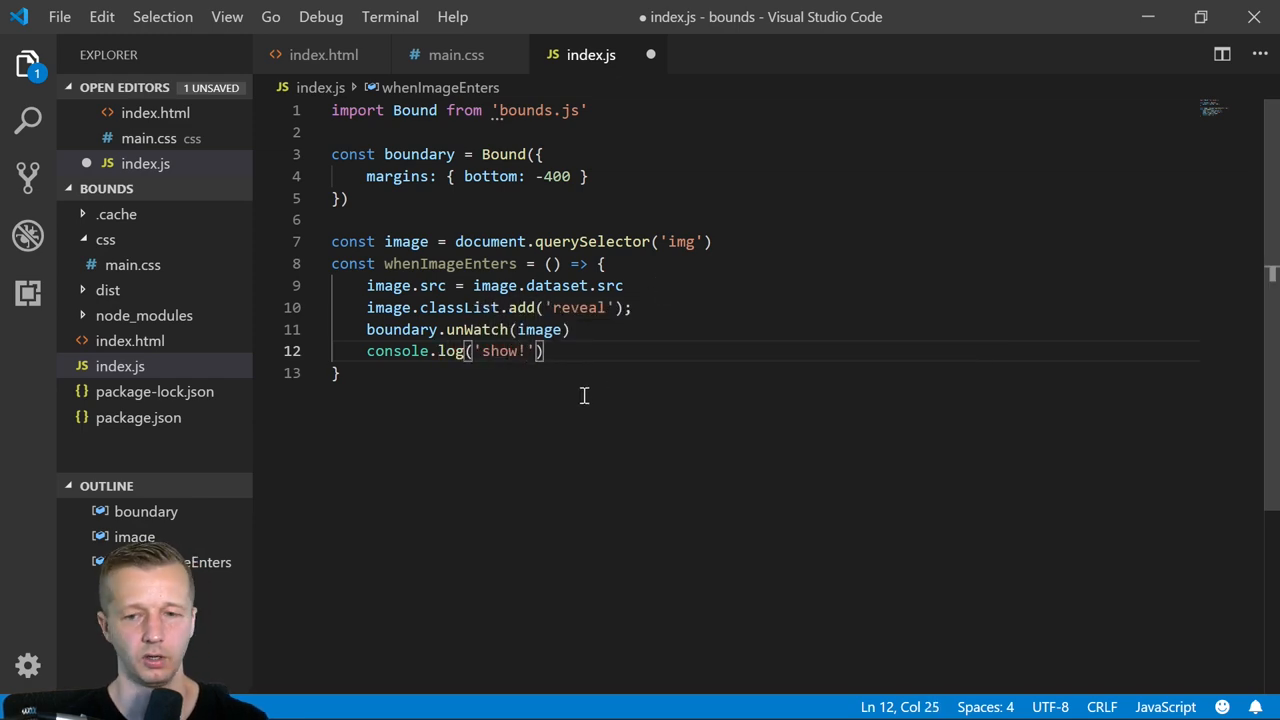
{"action": "key", "text": "Enter"}
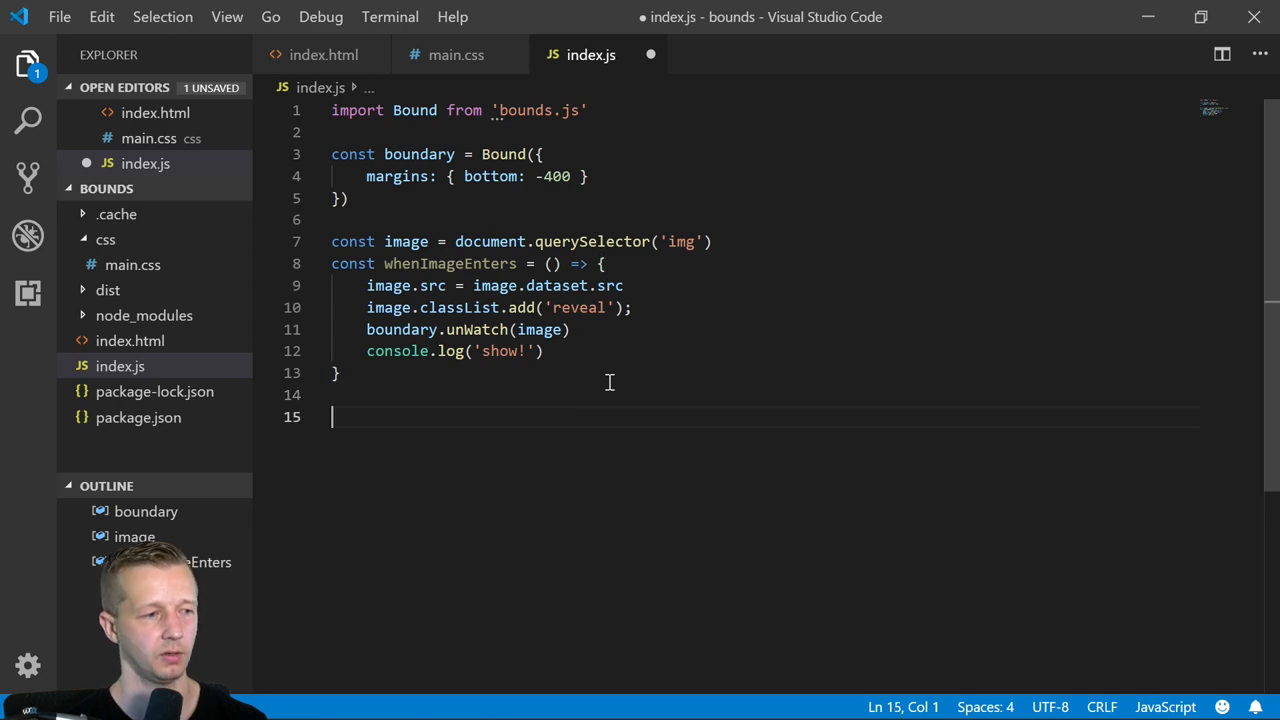
- Call boundary.watch(image, whenImageEnters) with the bottom margin at -100
{"action": "type", "text": "boundary.watch(image,"}
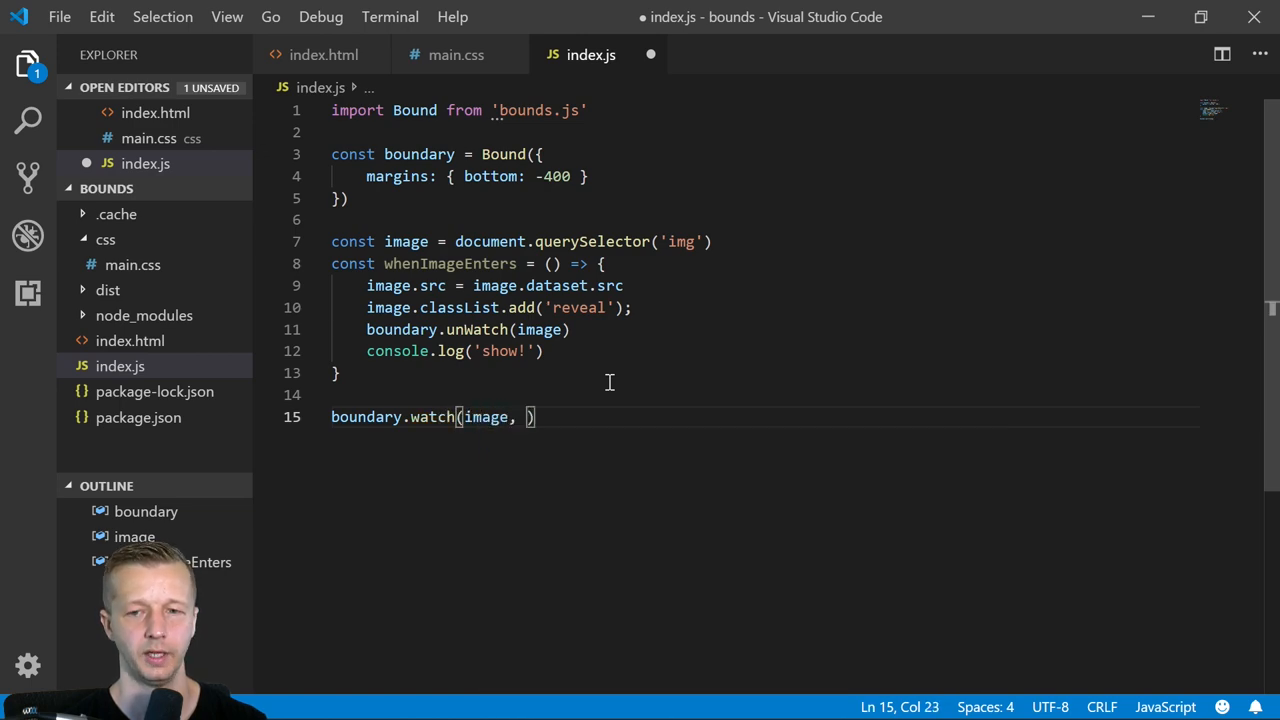
{"action": "type", "text": "whenImageEnters"}
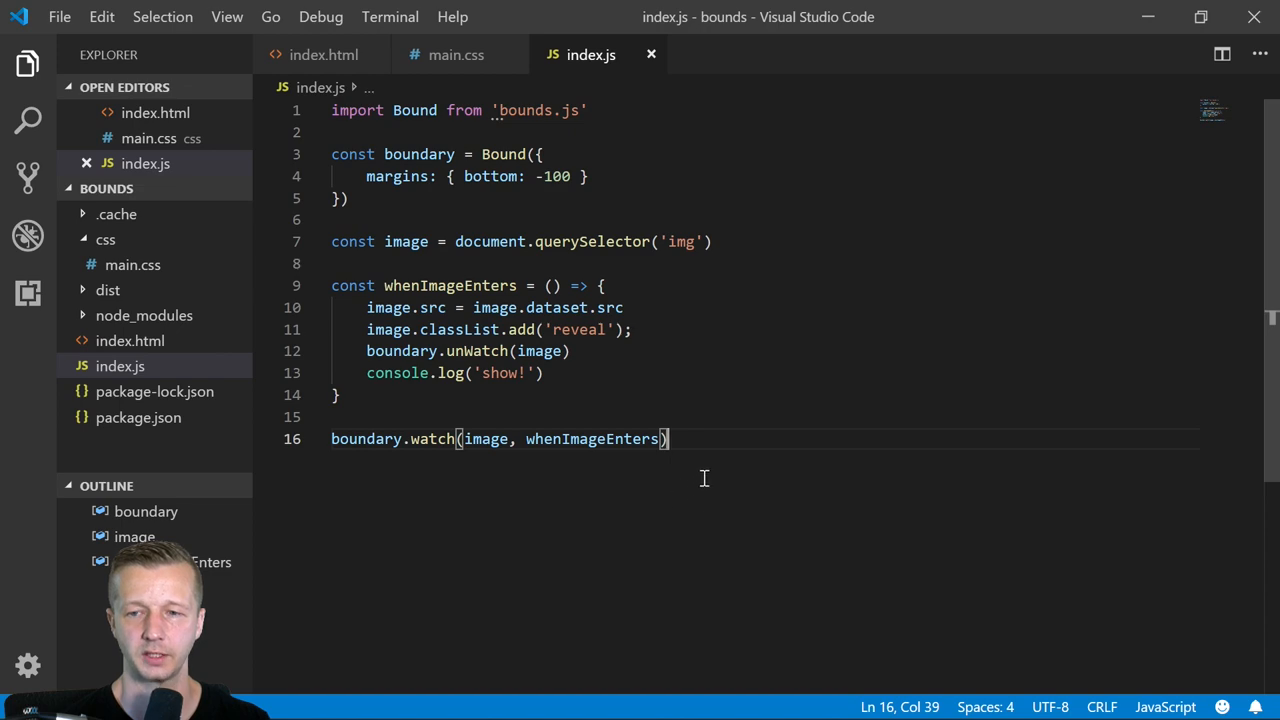
- In main.css give img opacity: 0 with a 1s opacity transition and save
{"action": "left_click", "coordinate": [456, 54]}
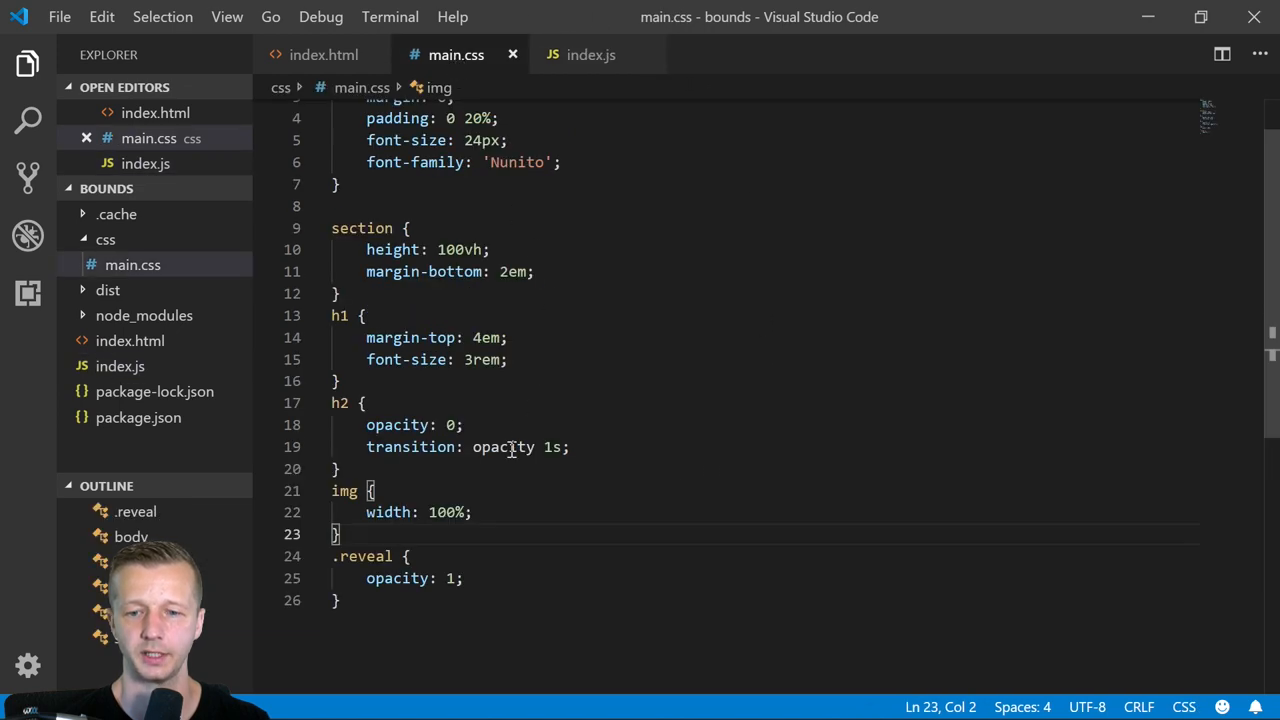
{"action": "left_click", "coordinate": [474, 490]}
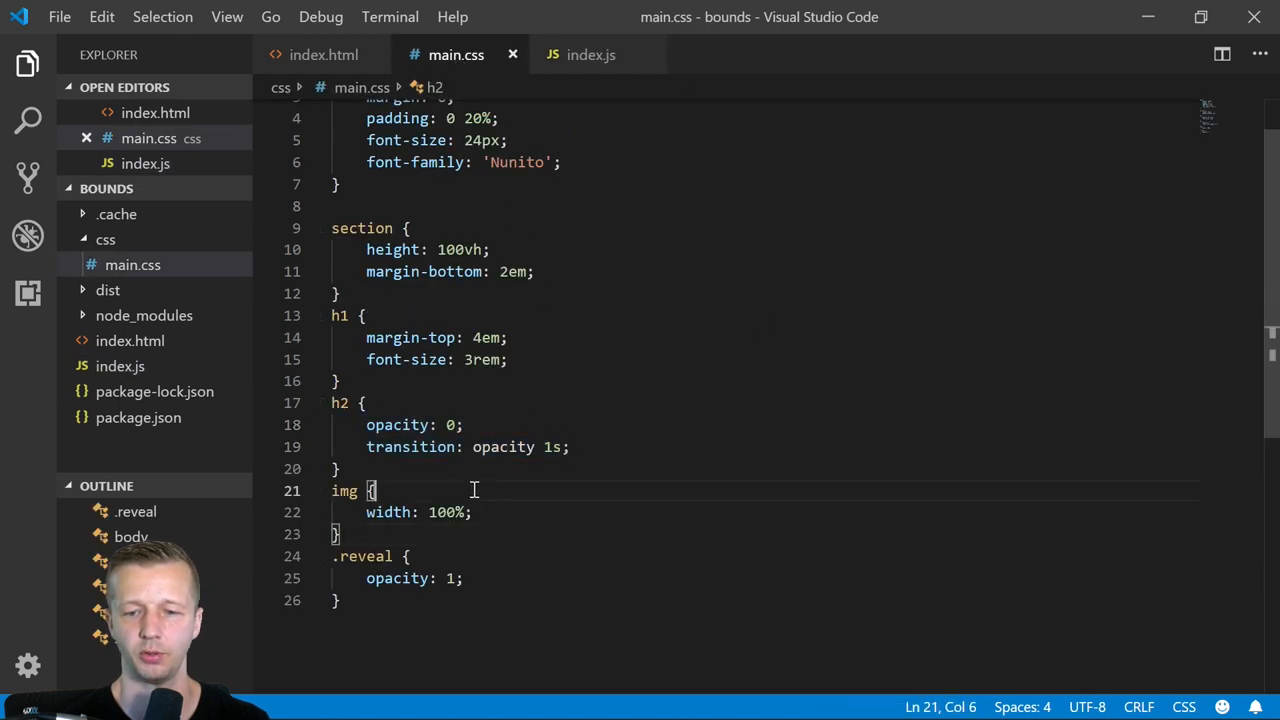
{"action": "type", "text": "opacity: 0;"}
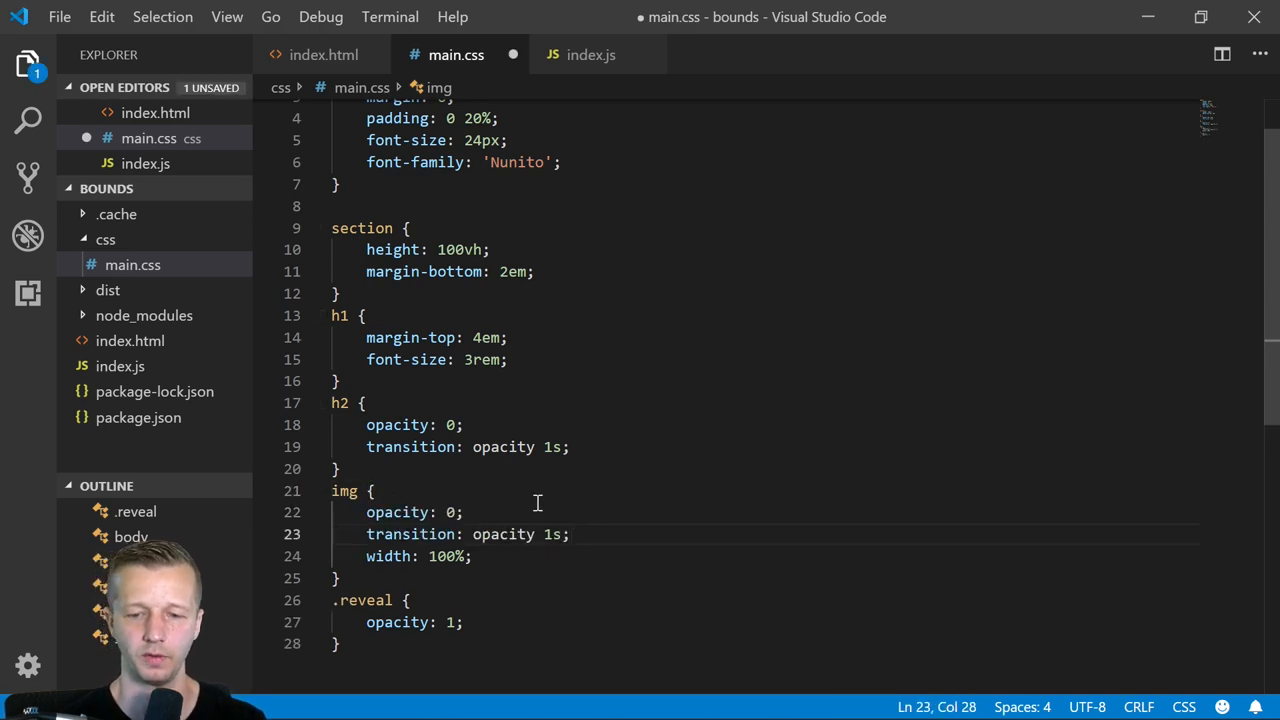
{"action": "key", "text": "ctrl+s"}
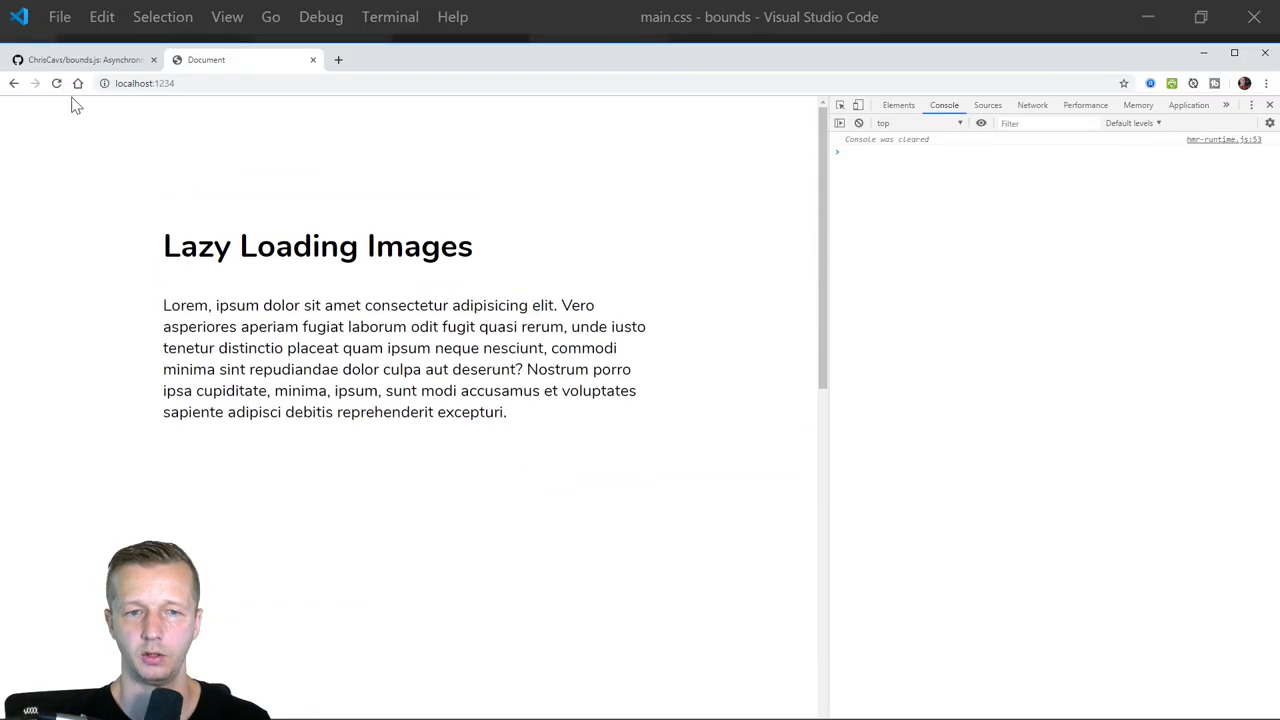
- Scroll down until the mountain image fades in and 'show!' is logged
{"action": "scroll", "scroll_direction": "down", "scroll_amount": 3}
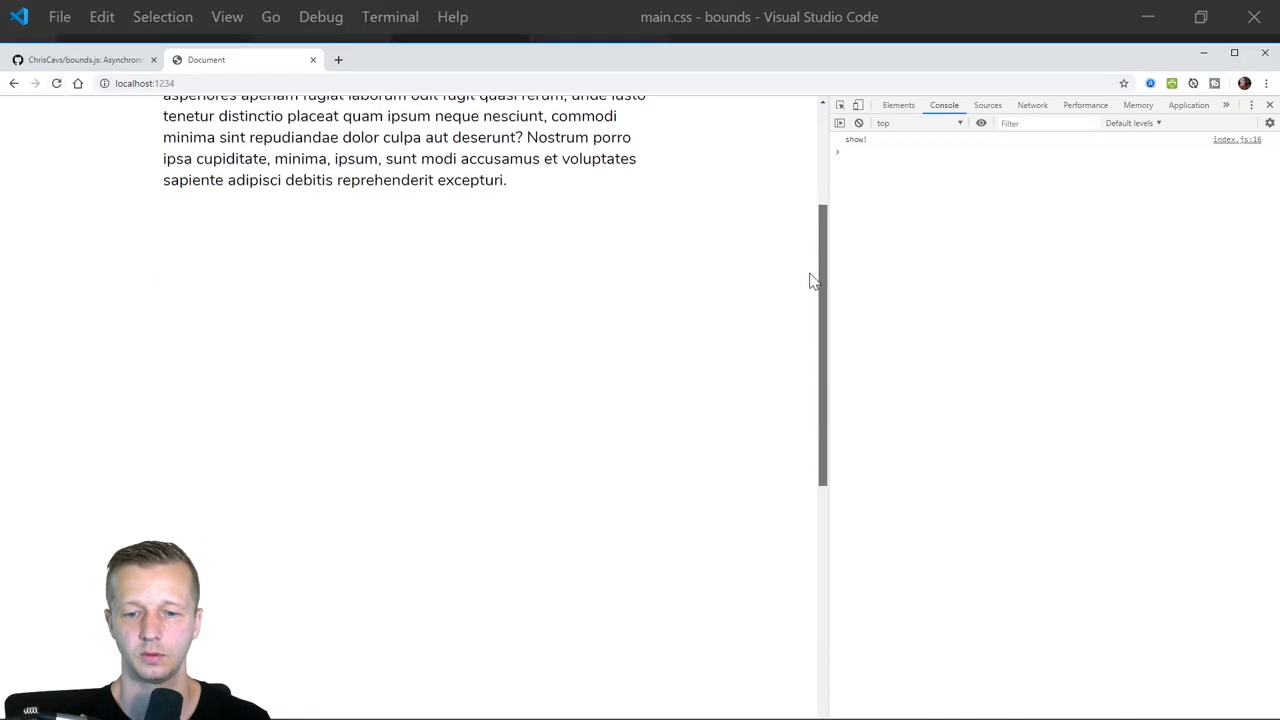
{"action": "scroll", "scroll_direction": "down", "scroll_amount": 3}
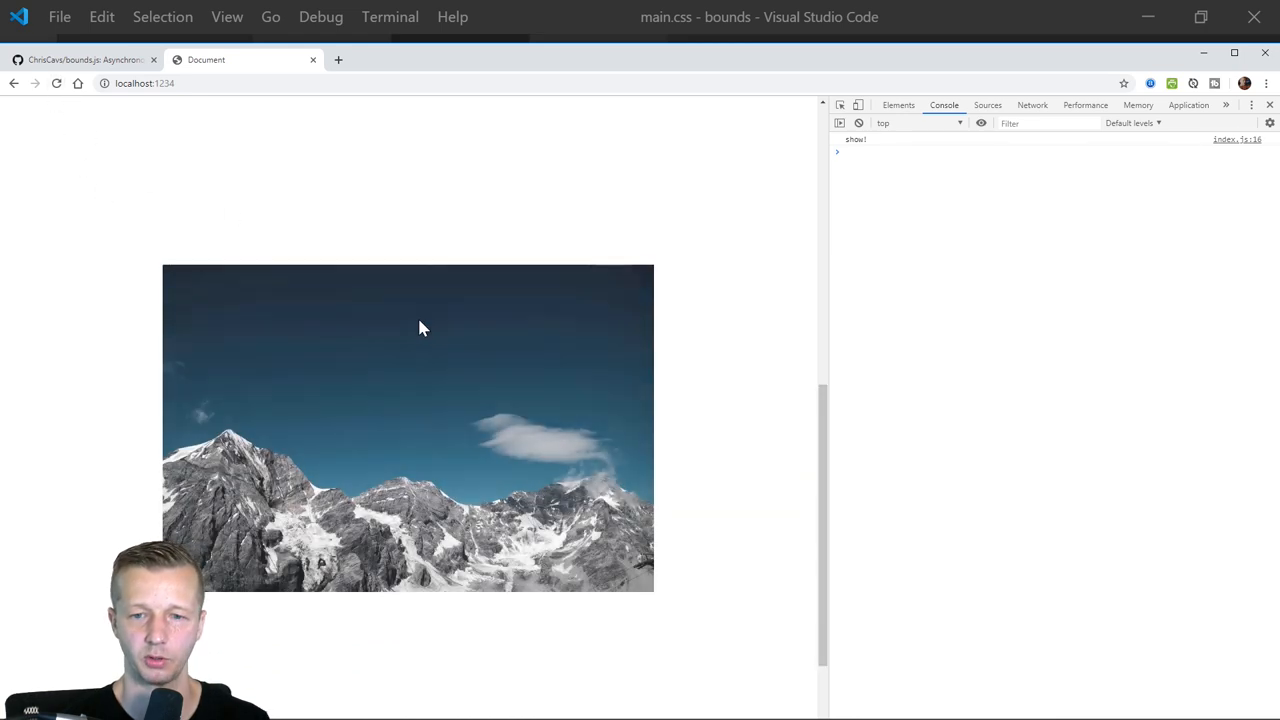
{"action": "mouse_move", "coordinate": [692, 338]}
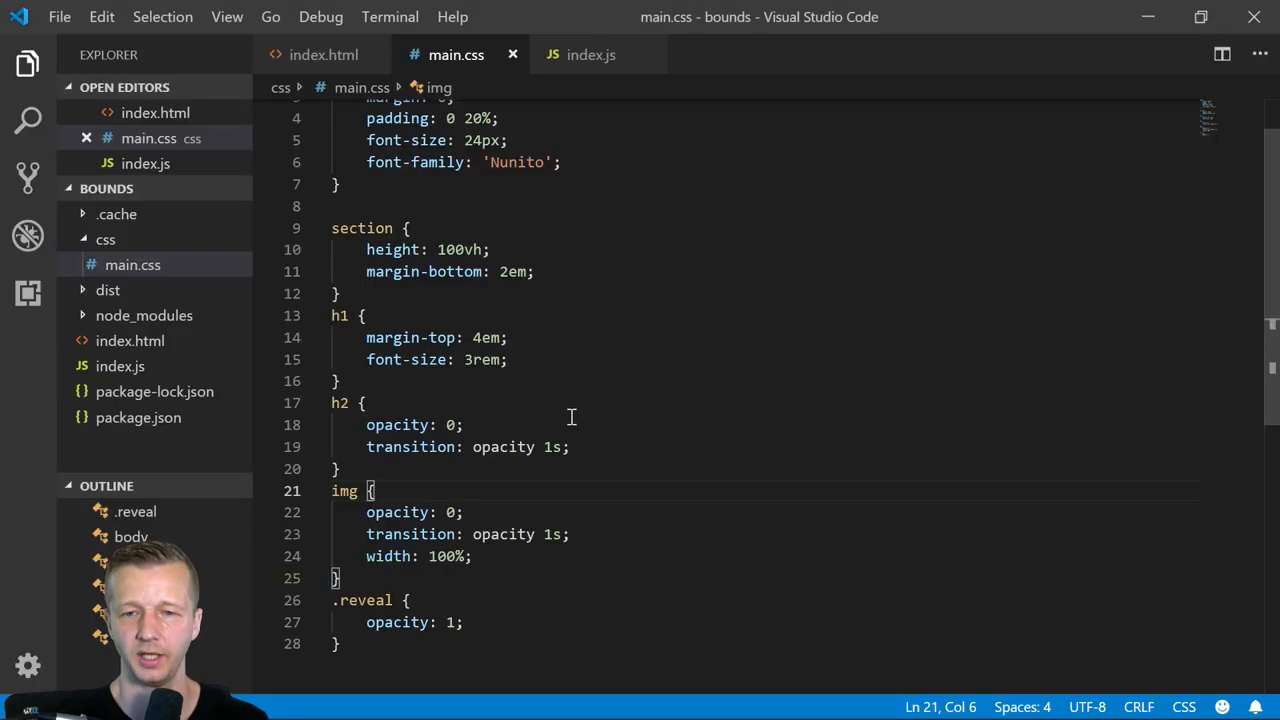
- Point the img data-src in index.html at mountains/3.jpg and save
{"action": "left_click", "coordinate": [324, 56]}
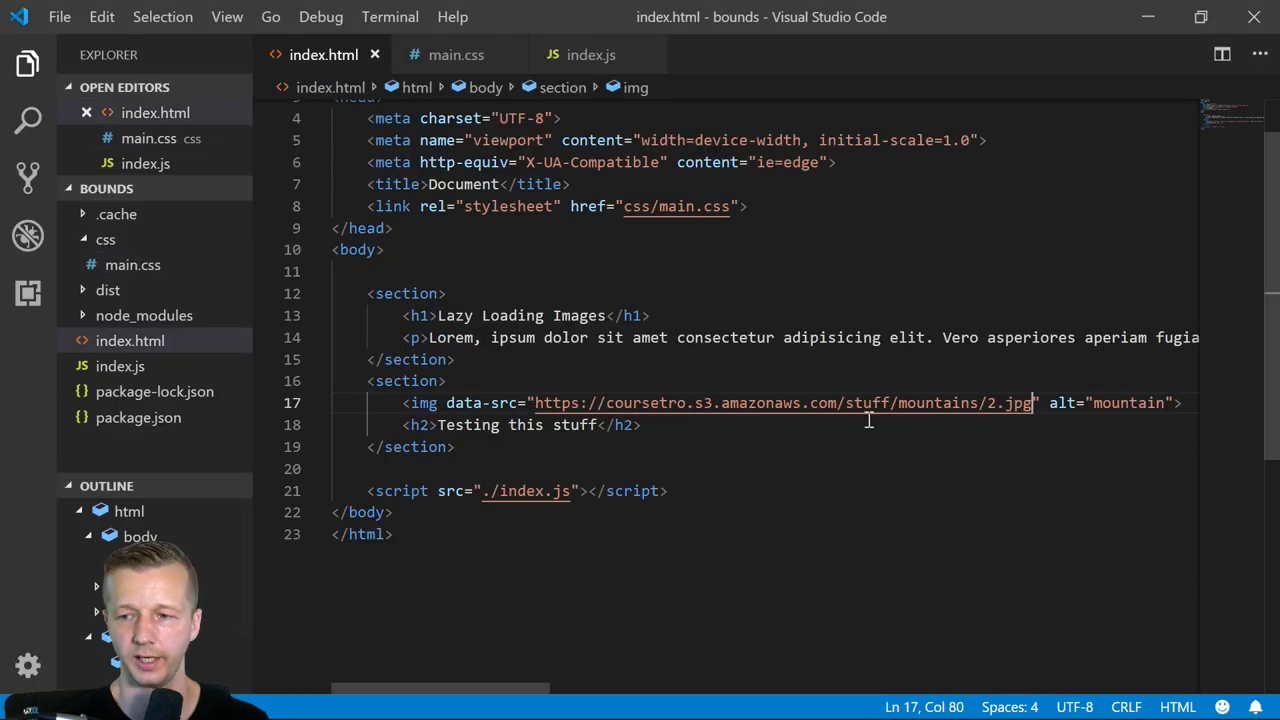
{"action": "type", "text": "3"}
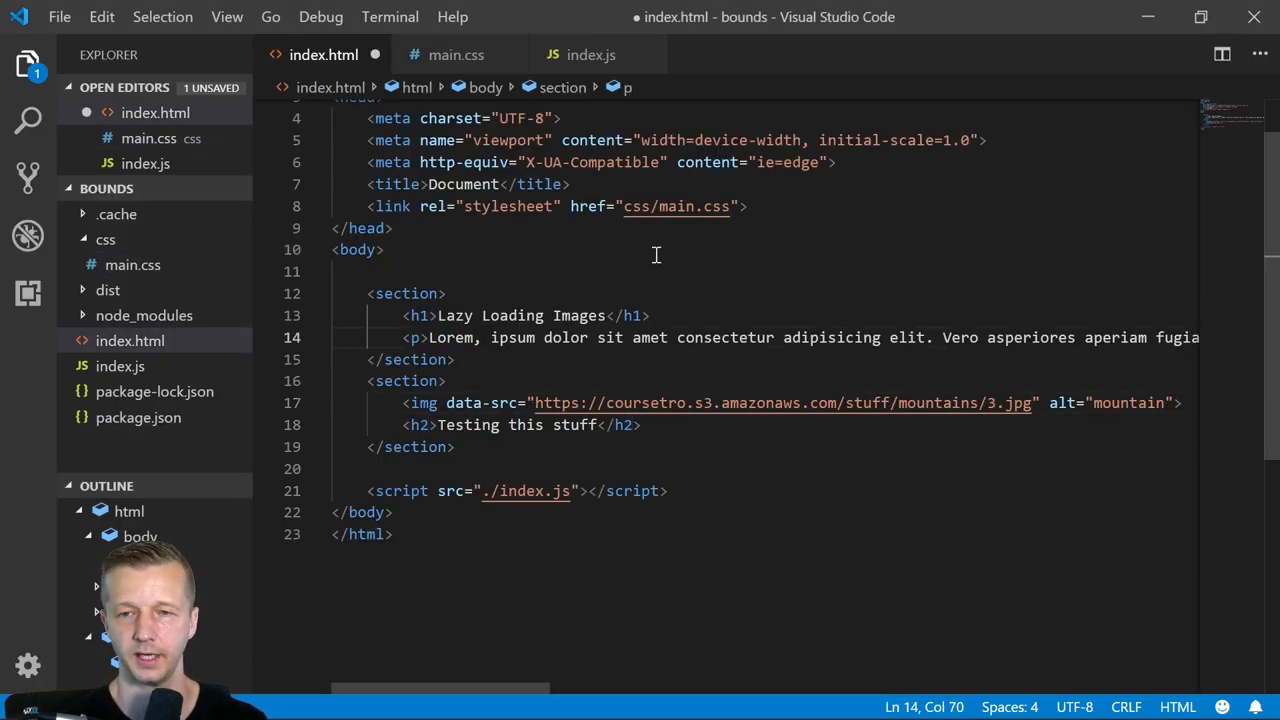
{"action": "key", "text": "ctrl+s"}
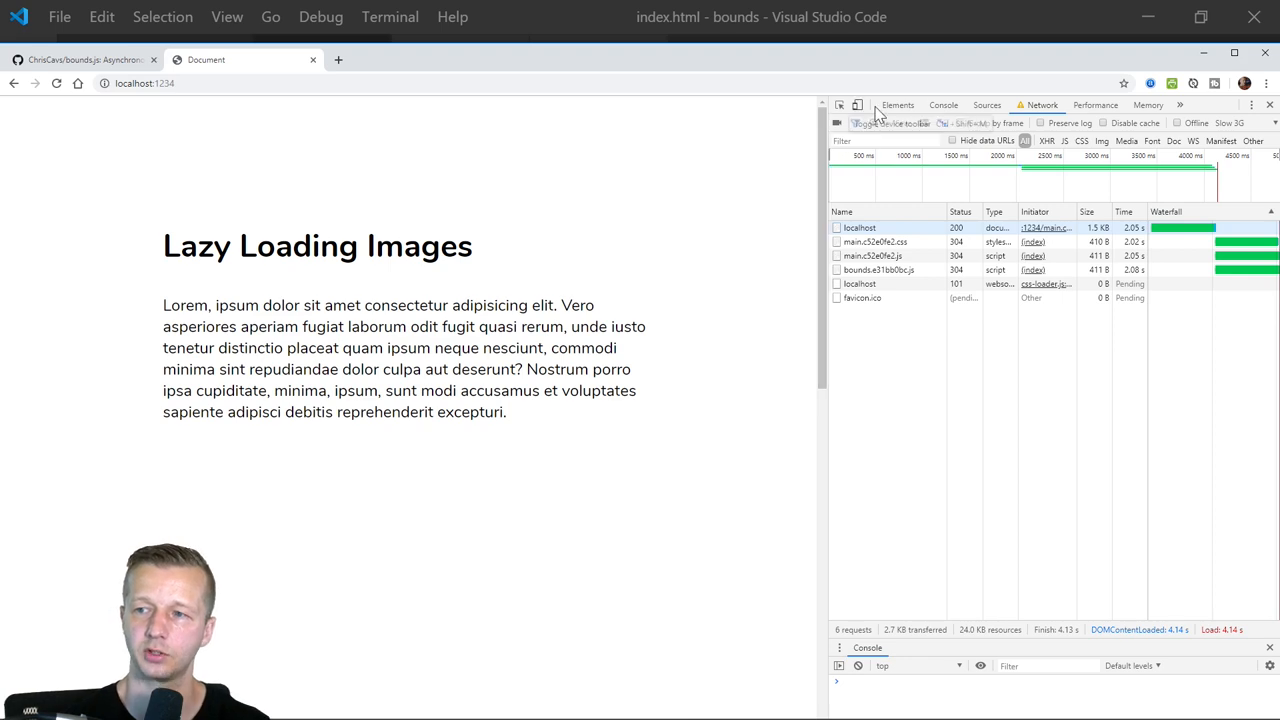
{"action": "left_click", "coordinate": [944, 104]}
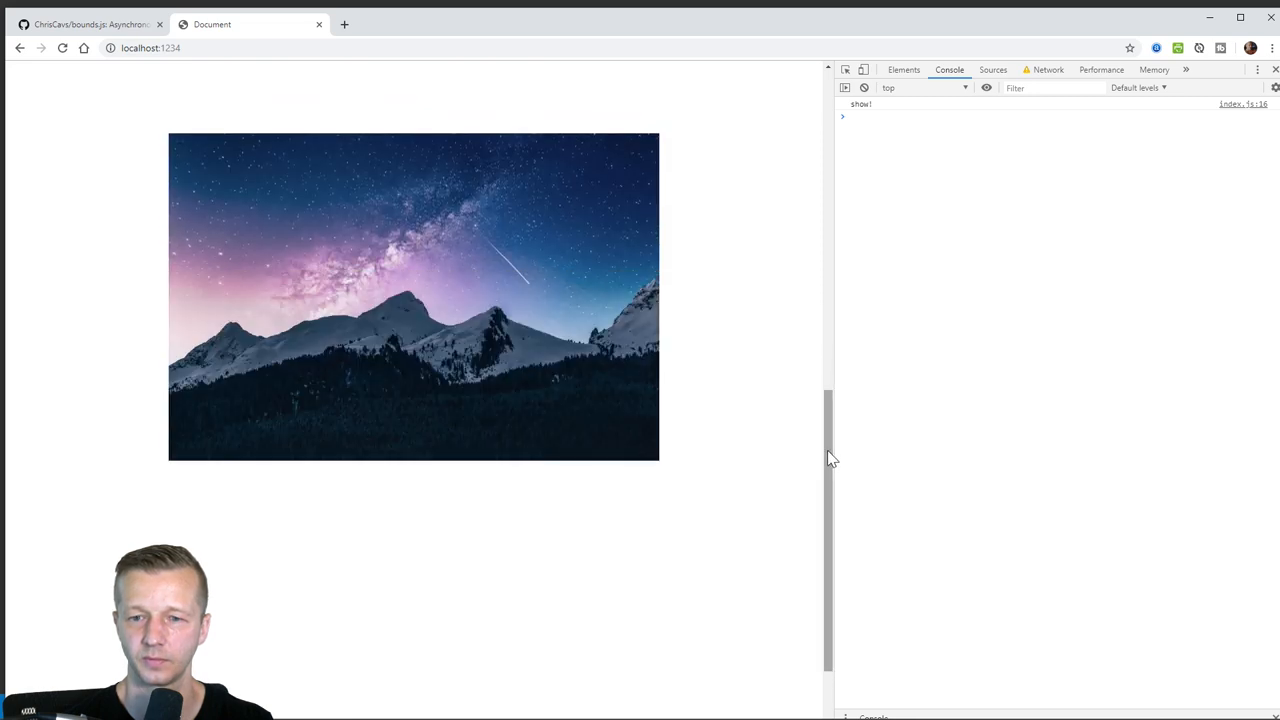
{"action": "mouse_move", "coordinate": [80, 212]}
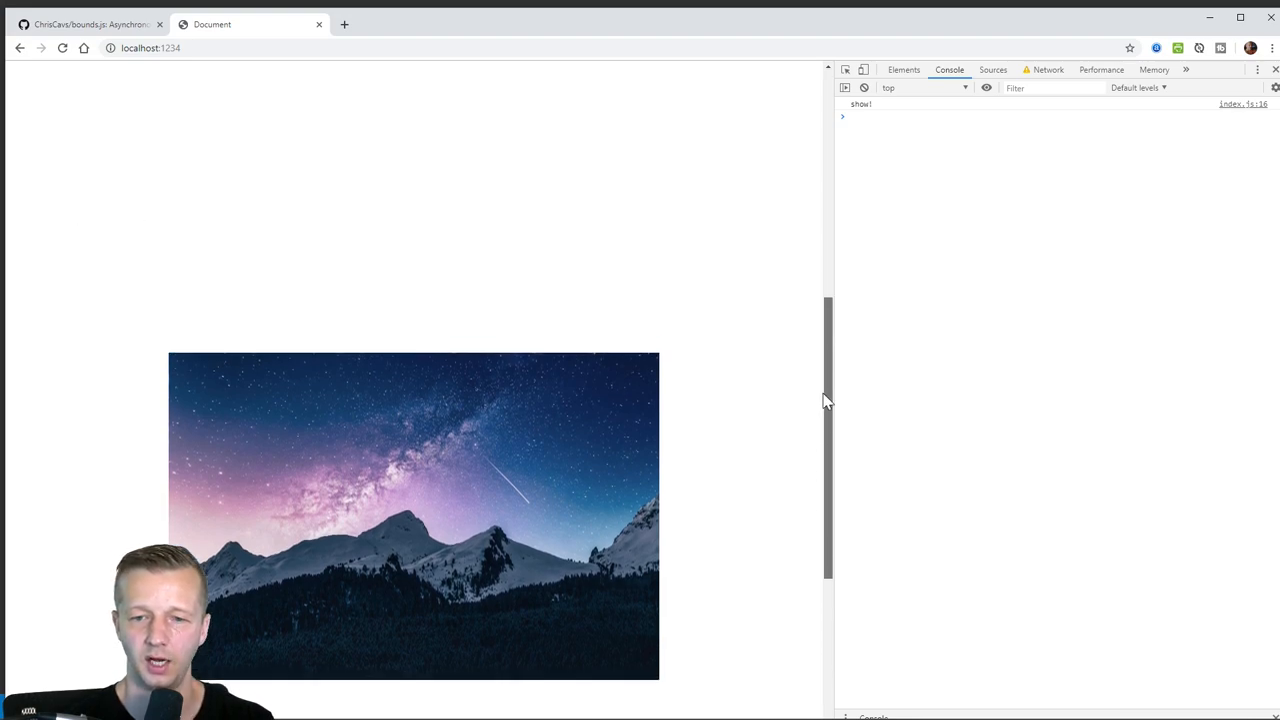
{"action": "left_click", "coordinate": [62, 48]}
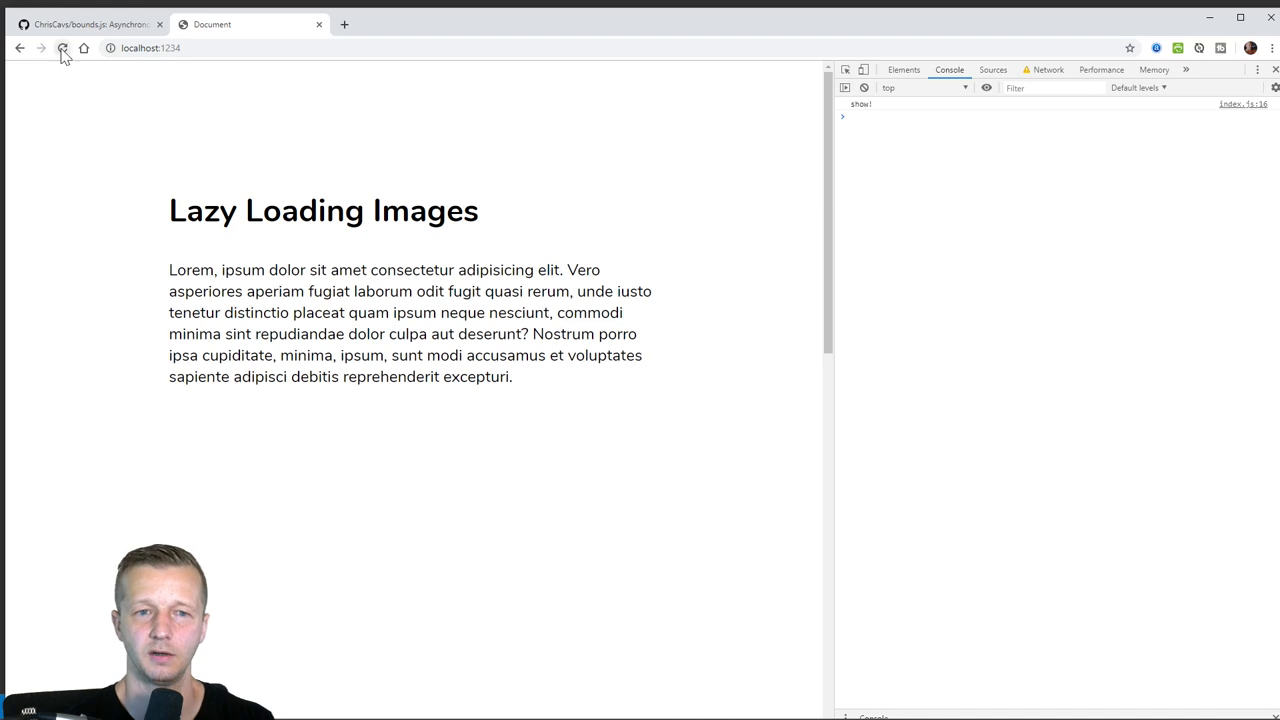
{"action": "left_click", "coordinate": [62, 48]}
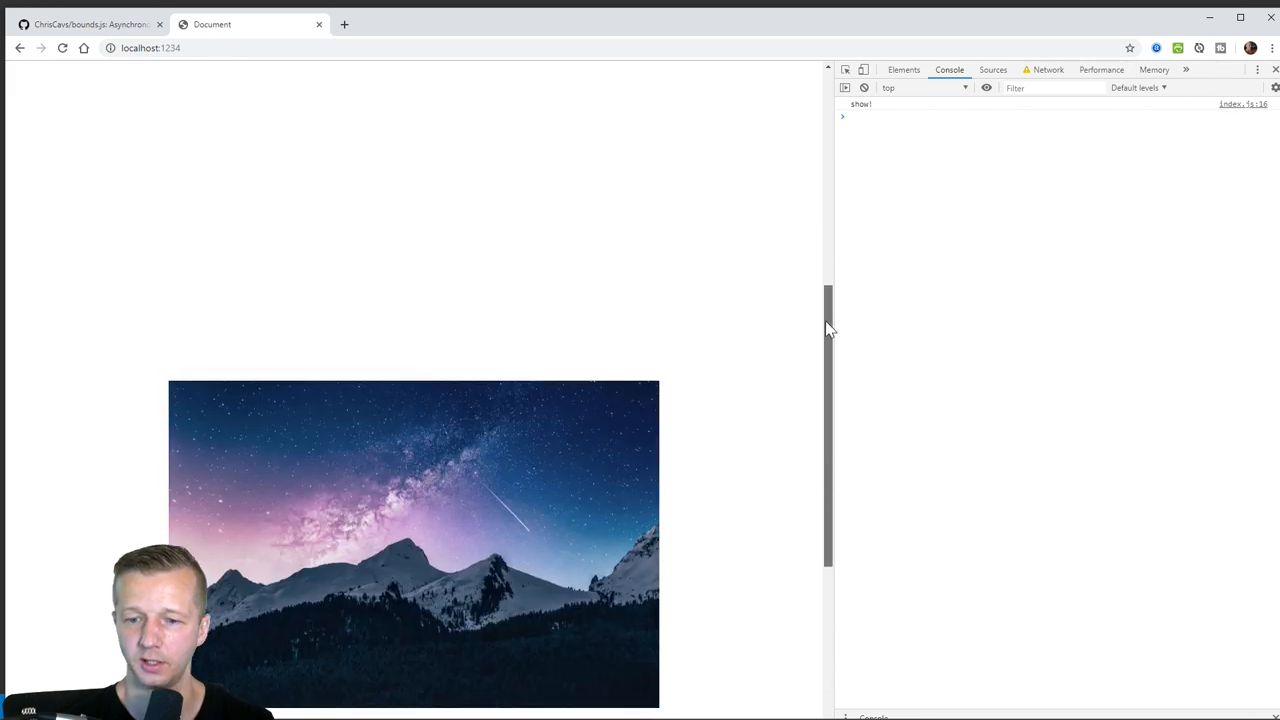
{"action": "scroll", "scroll_direction": "up", "scroll_amount": 3}
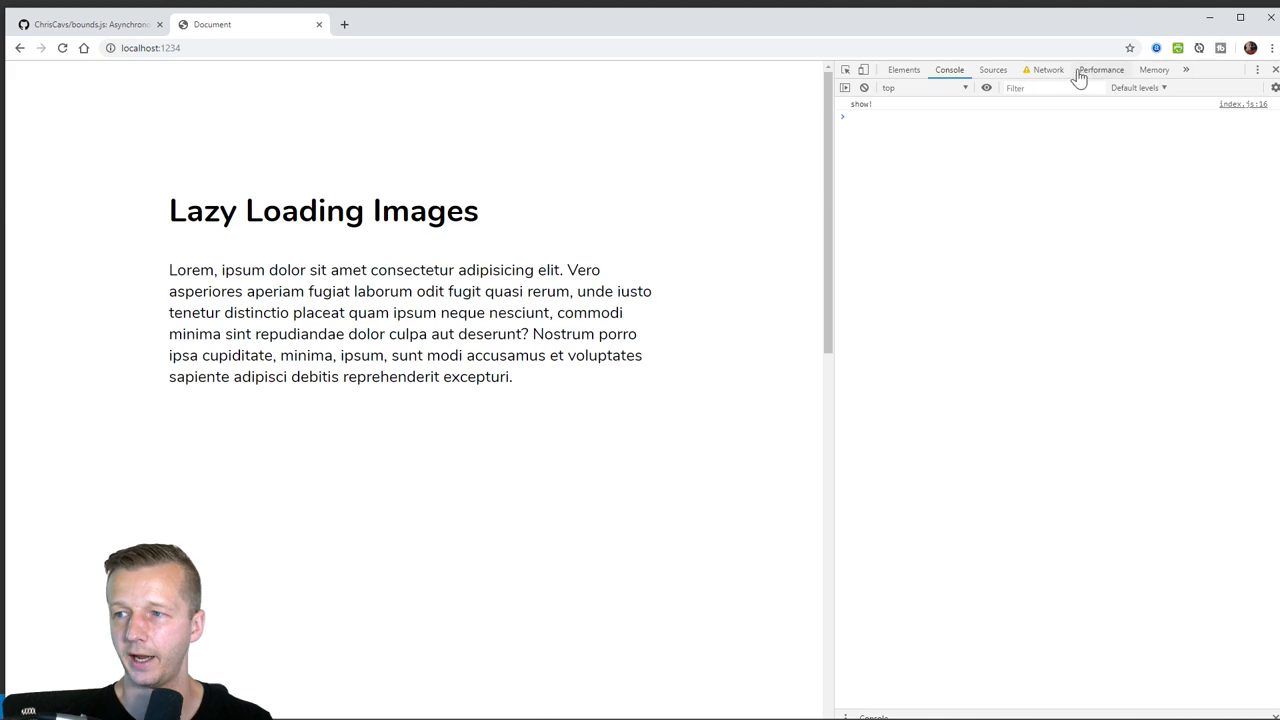
{"action": "left_click", "coordinate": [1036, 68]}
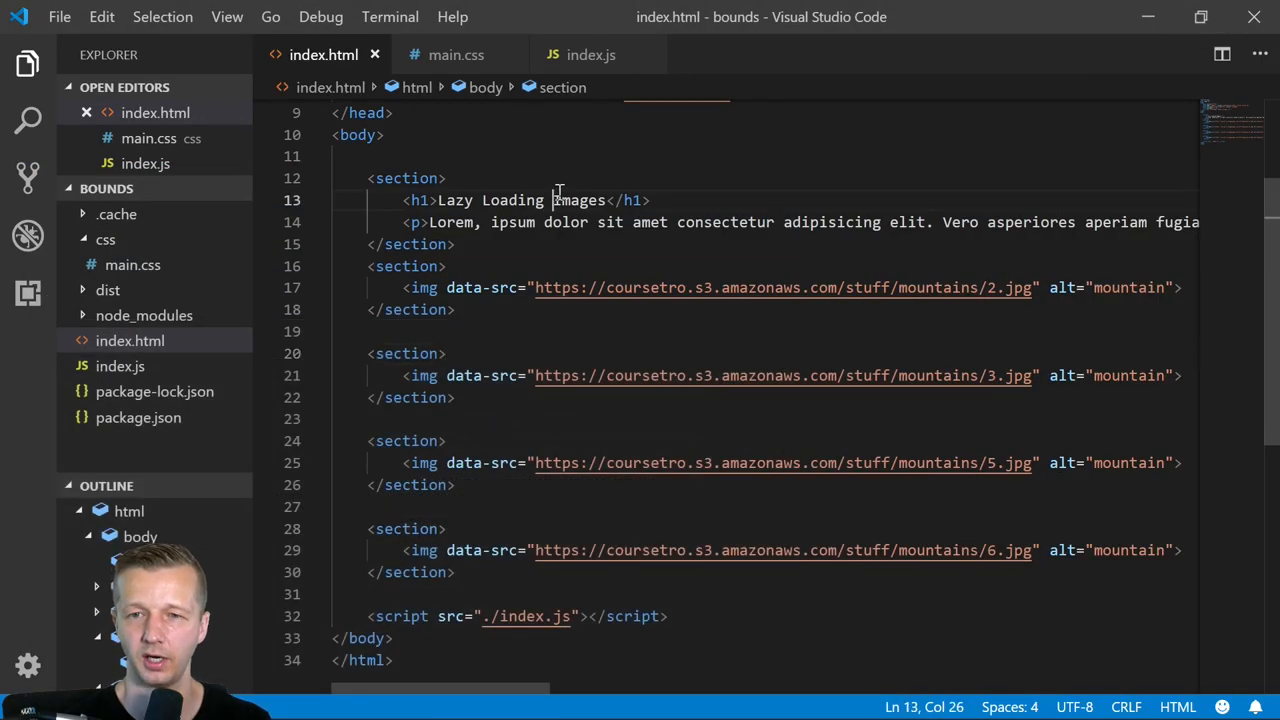
- Look over the img tags and their data-src addresses in index.html
{"action": "left_click", "coordinate": [1012, 462]}
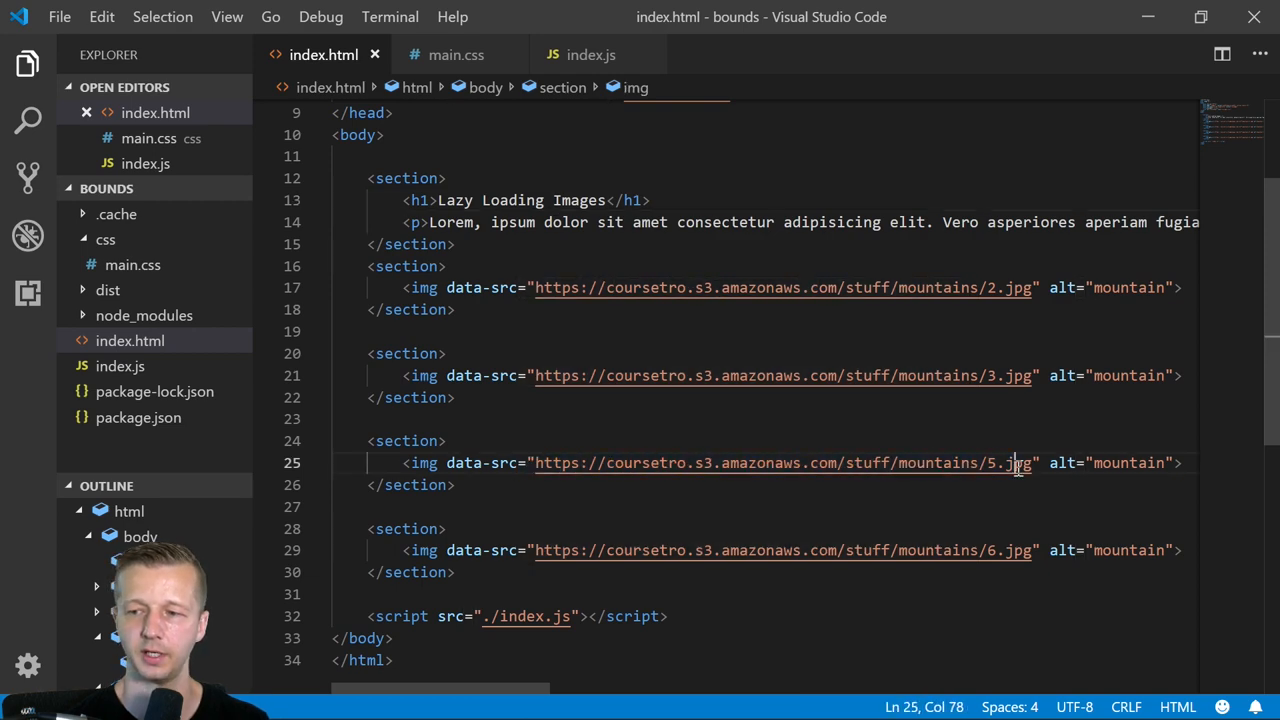
{"action": "left_click", "coordinate": [592, 54]}
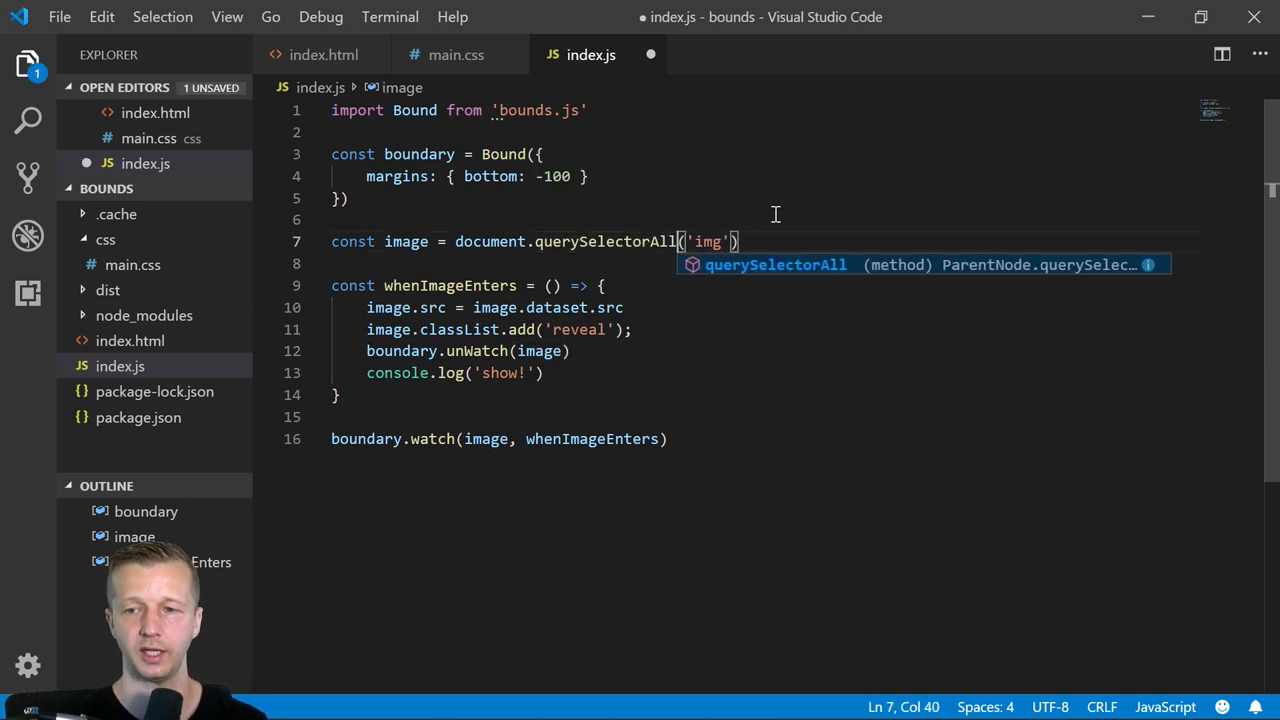
- Make whenImageEnters return an inner () => {} callback and remove the old boundary.watch call
{"action": "key", "text": "Escape"}
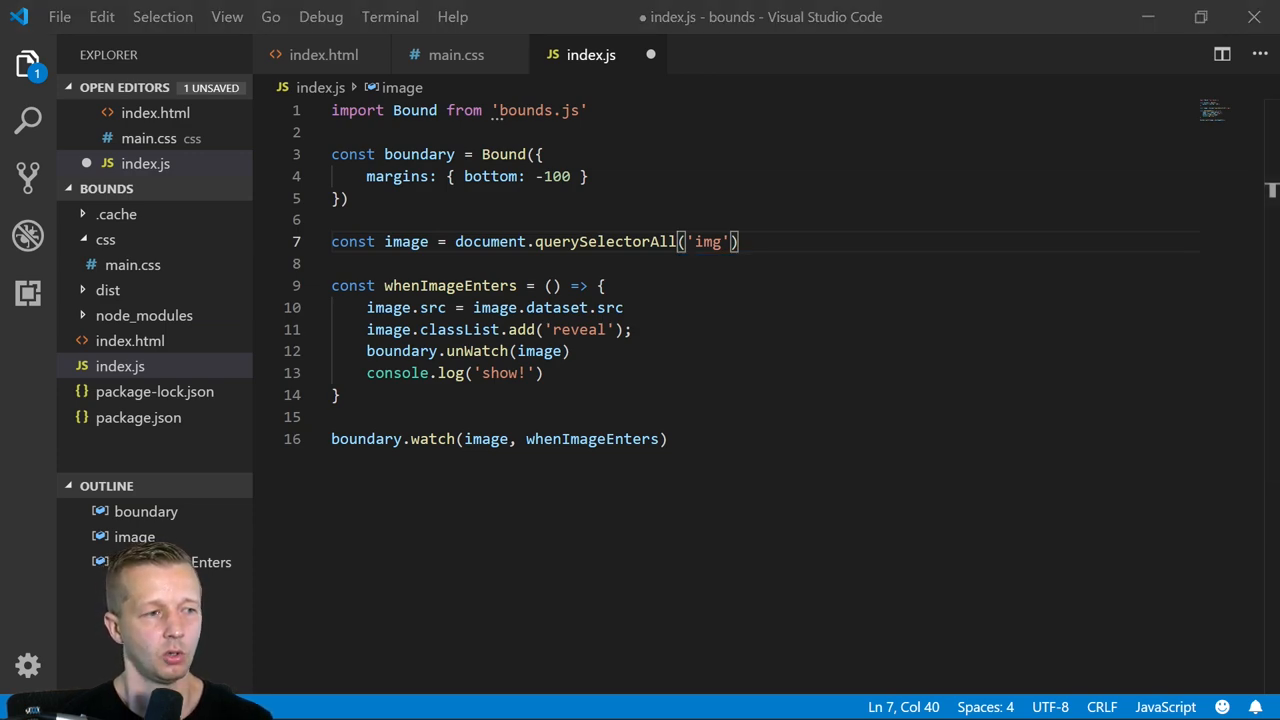
{"action": "left_click", "coordinate": [600, 284]}
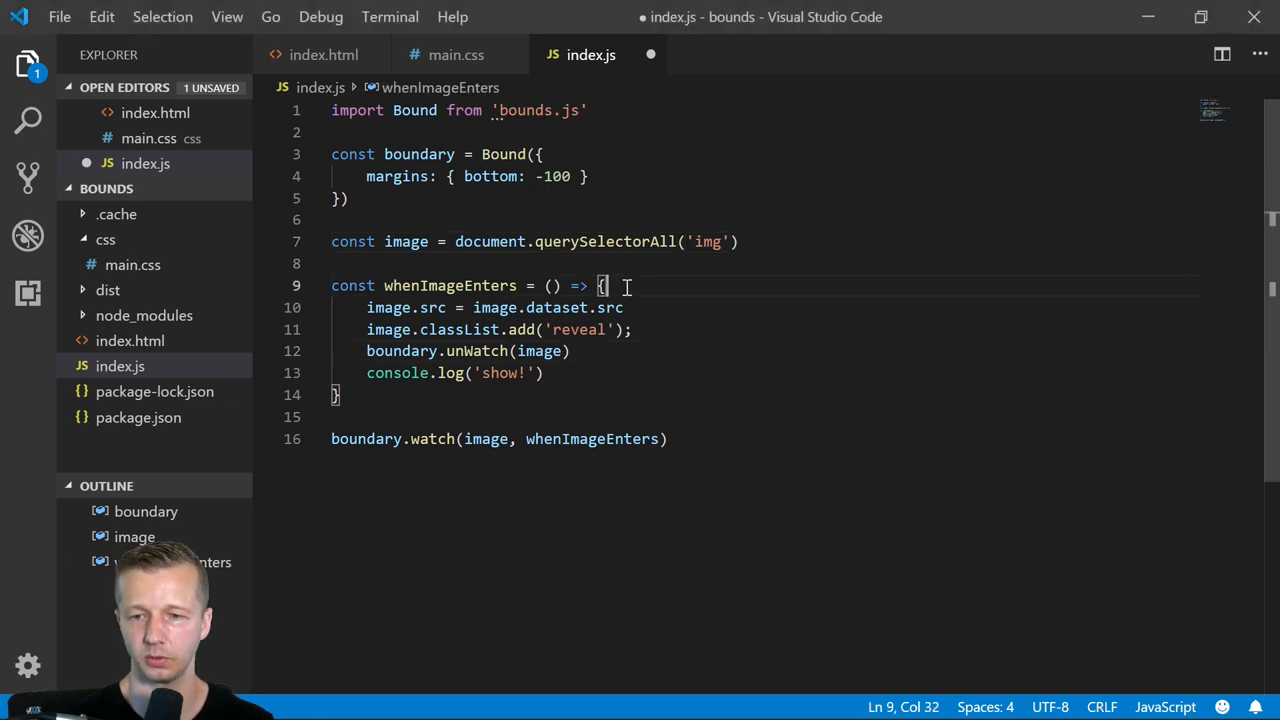
{"action": "type", "text": "return"}
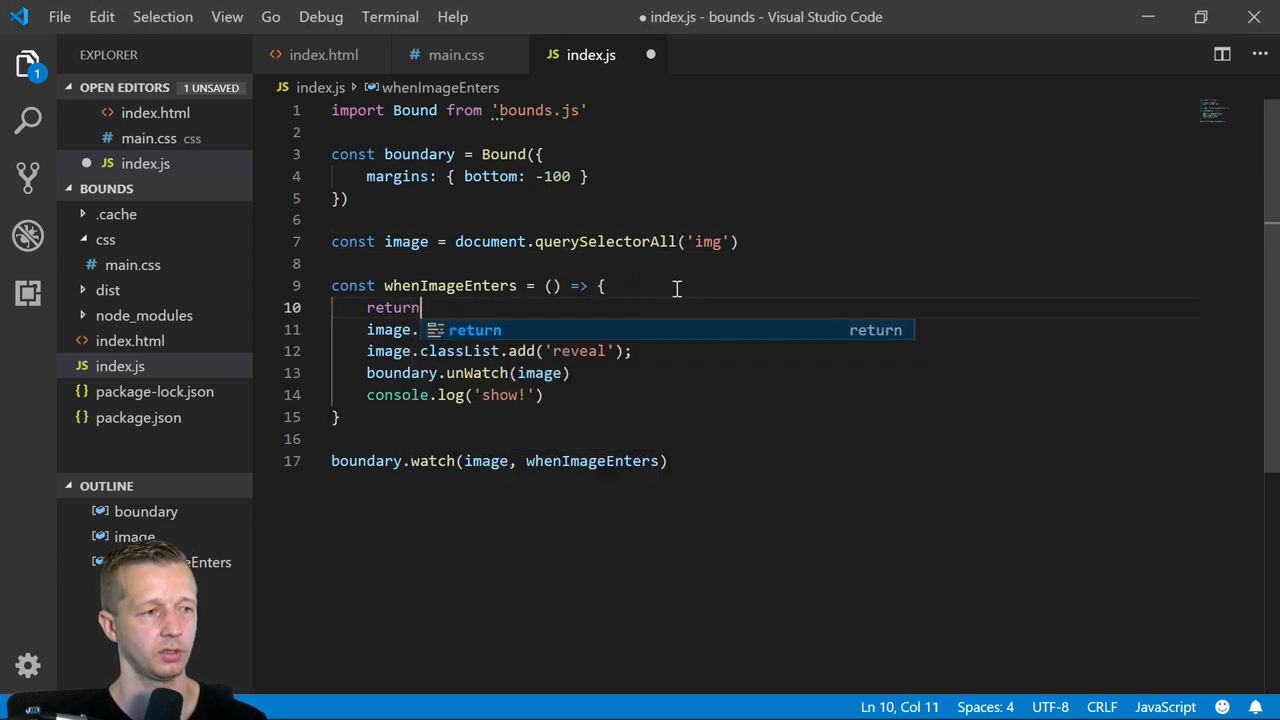
{"action": "type", "text": "() => {}"}
{"action": "left_click", "coordinate": [486, 350]}
{"action": "type", "text": "//"}
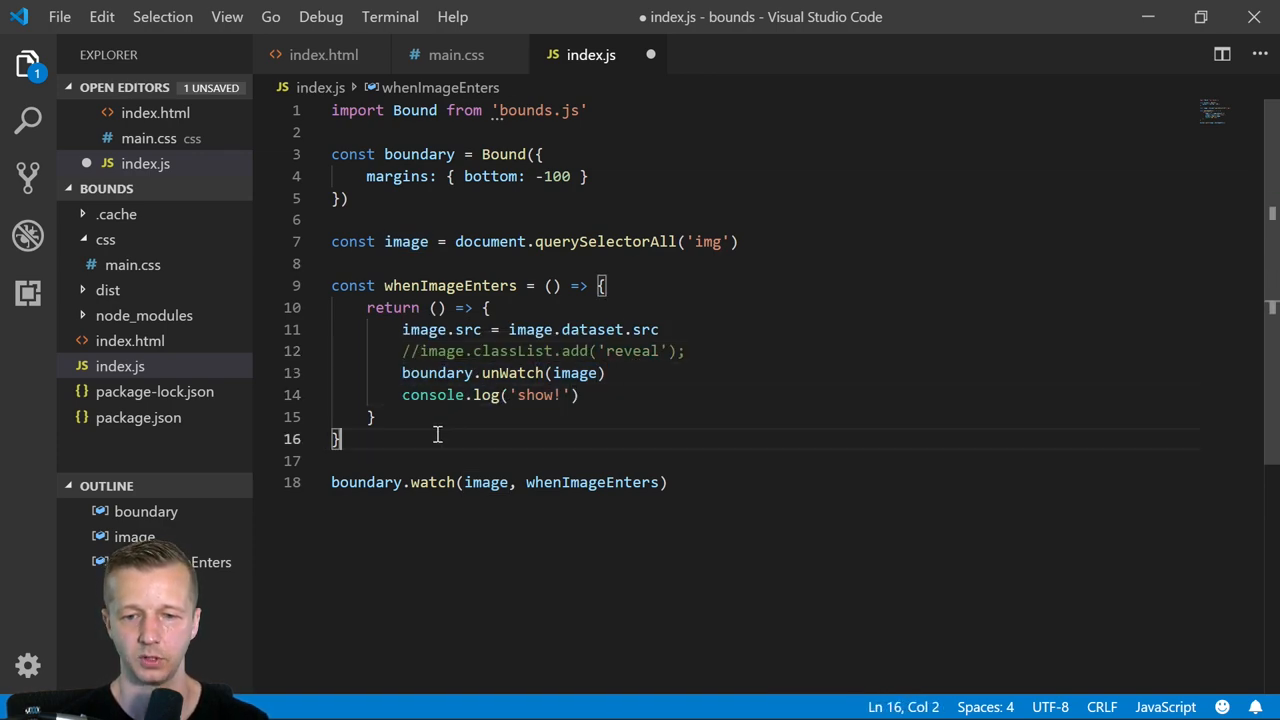
{"action": "key", "text": "Enter"}
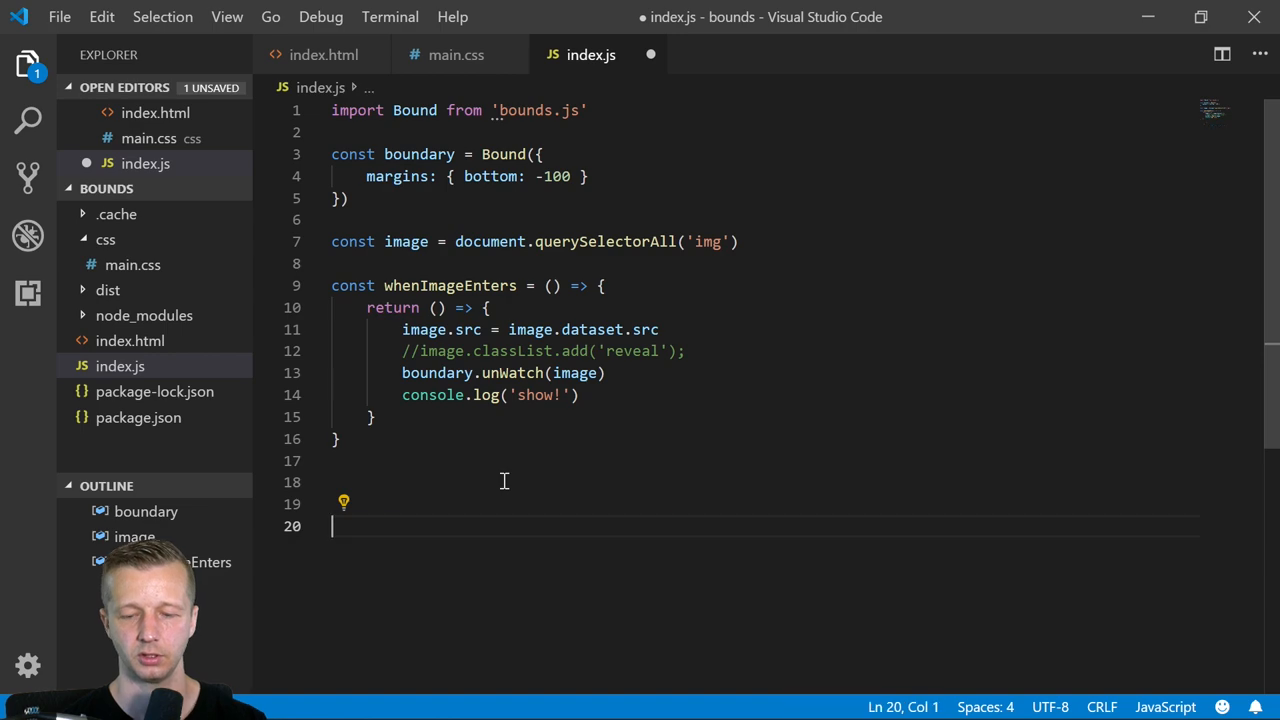
- Watch each image via image.forEach with whenImageEnters(img), give whenImageEnters an image parameter, and save index.js
{"action": "type", "text": "image.forEach(img => {"}
{"action": "left_click", "coordinate": [764, 504]}
{"action": "type", "text": "boundary.watch(img, whenImageEnters(img))"}
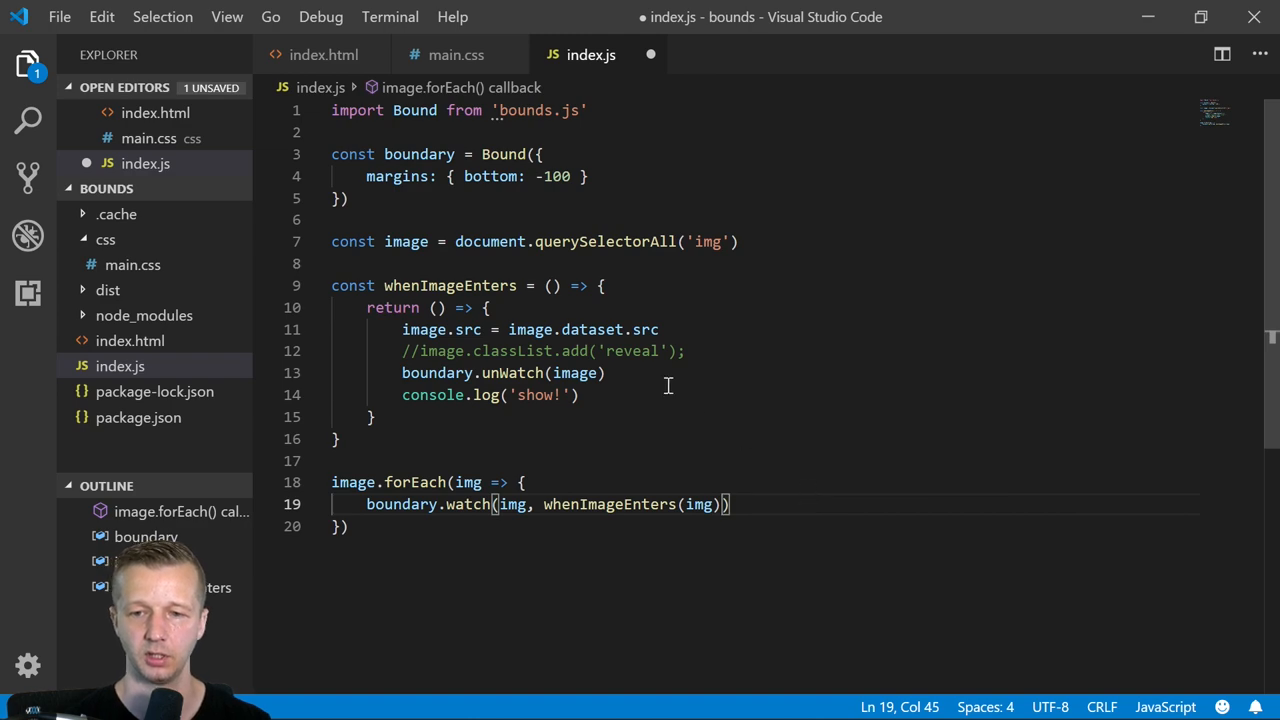
{"action": "left_click", "coordinate": [550, 284]}
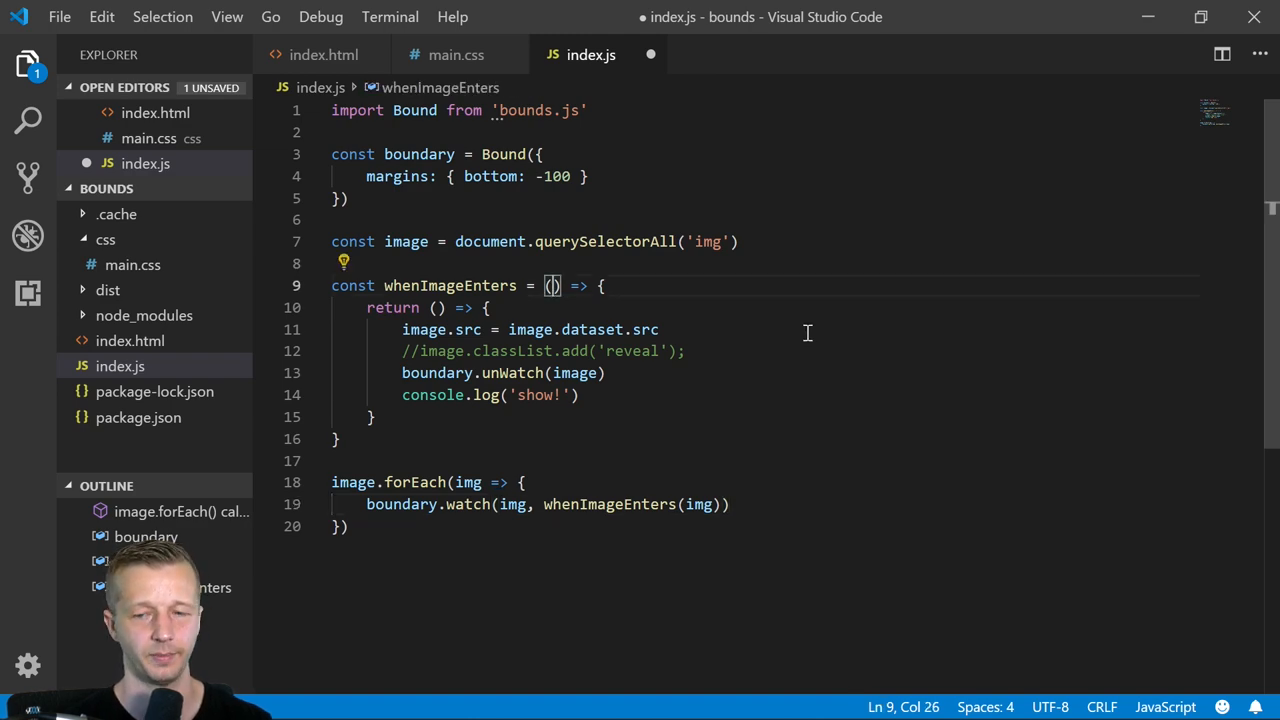
{"action": "type", "text": "image"}
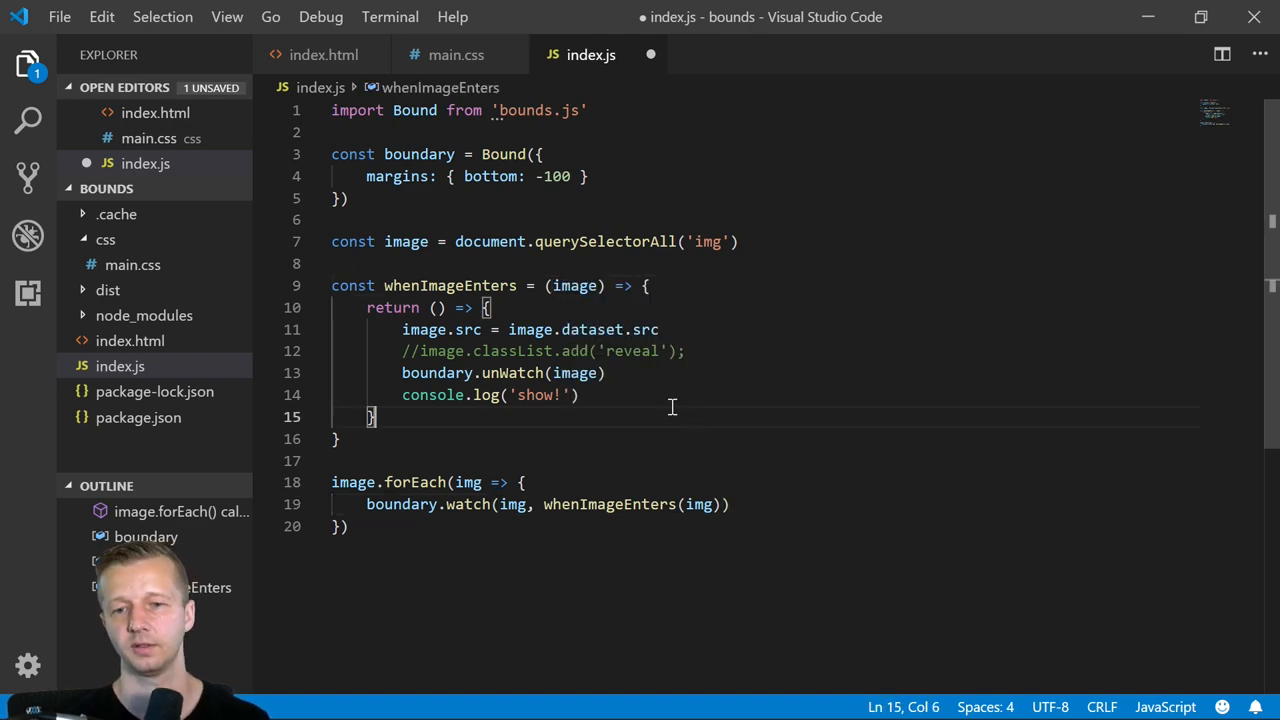
{"action": "key", "text": "ctrl+s"}
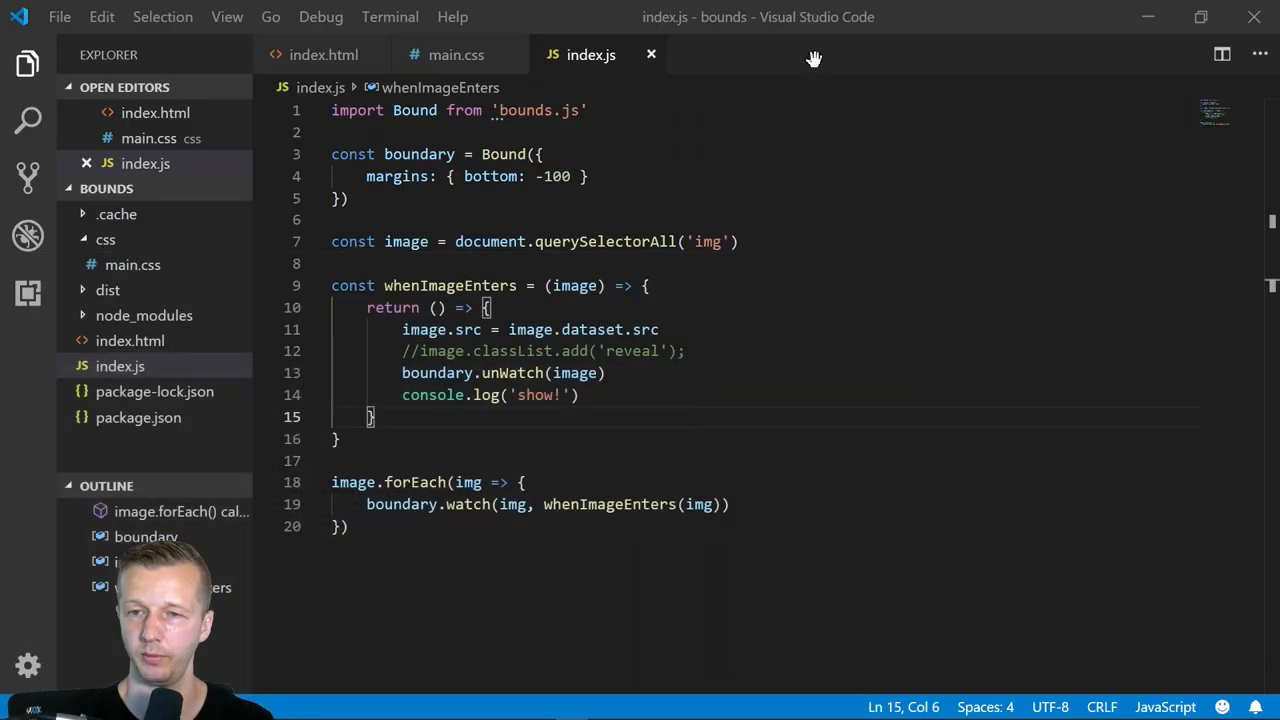
{"action": "left_click", "coordinate": [456, 54]}
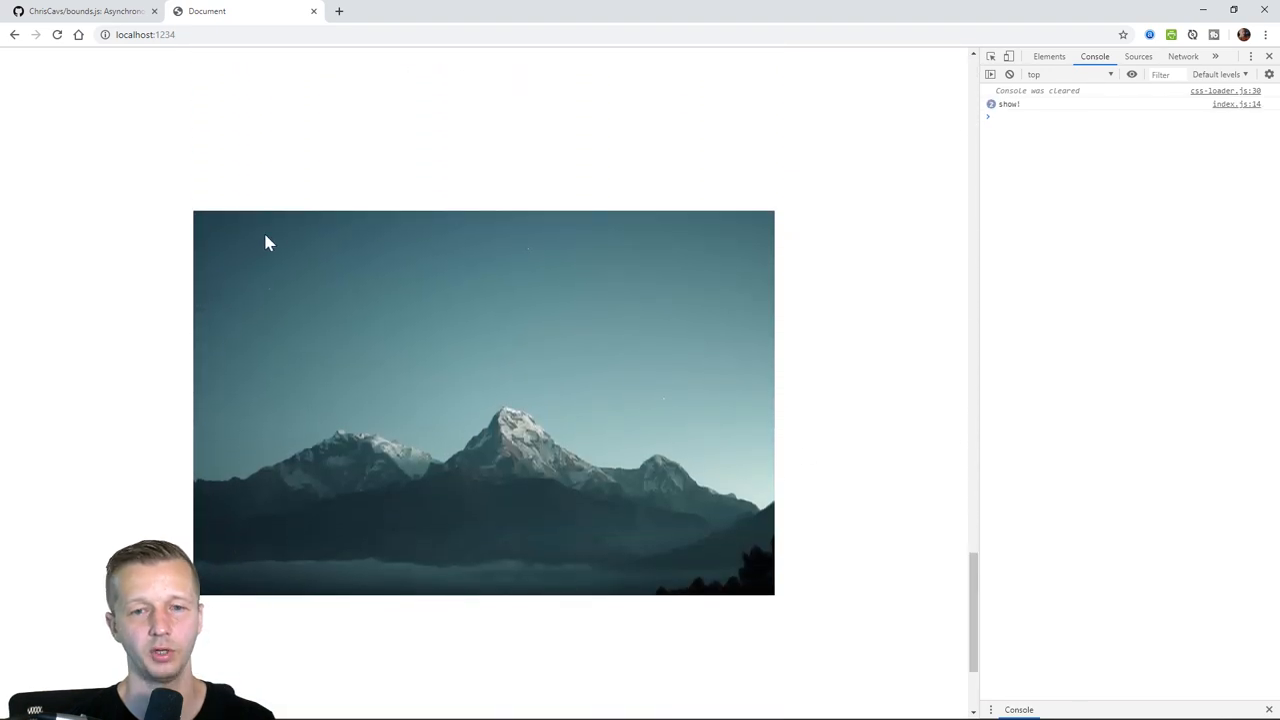
{"action": "mouse_move", "coordinate": [176, 264]}
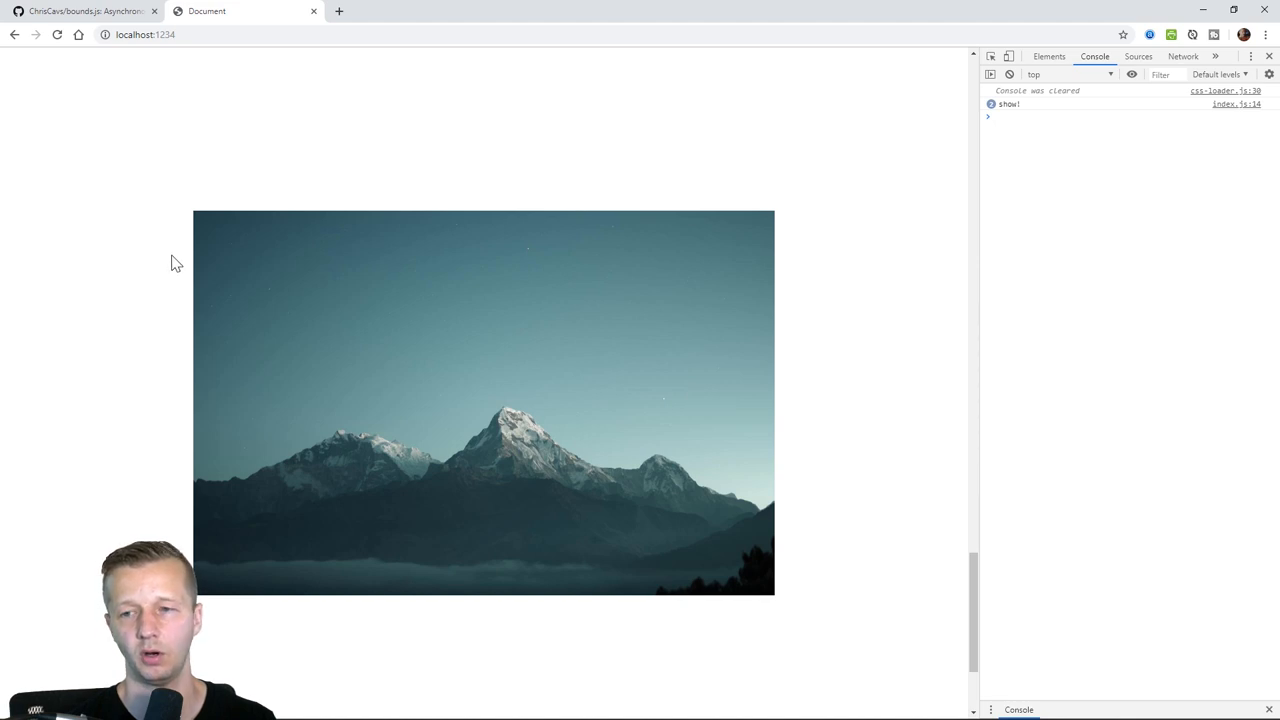
{"action": "mouse_move", "coordinate": [824, 412]}
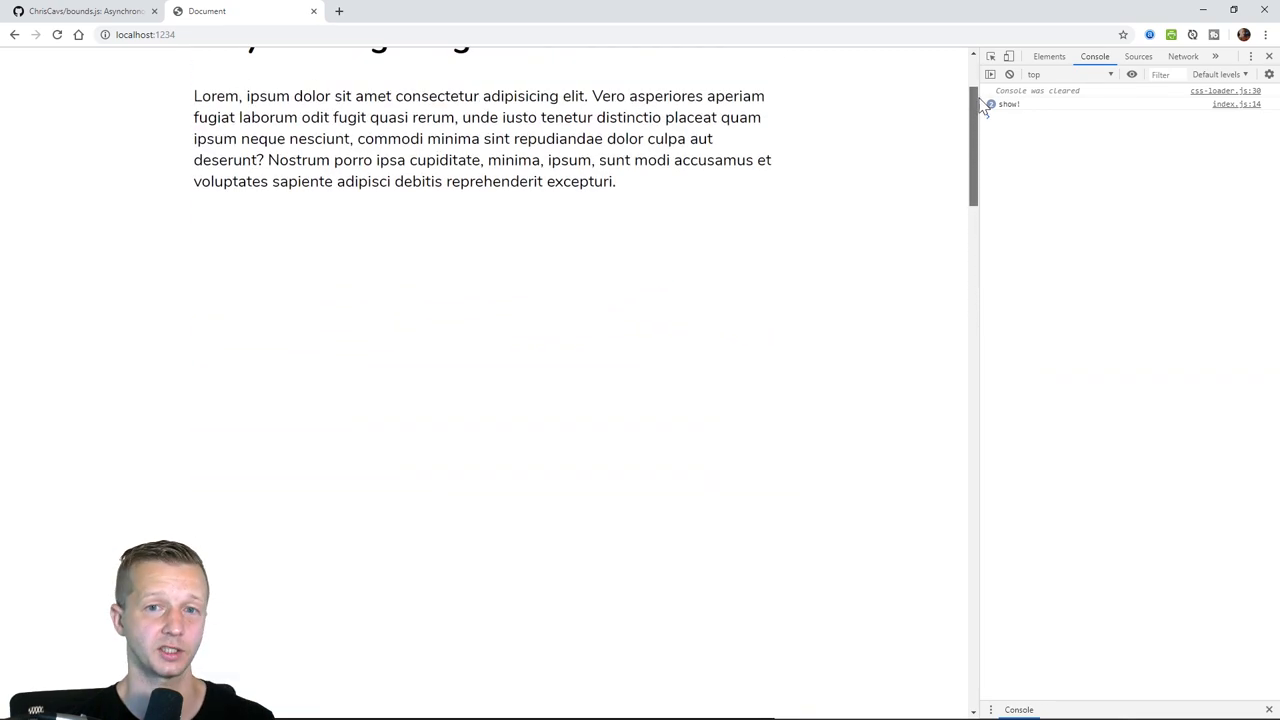
- Scroll through the page with the Network panel showing each mountain jpg requested as it enters view
{"action": "left_click", "coordinate": [1182, 56]}
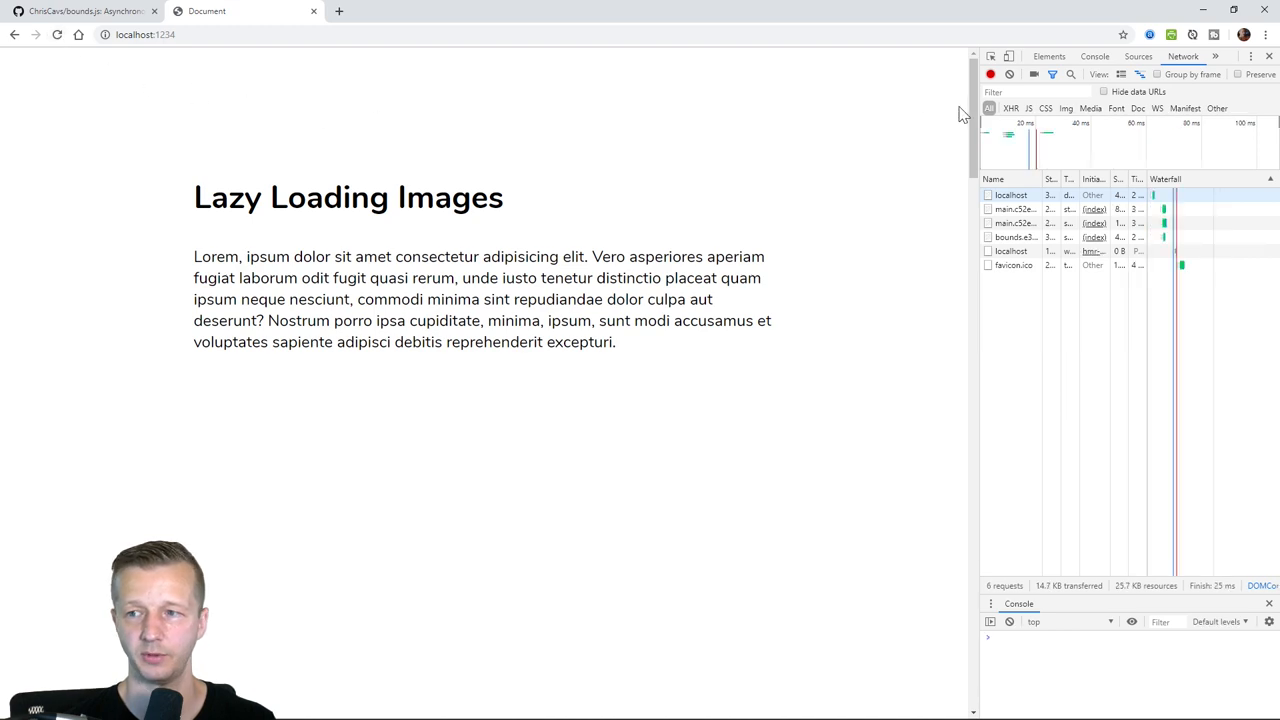
{"action": "scroll", "scroll_direction": "down", "scroll_amount": 3}
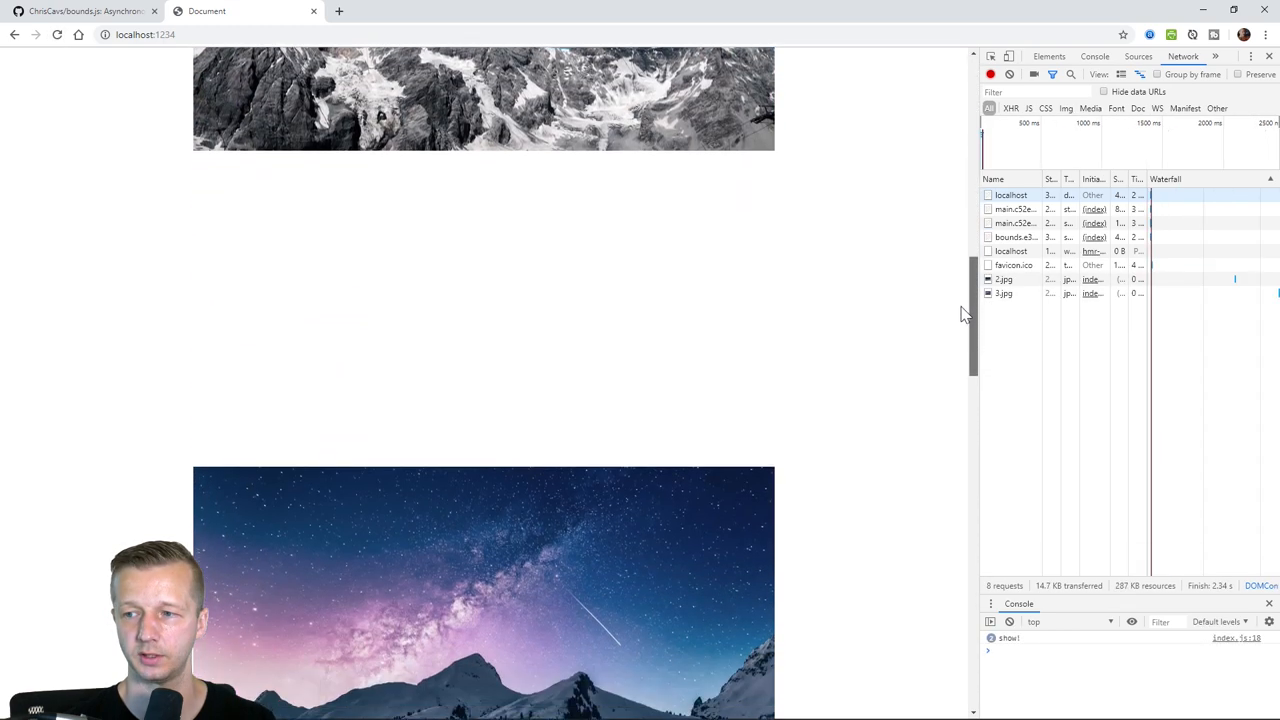
{"action": "scroll", "scroll_direction": "down", "scroll_amount": 3}
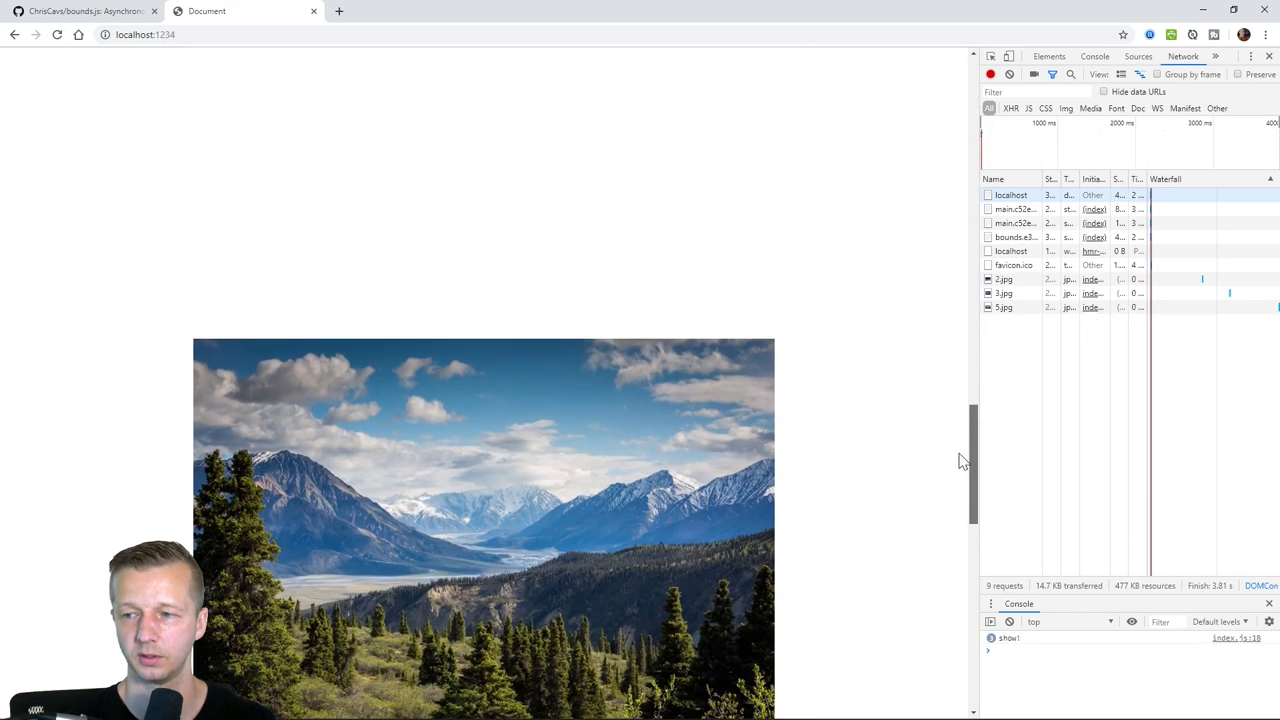
{"action": "scroll", "scroll_direction": "down", "scroll_amount": 3}
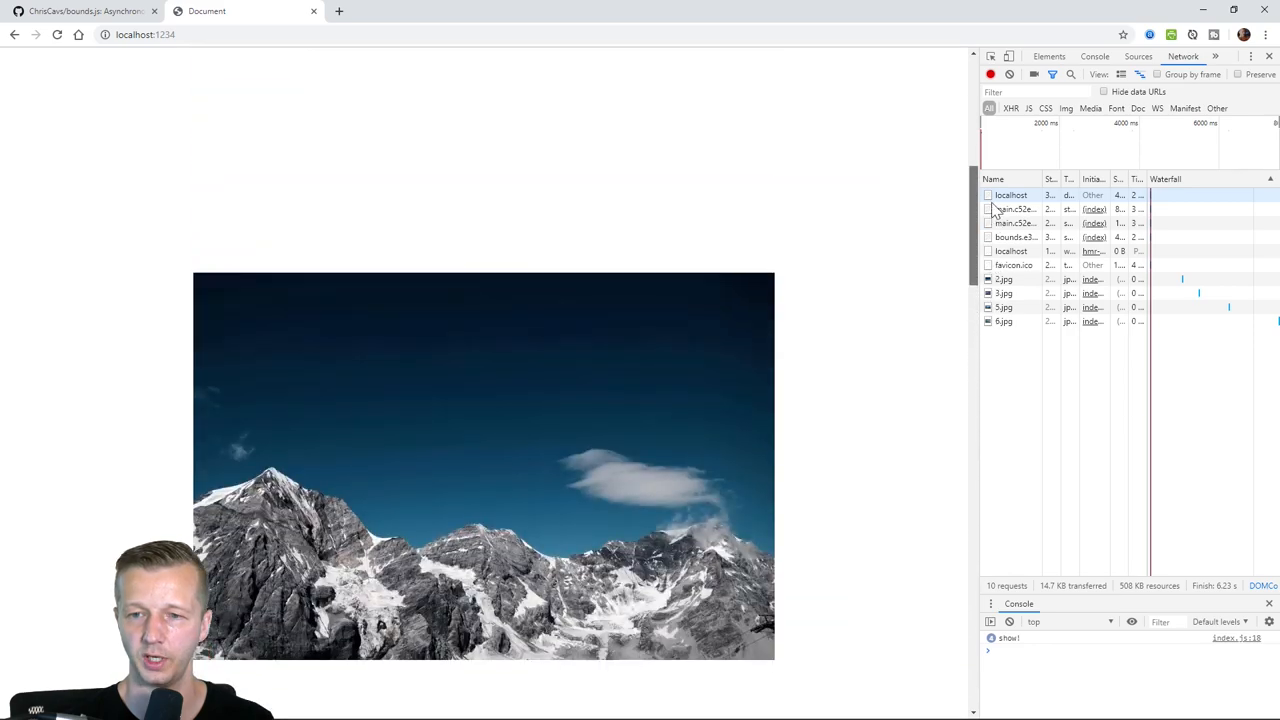
{"action": "scroll", "scroll_direction": "up", "scroll_amount": 3}
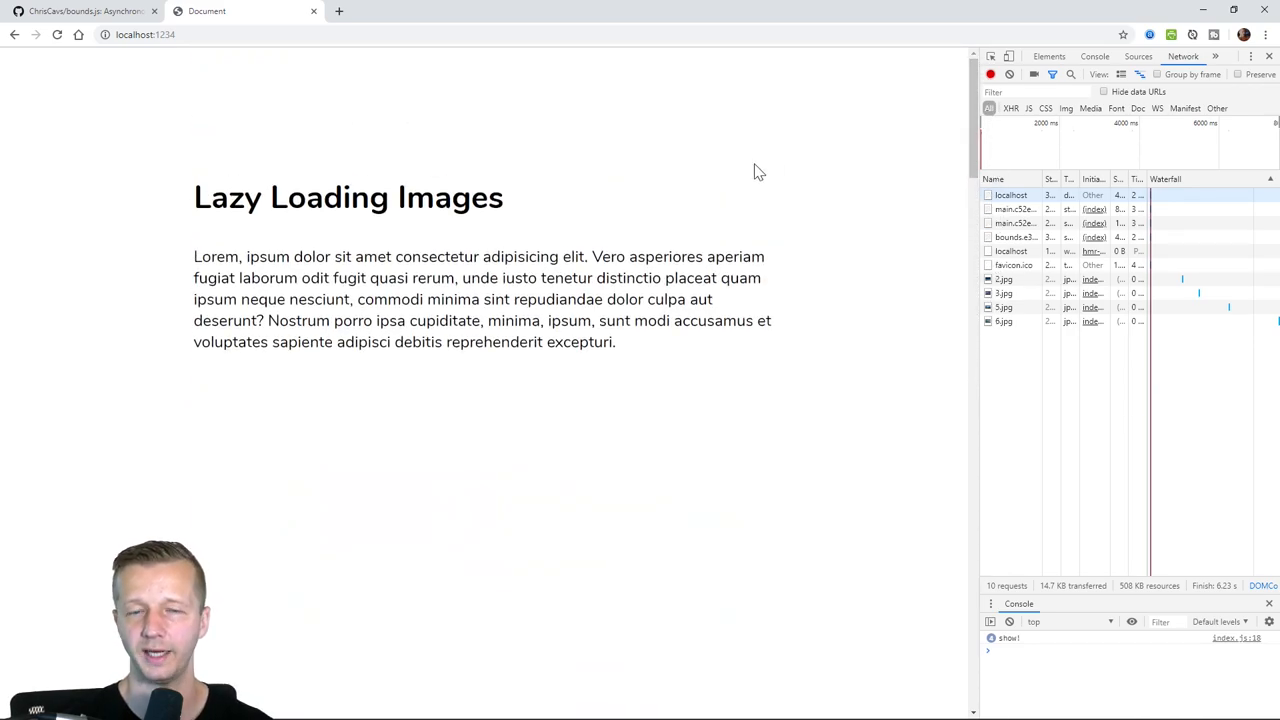
- Read the Why section of the bounds.js README, selecting the word 'avoiding'
{"action": "left_click", "coordinate": [80, 12]}
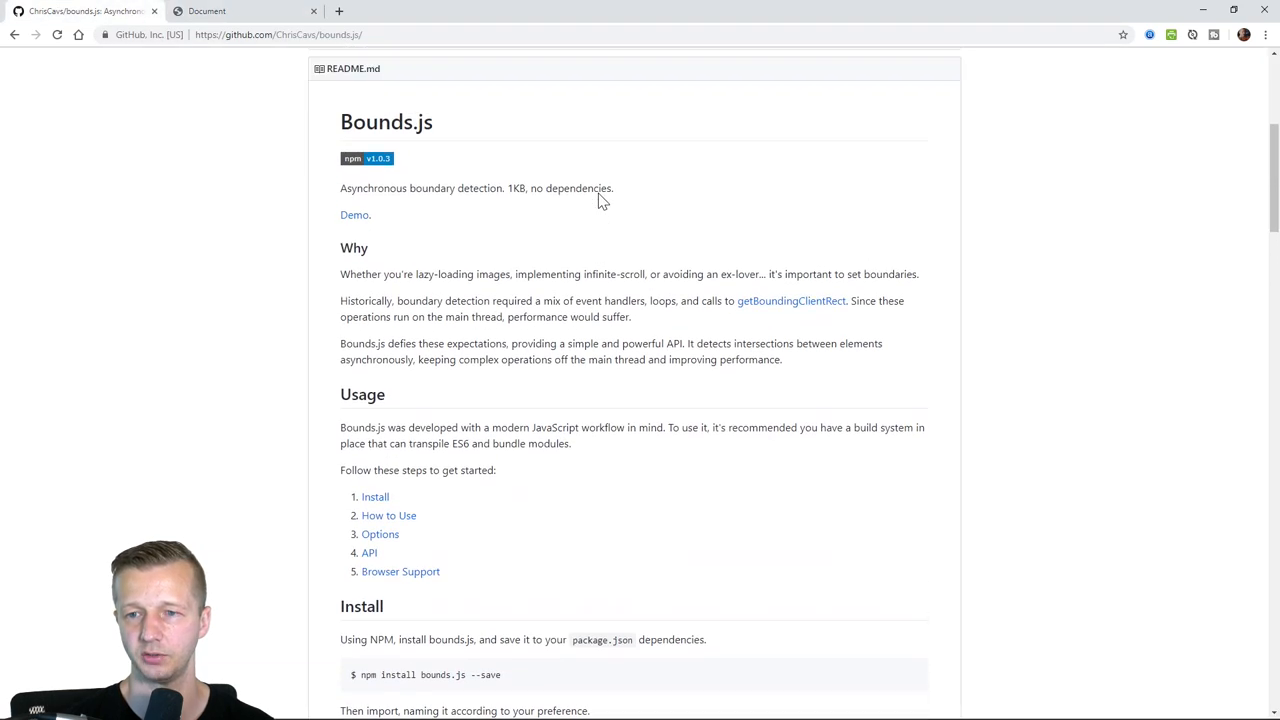
{"action": "scroll", "scroll_direction": "up", "scroll_amount": 3}
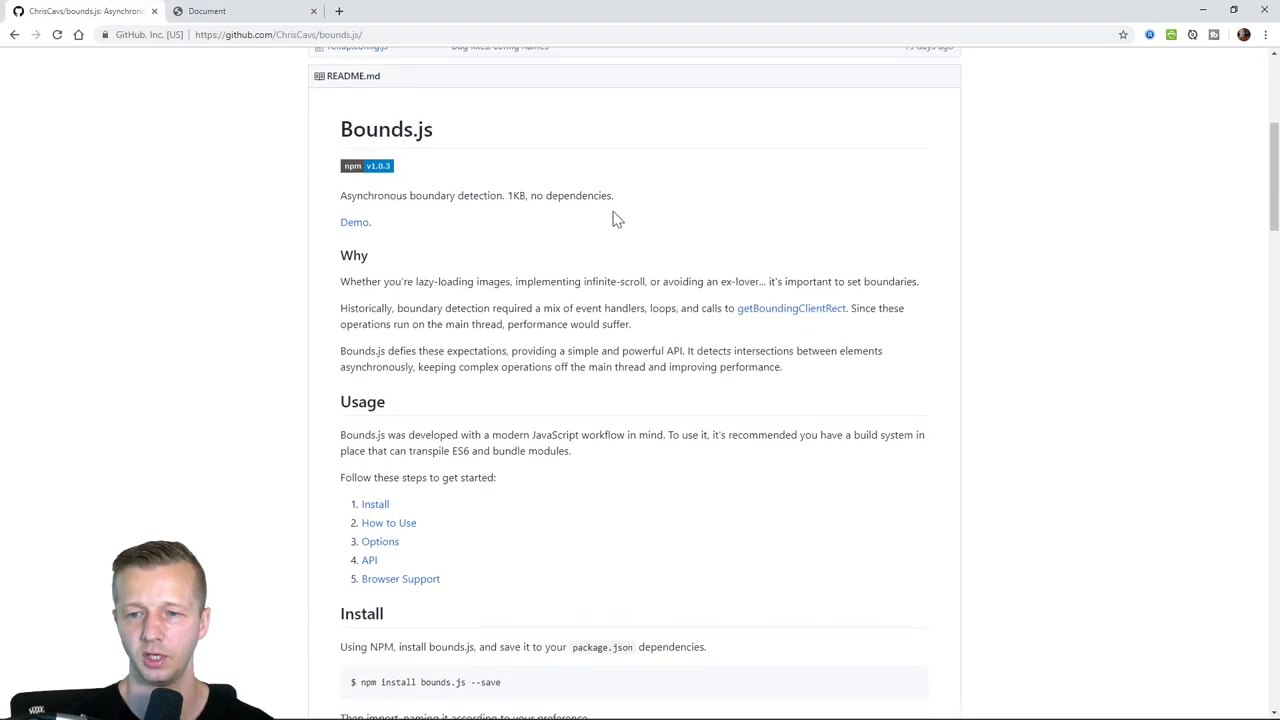
{"action": "mouse_move", "coordinate": [514, 278]}
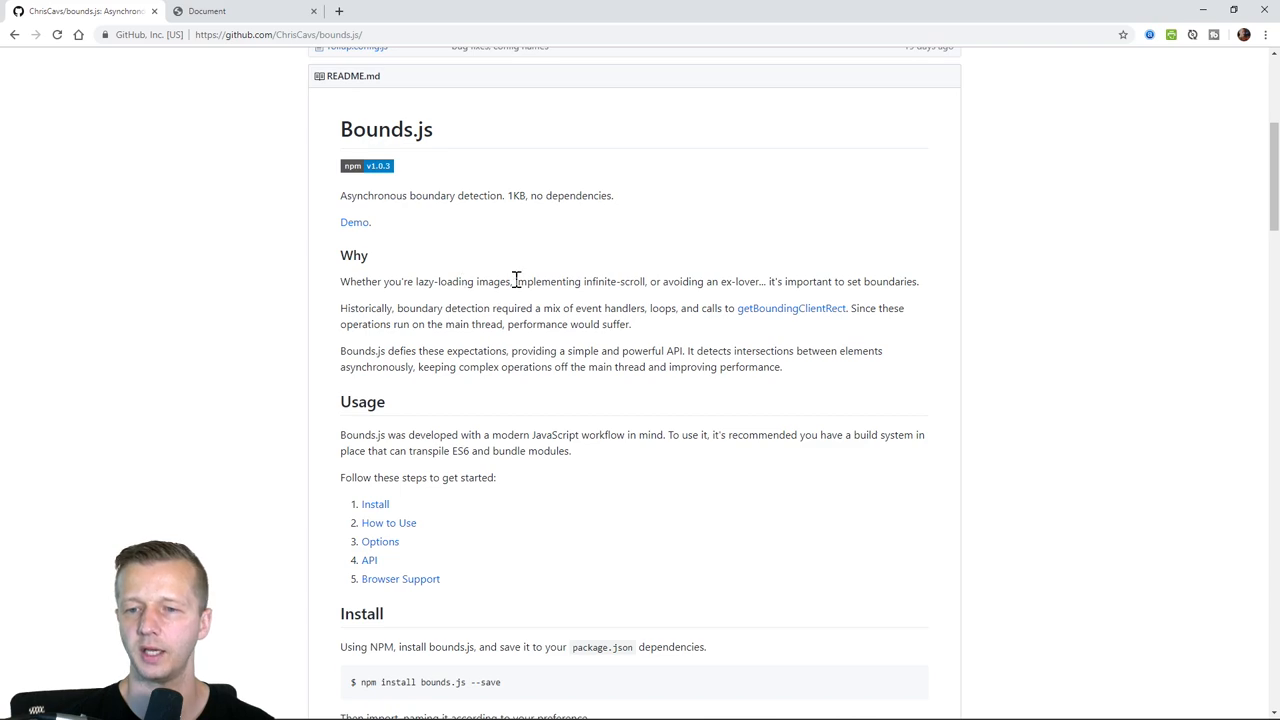
{"action": "mouse_move", "coordinate": [664, 294]}
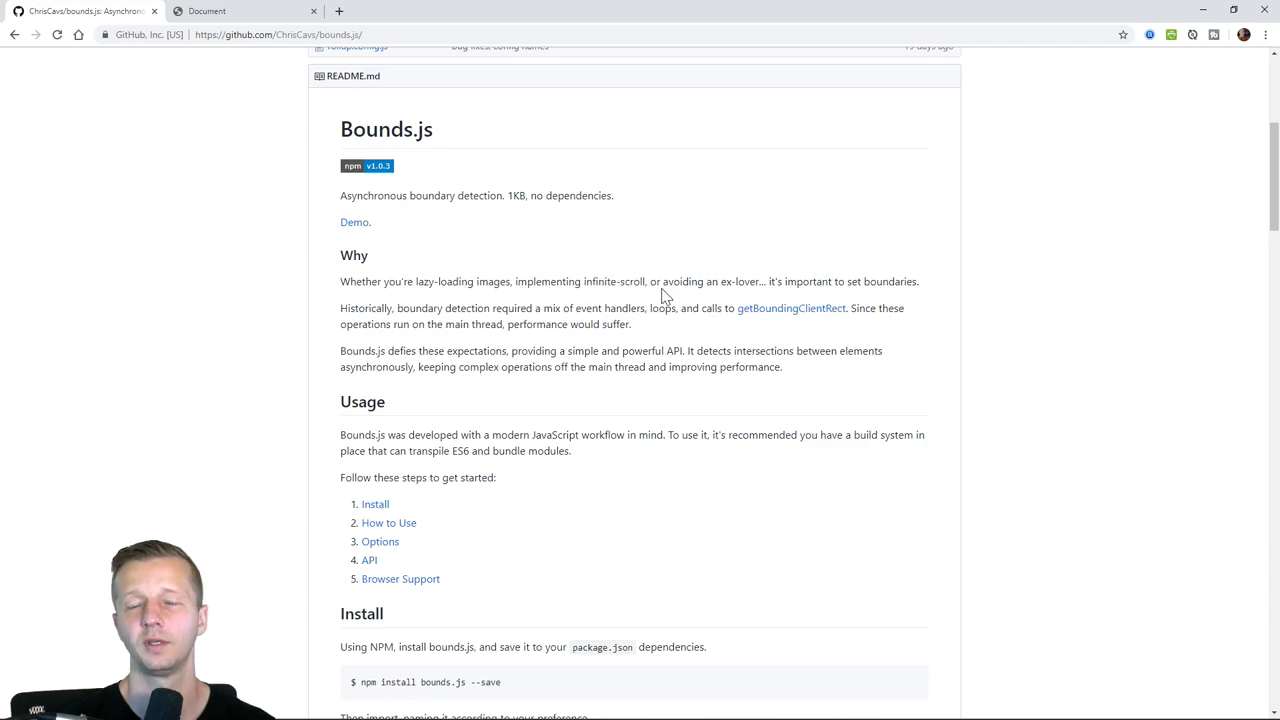
{"action": "double_click", "coordinate": [672, 280]}
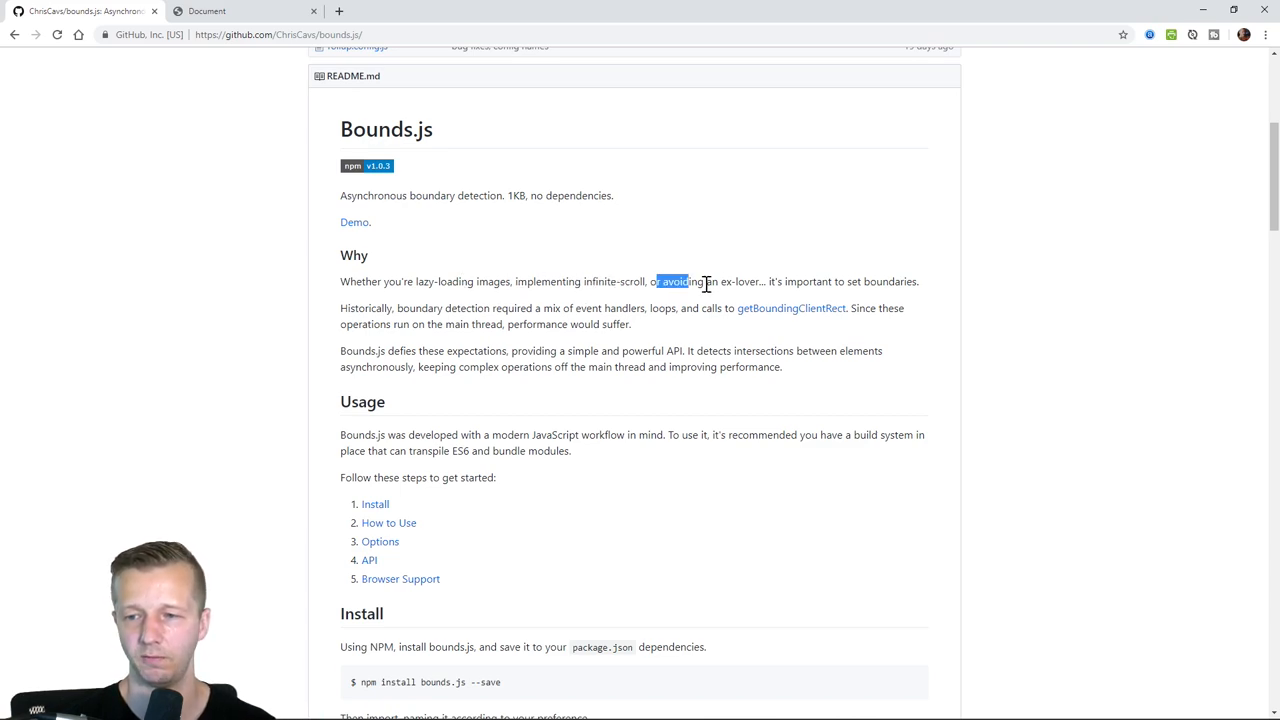